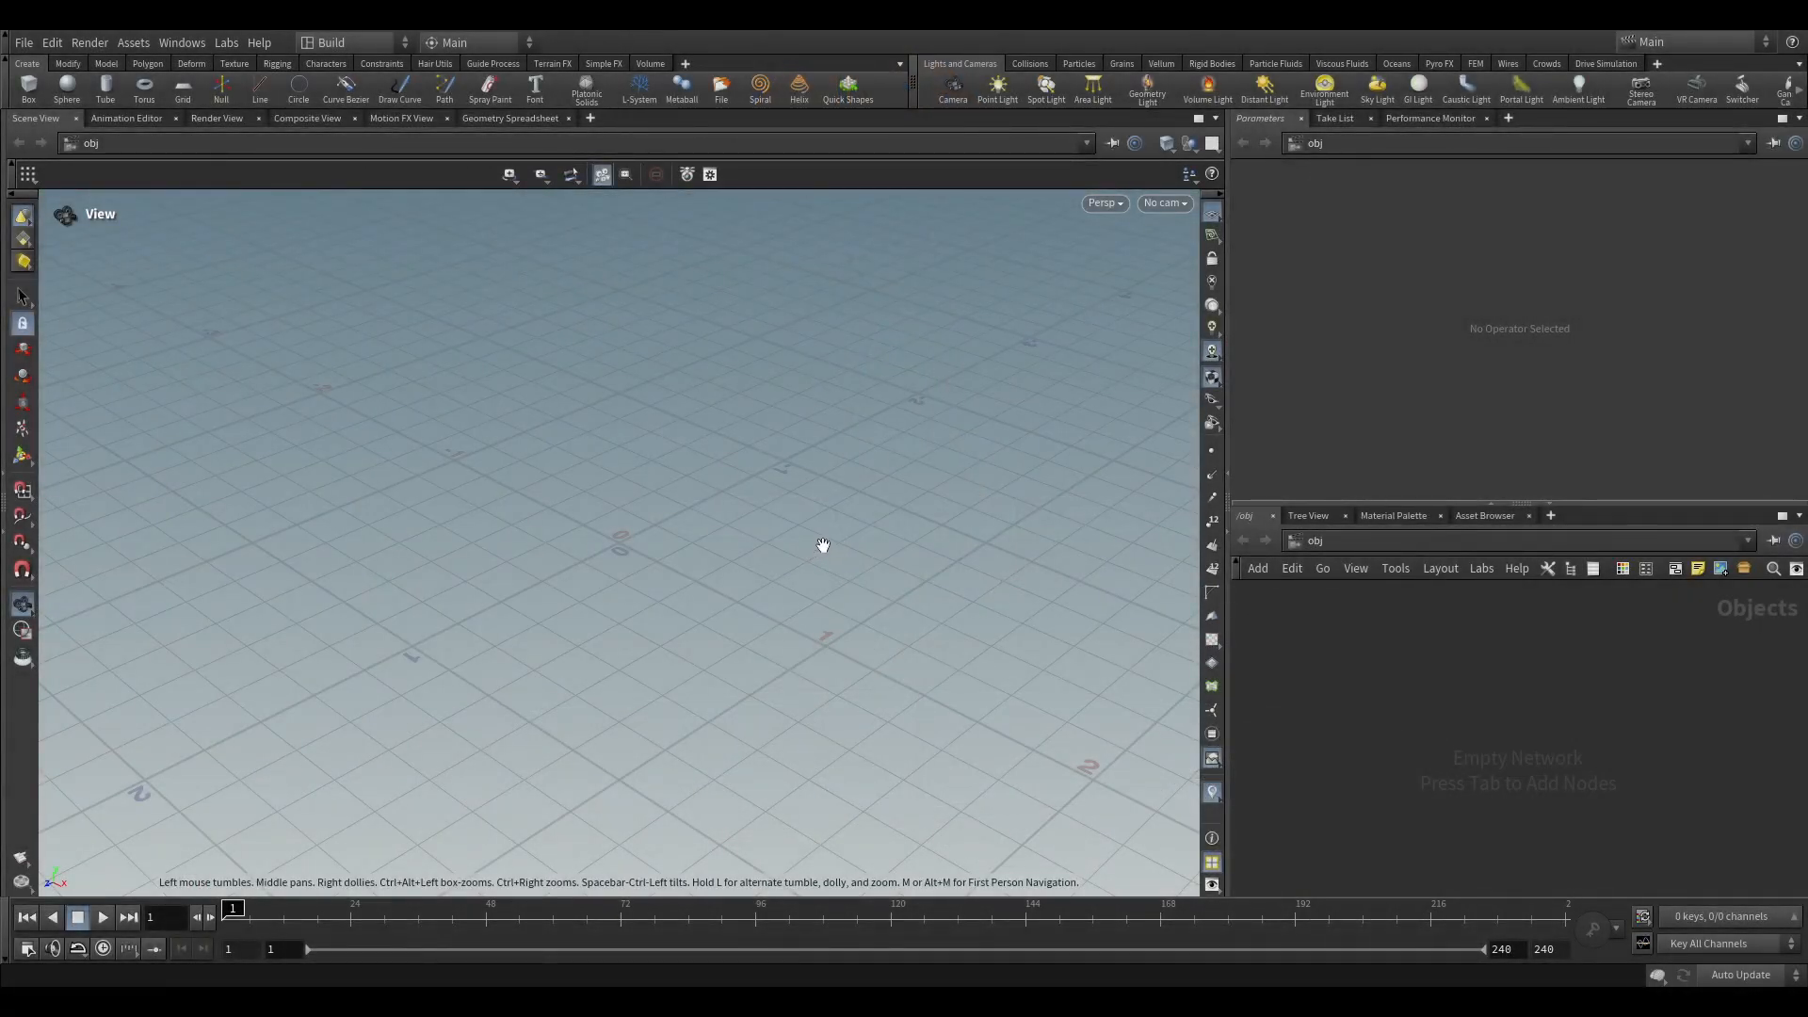
mouse_move(811, 456)
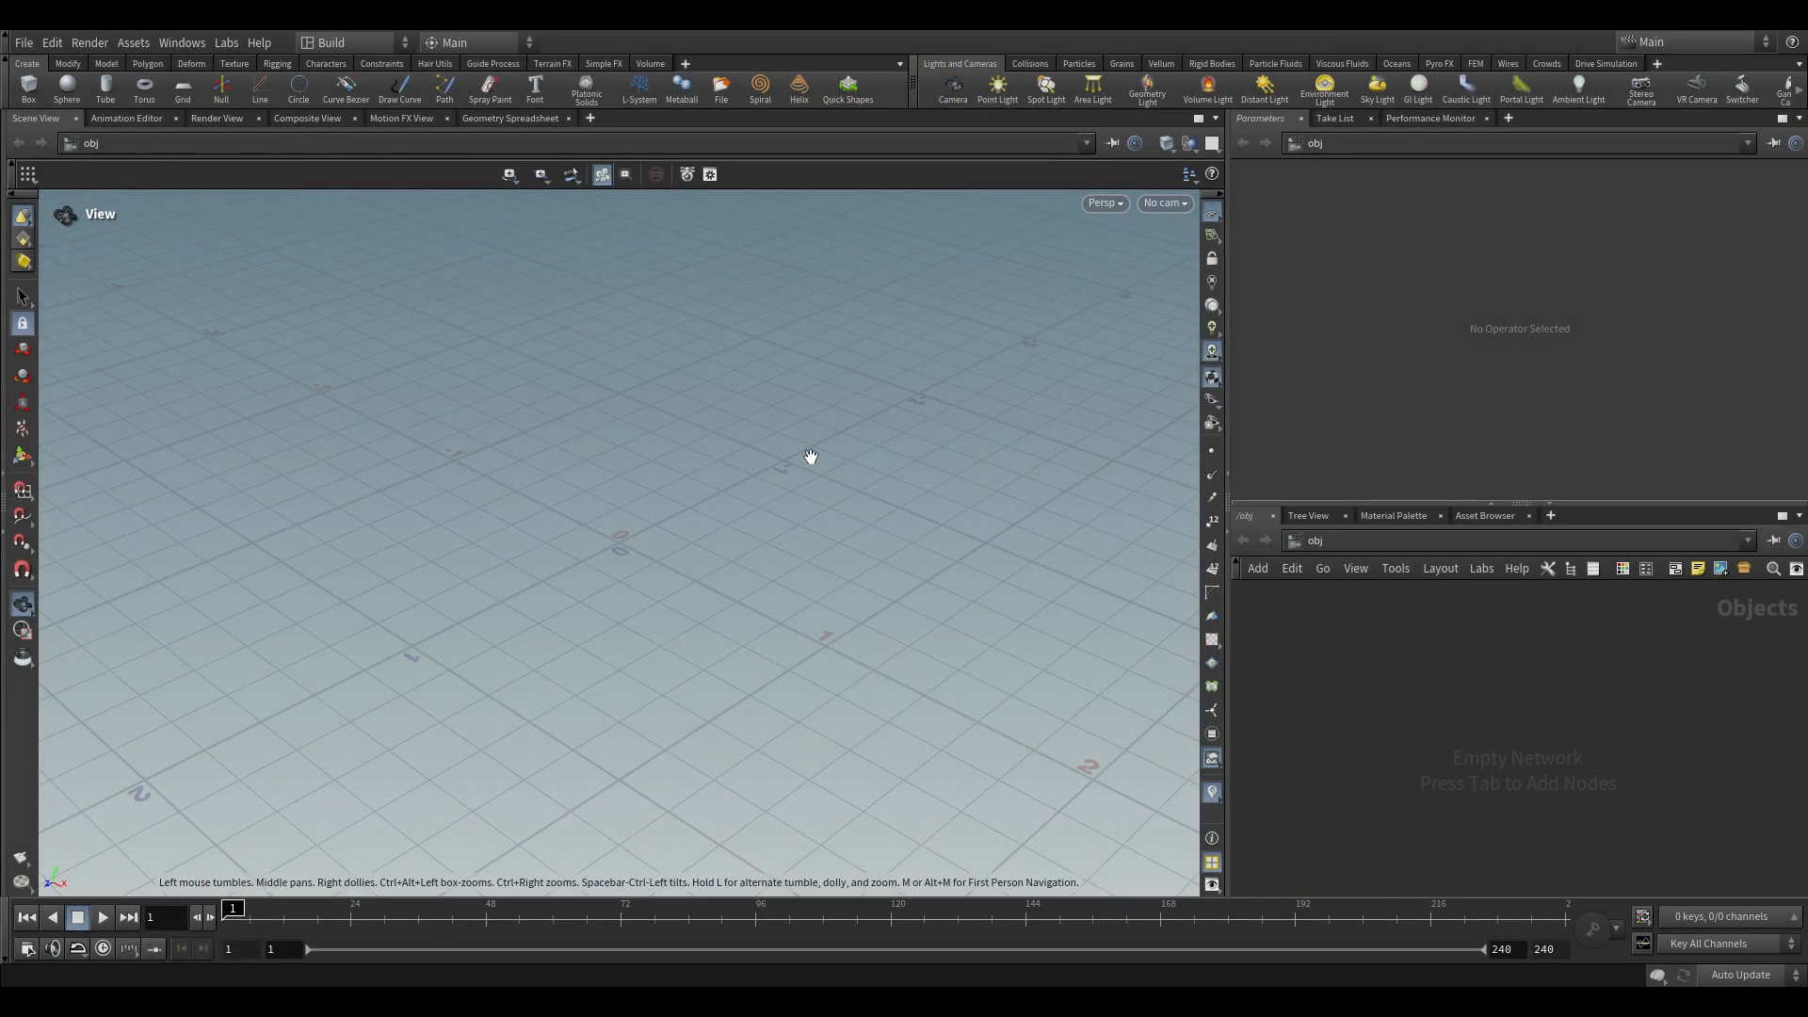
mouse_move(996, 497)
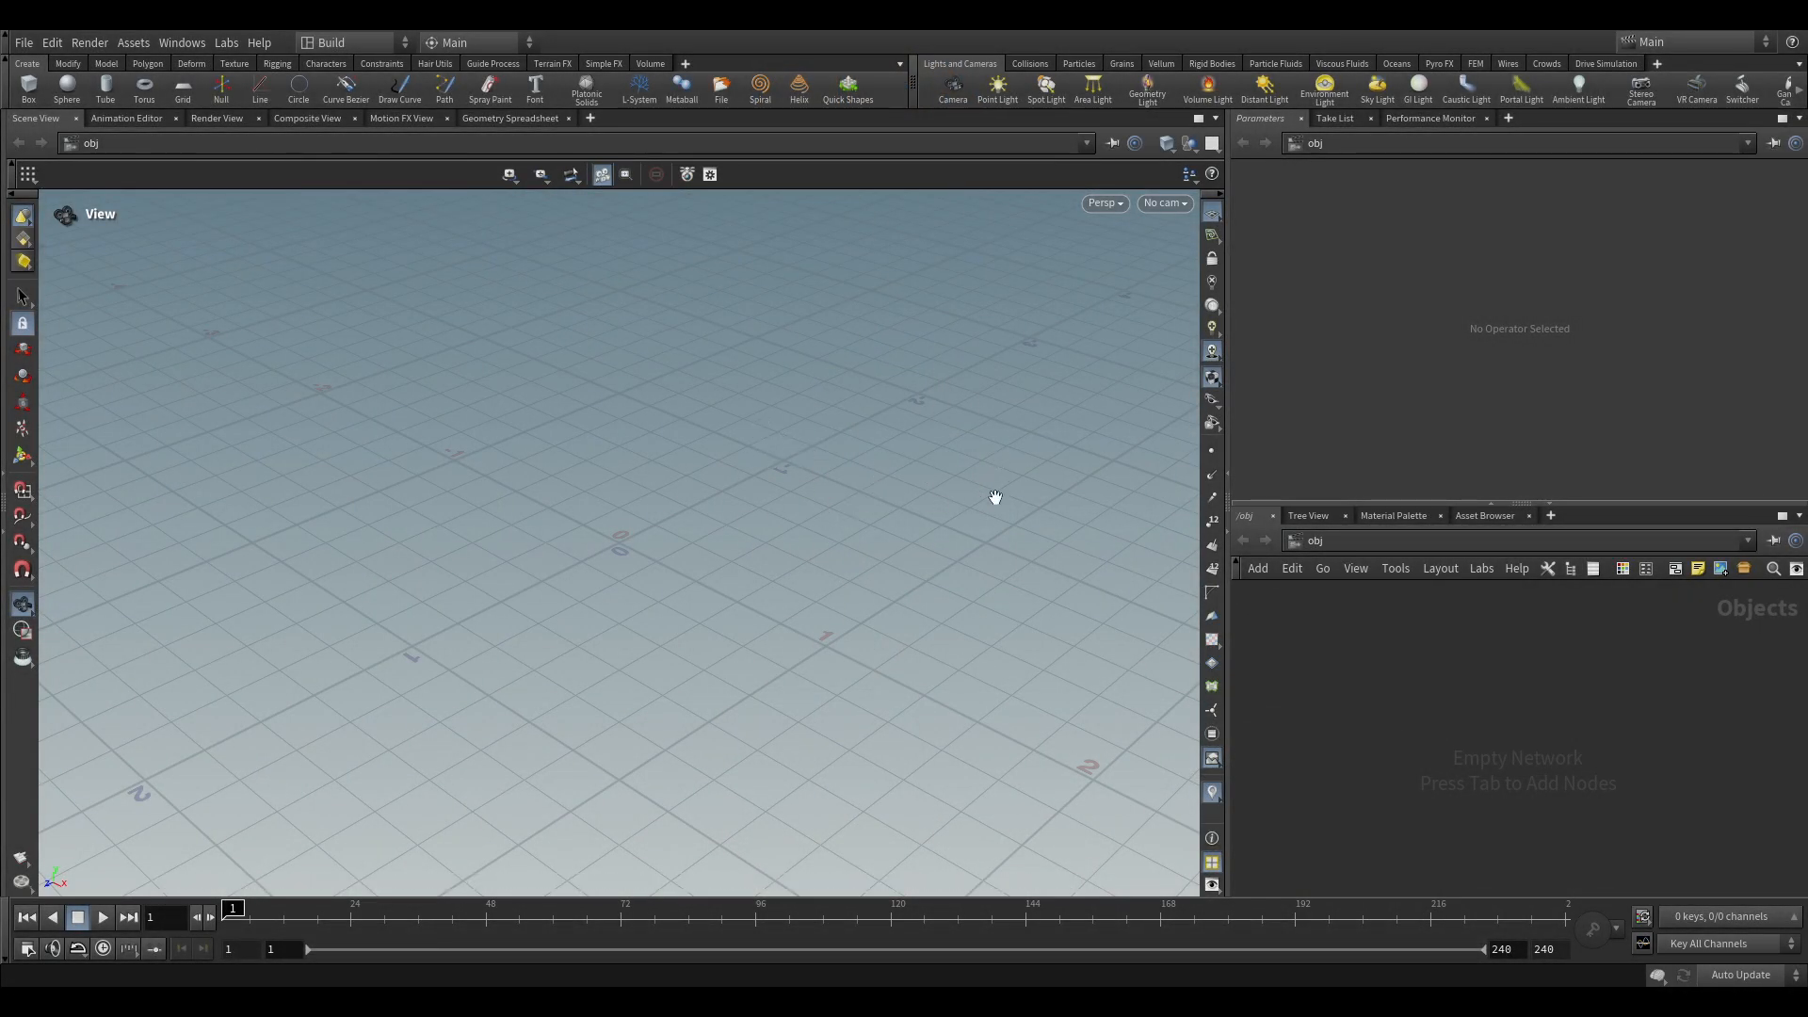
mouse_move(807, 417)
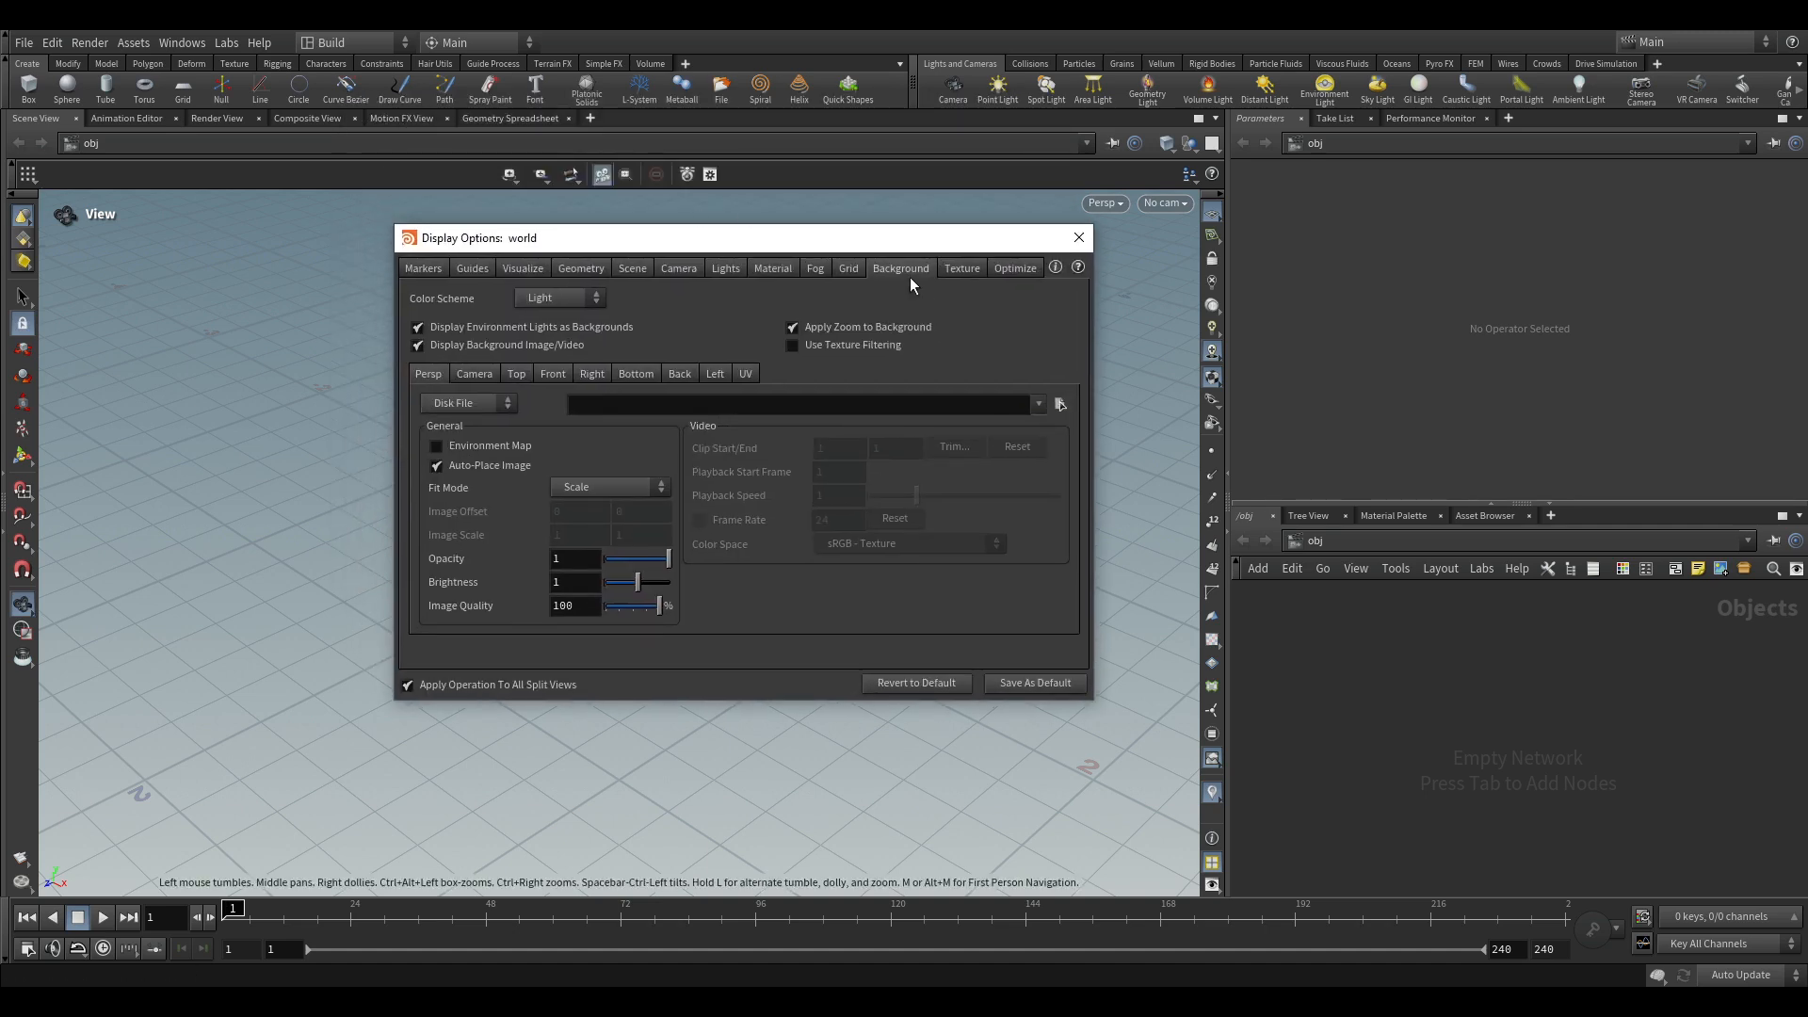
Switch the viewport to the Dark Grey scheme, hide the ortho grid, and close Display Options.
left_click(558, 297)
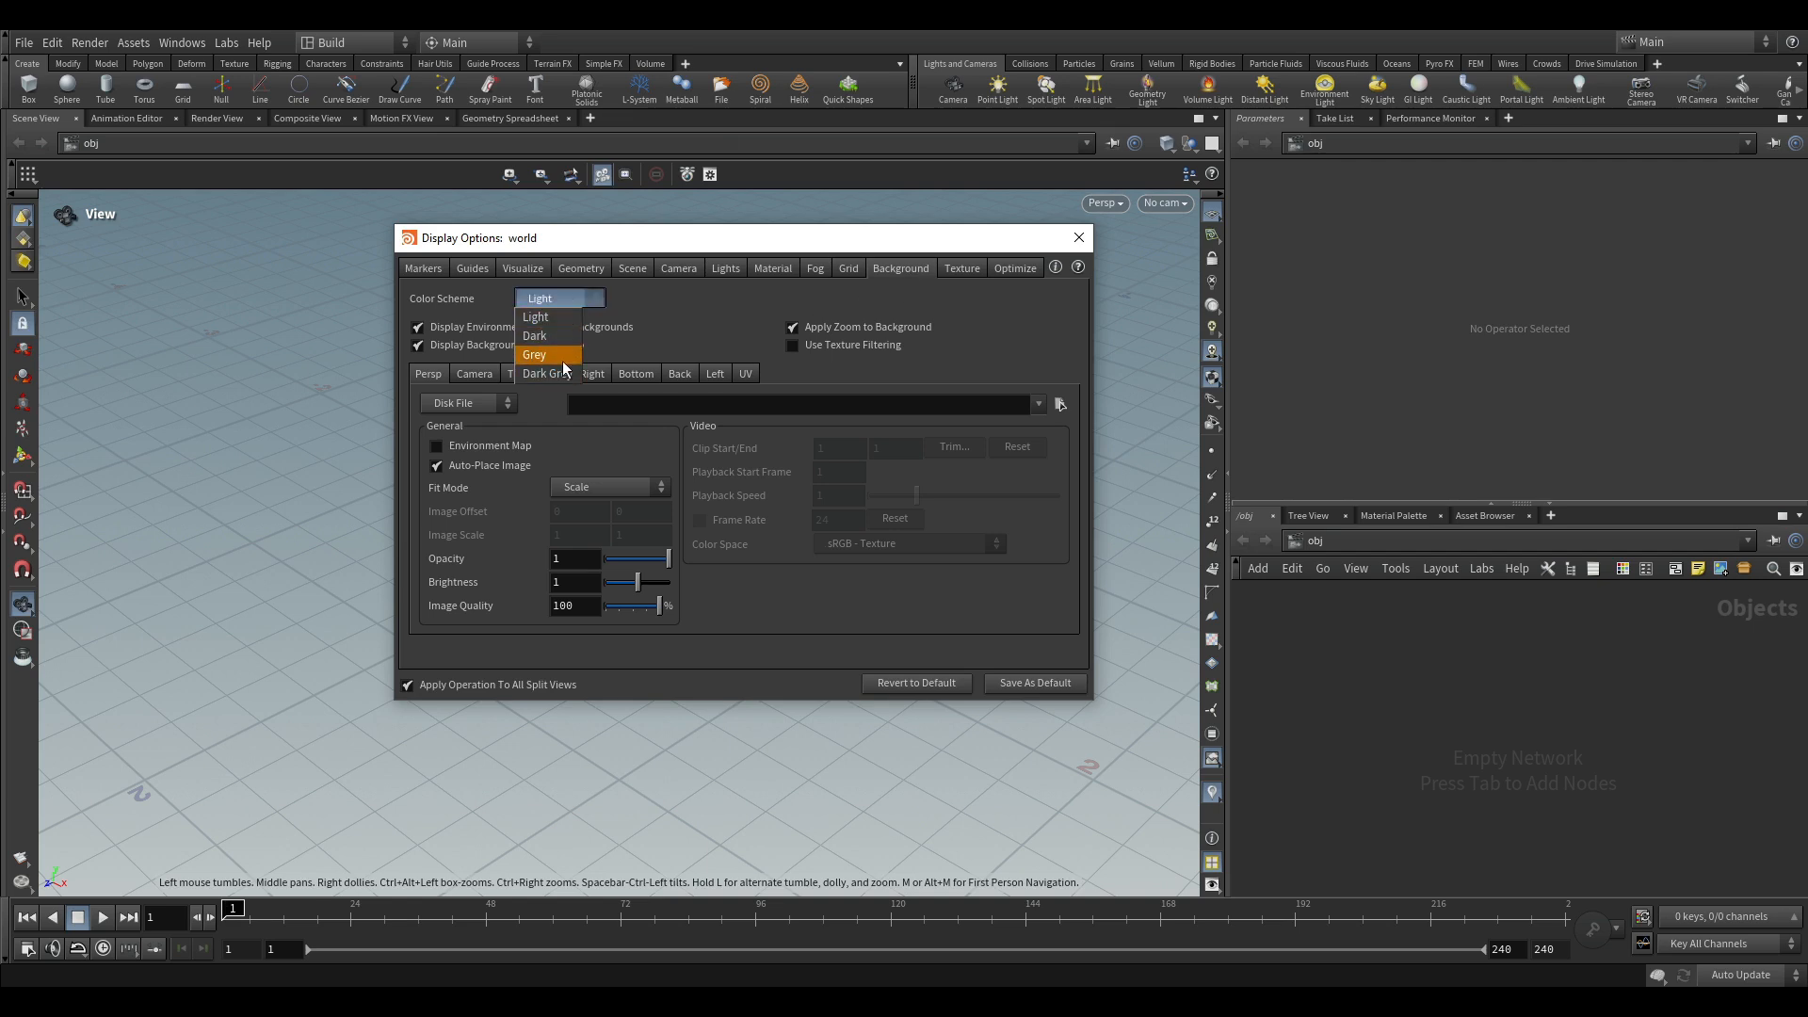
left_click(539, 383)
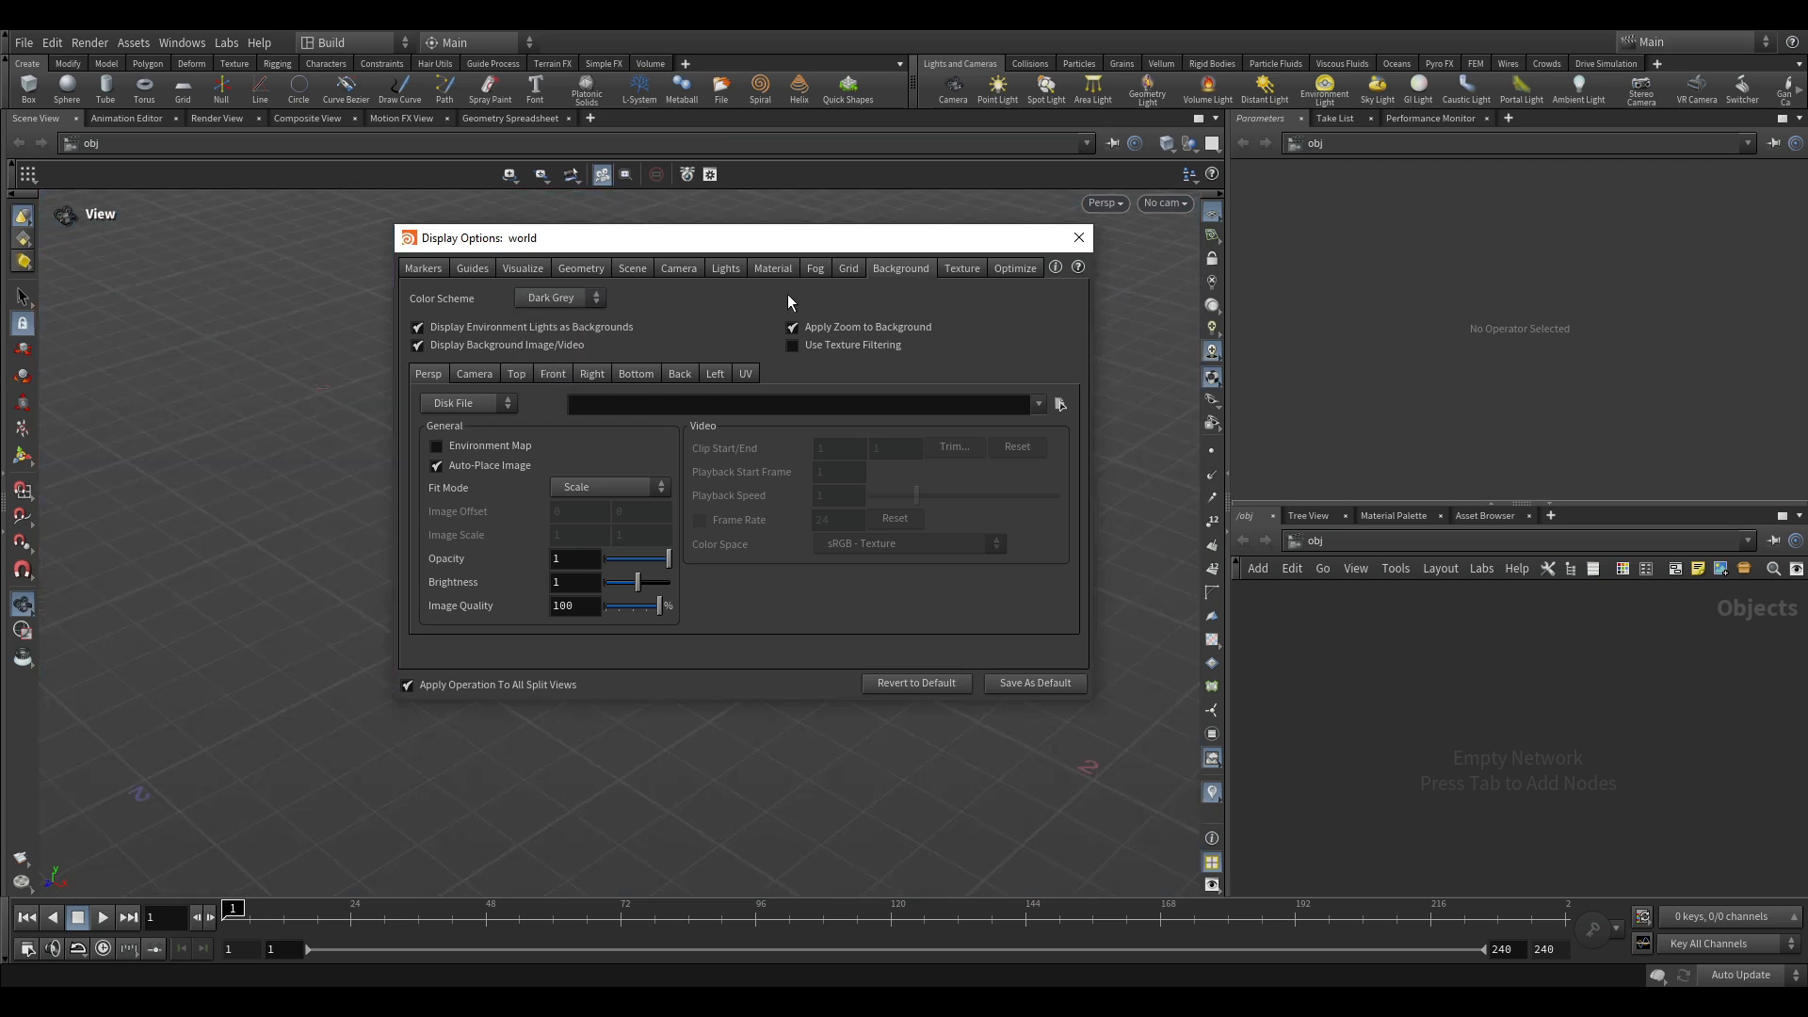
left_click(847, 268)
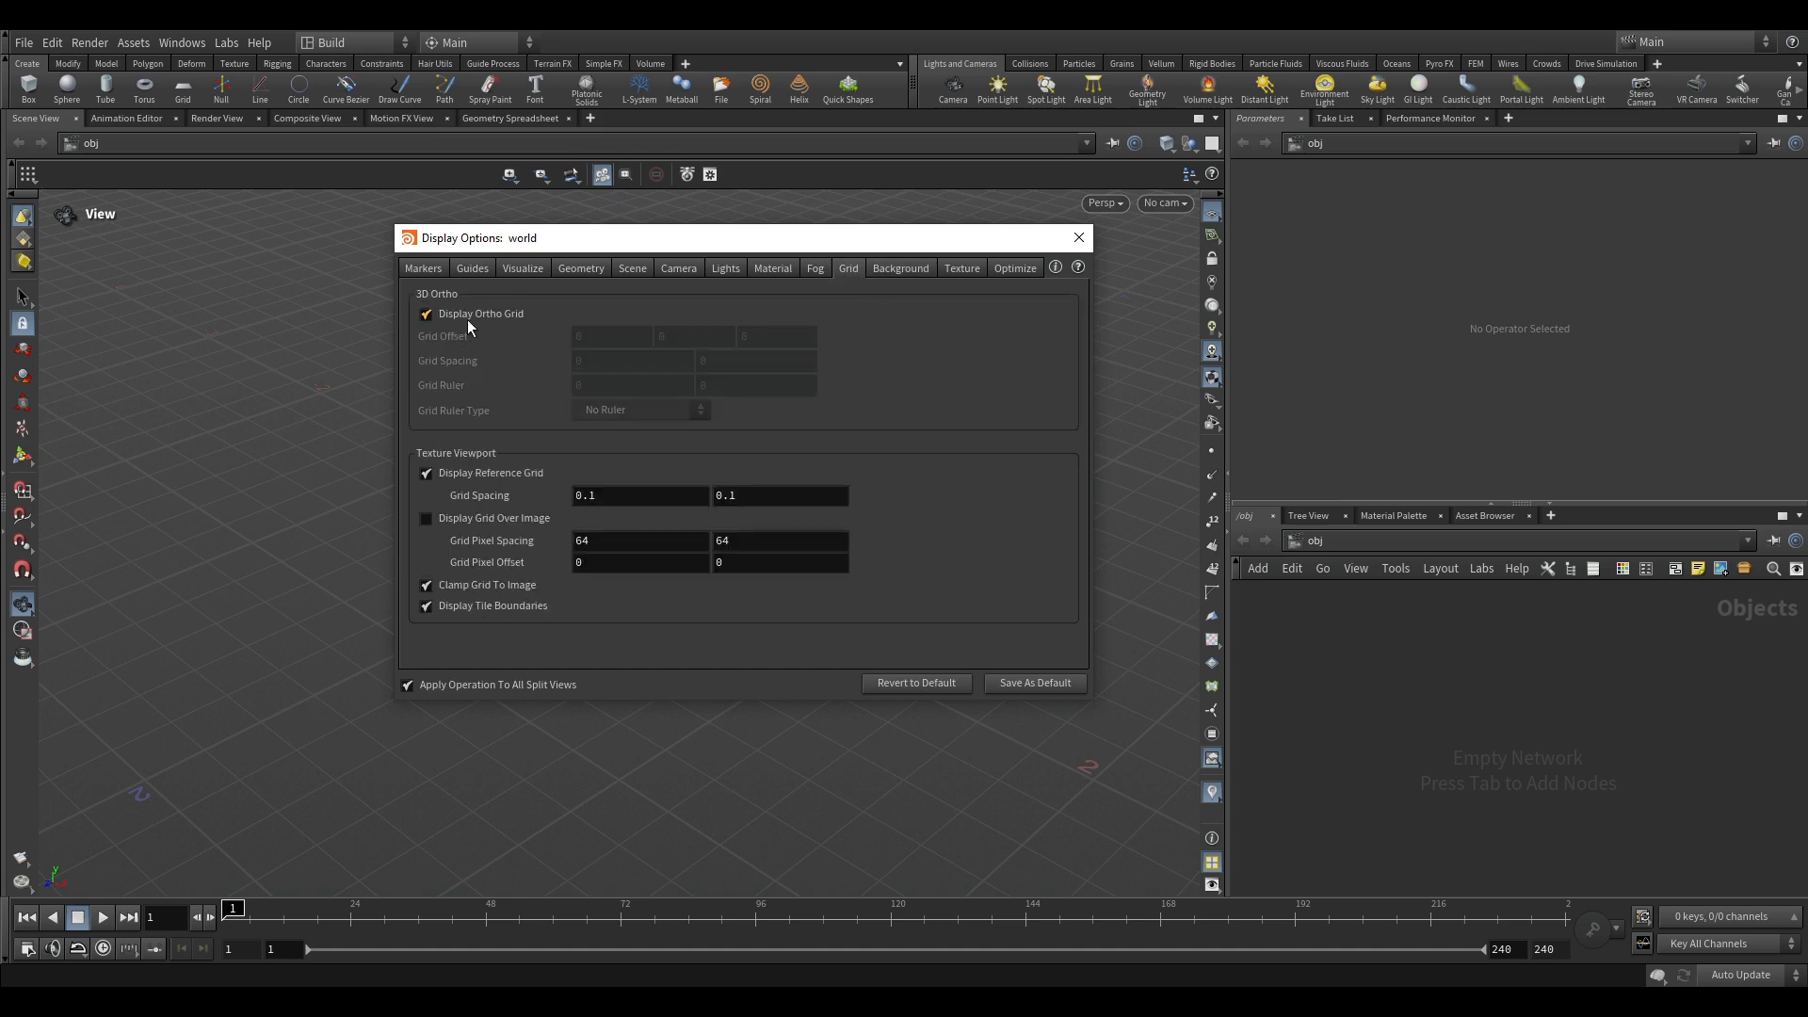
left_click(425, 314)
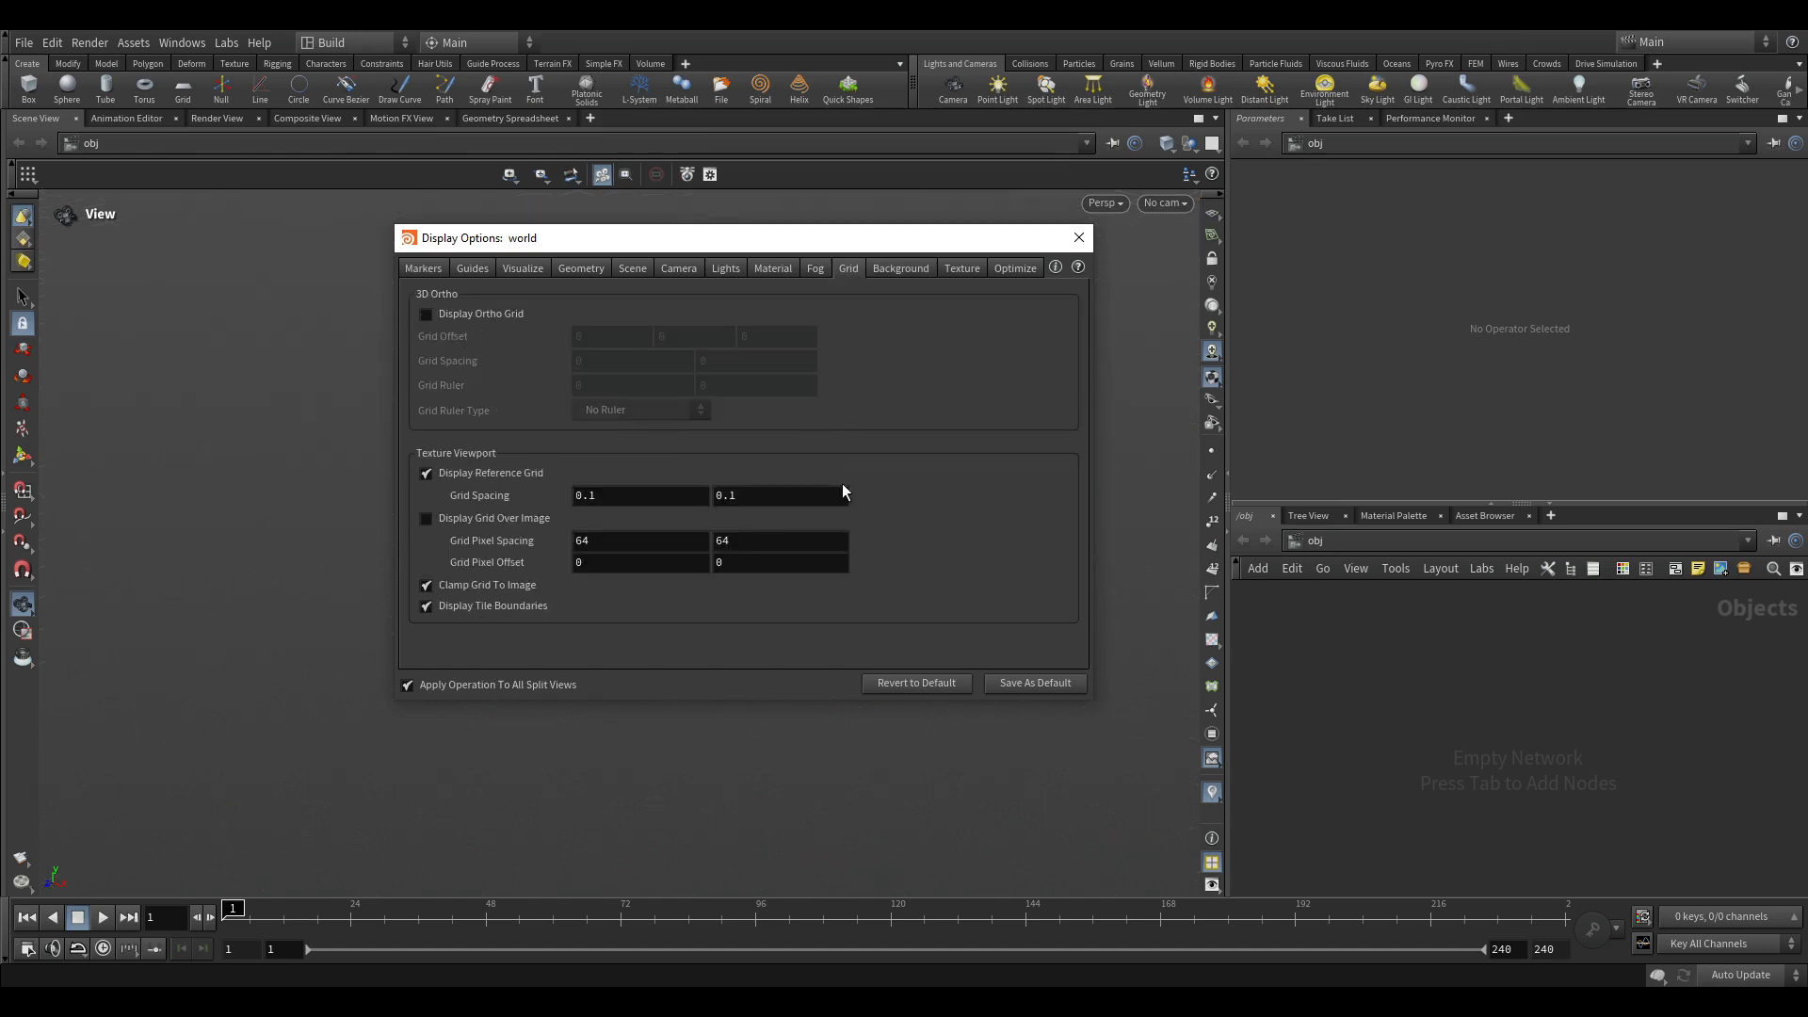
left_click(1077, 237)
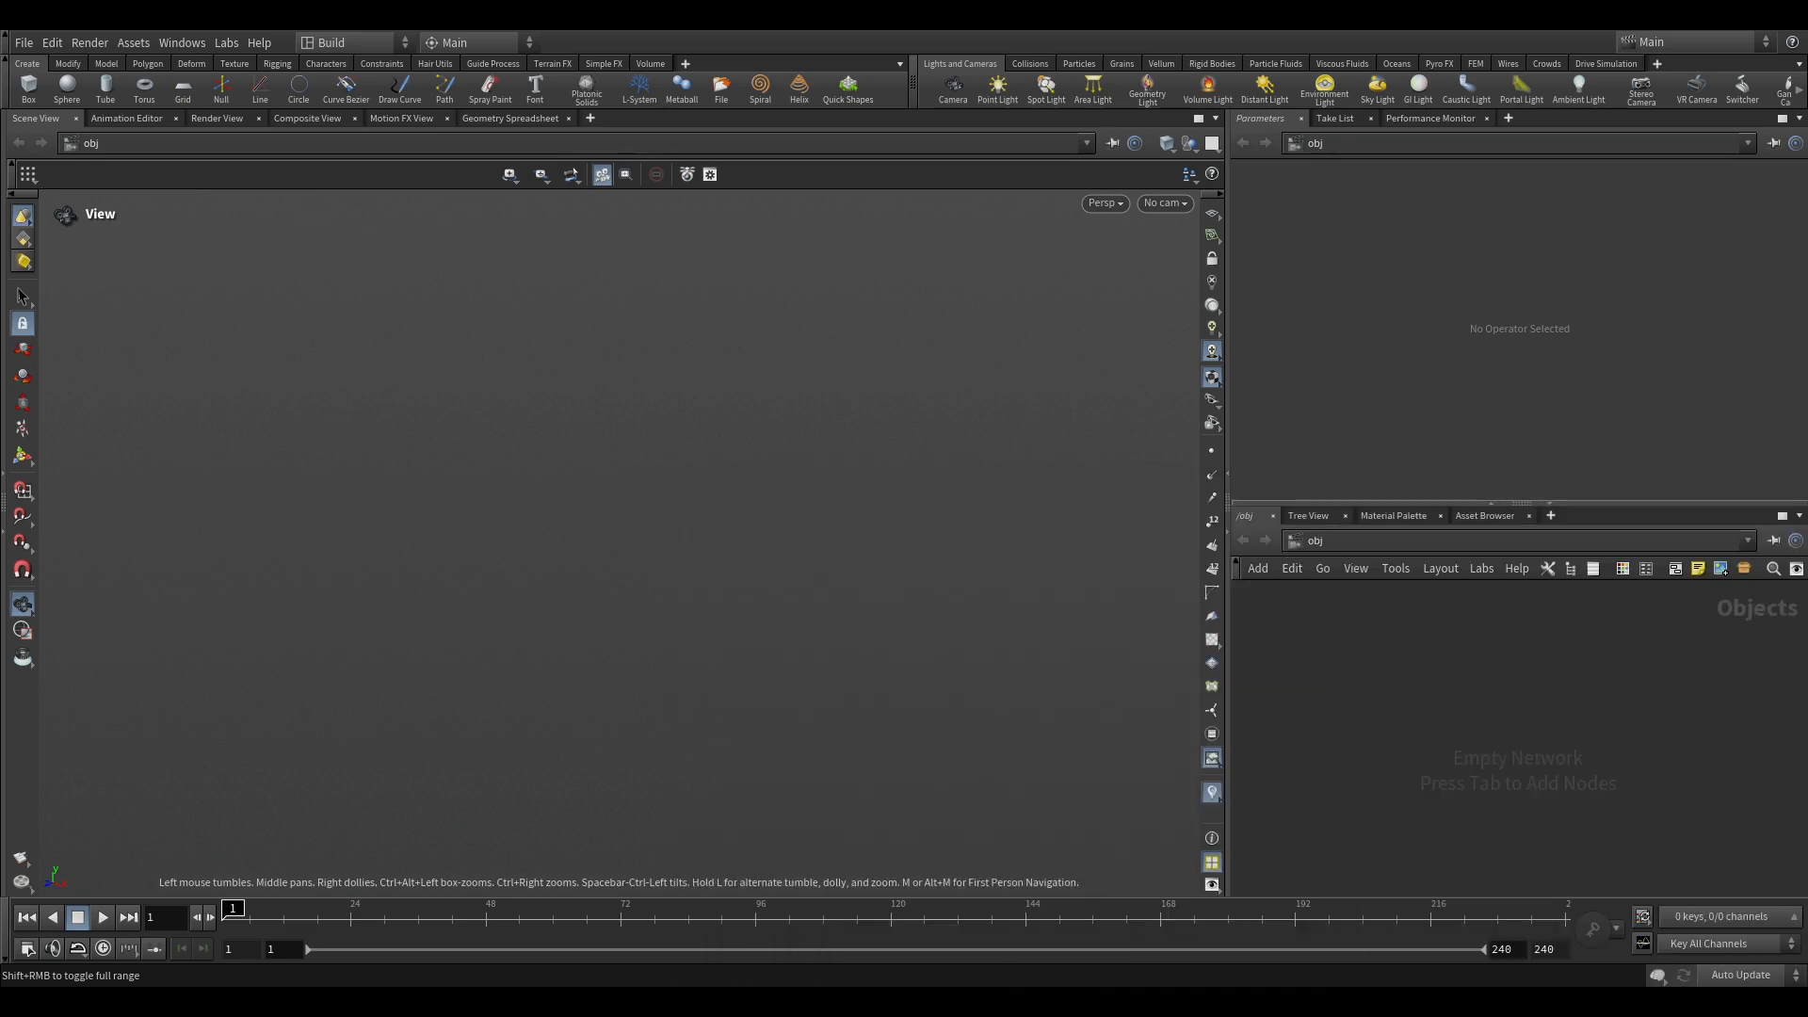
mouse_move(823, 577)
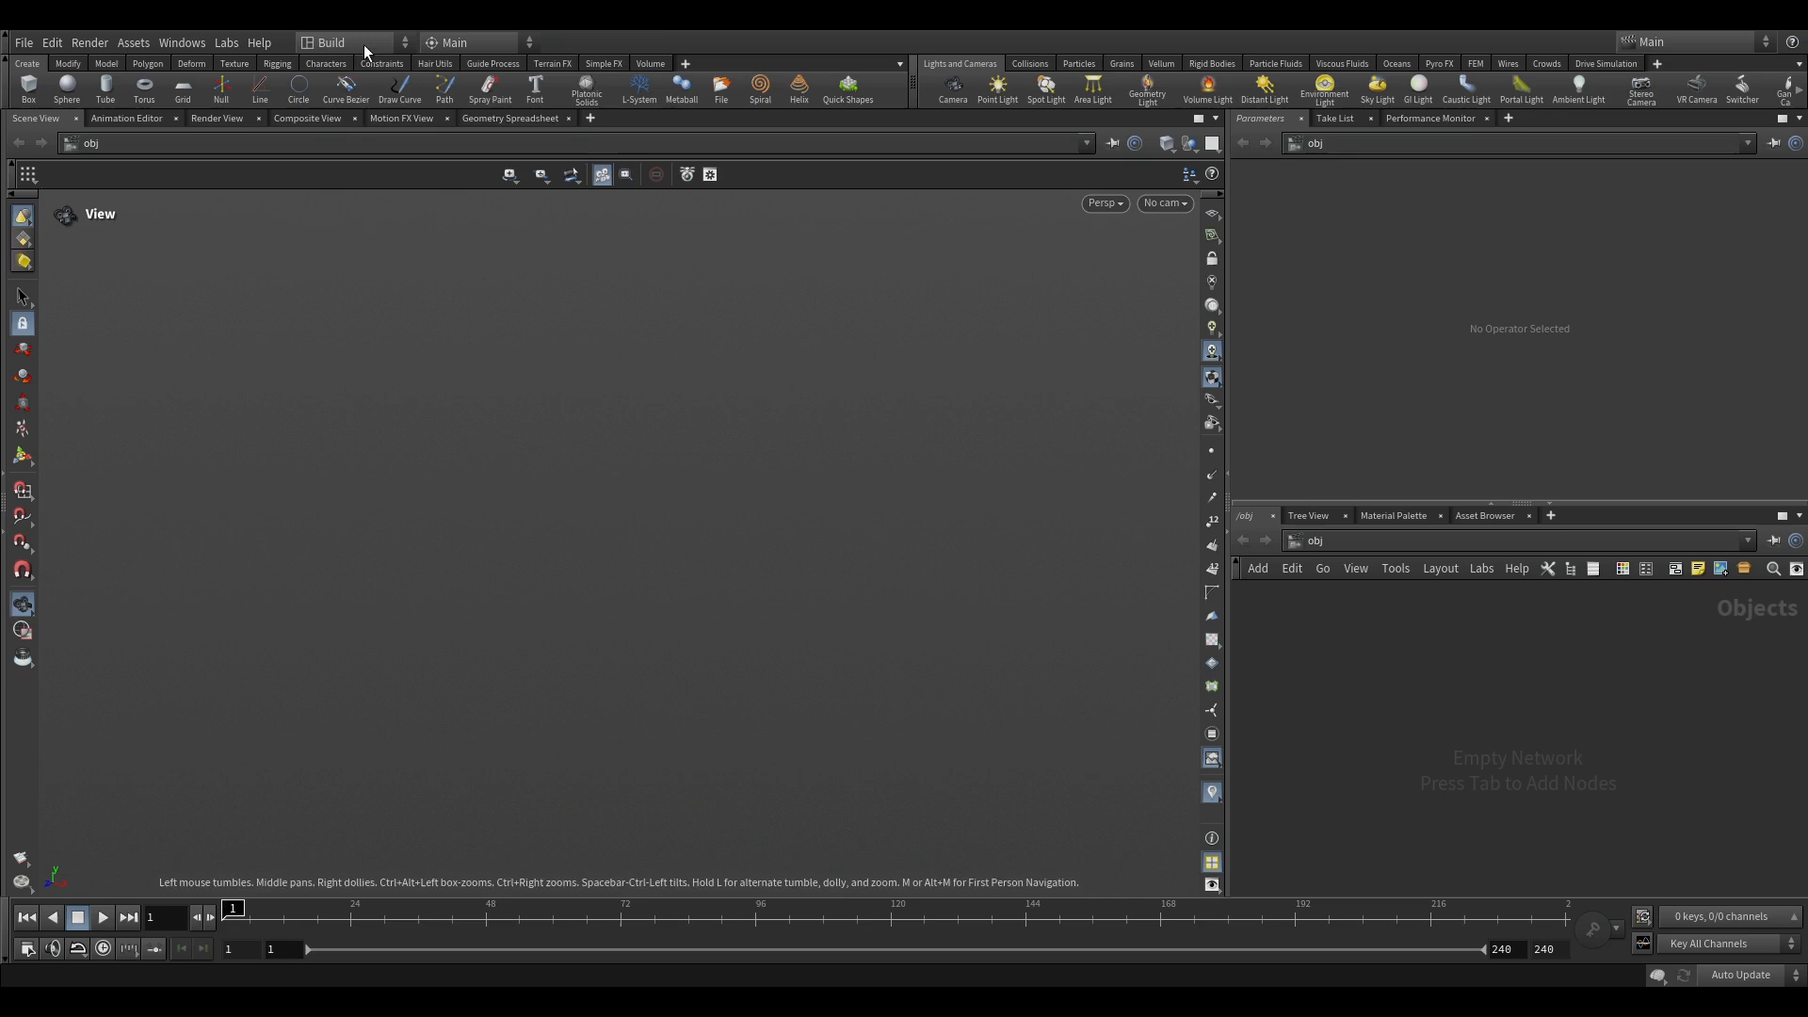
Switch to the Warren2 desktop and add a Geometry node.
left_click(330, 43)
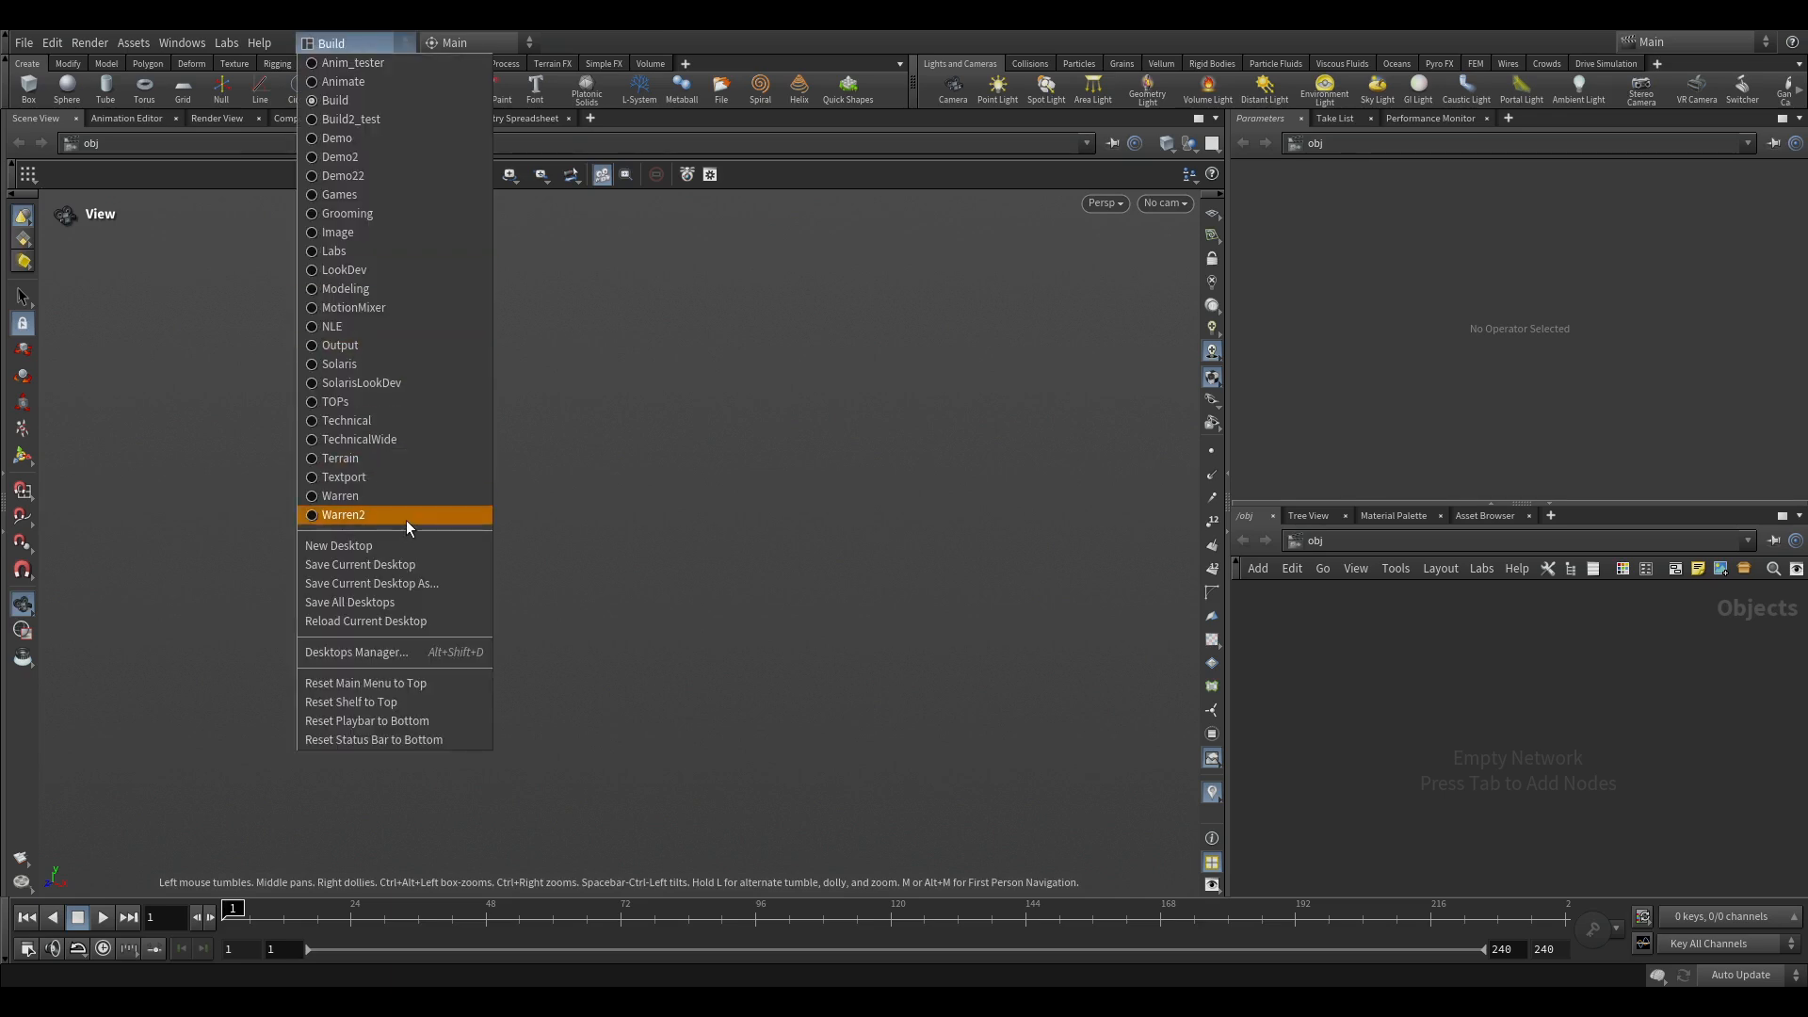
left_click(344, 514)
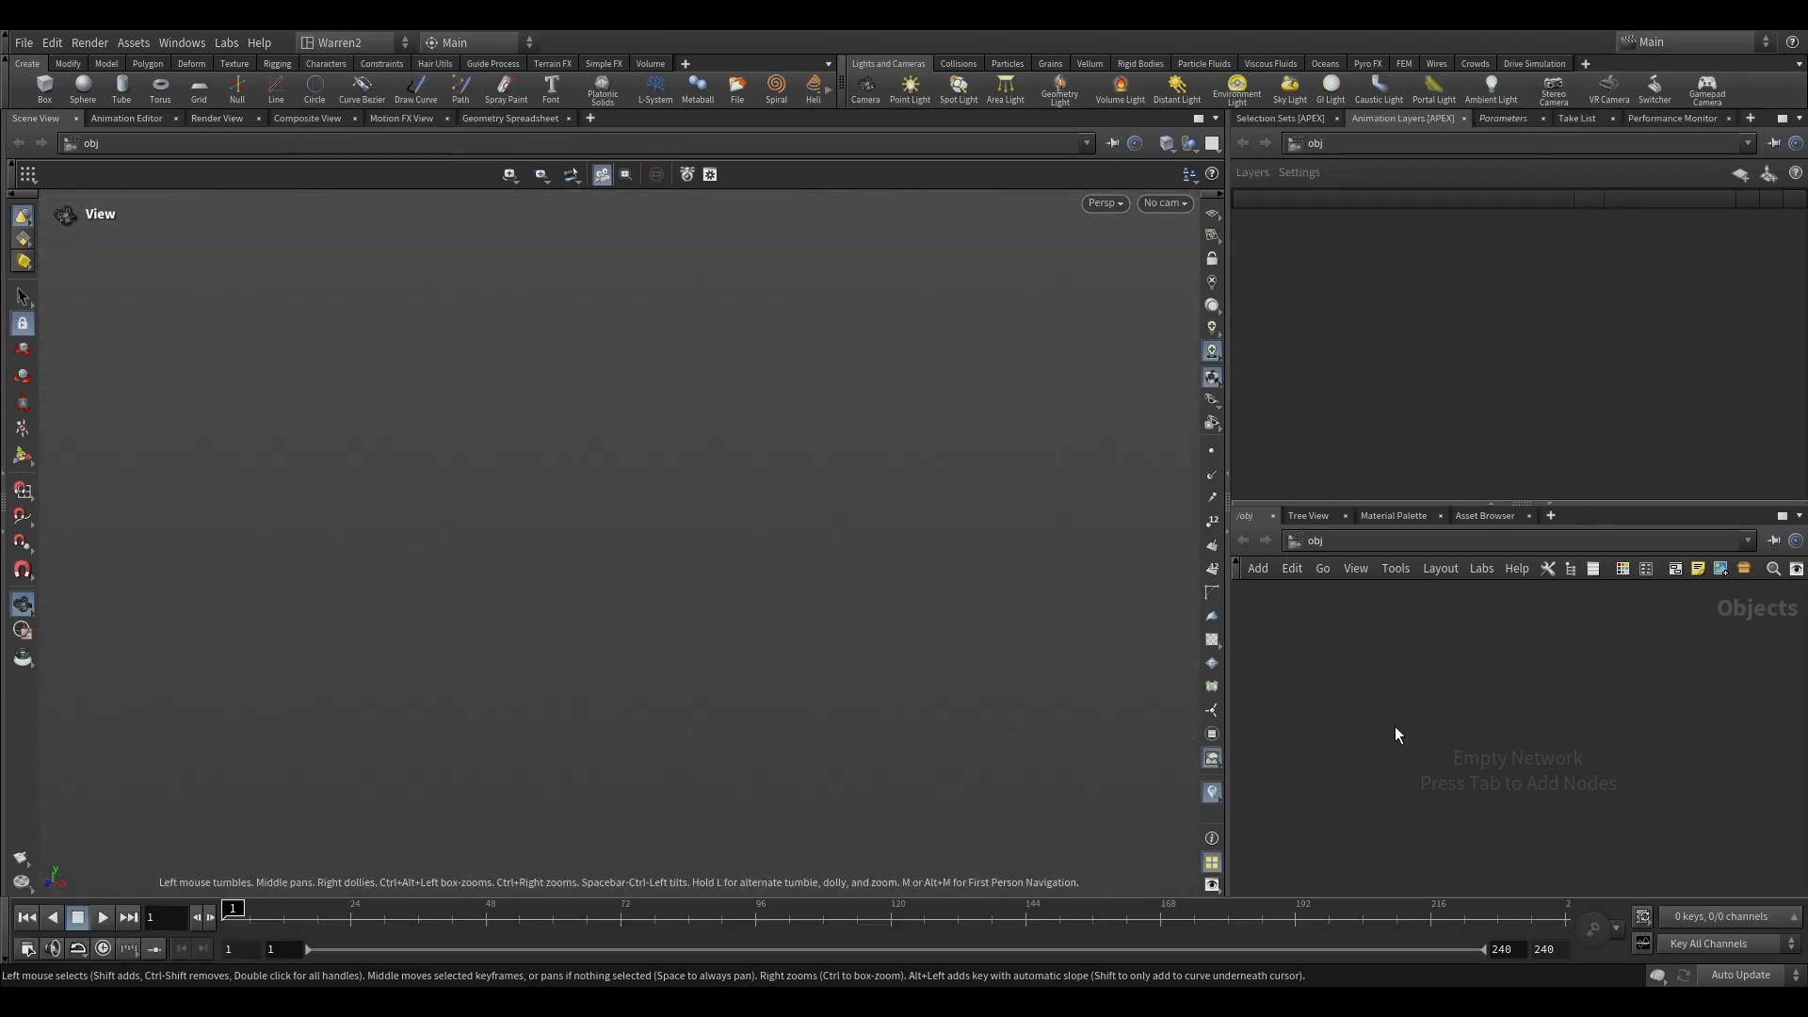
key("Tab")
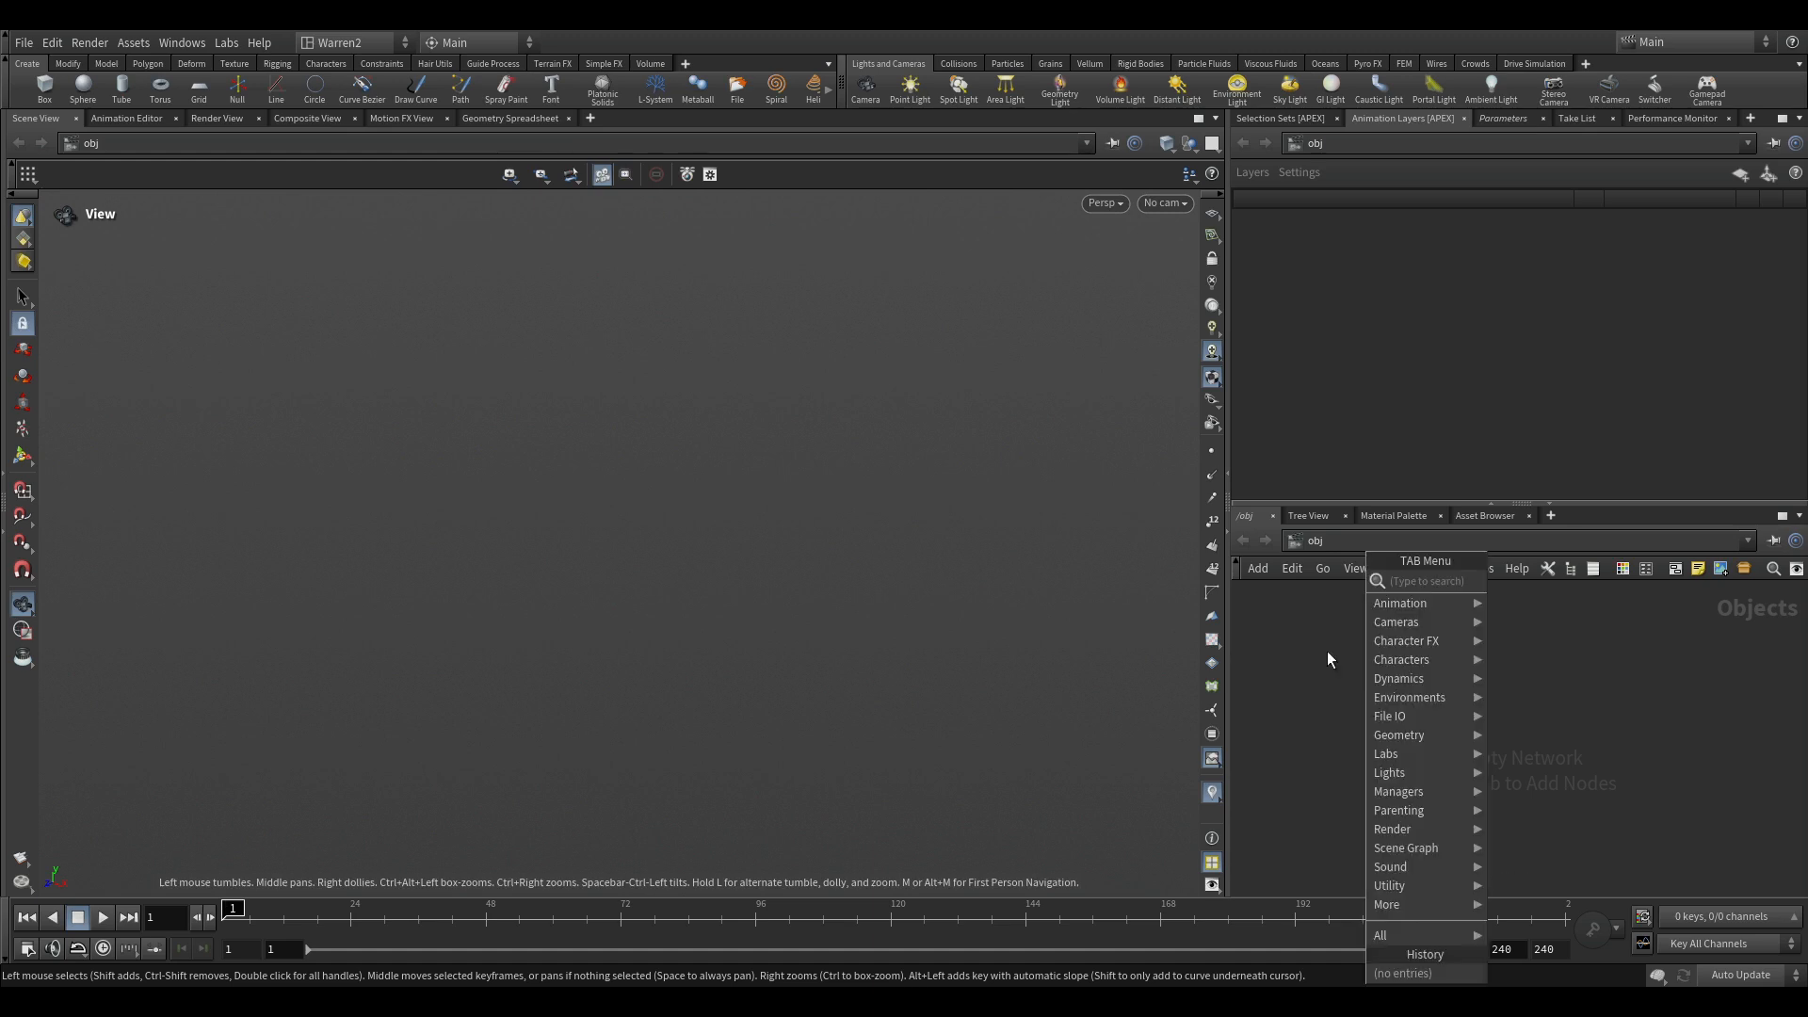
mouse_move(1391, 696)
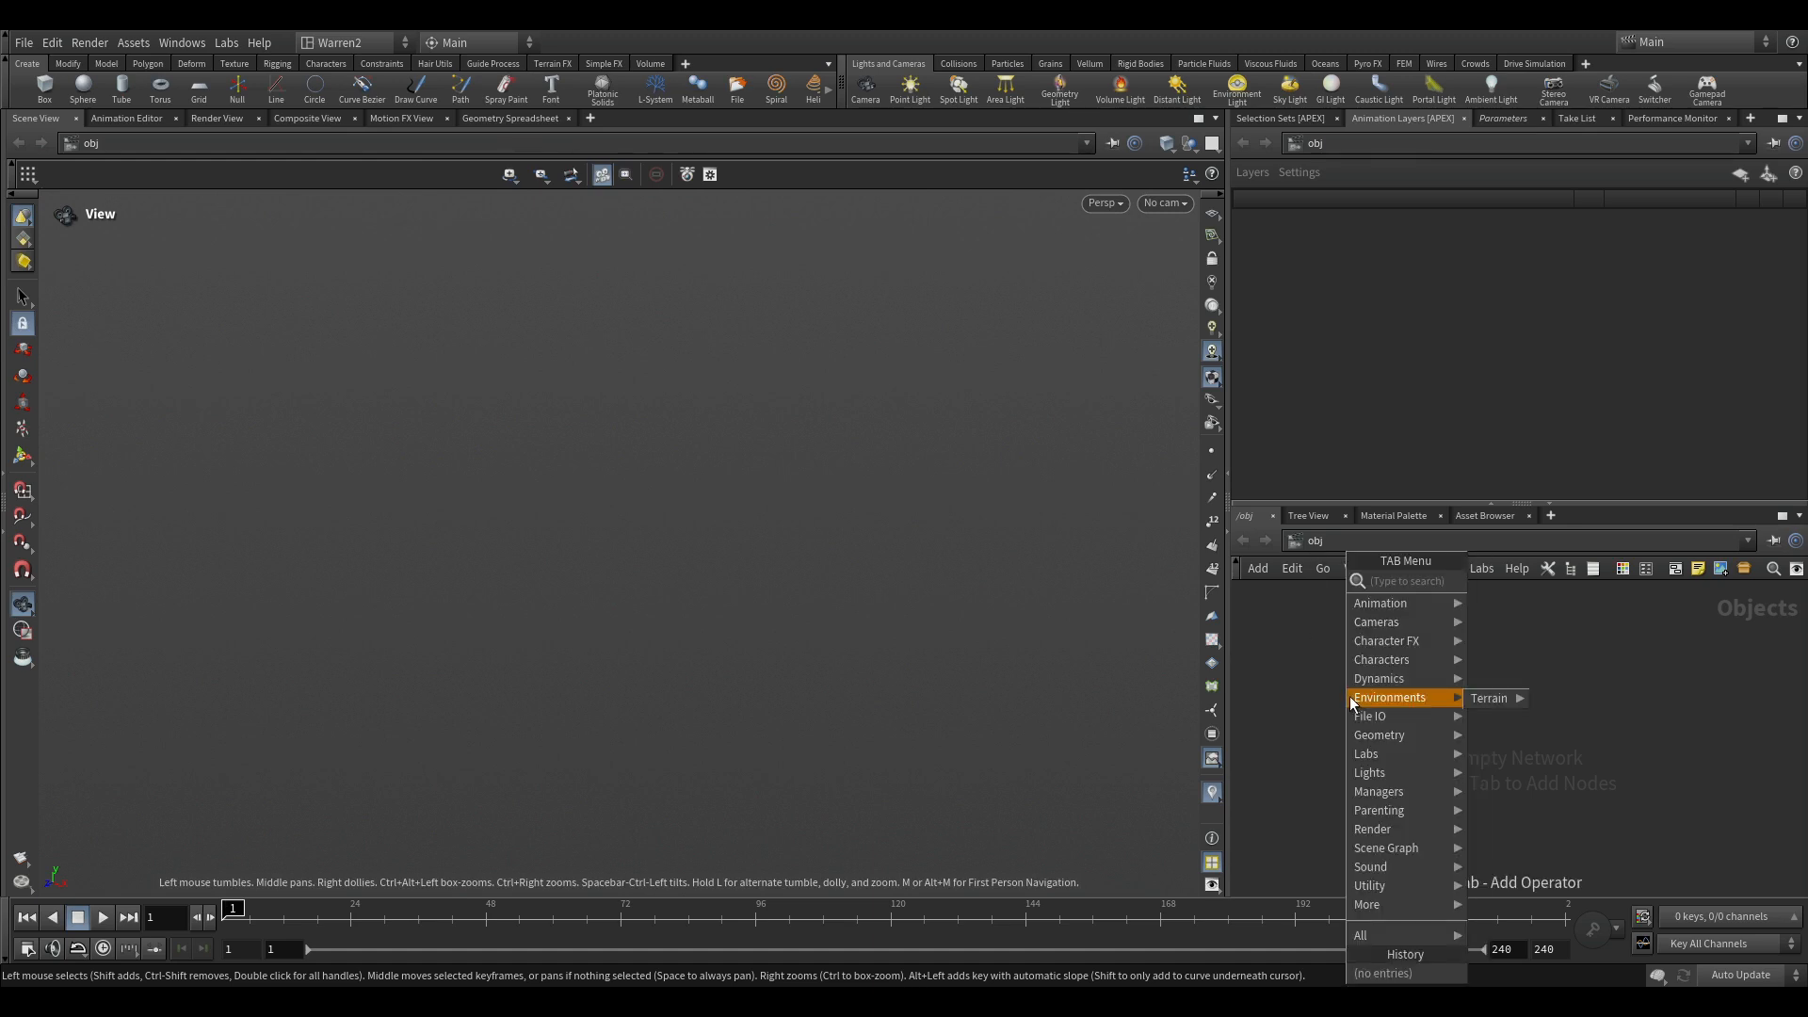
type("o")
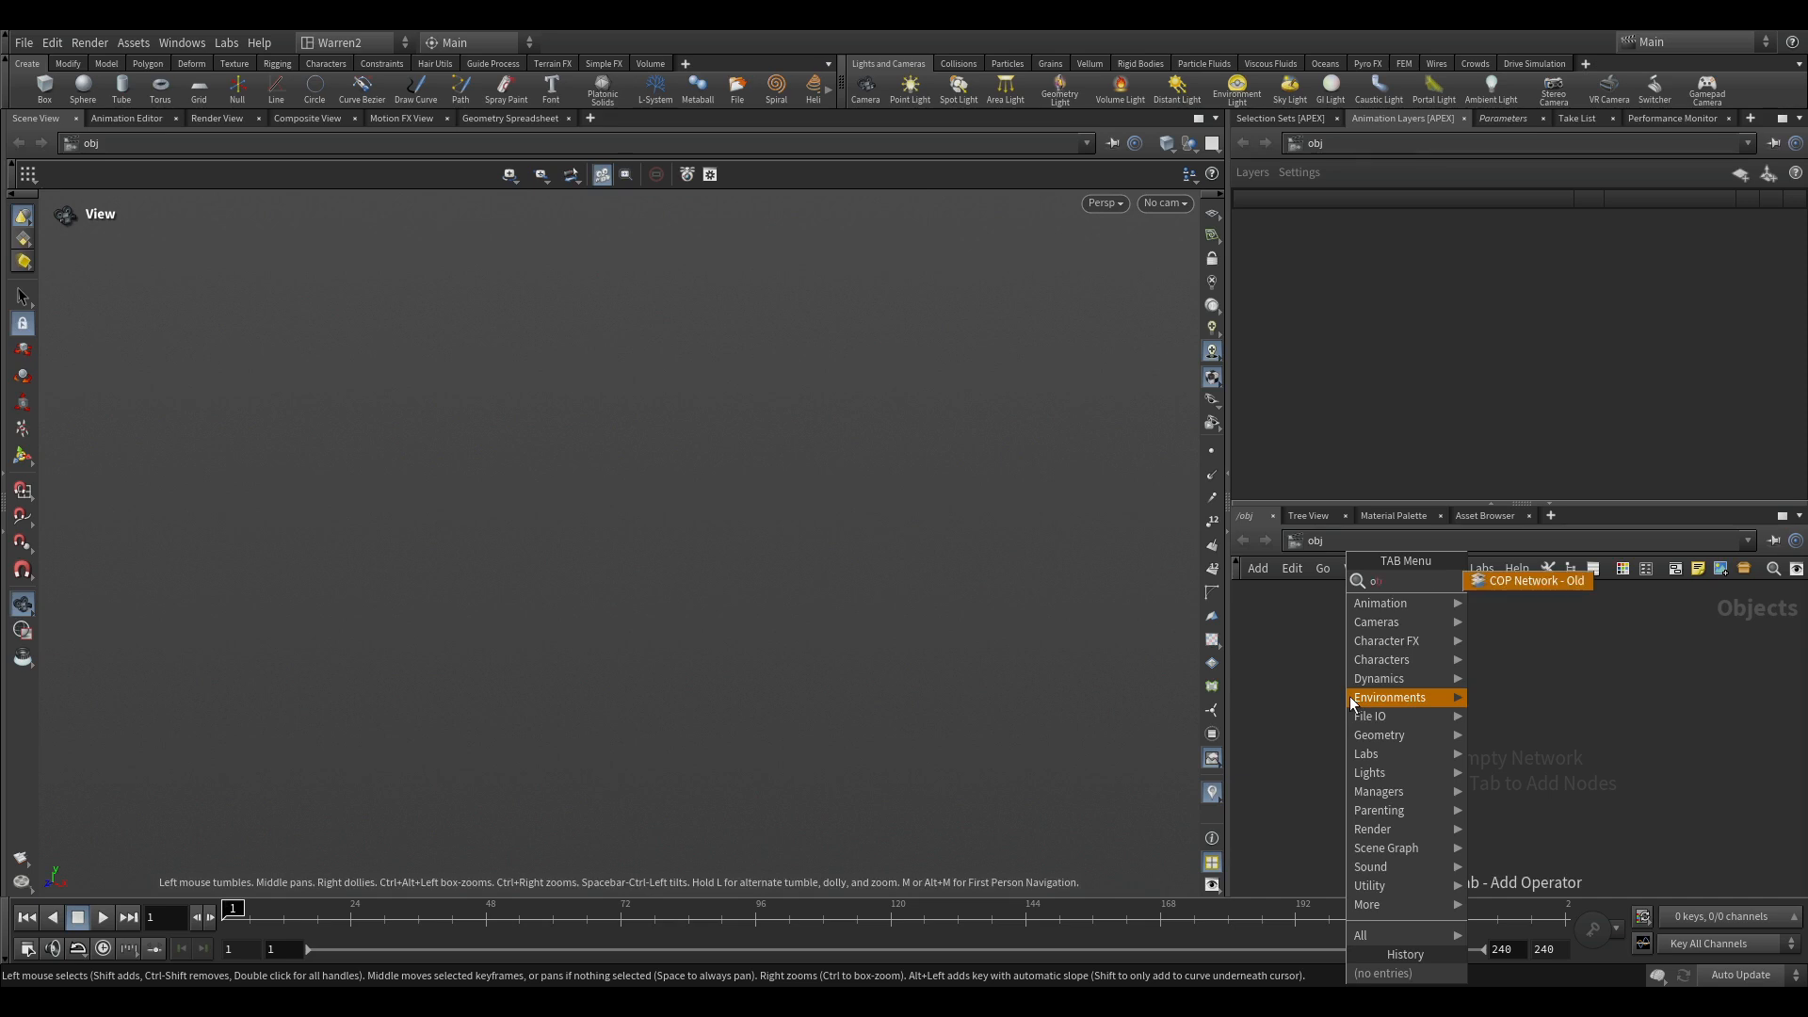
type("ge")
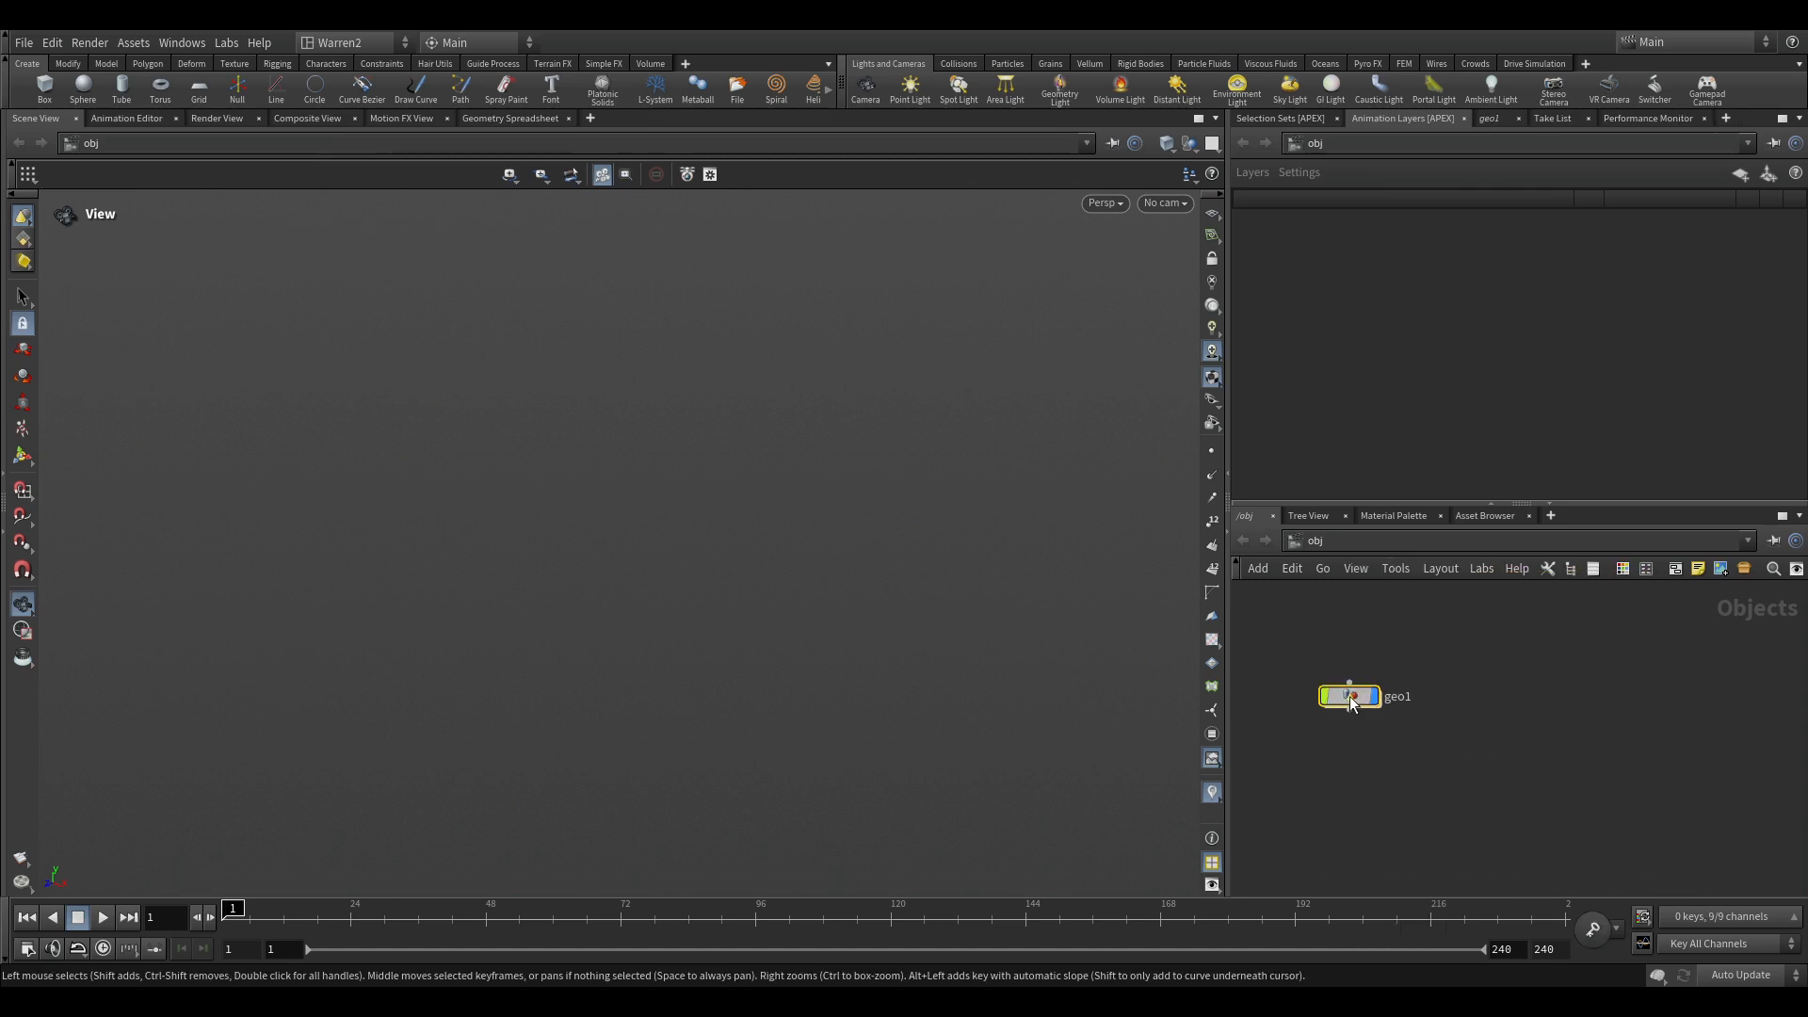
Rename the geo1 node to 'Animation'.
double_click(1395, 695)
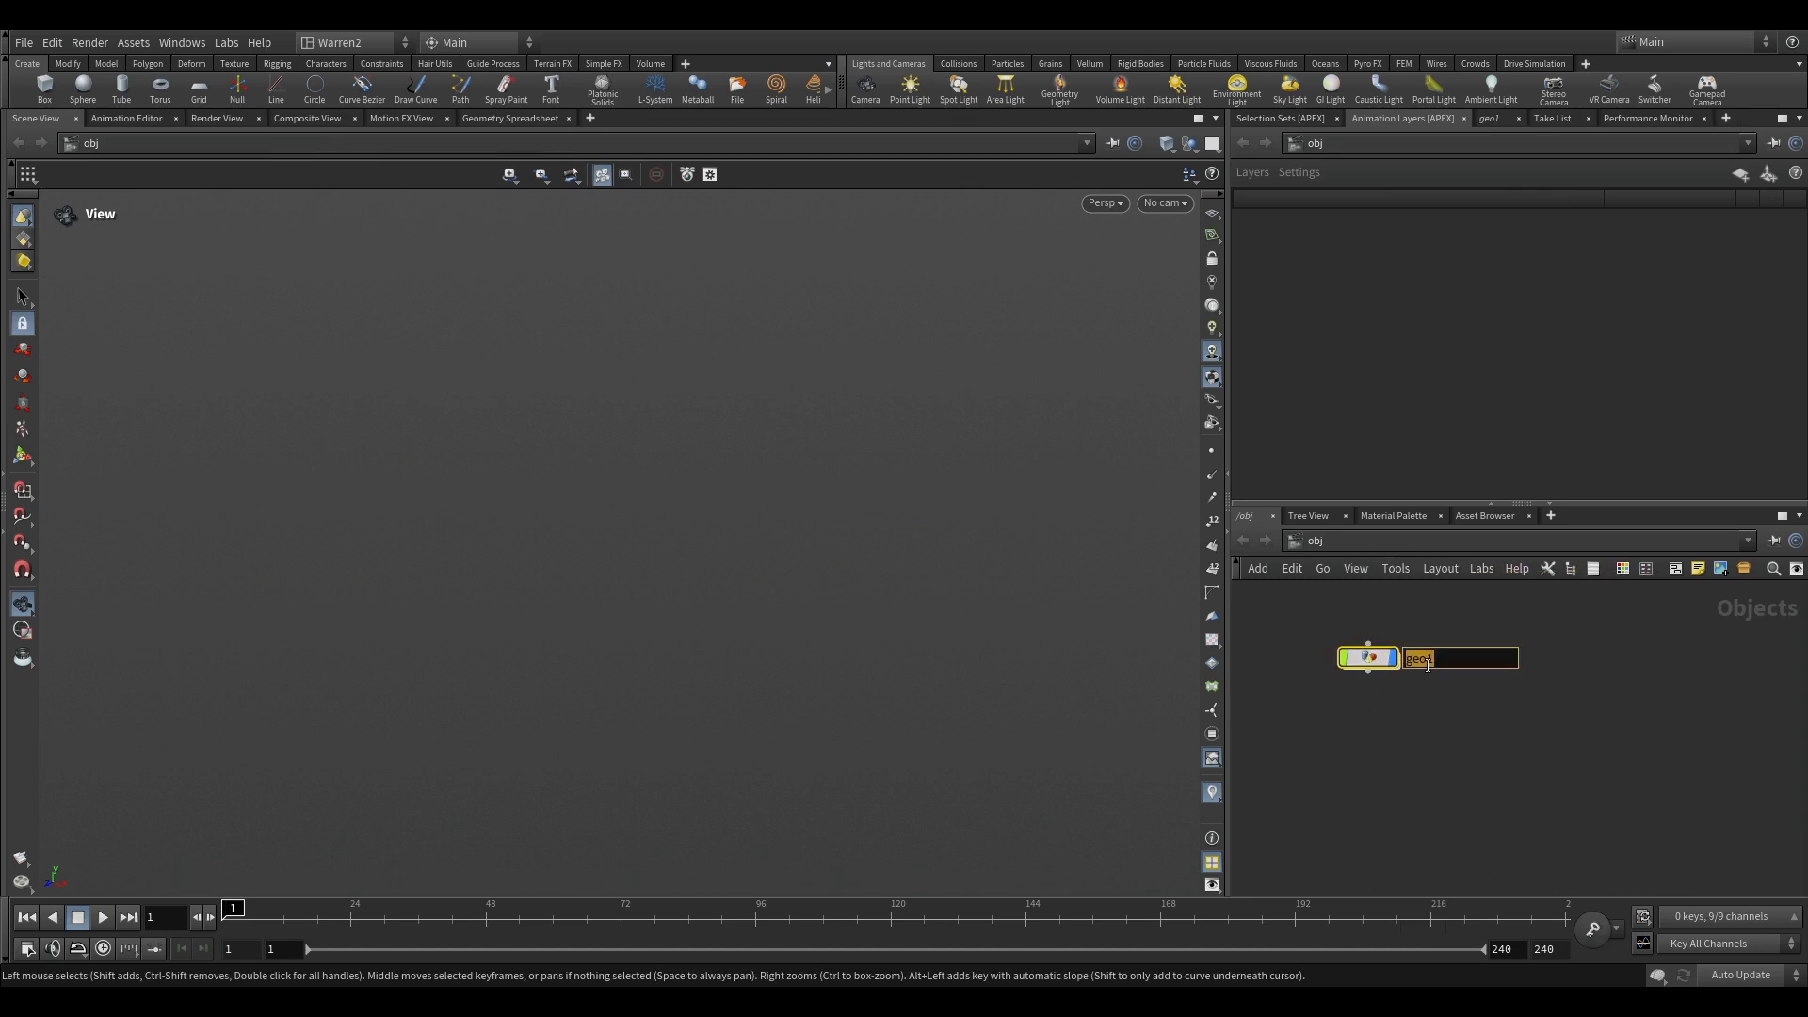
type("Animation")
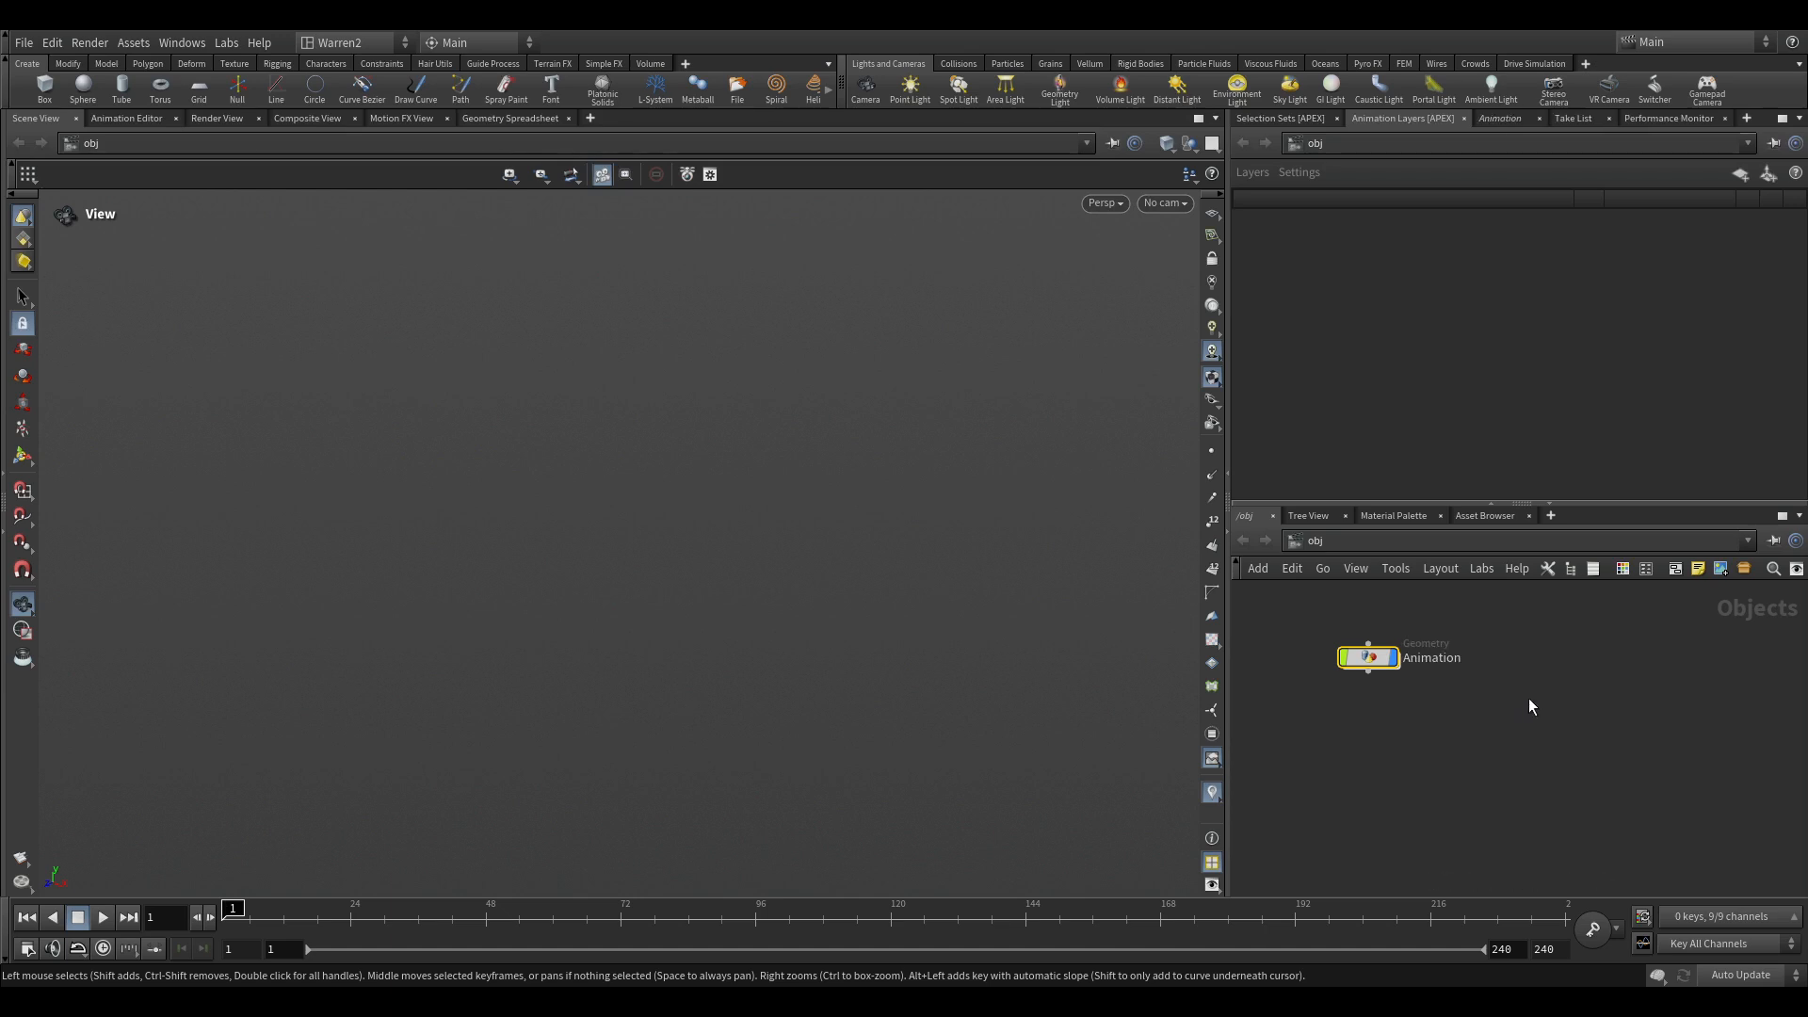
key("ctrl+v")
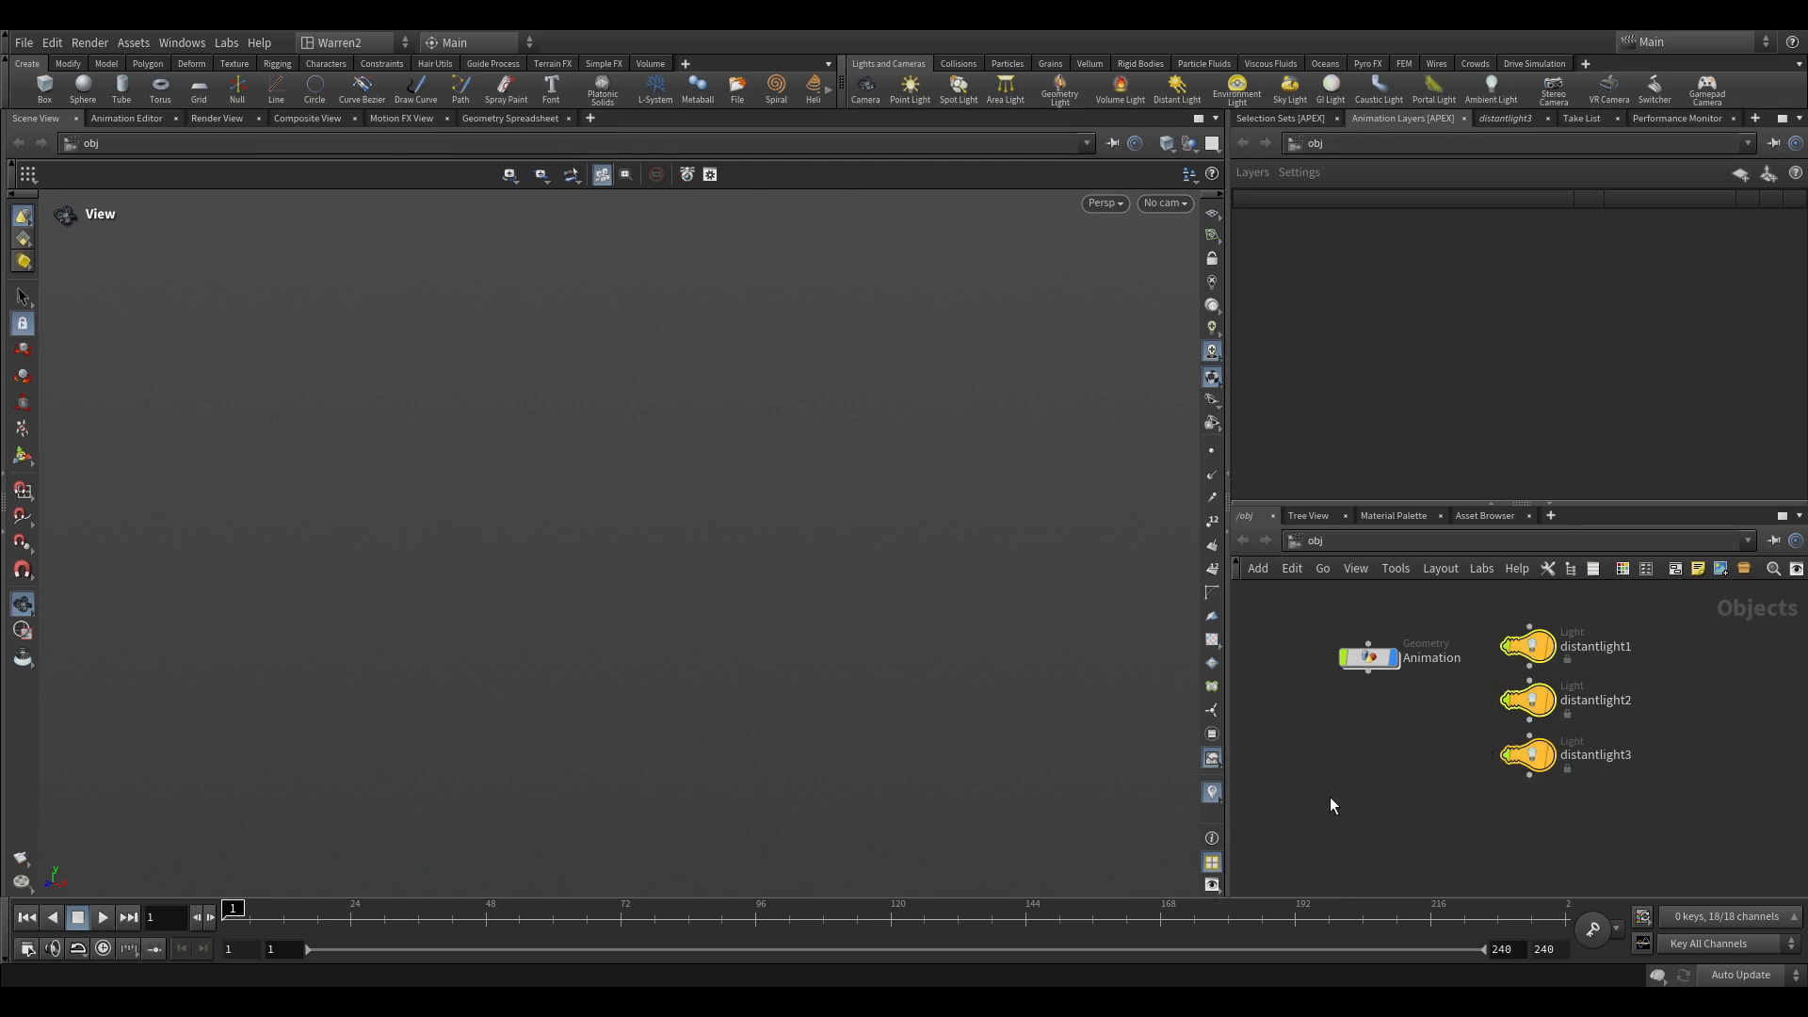
mouse_move(1347, 797)
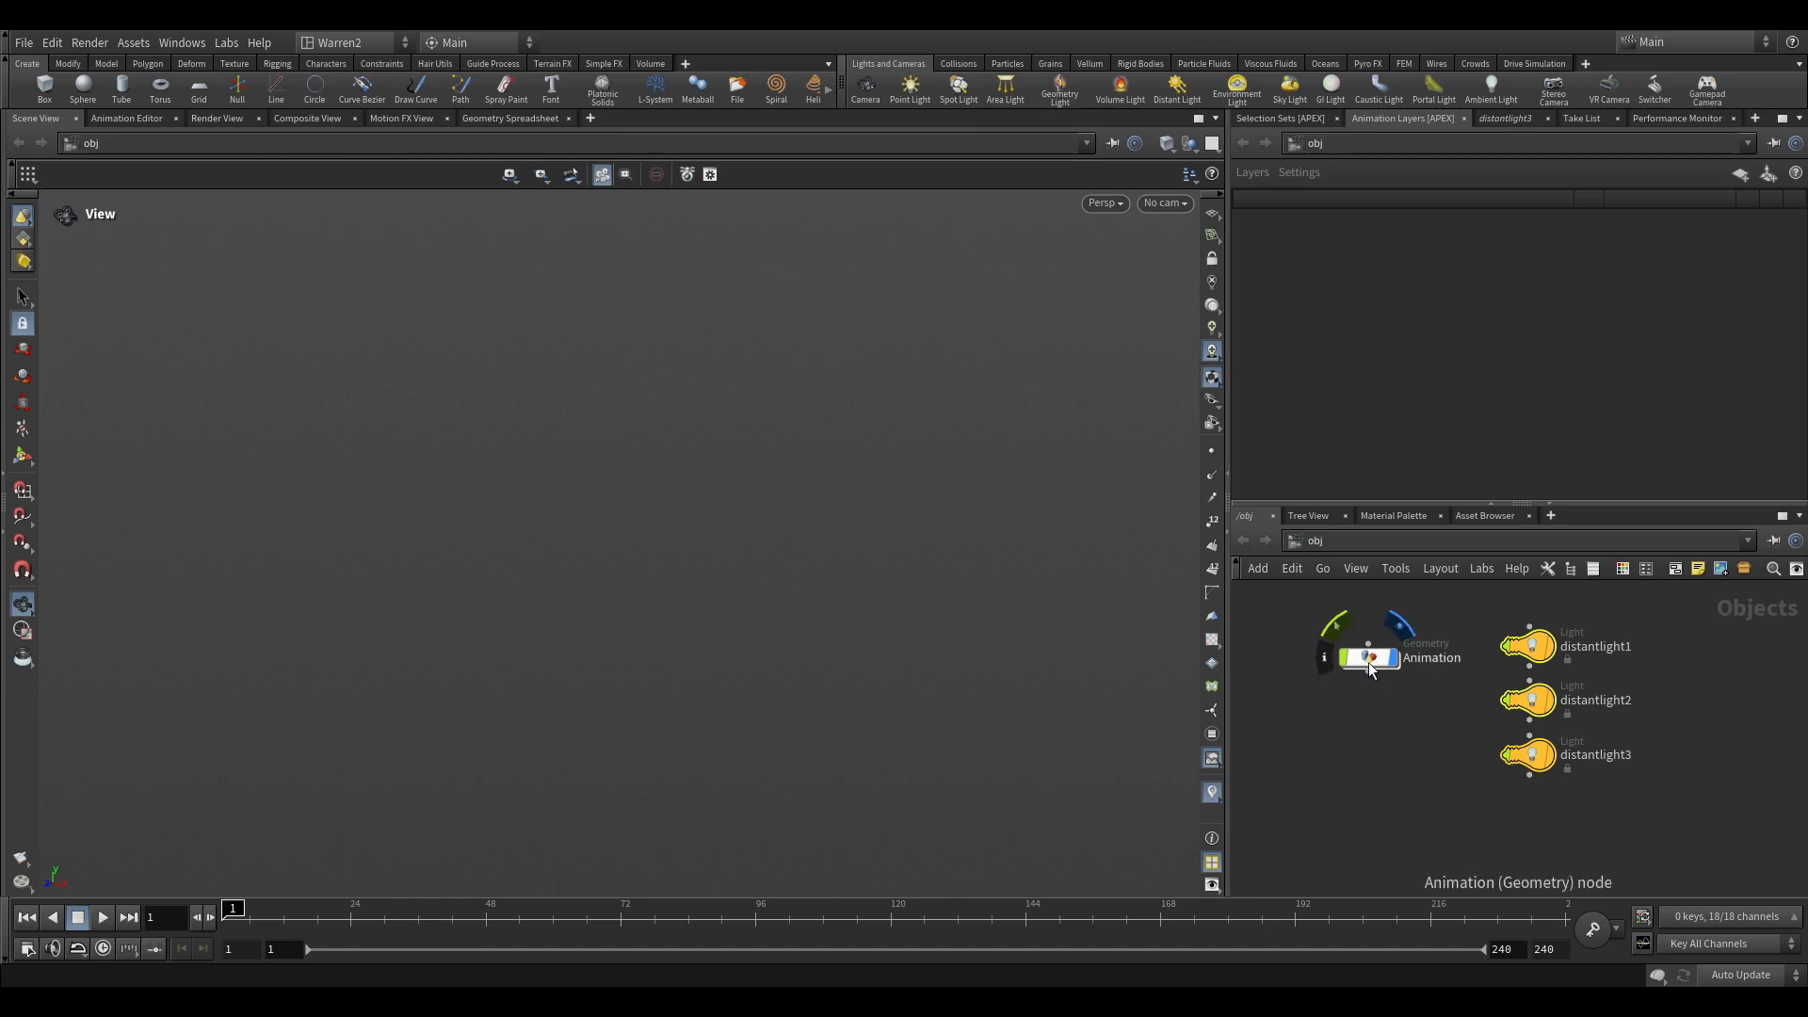
Dive into the Animation node and search the node menu for 'ele' to find Test Geometry: Electra.
double_click(1371, 659)
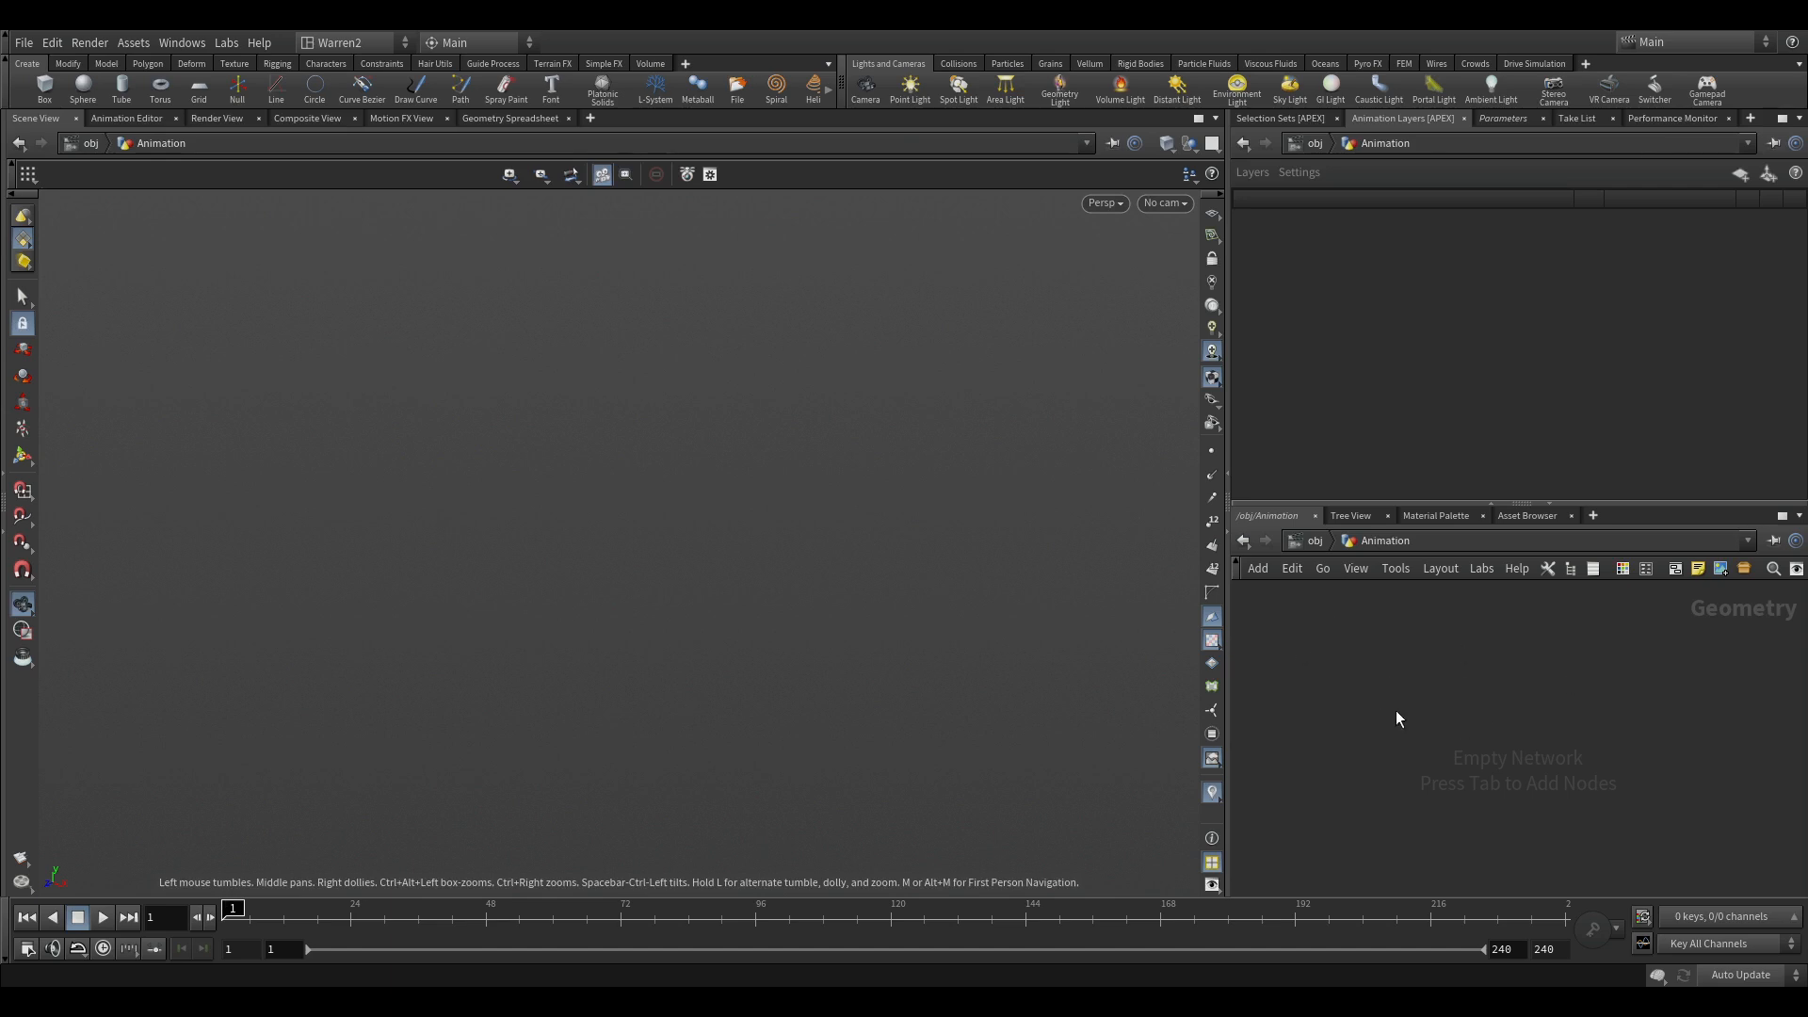
mouse_move(1632, 692)
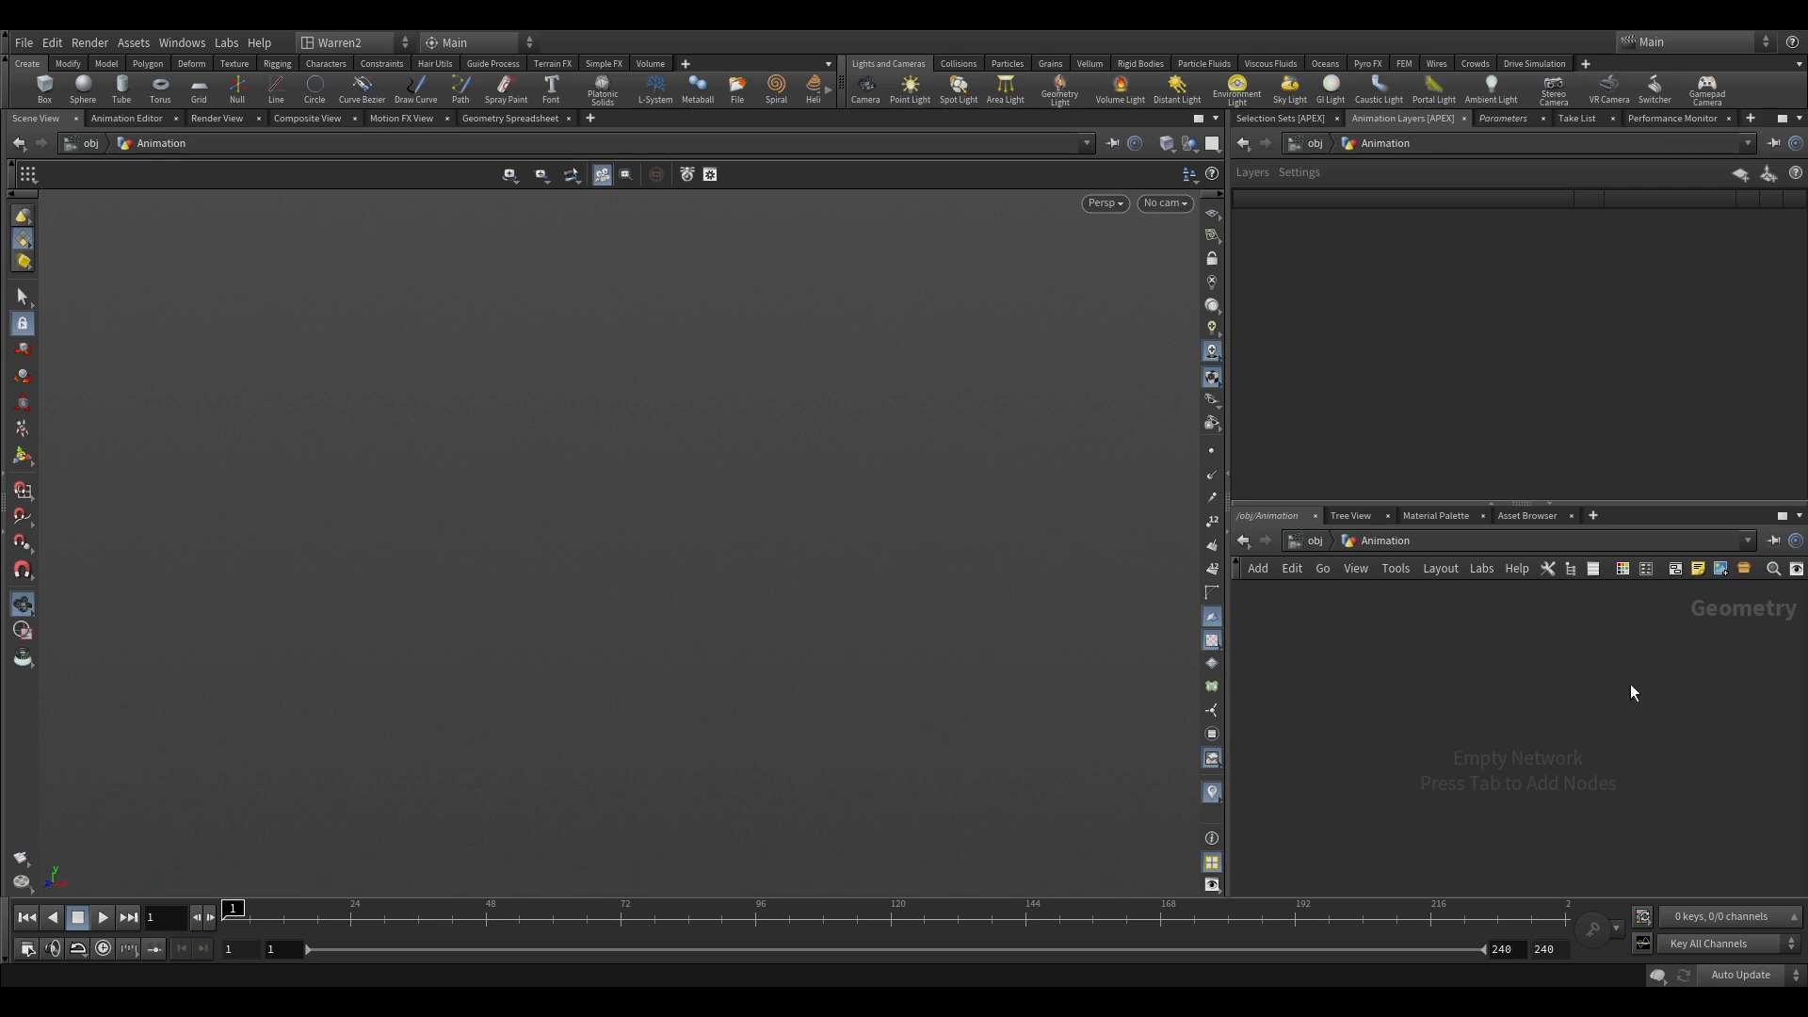
mouse_move(1402, 687)
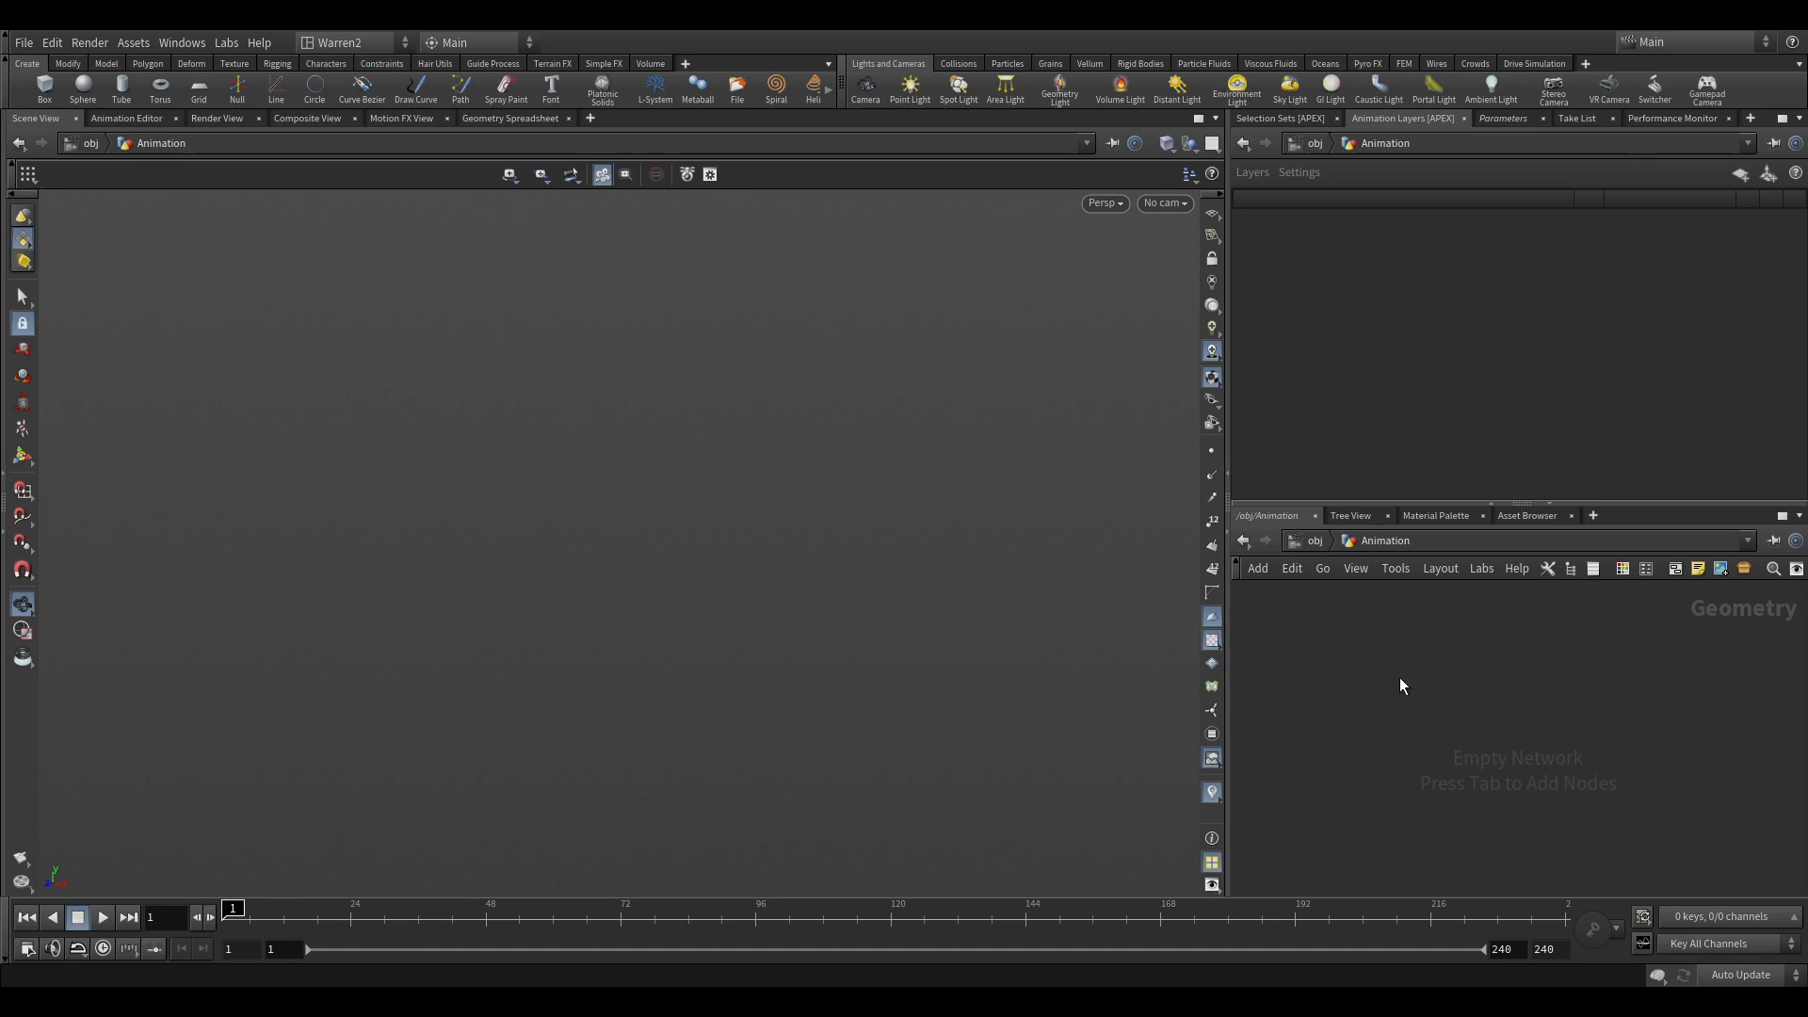
key("Tab")
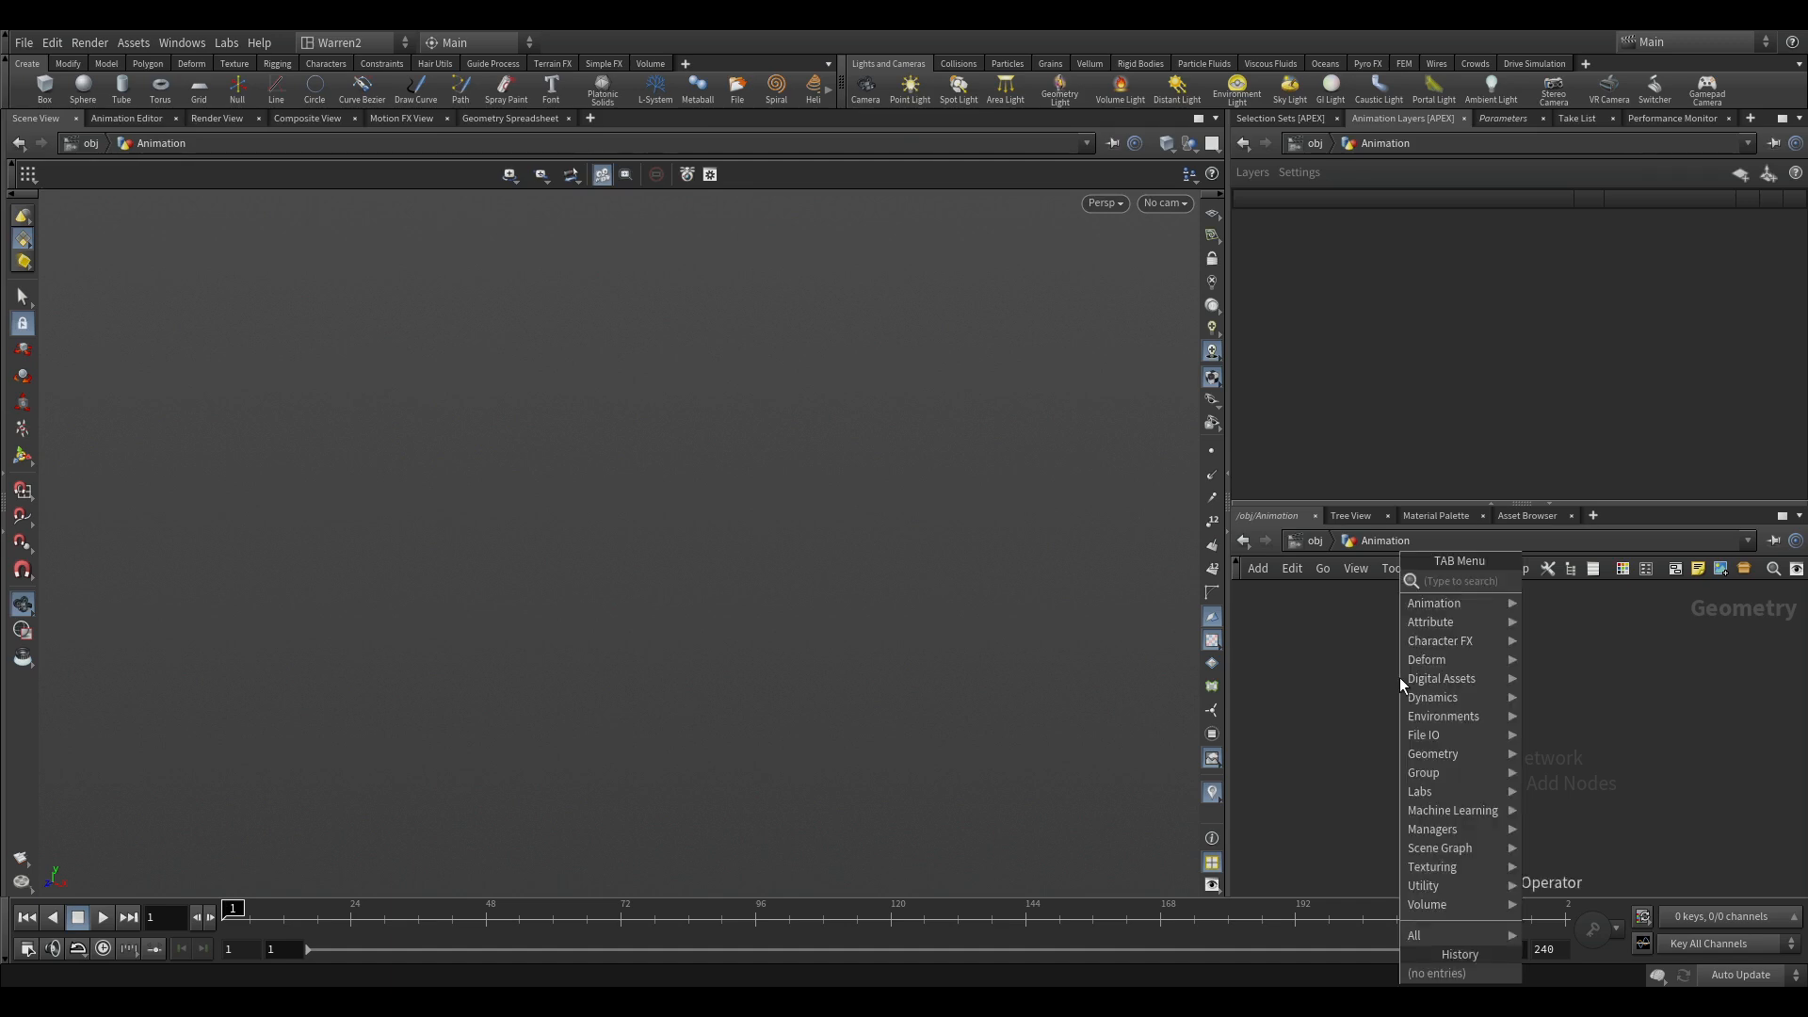
type("ele")
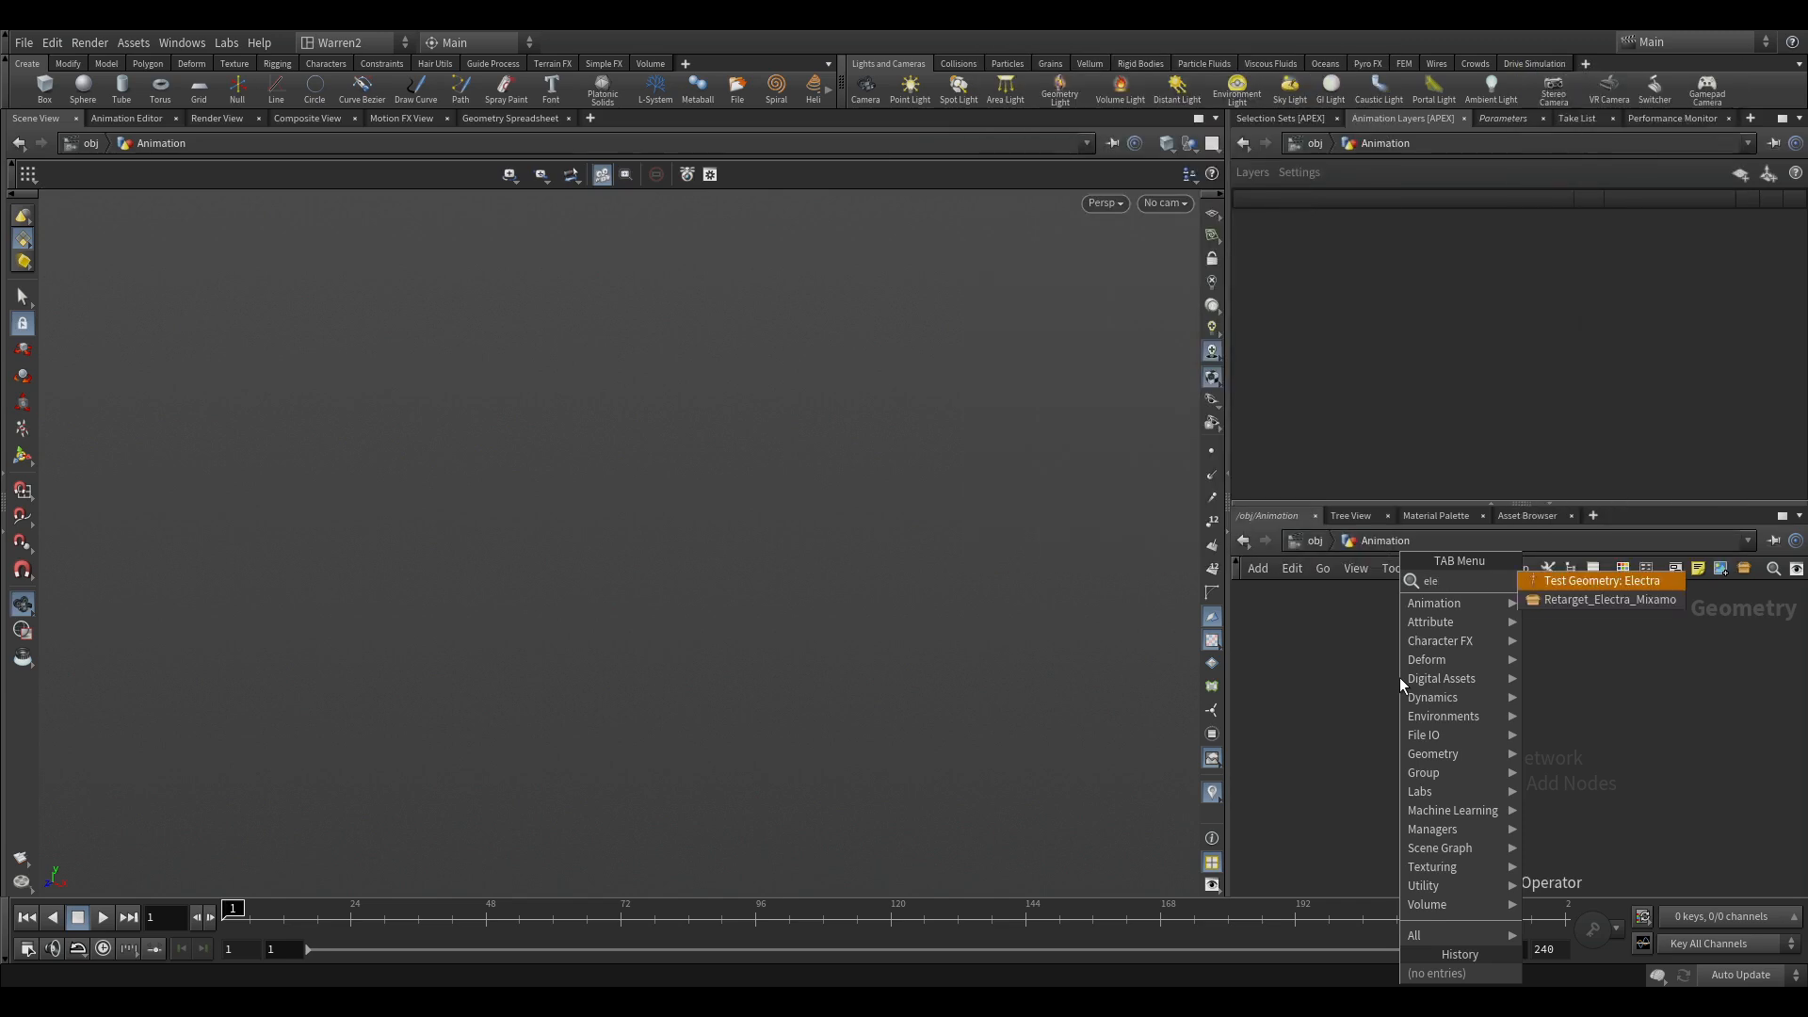
mouse_move(1568, 594)
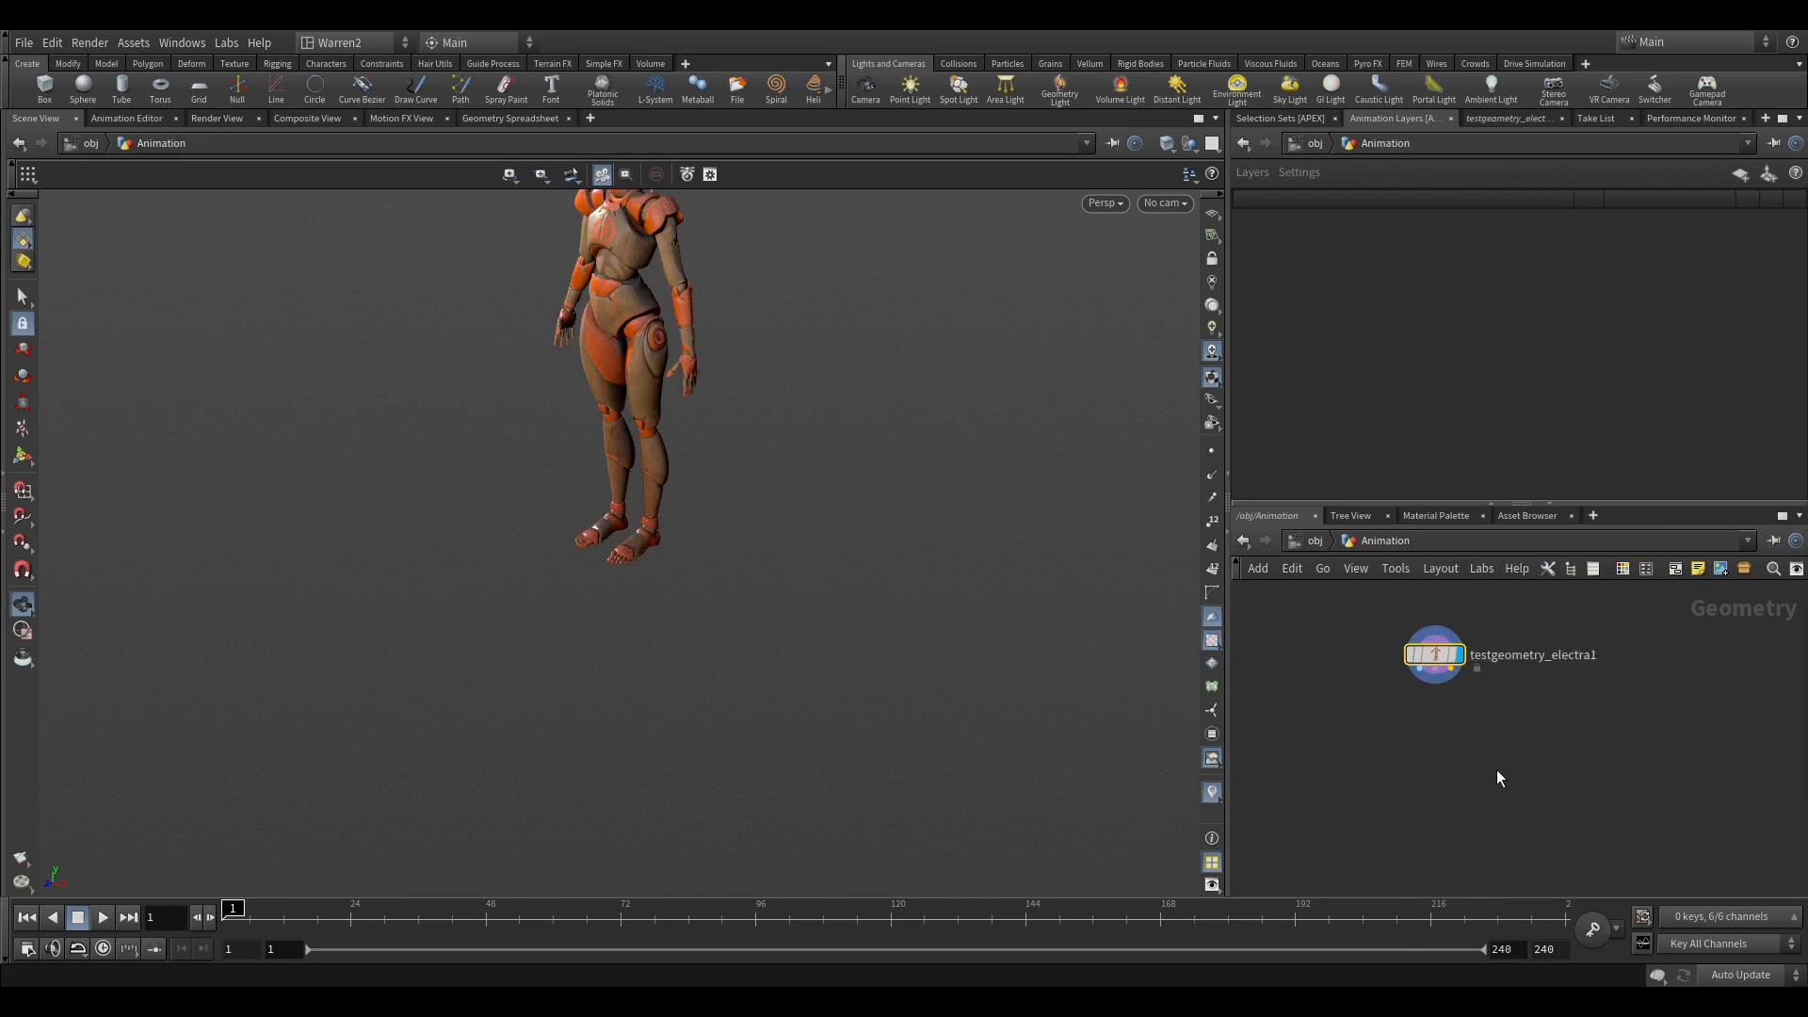
mouse_move(807, 550)
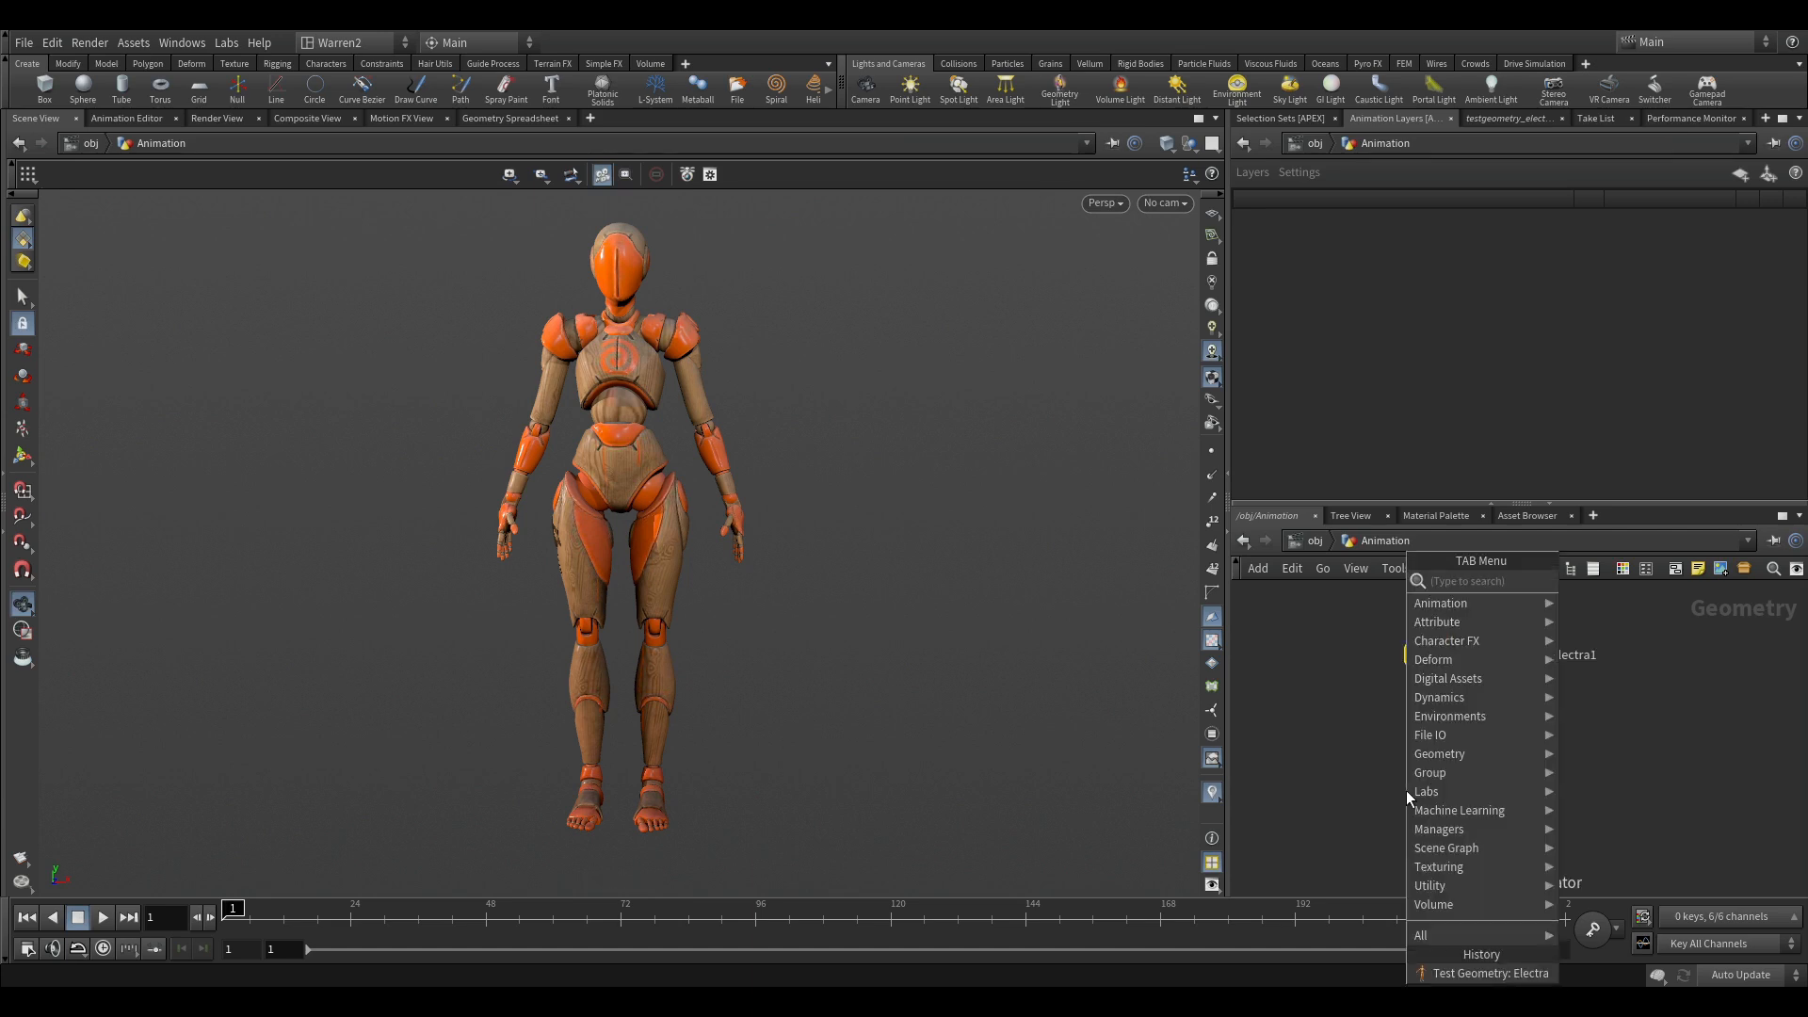
Add a polygon Circle node and show its parameters.
type("cir")
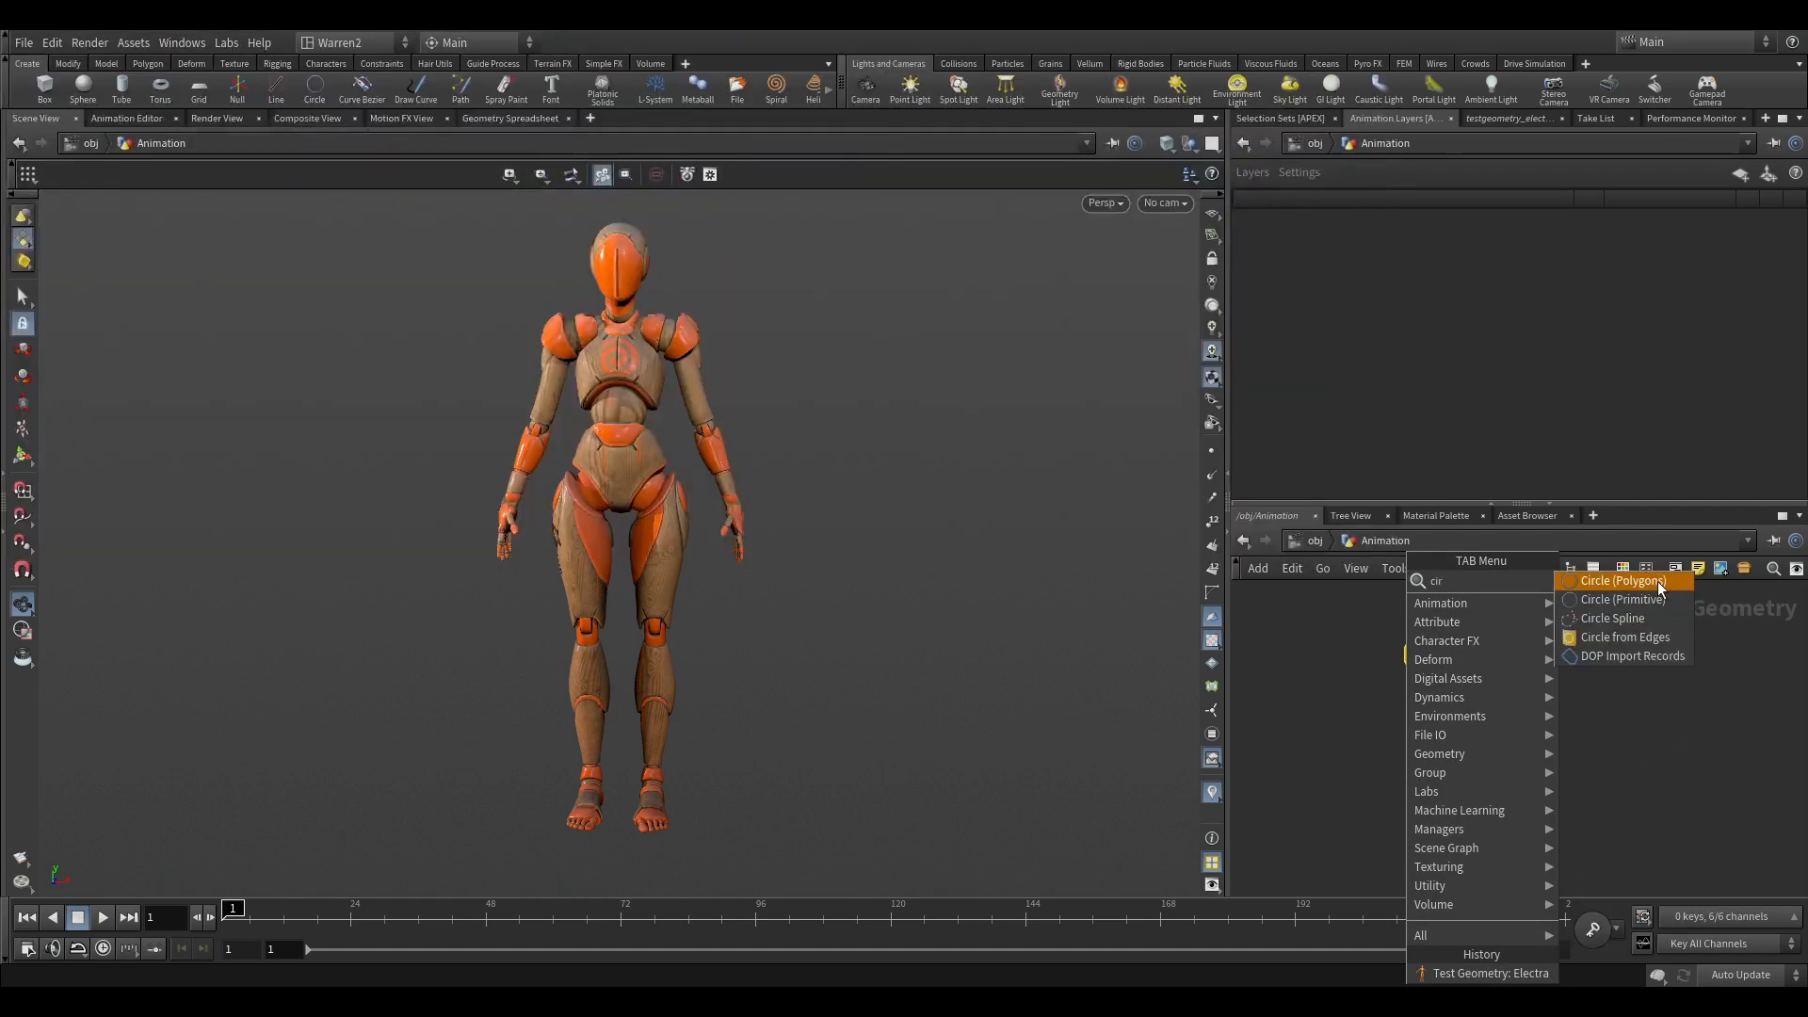
left_click(1622, 580)
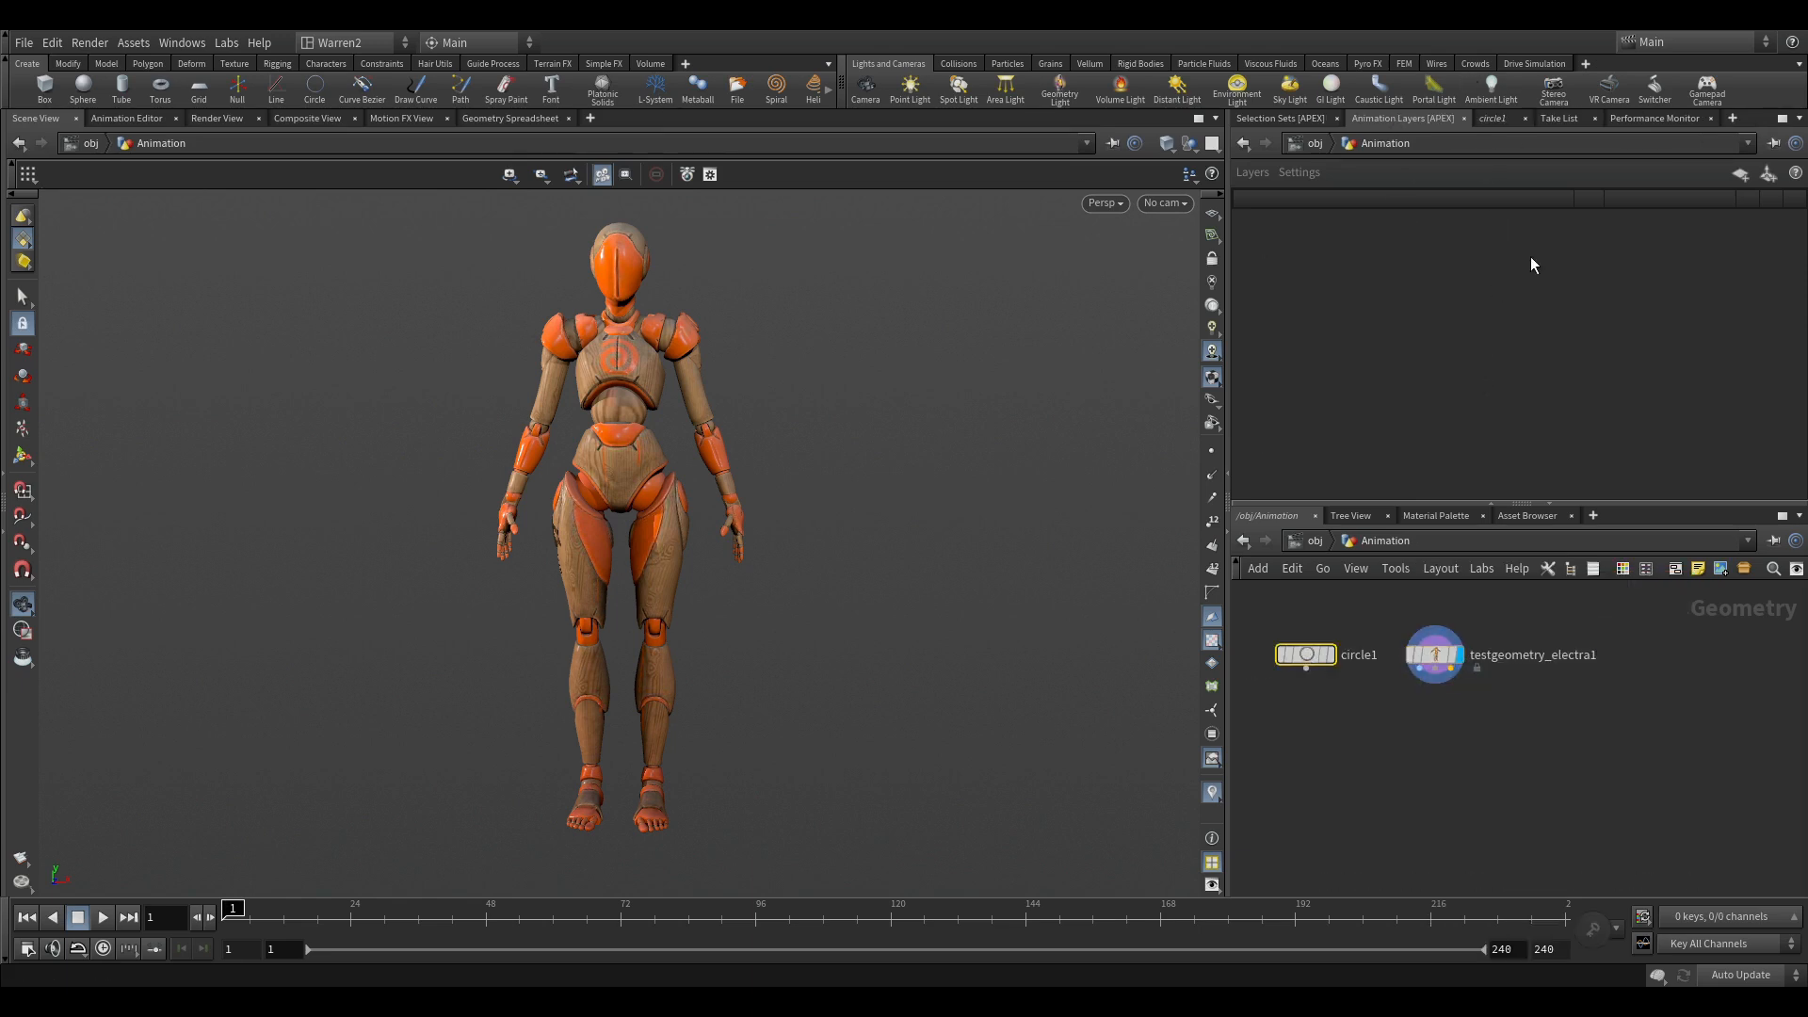
double_click(1304, 654)
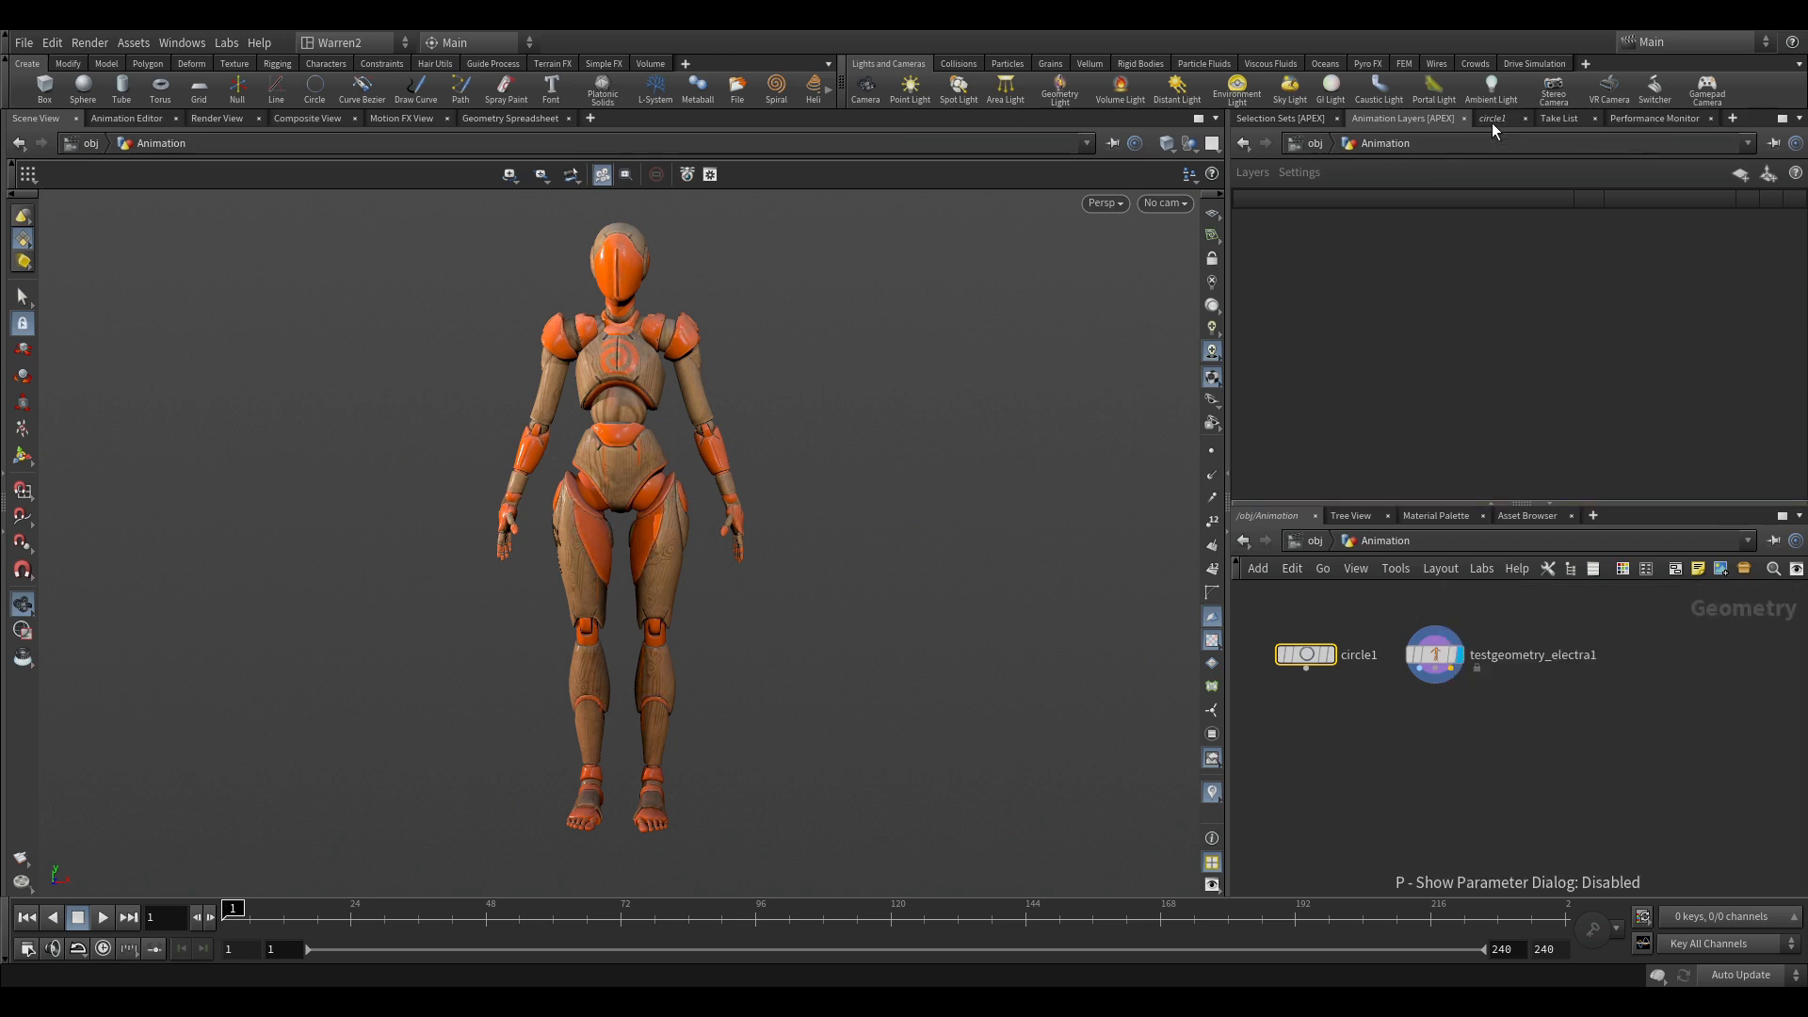
left_click(1493, 118)
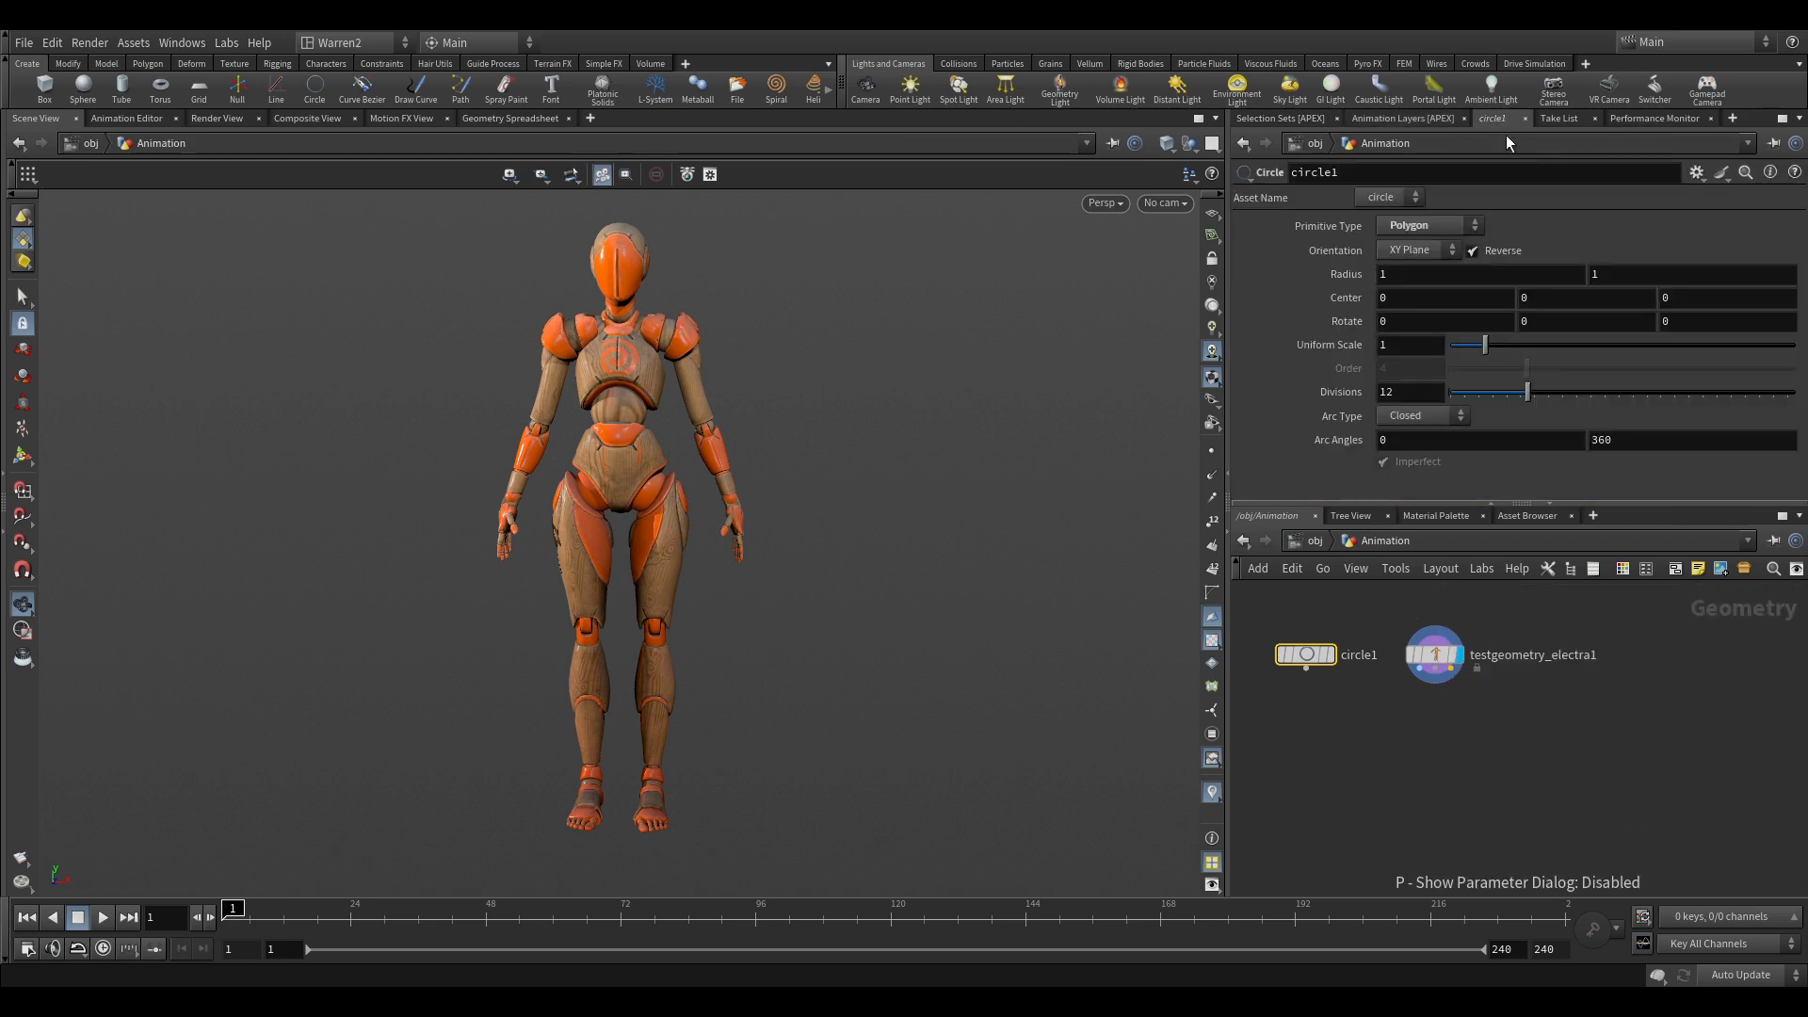
mouse_move(1534, 270)
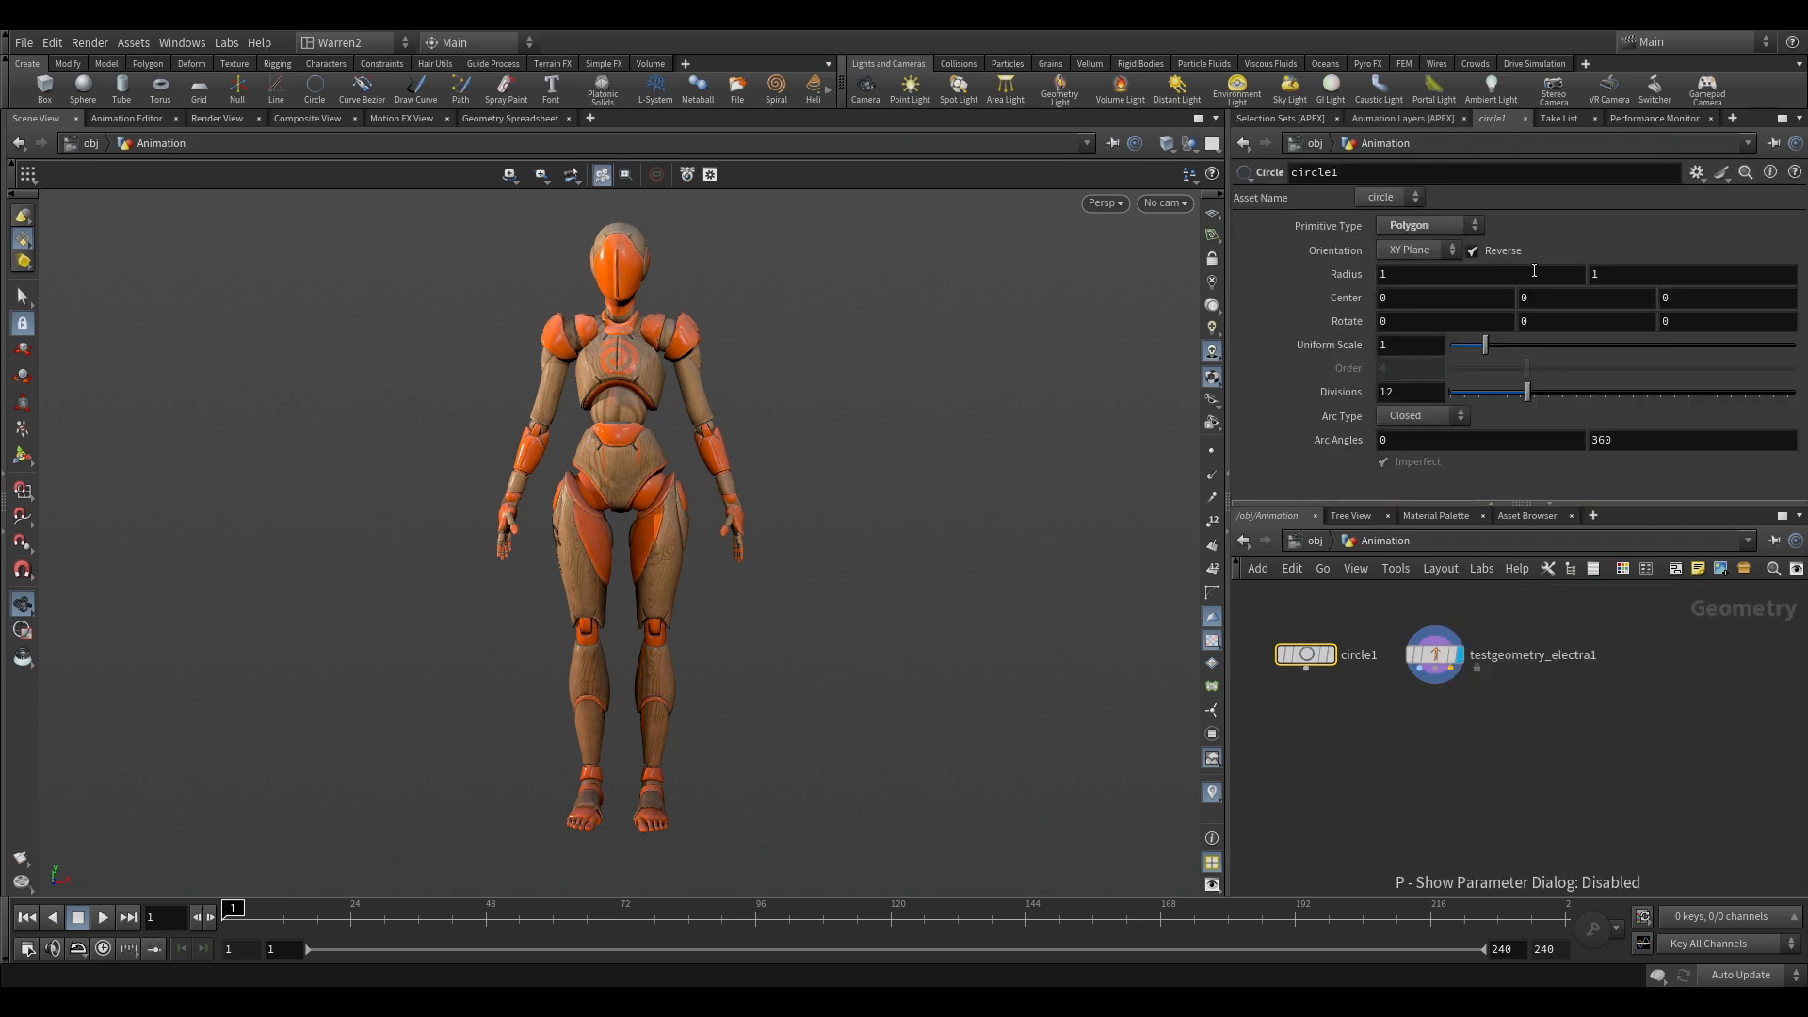
Set the circle's orientation to ZX Plane and its divisions to 50.
left_click(1418, 251)
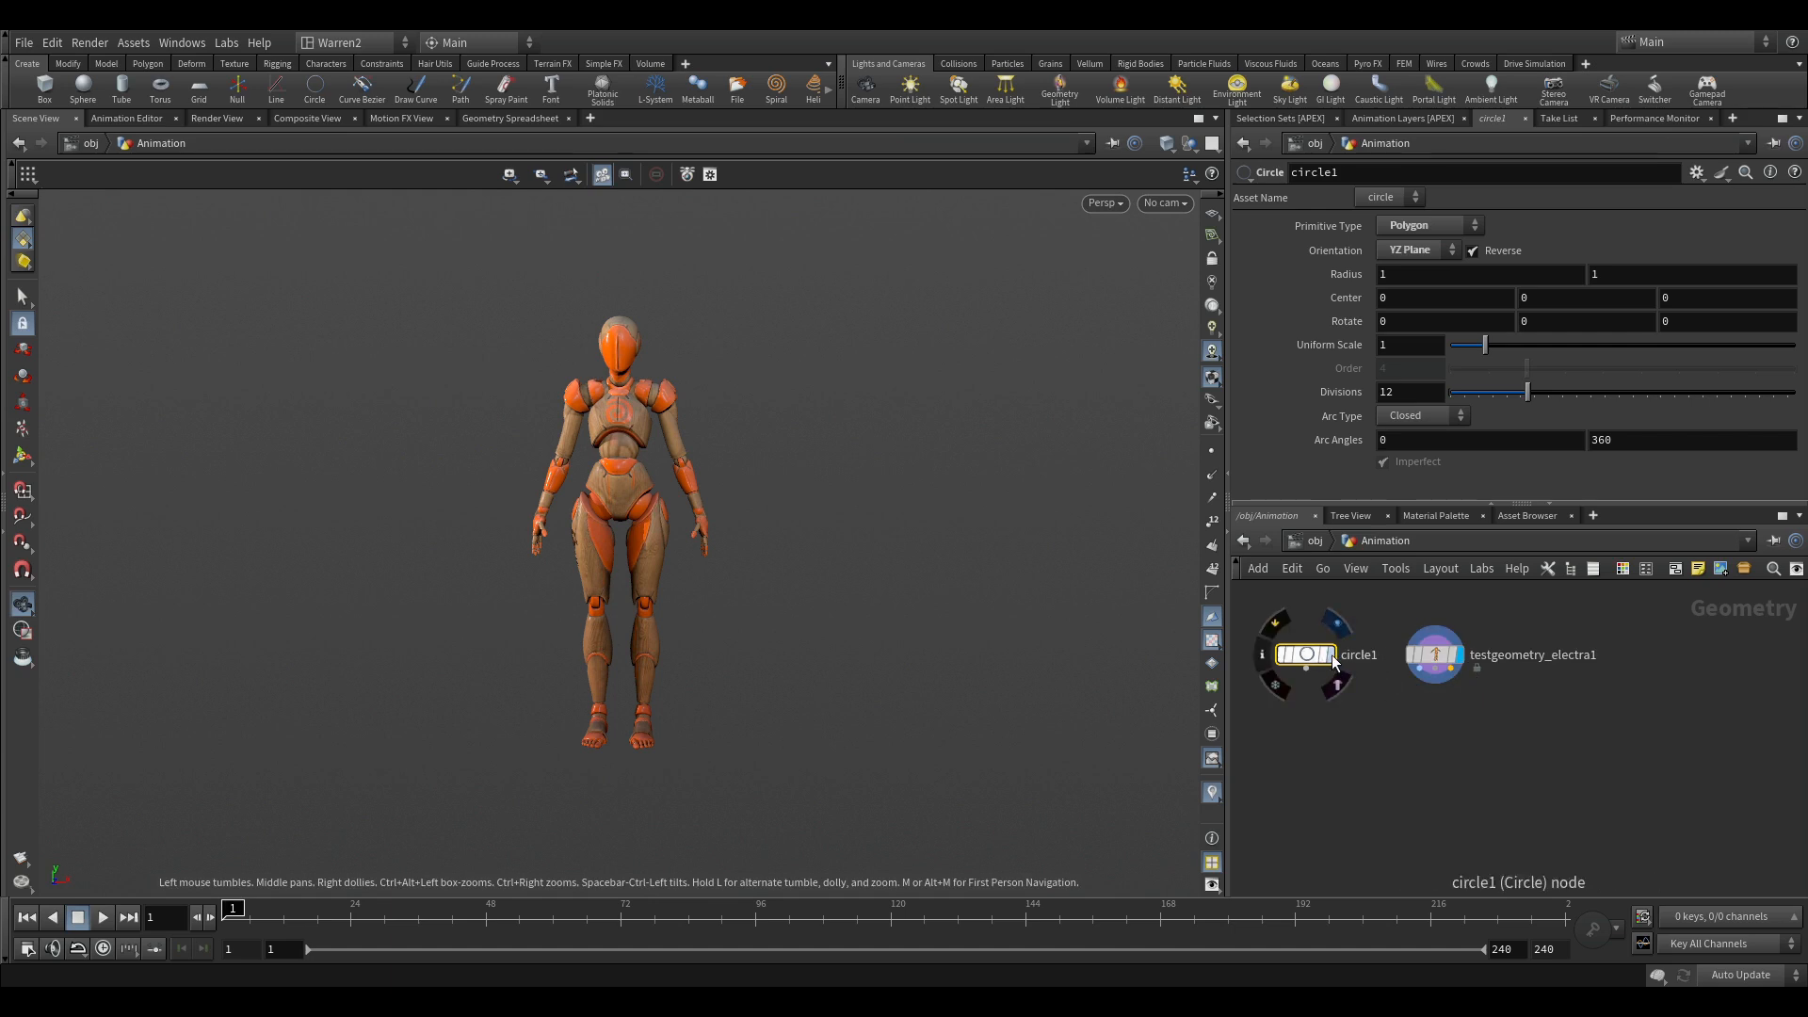
left_click(1418, 250)
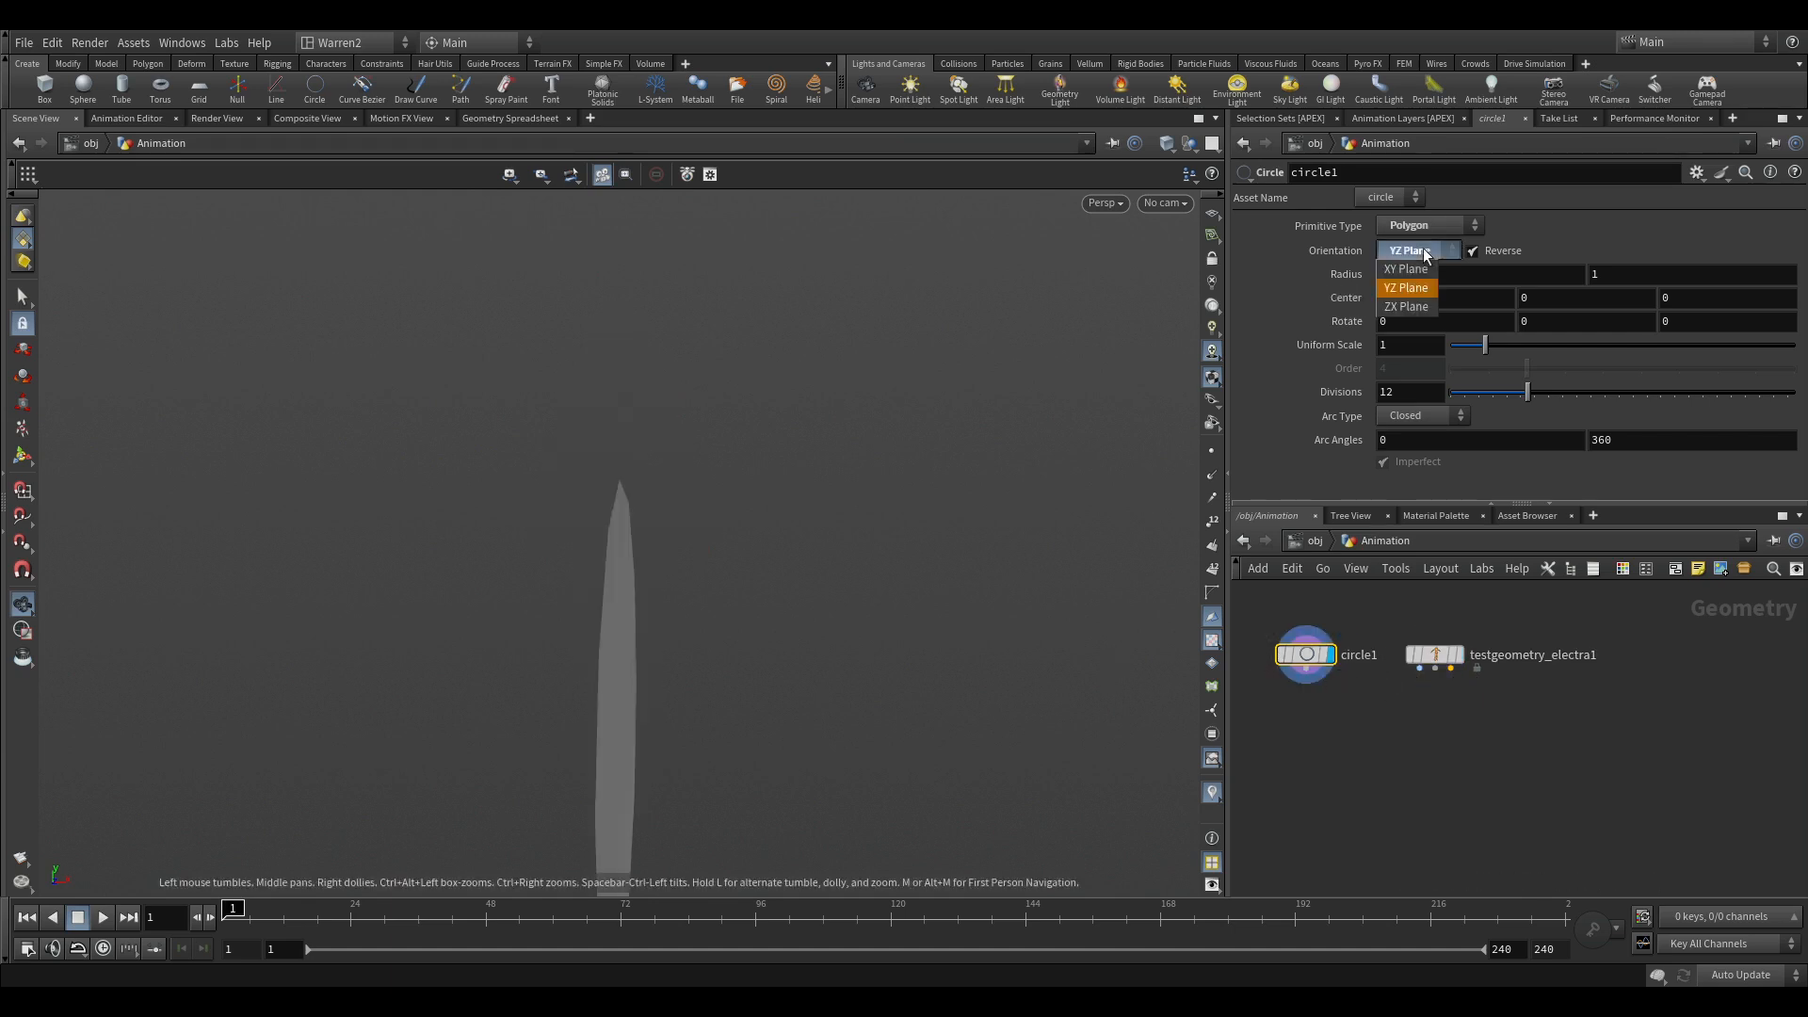
left_click(1404, 305)
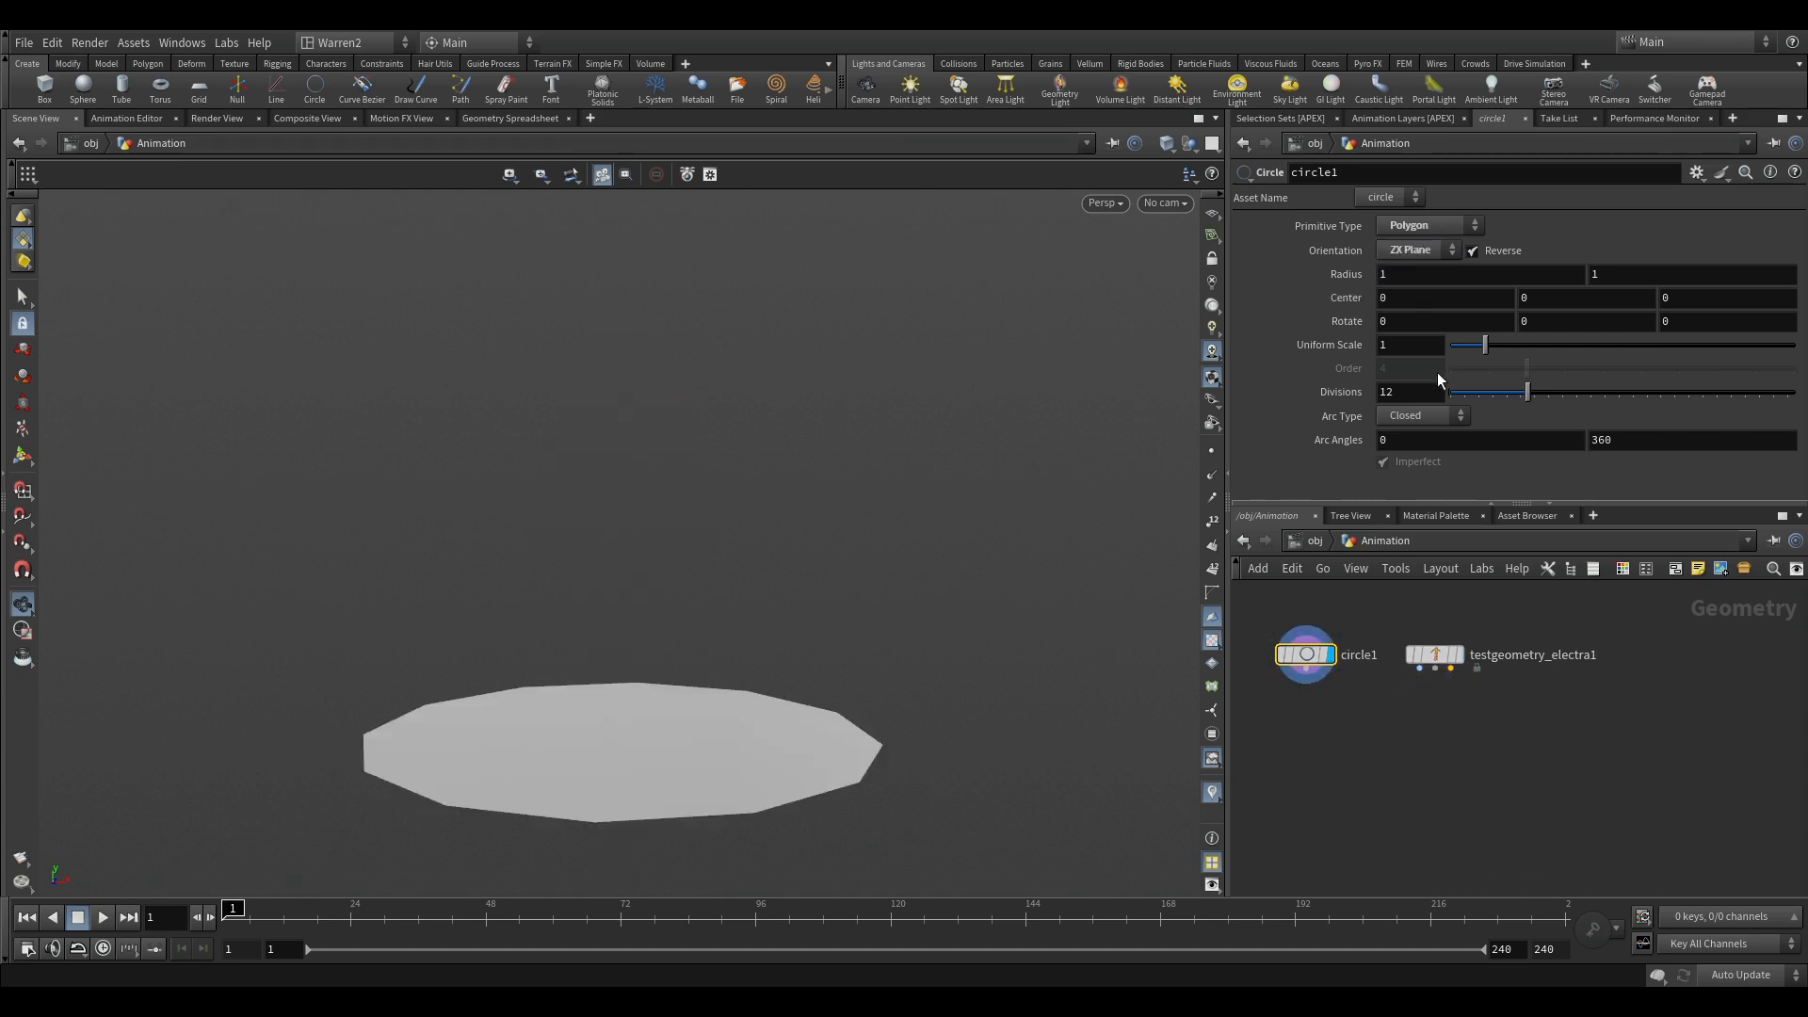
left_click_drag(1527, 392, 1792, 391)
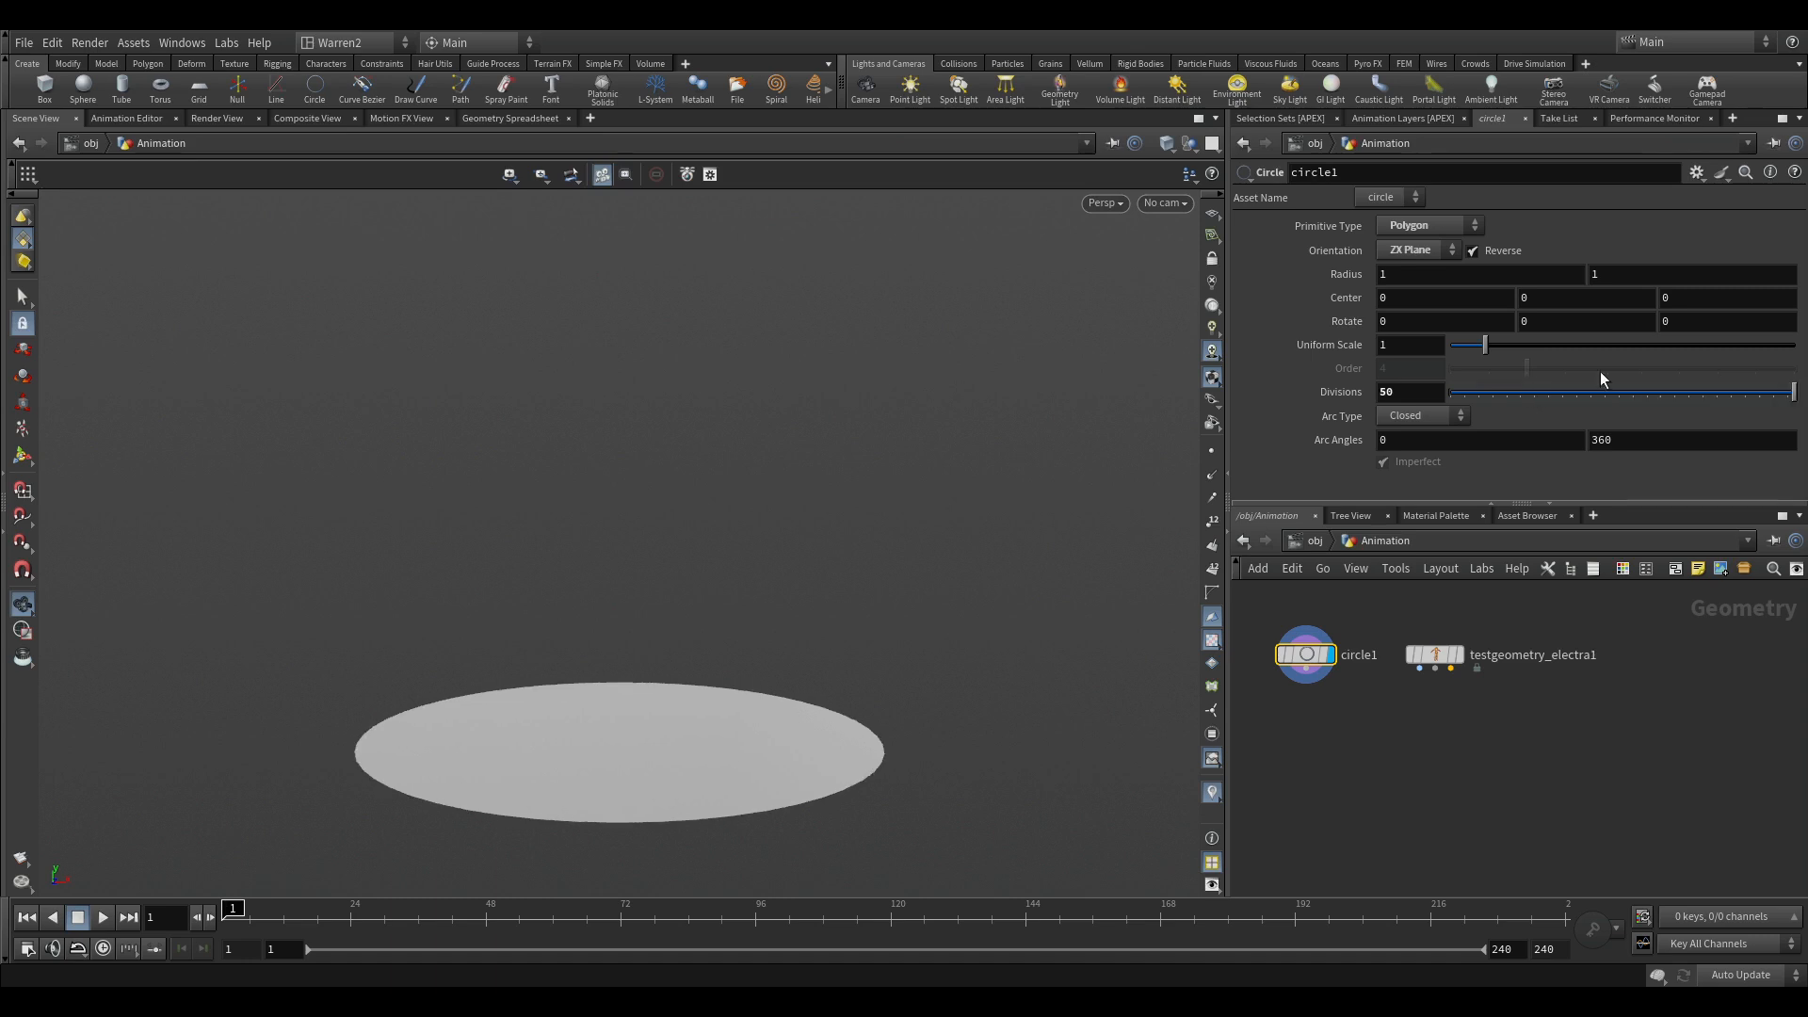
mouse_move(1363, 749)
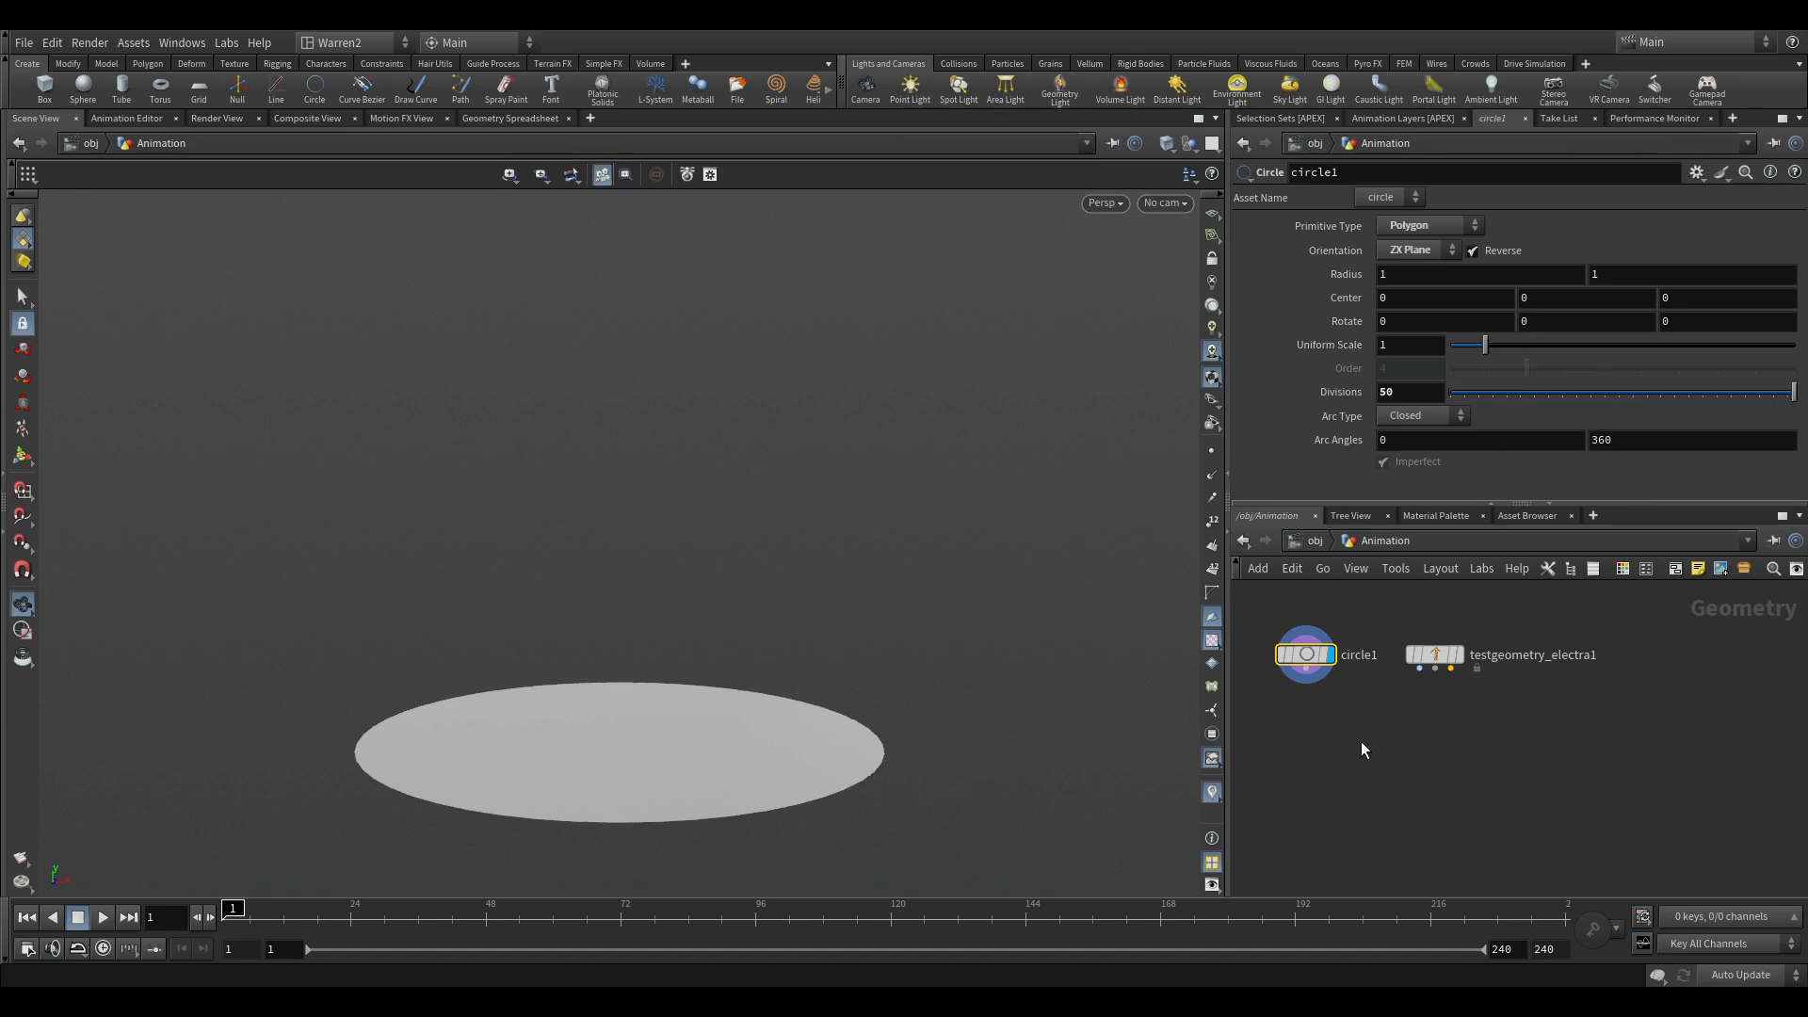
mouse_move(1409, 713)
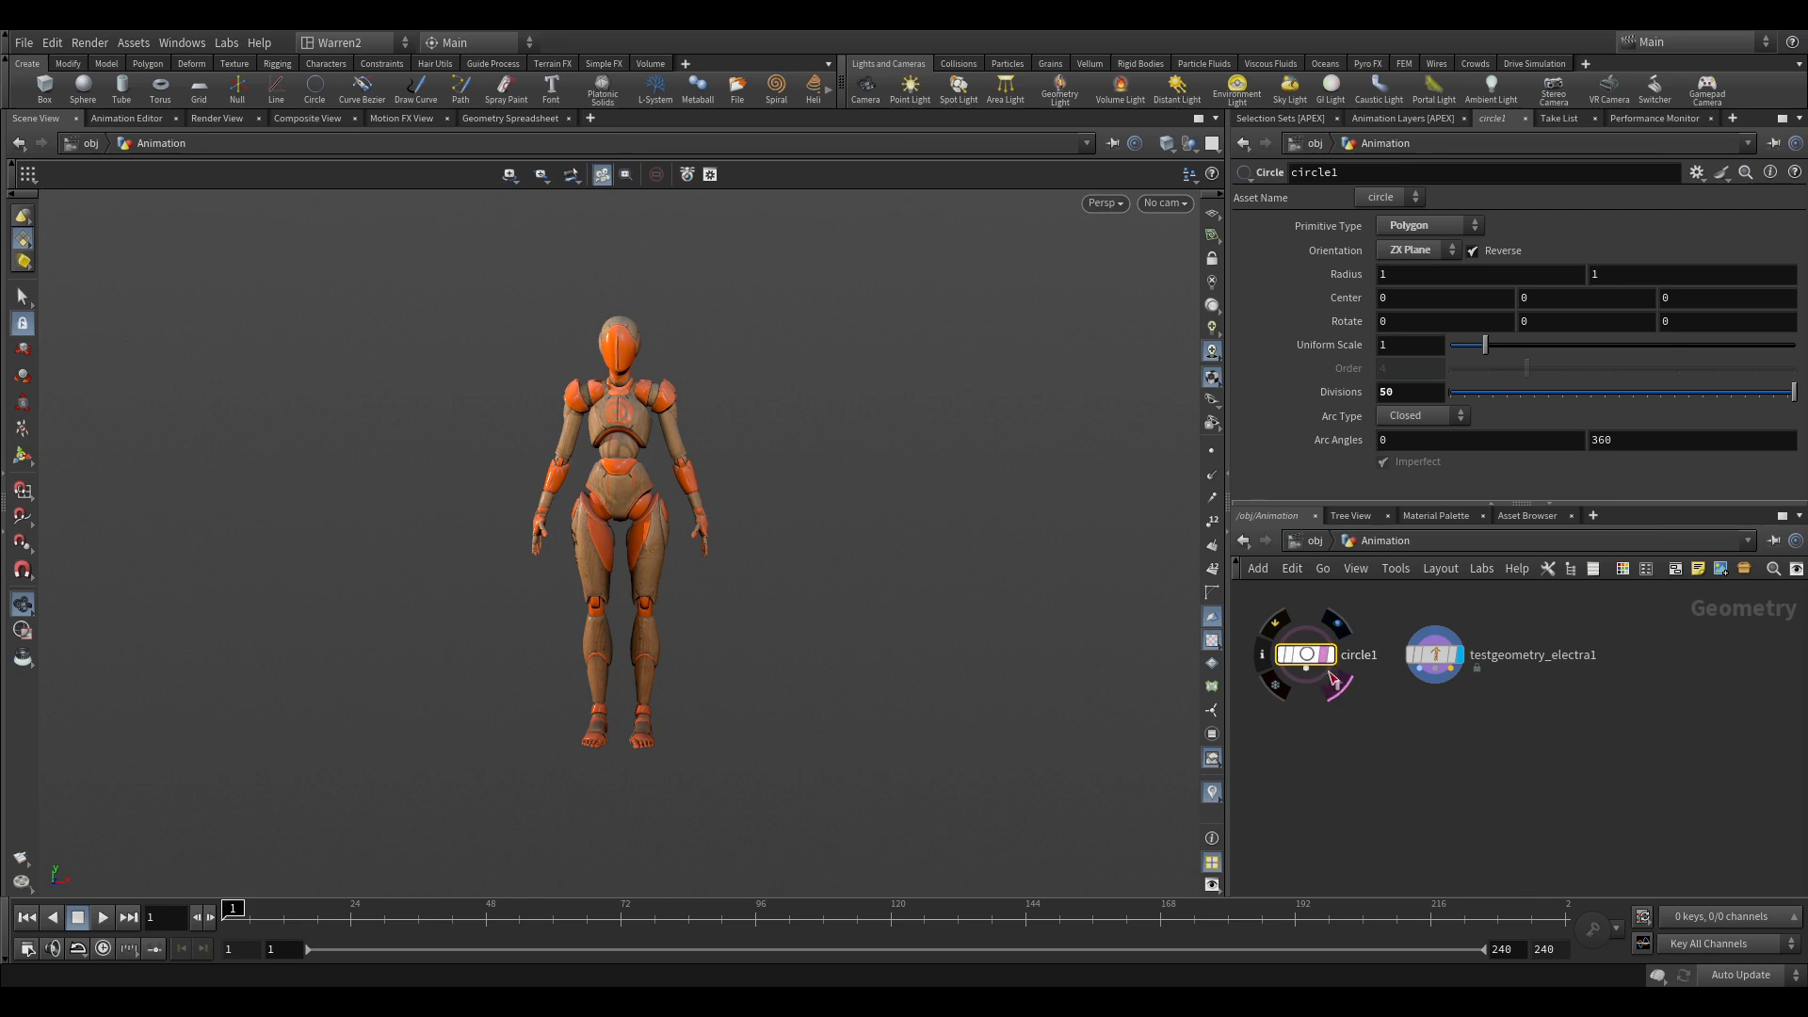
mouse_move(1320, 654)
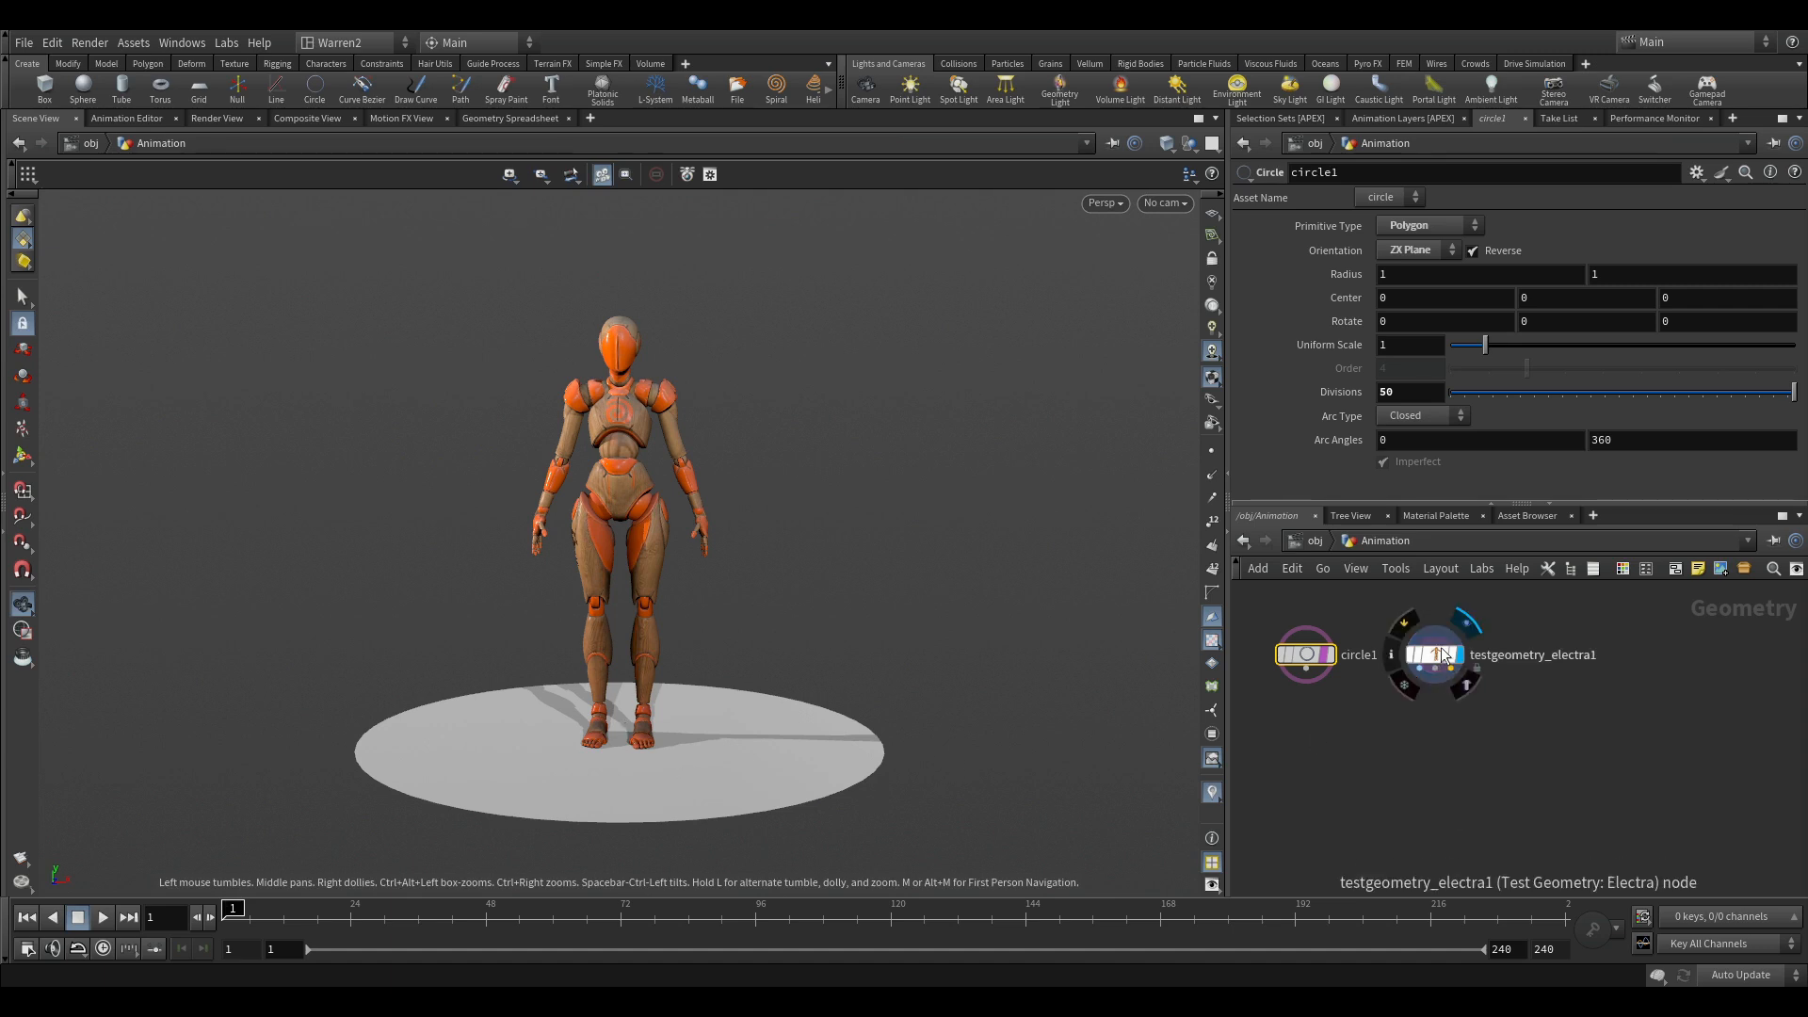
Display testgeometry_electra1 and turn on full viewport lighting with shadows.
left_click(1434, 654)
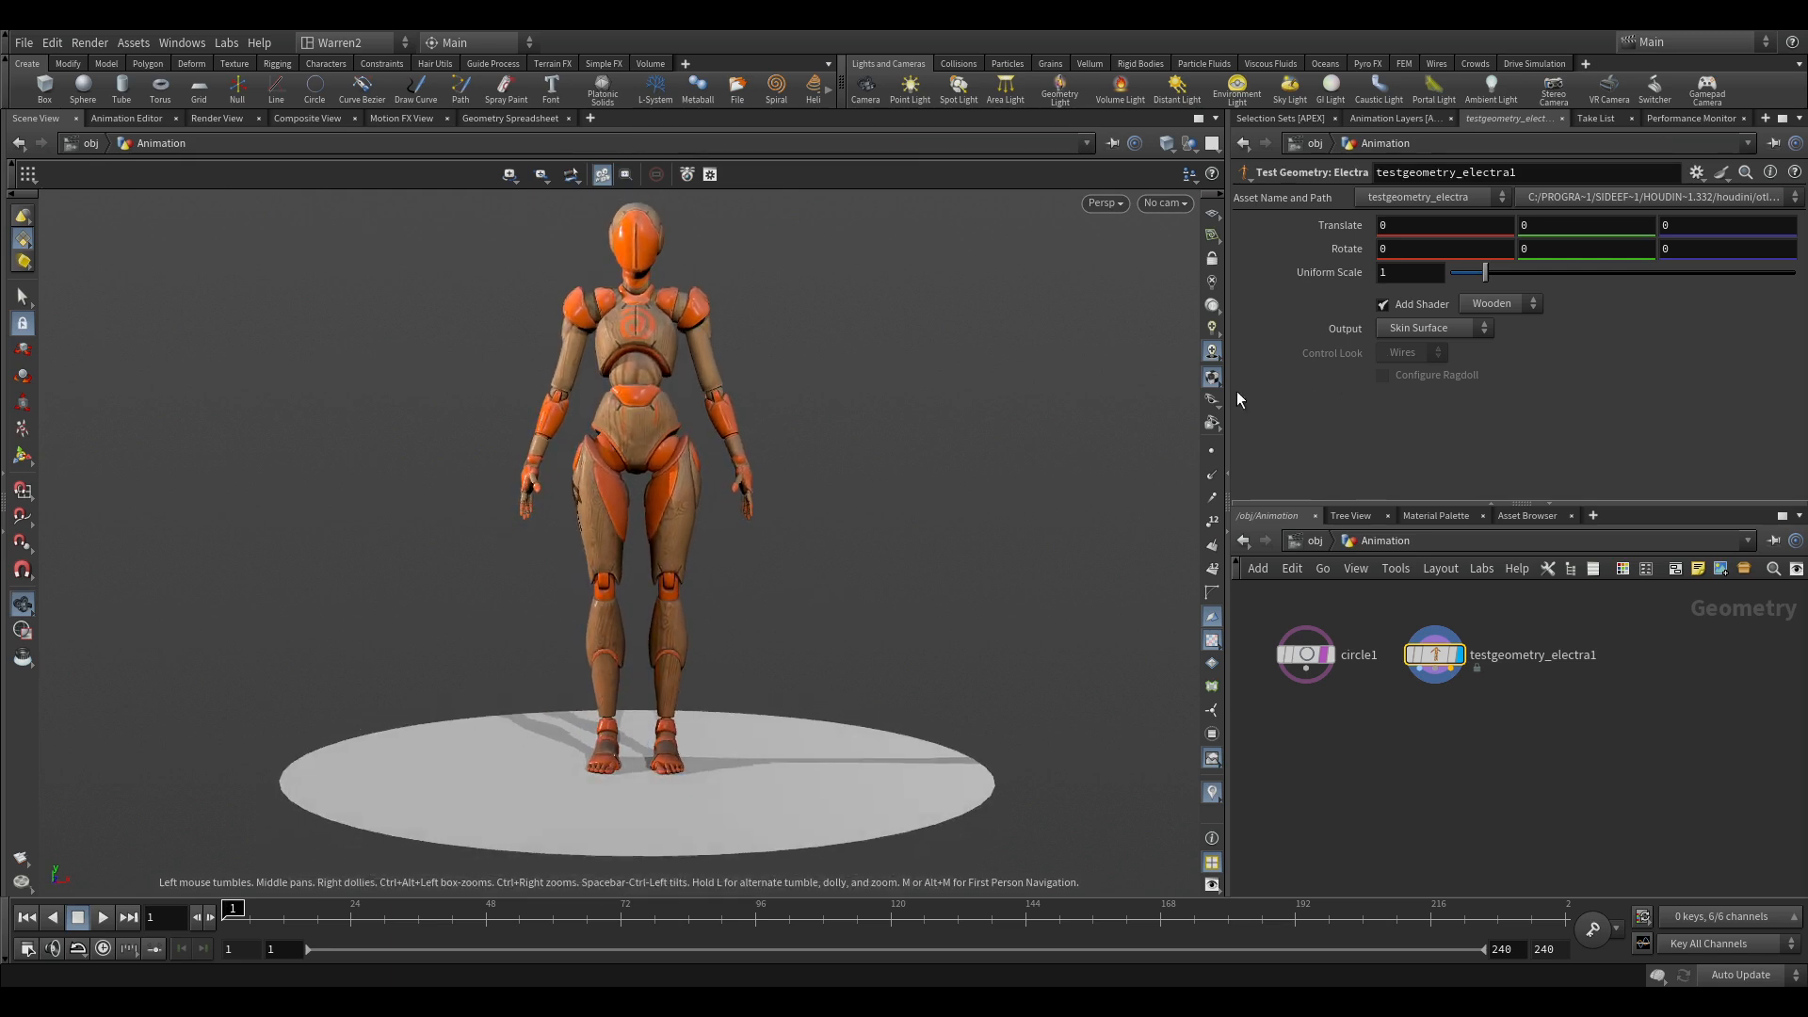
mouse_move(1212, 351)
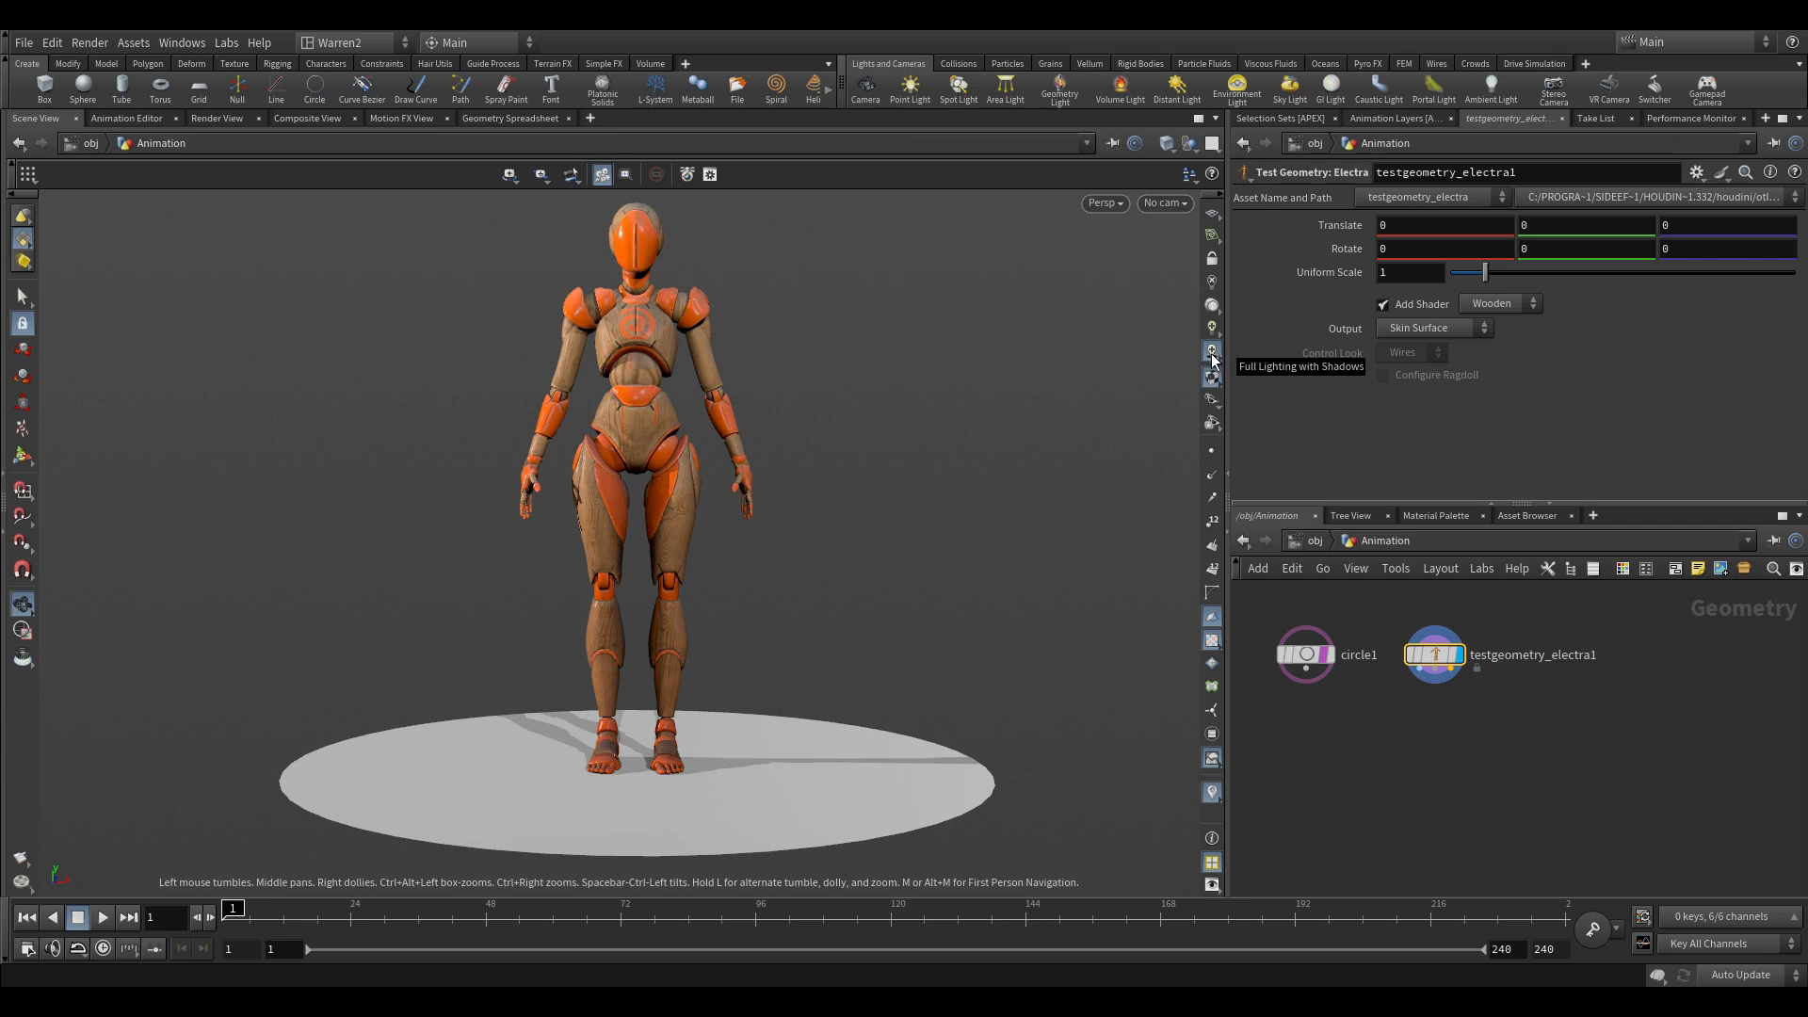
left_click(1211, 350)
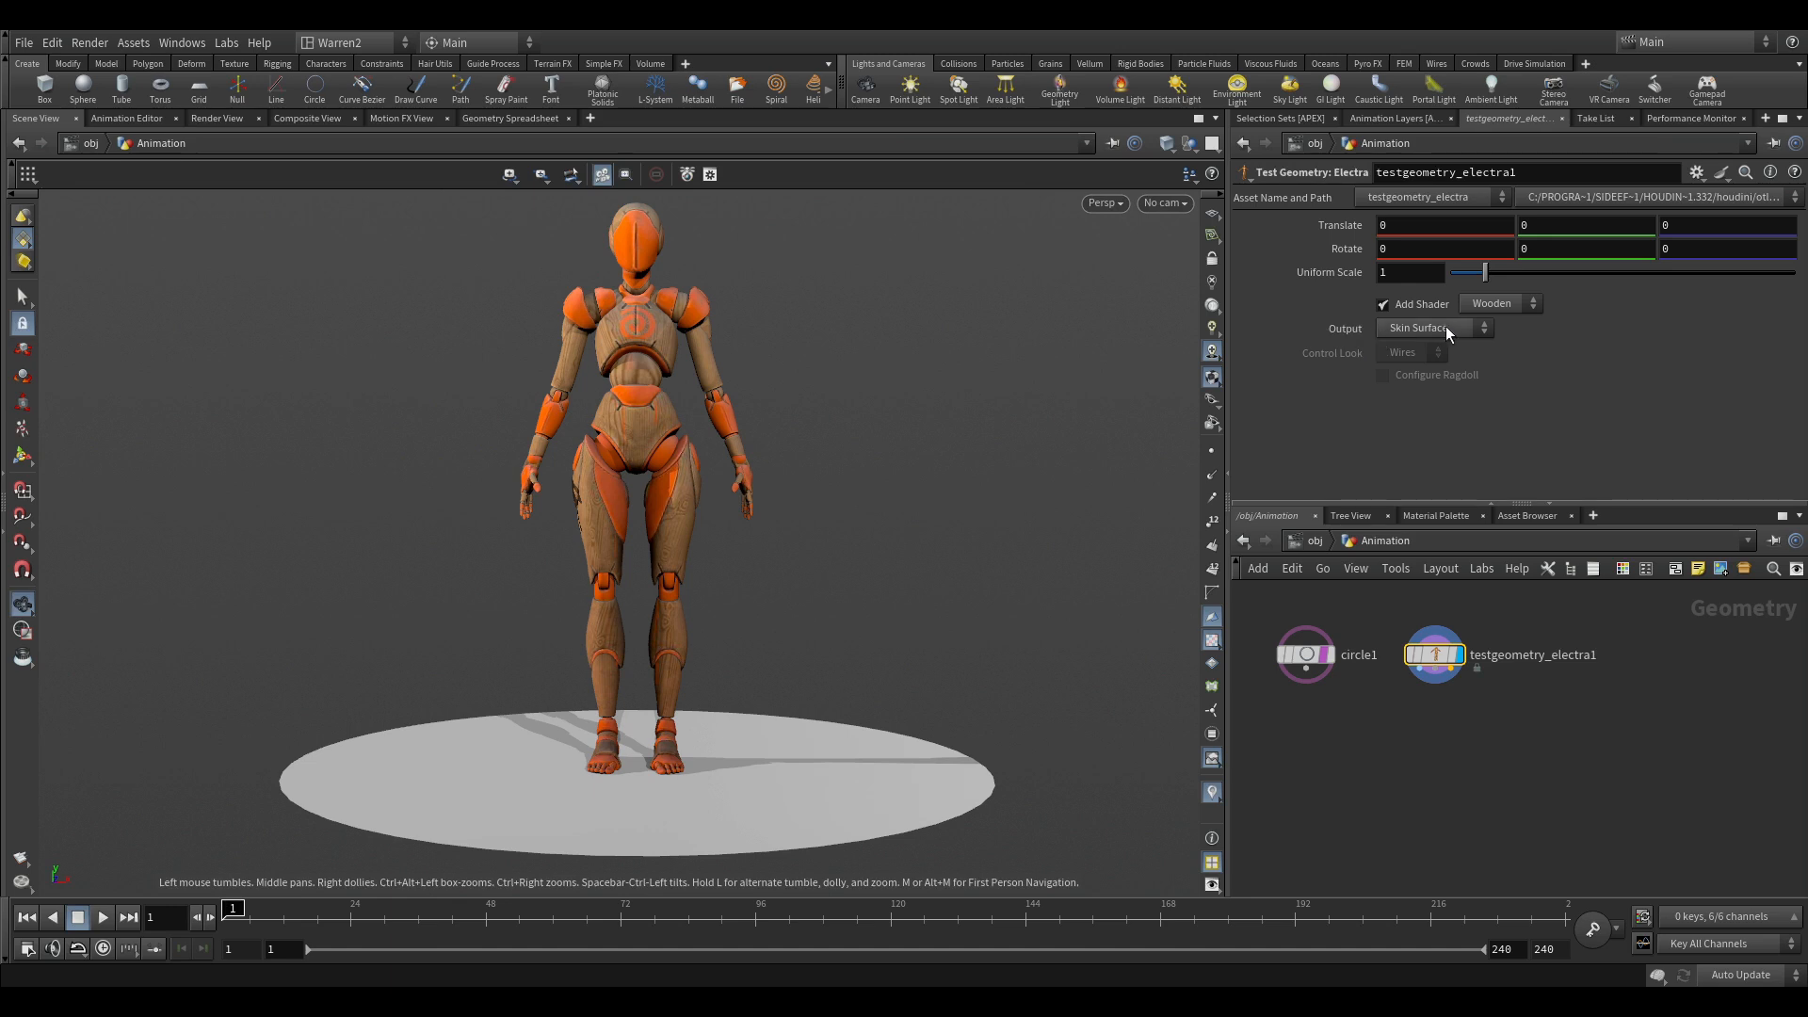
Set Electra's Output to APEX Character and add an APEX Scene Add Character node.
left_click(1435, 328)
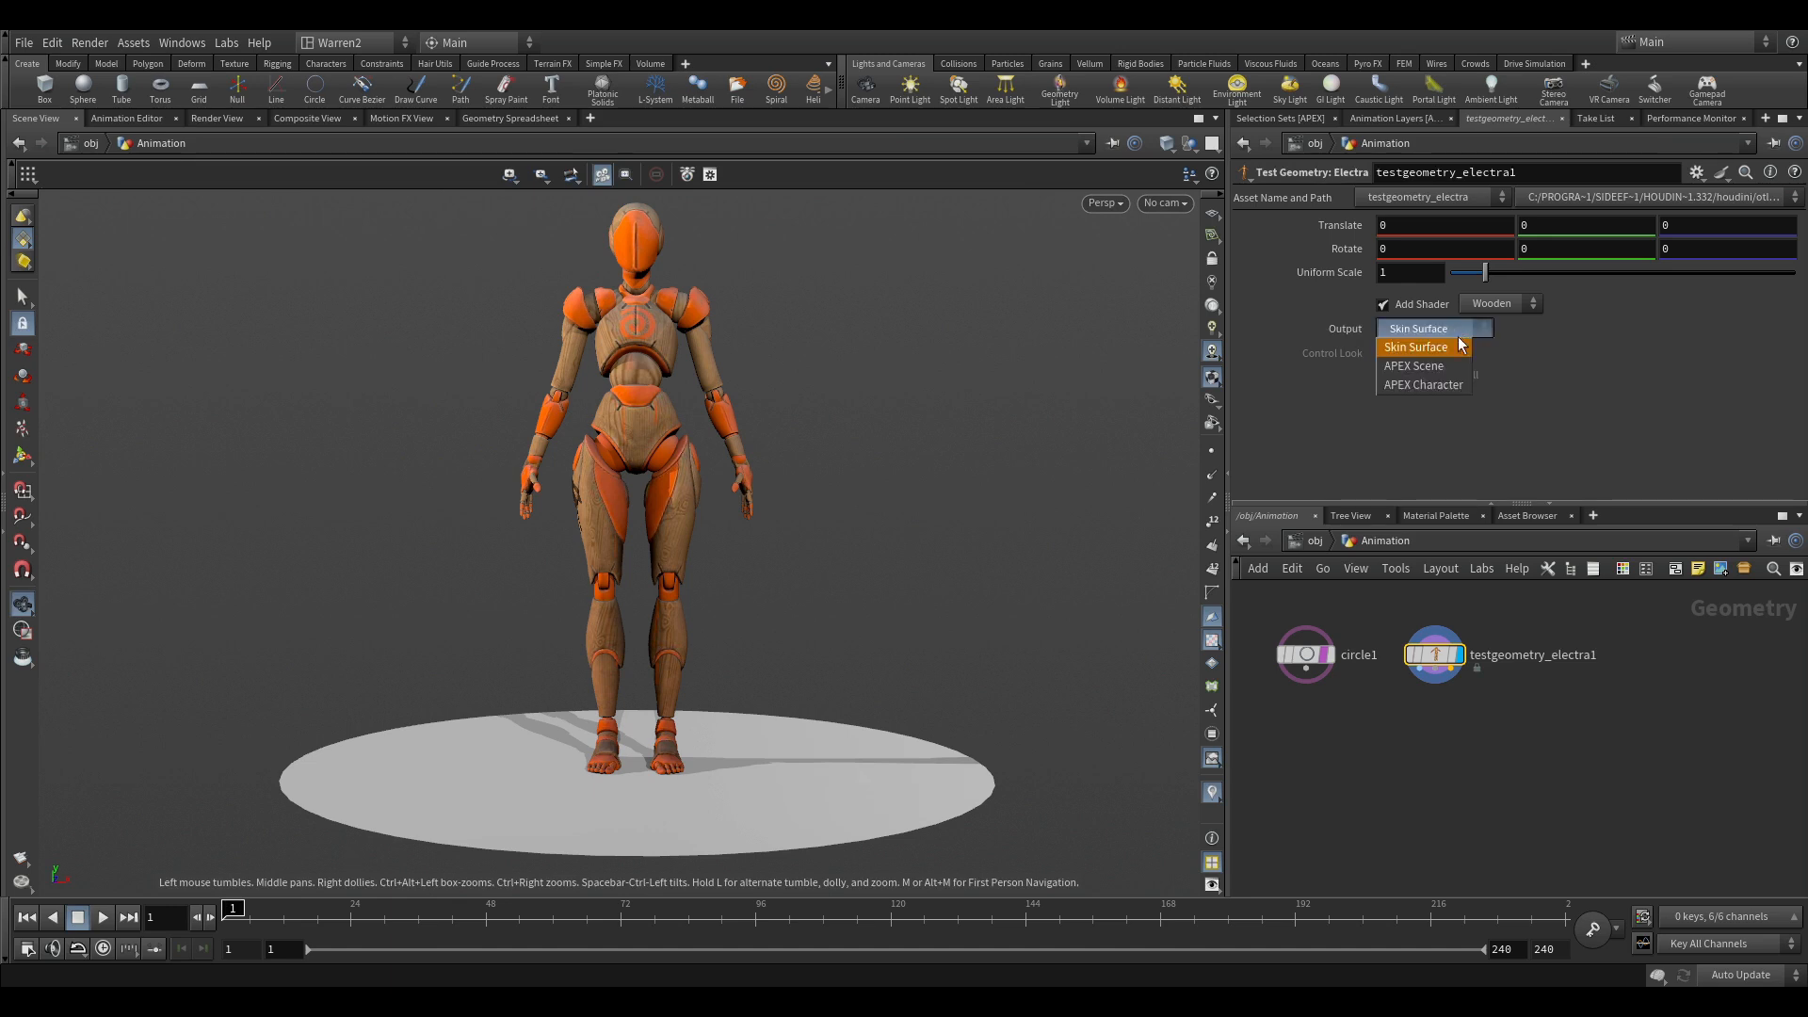
left_click(1423, 384)
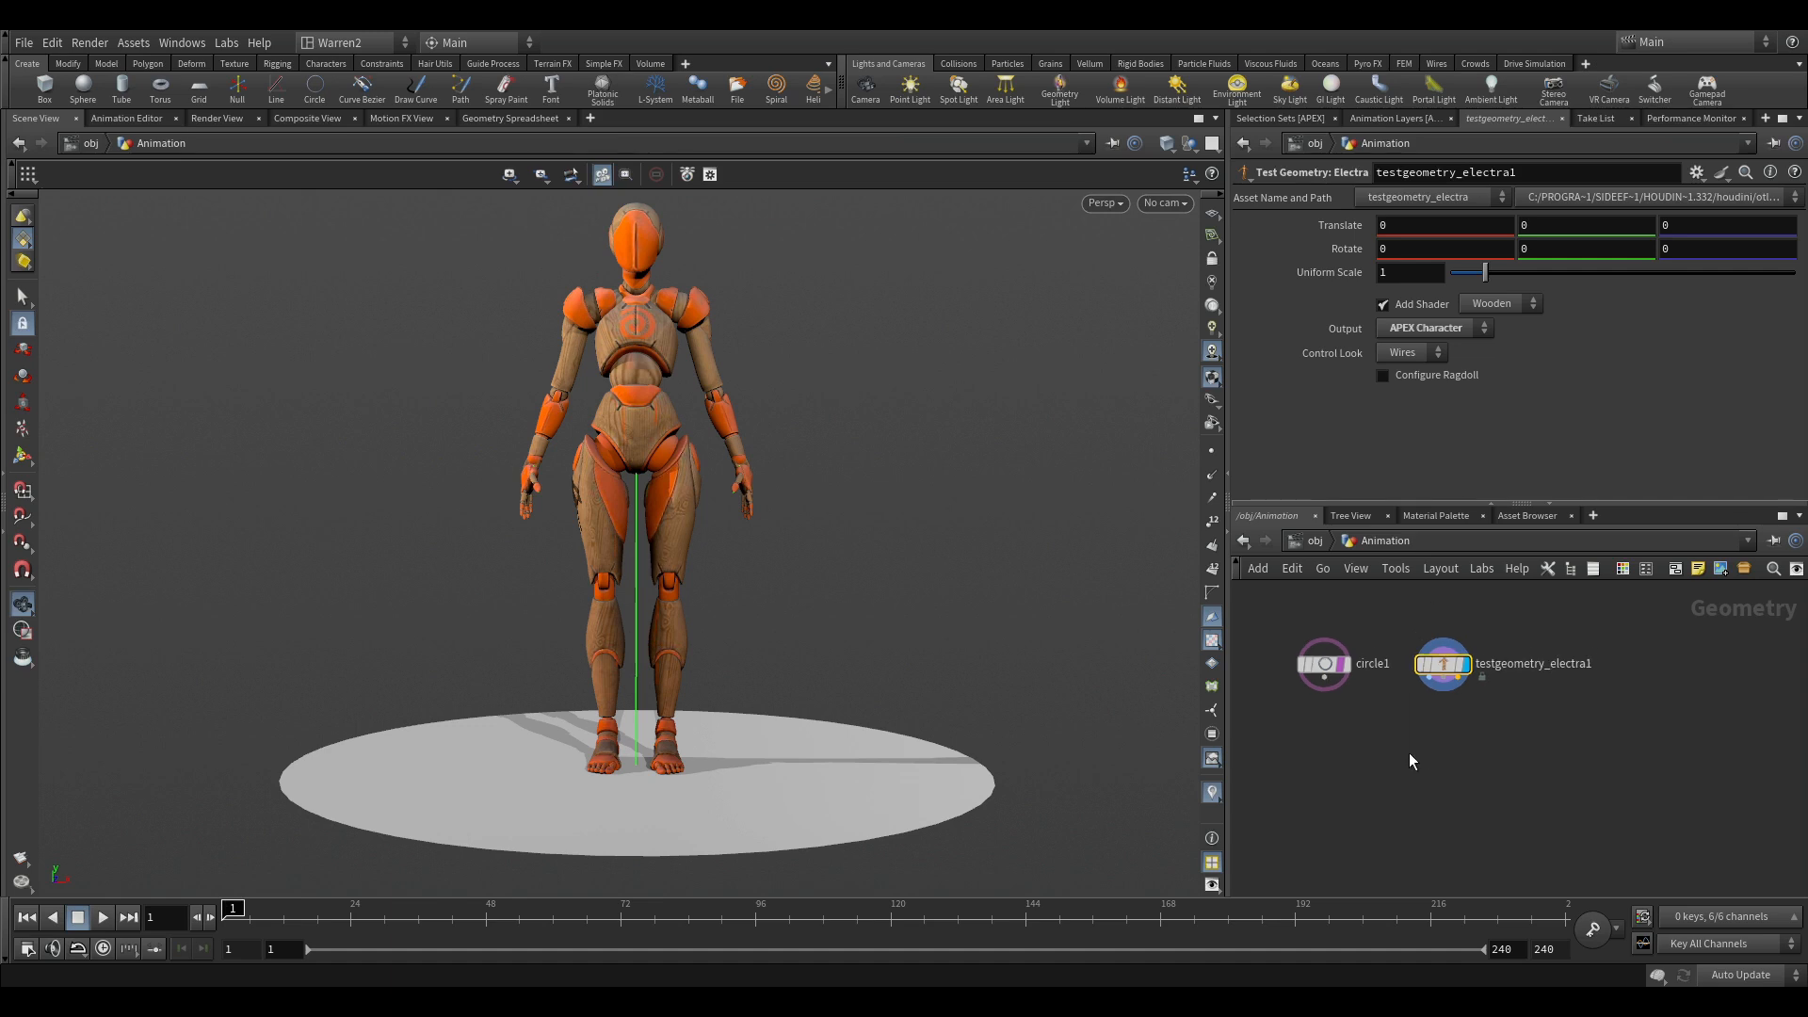
key("Tab")
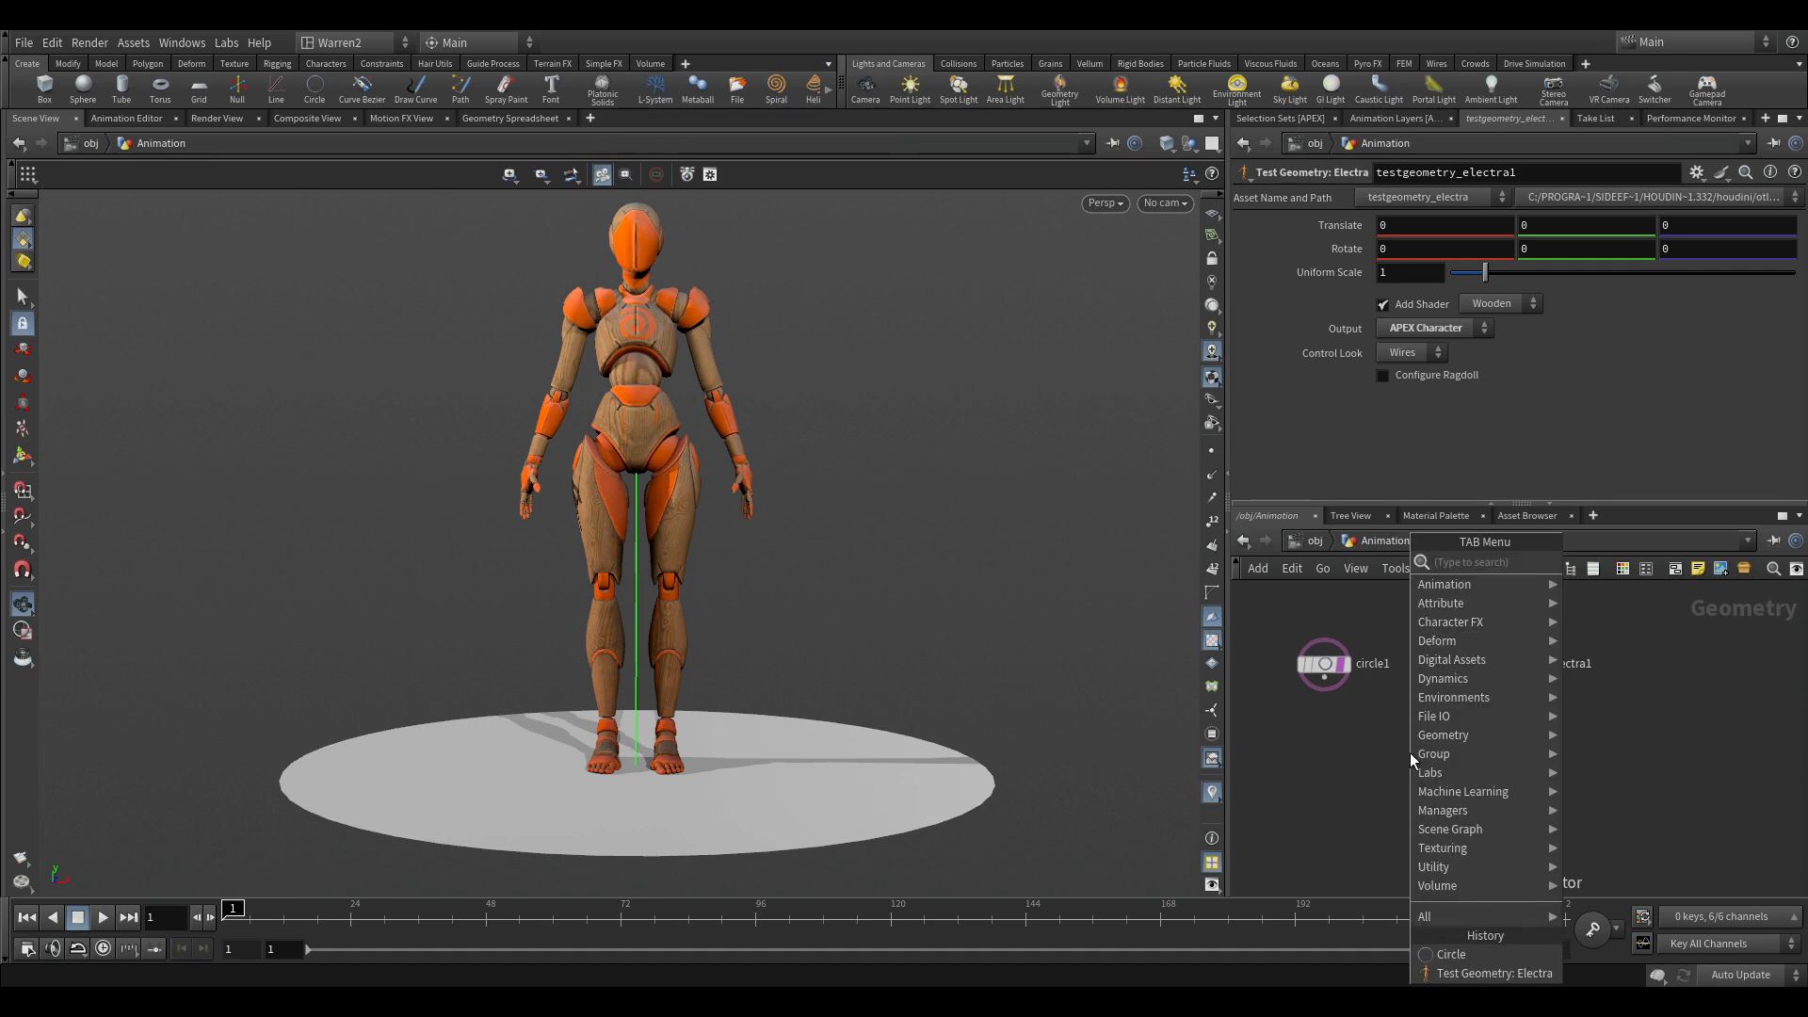
type("sce")
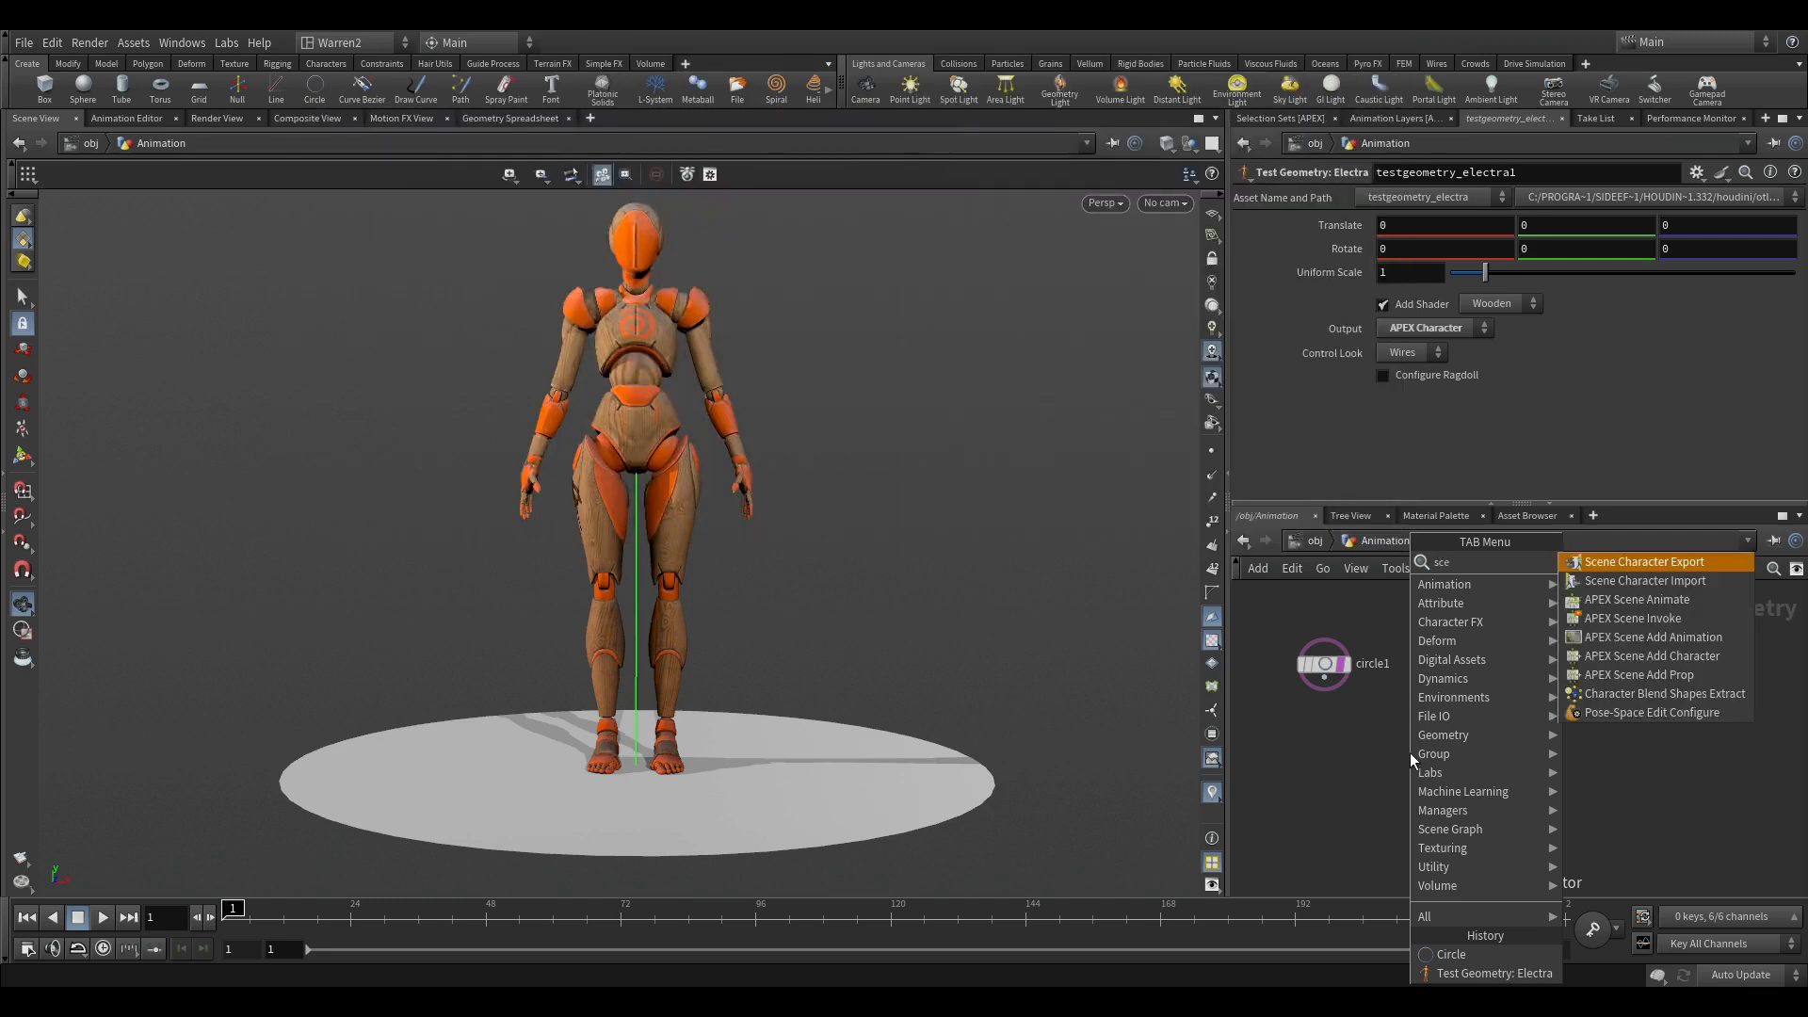
mouse_move(1614, 599)
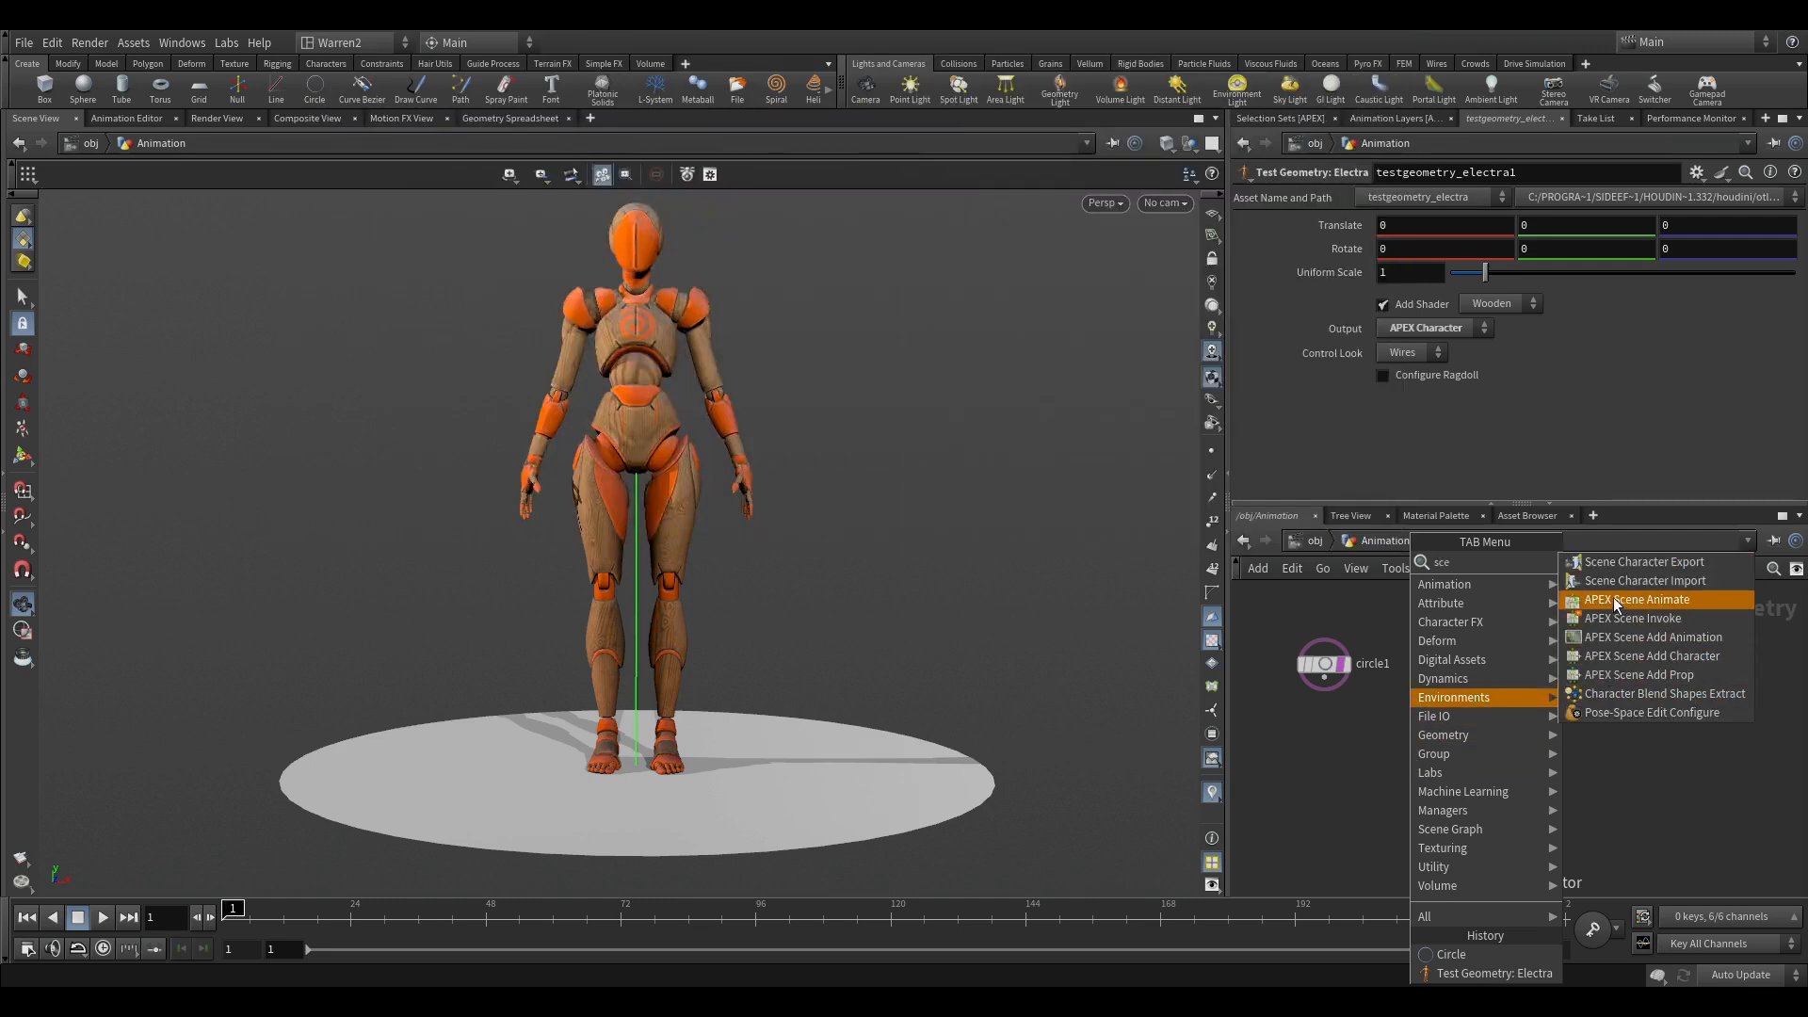
mouse_move(1654, 637)
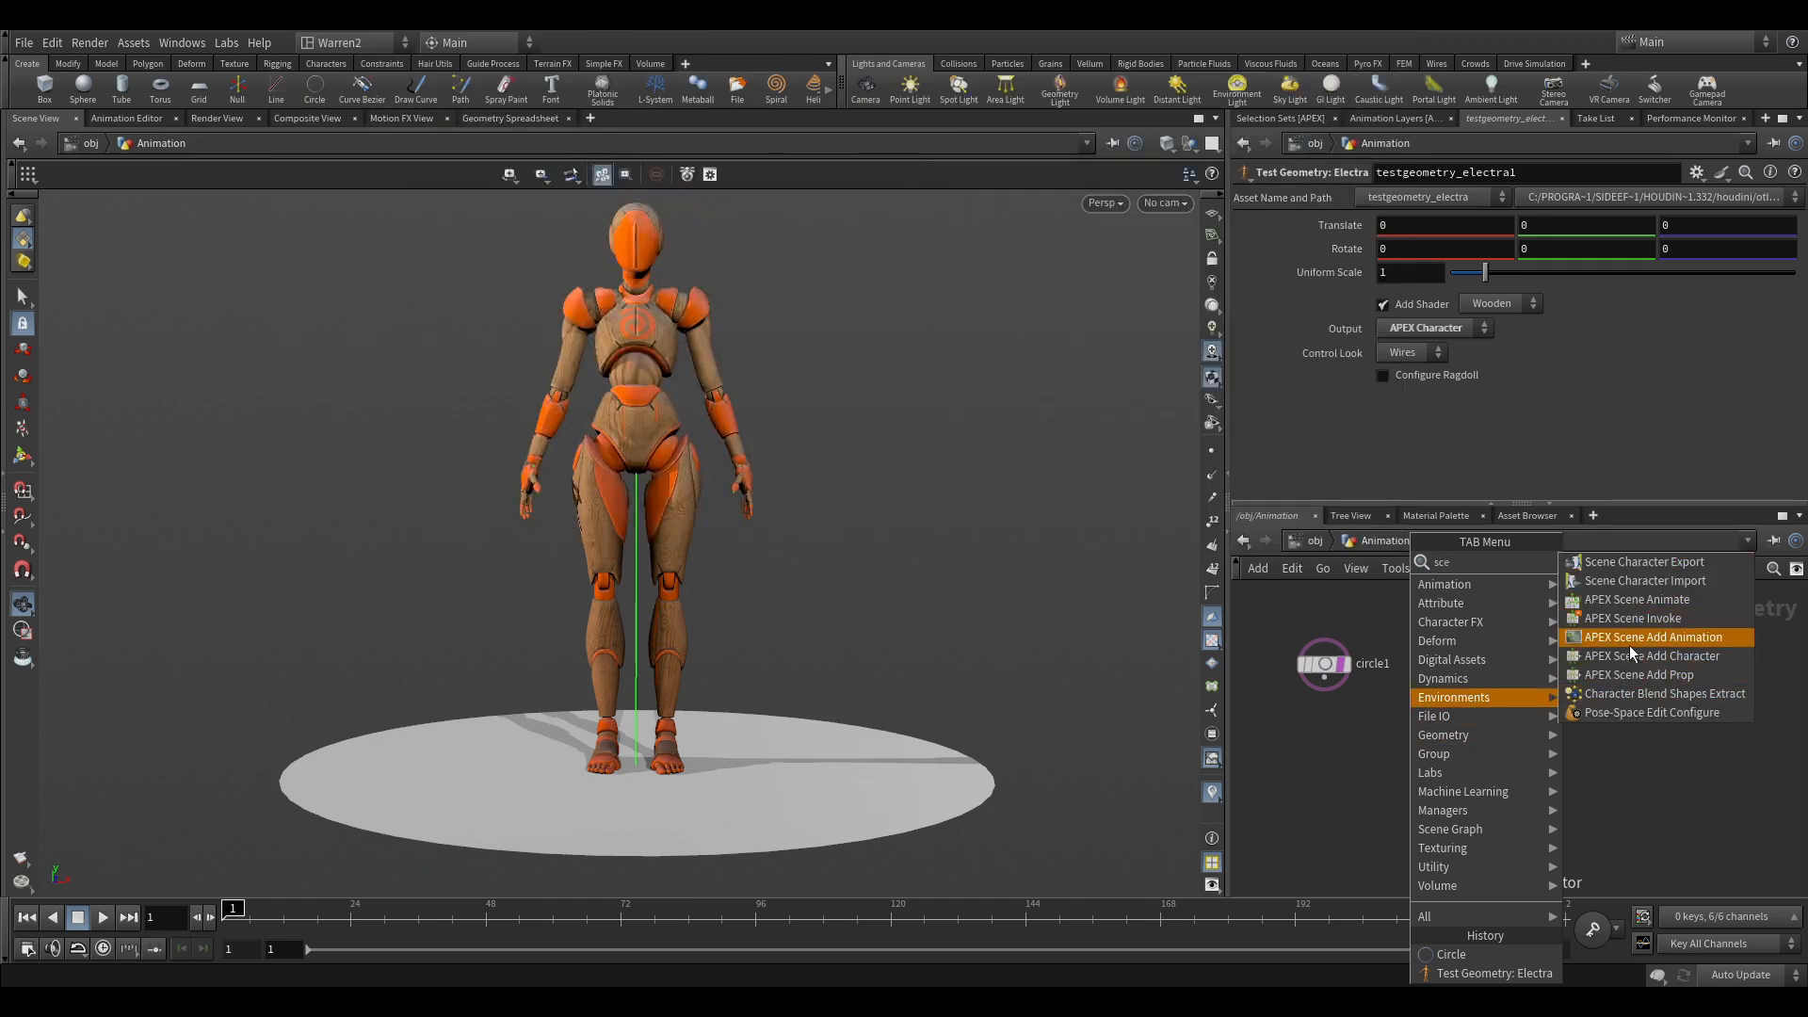
mouse_move(1650, 656)
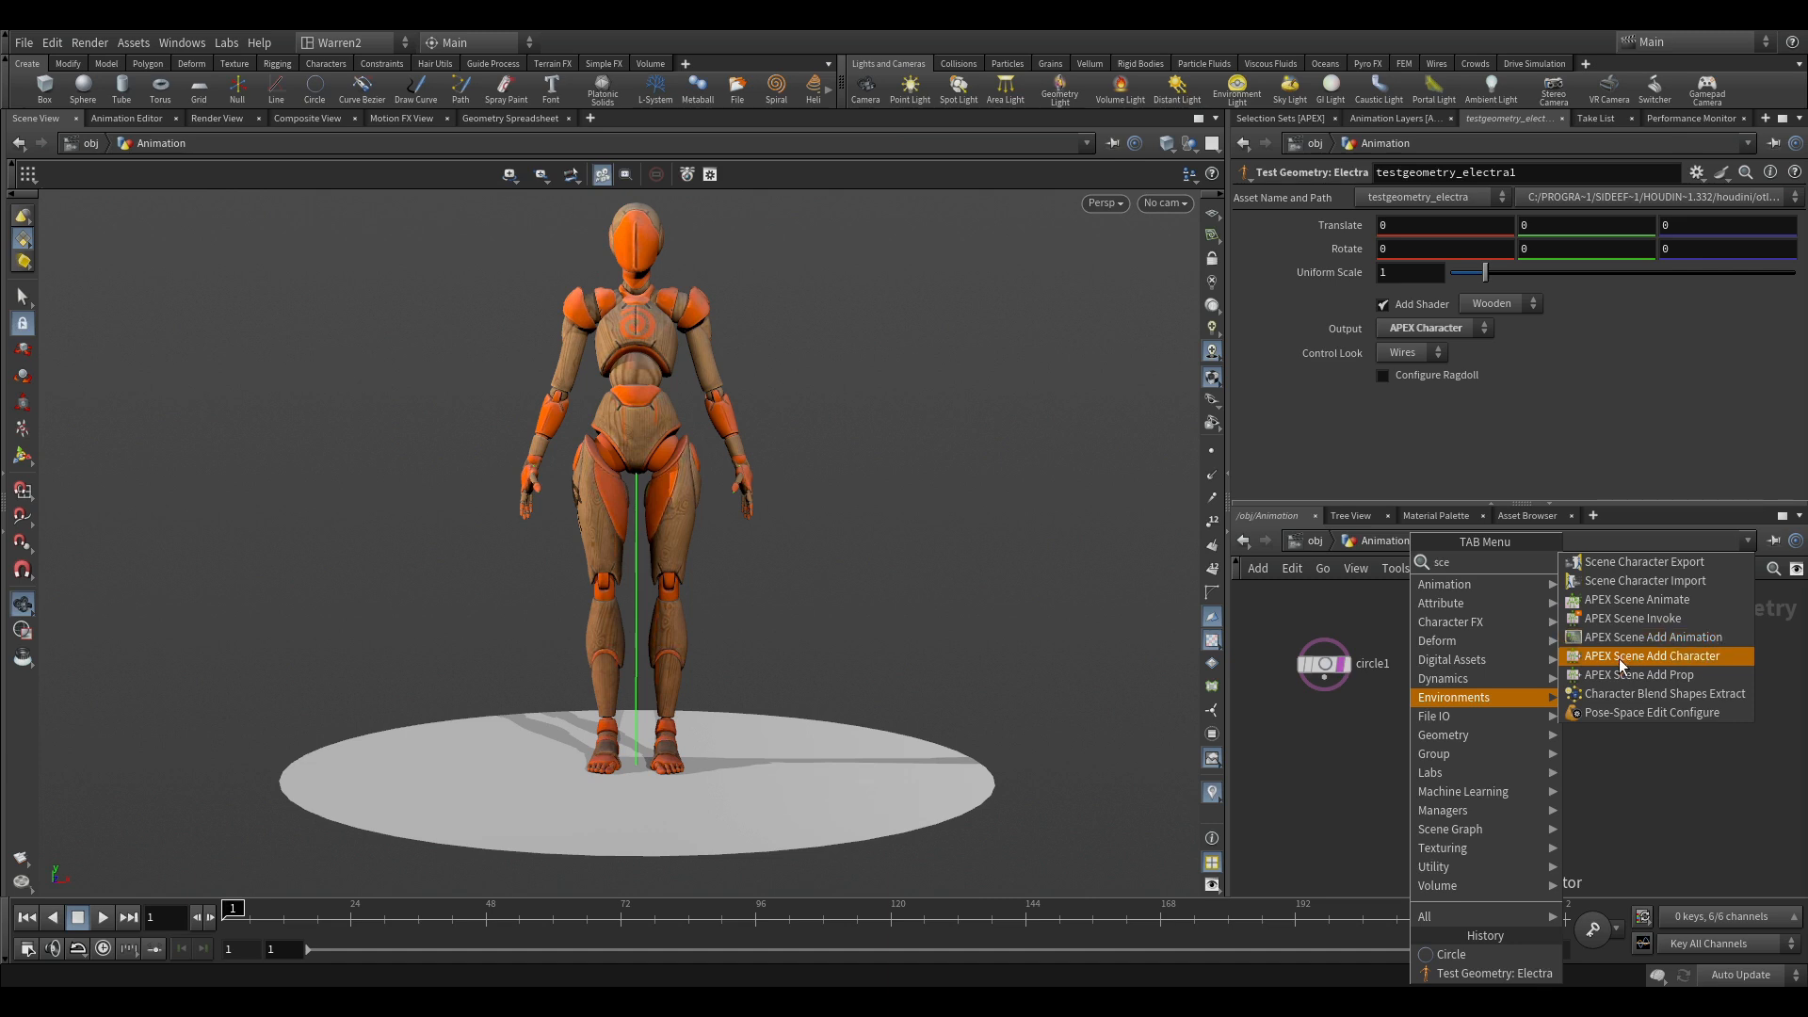
left_click(1650, 655)
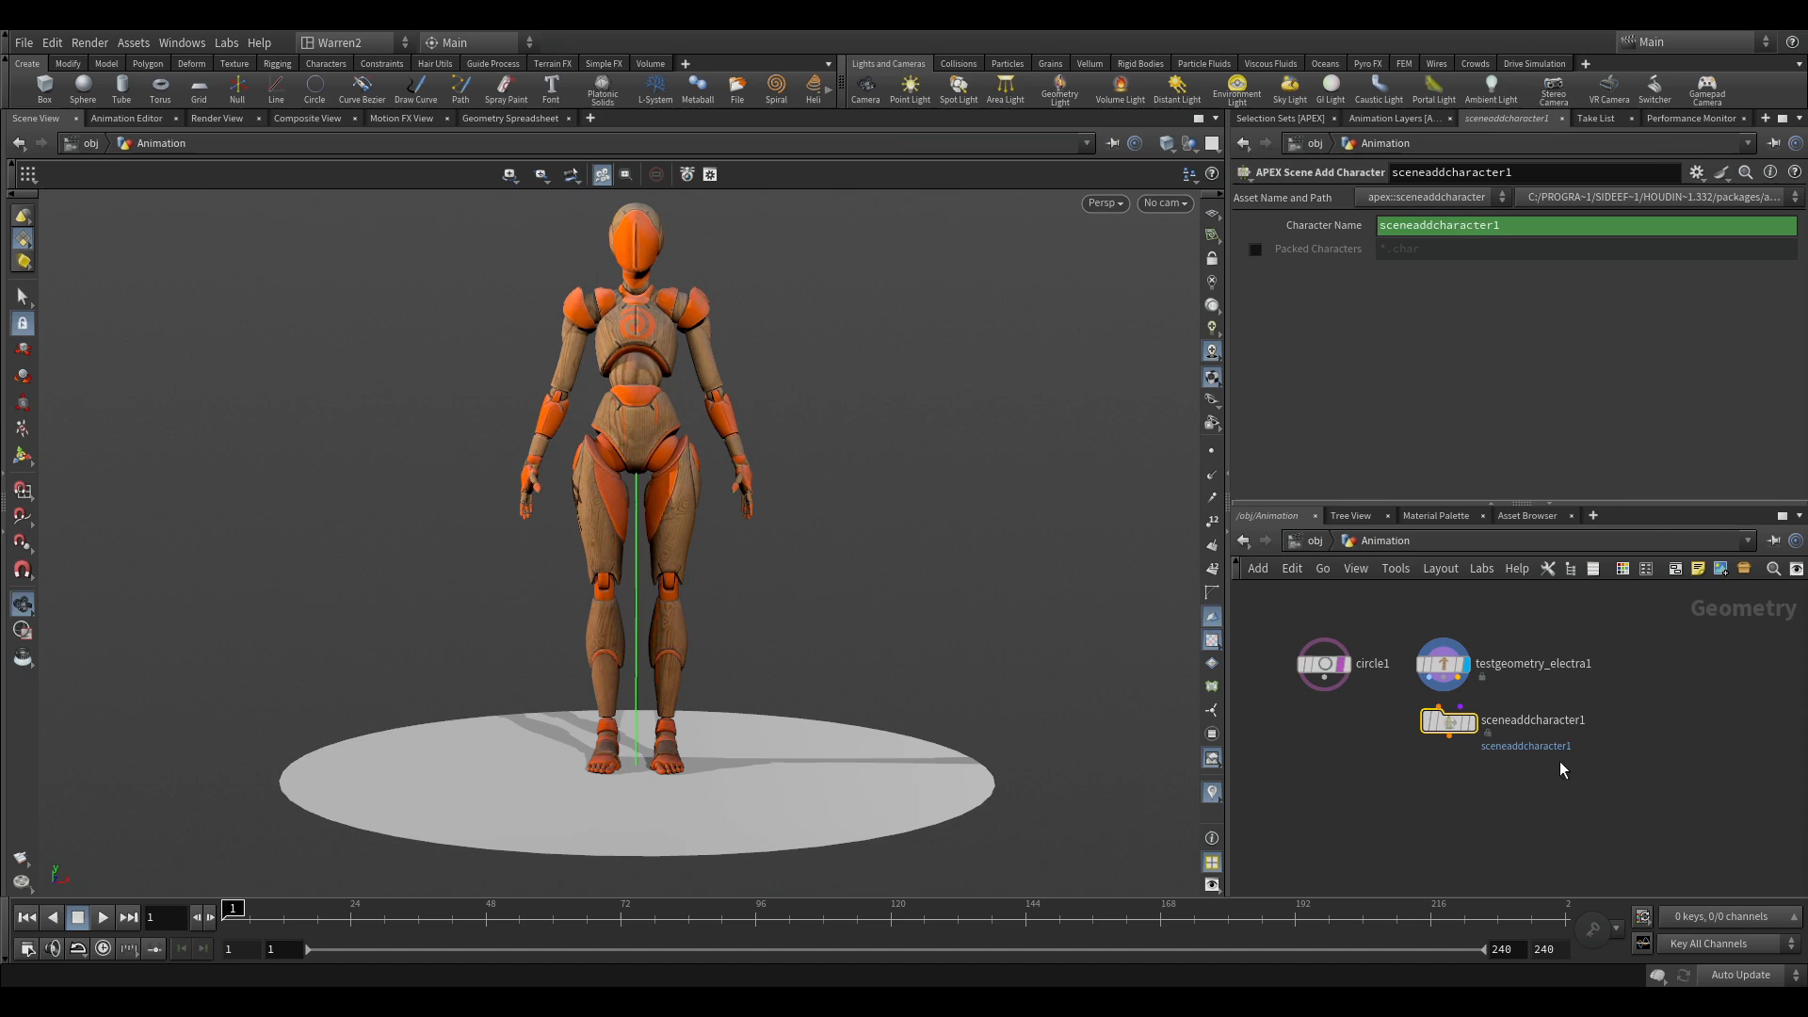
mouse_move(1531, 826)
type("sce")
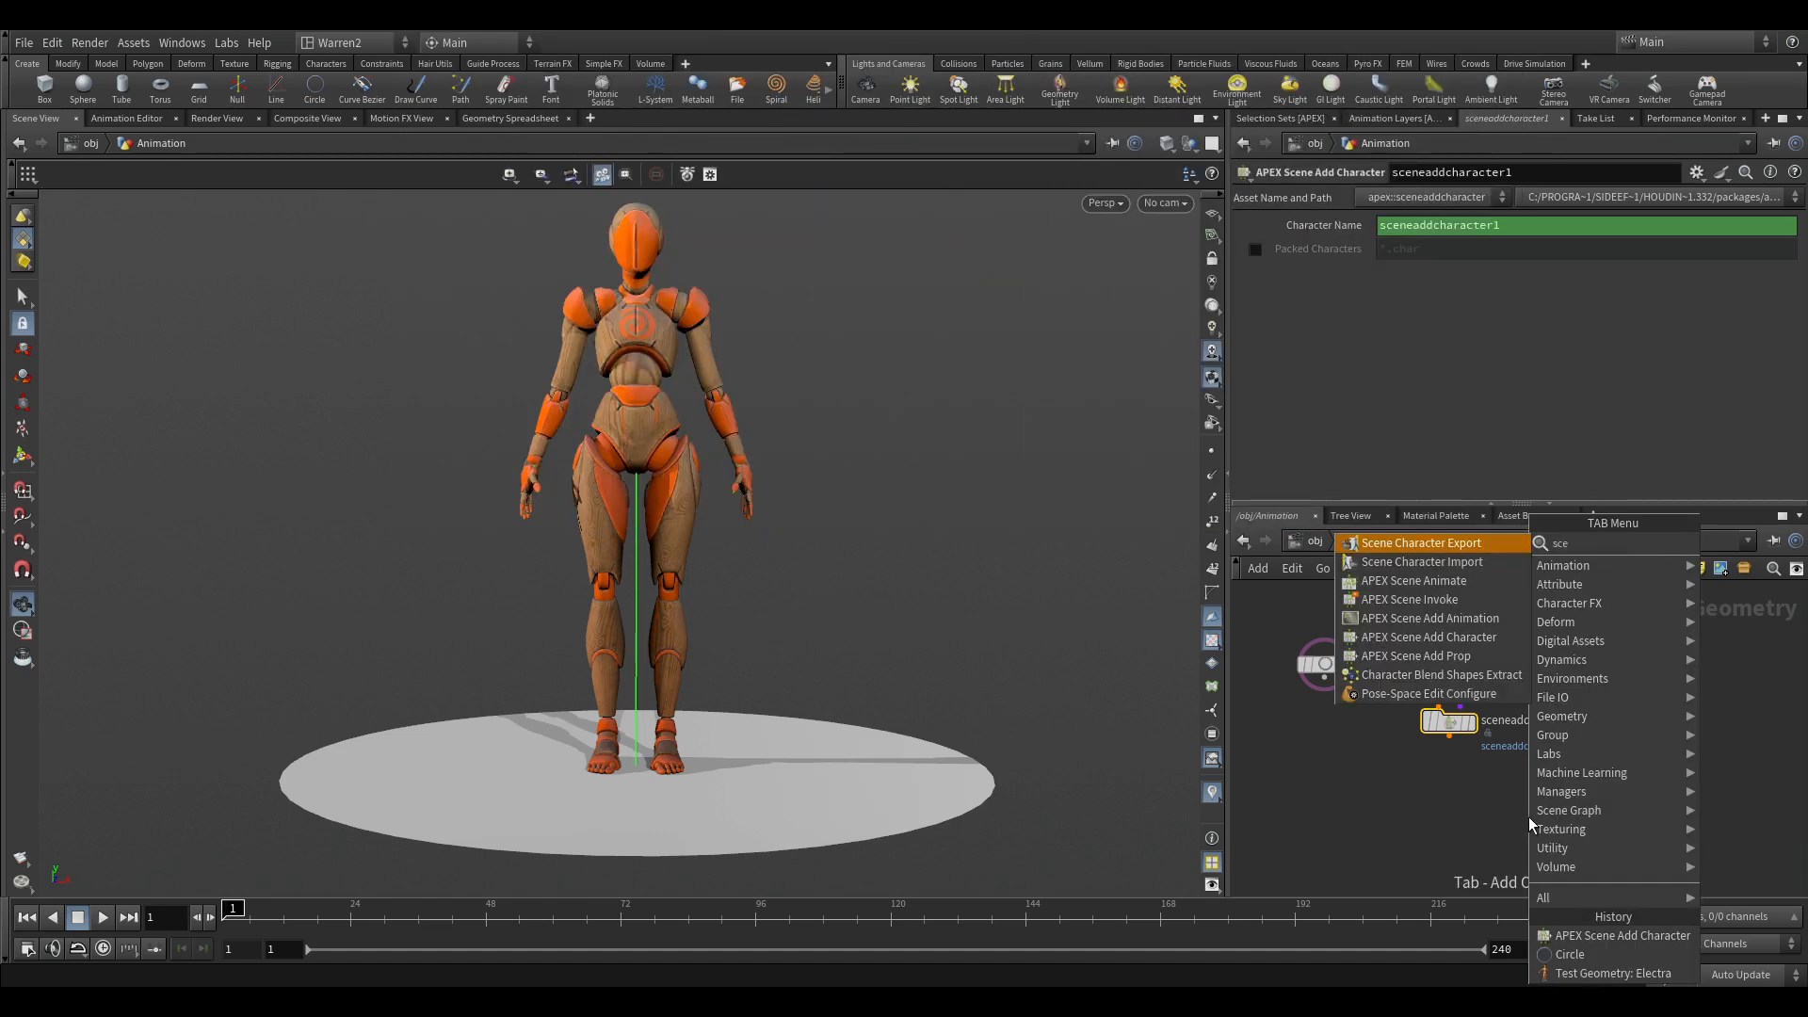
mouse_move(1527, 826)
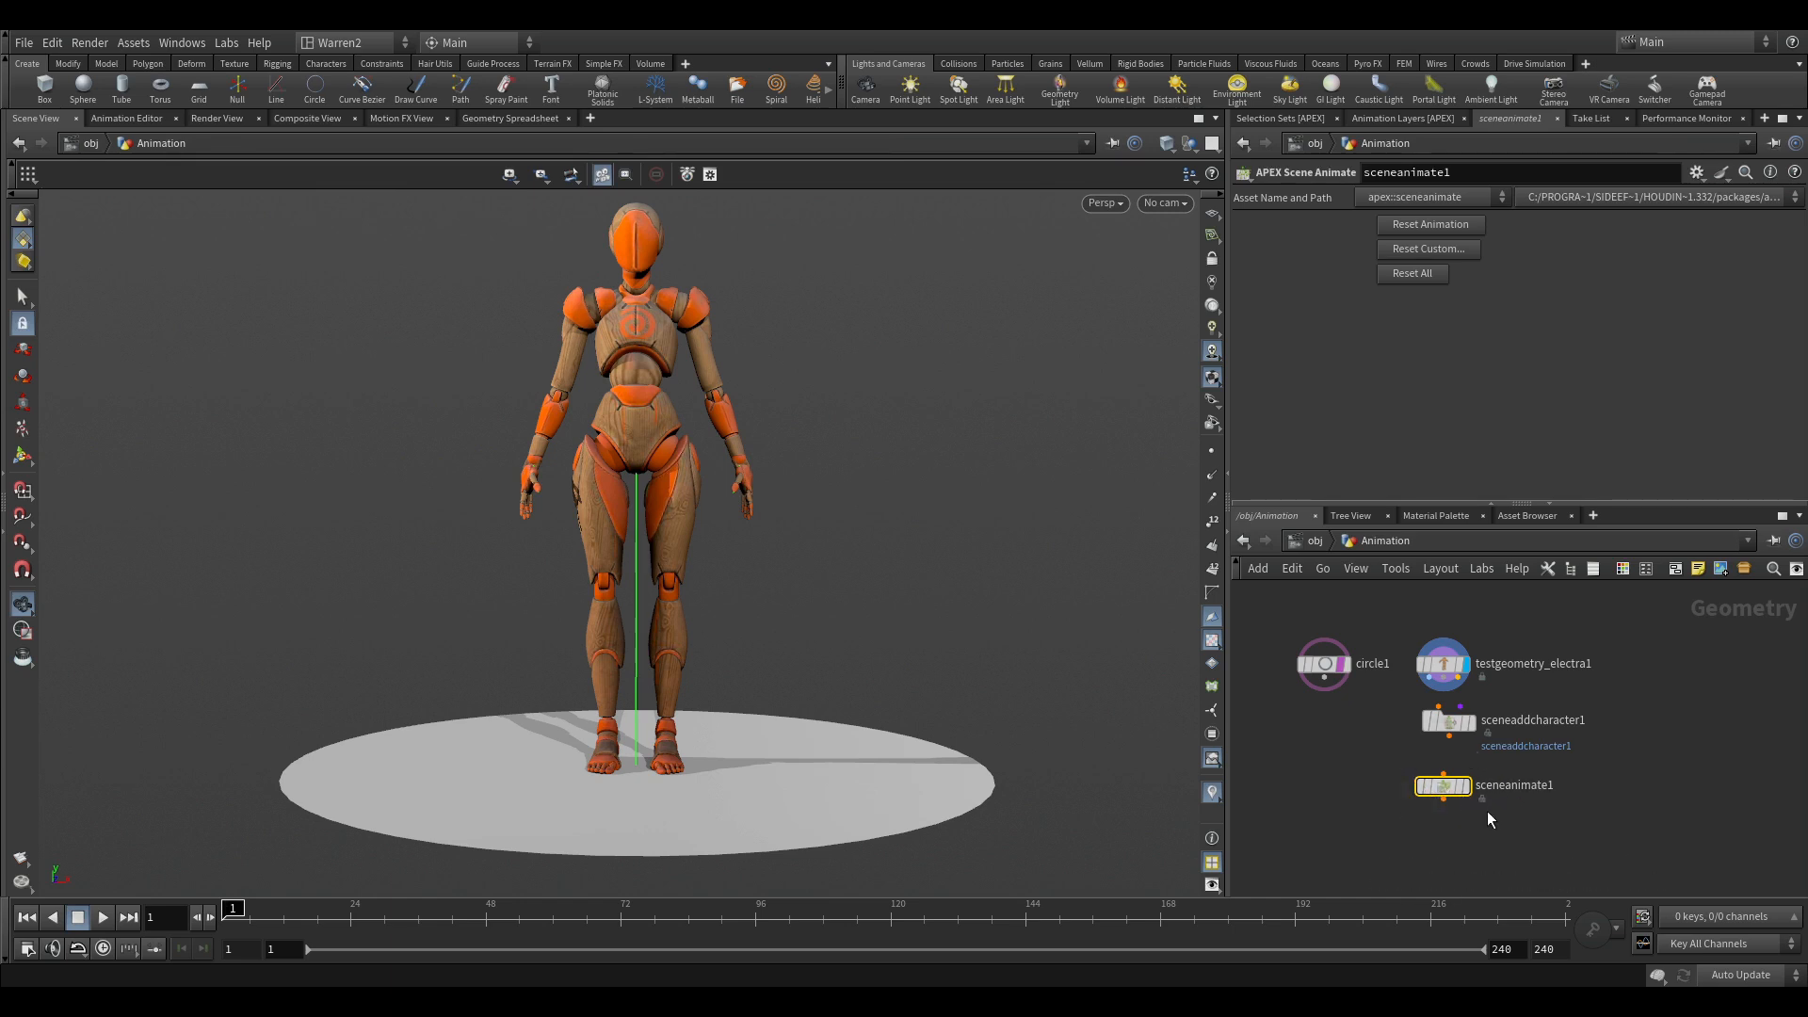
mouse_move(1614, 817)
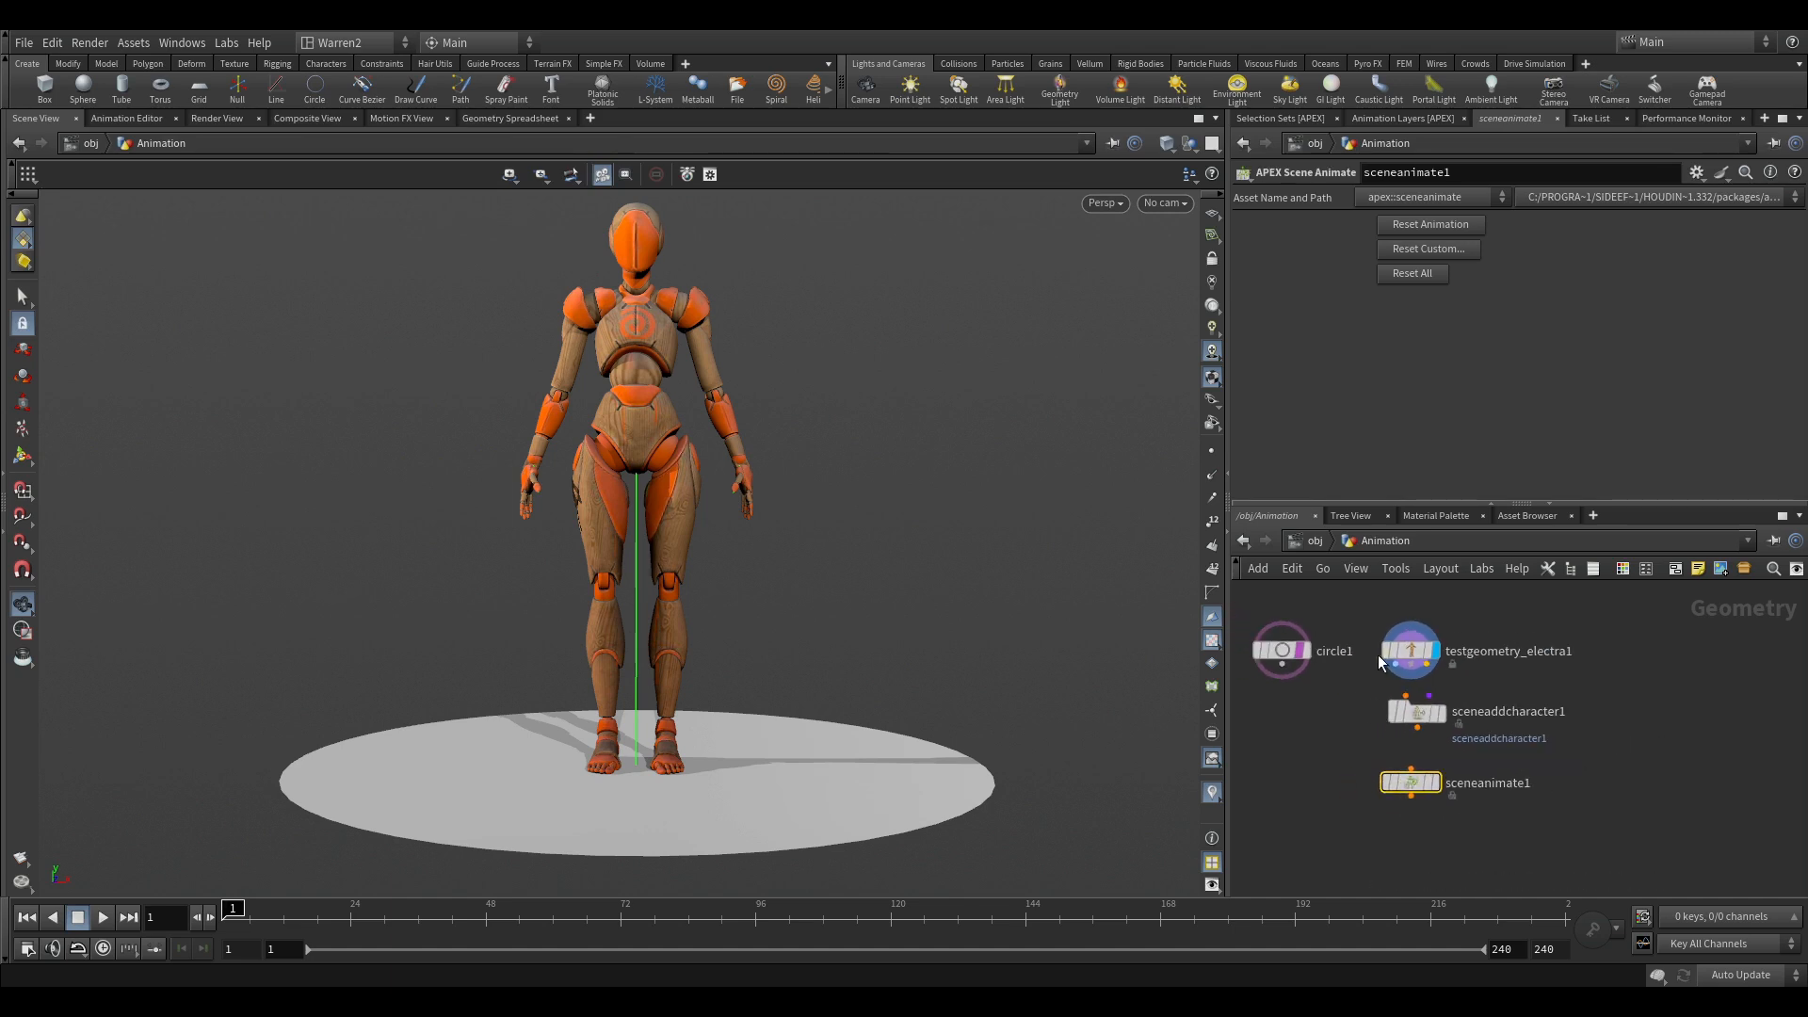
Wire testgeometry_electra1's output into the scene character nodes.
left_click_drag(1411, 676, 1423, 699)
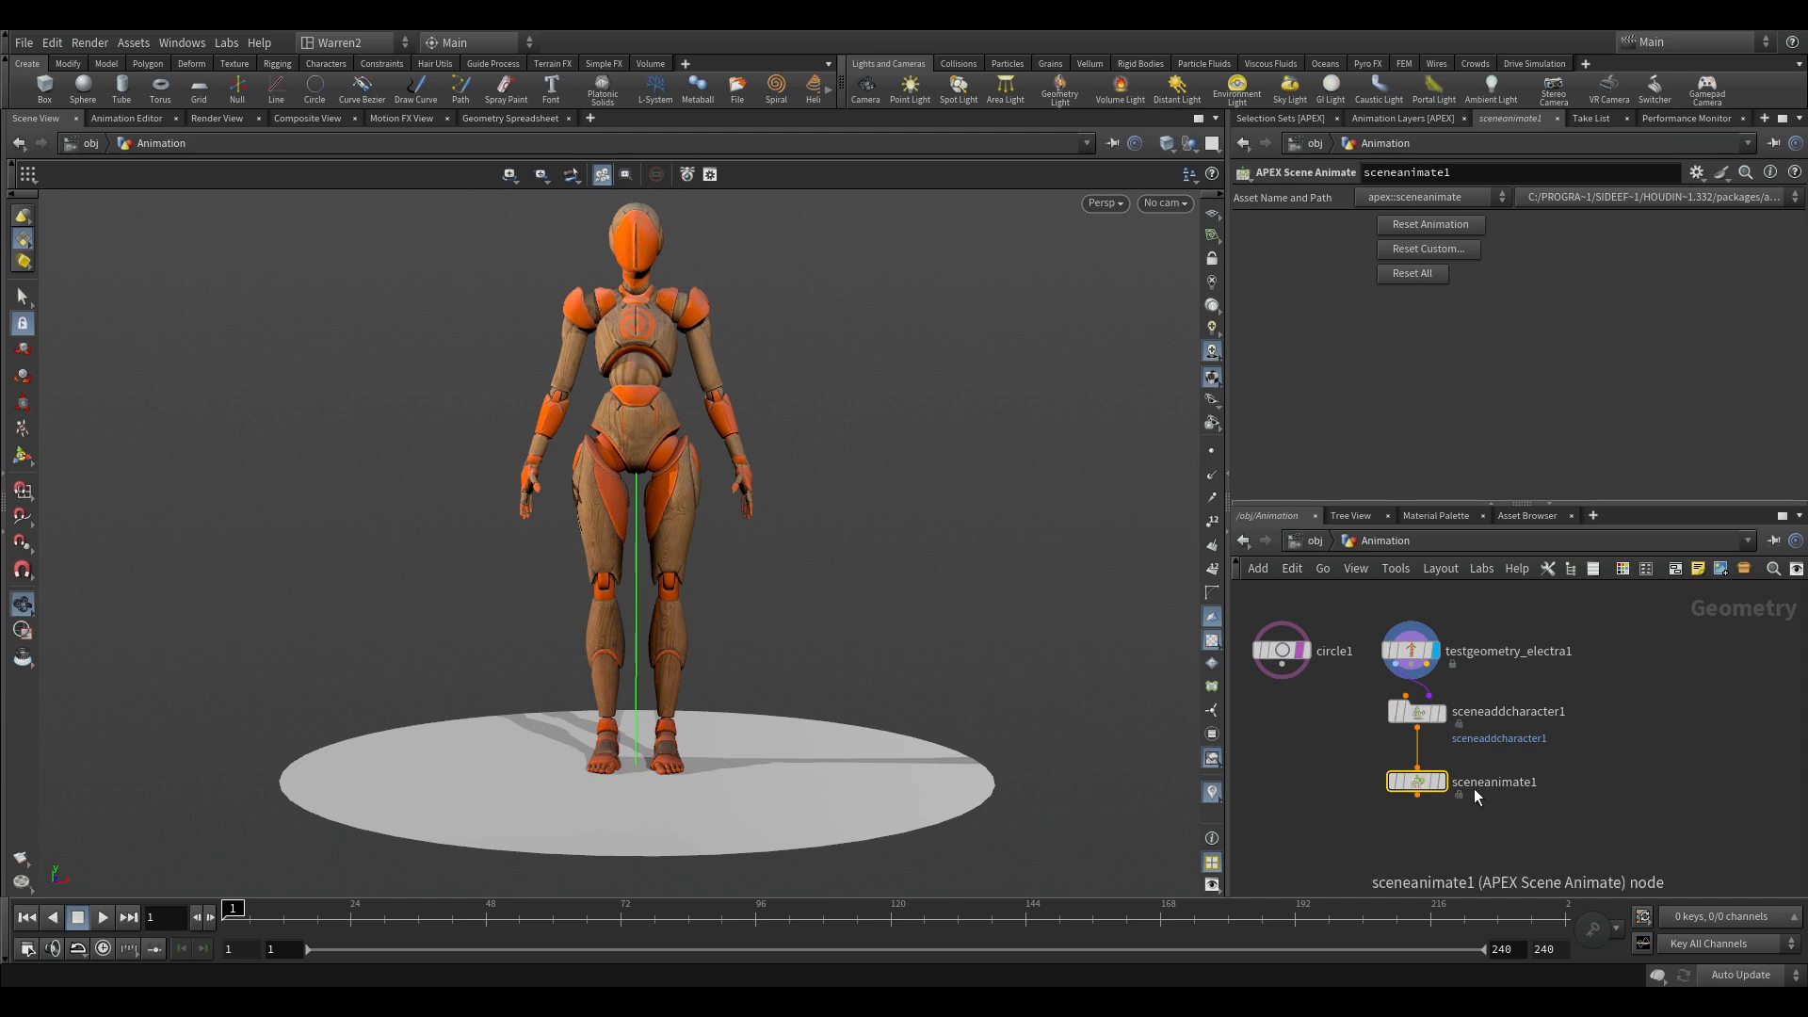
mouse_move(1451, 837)
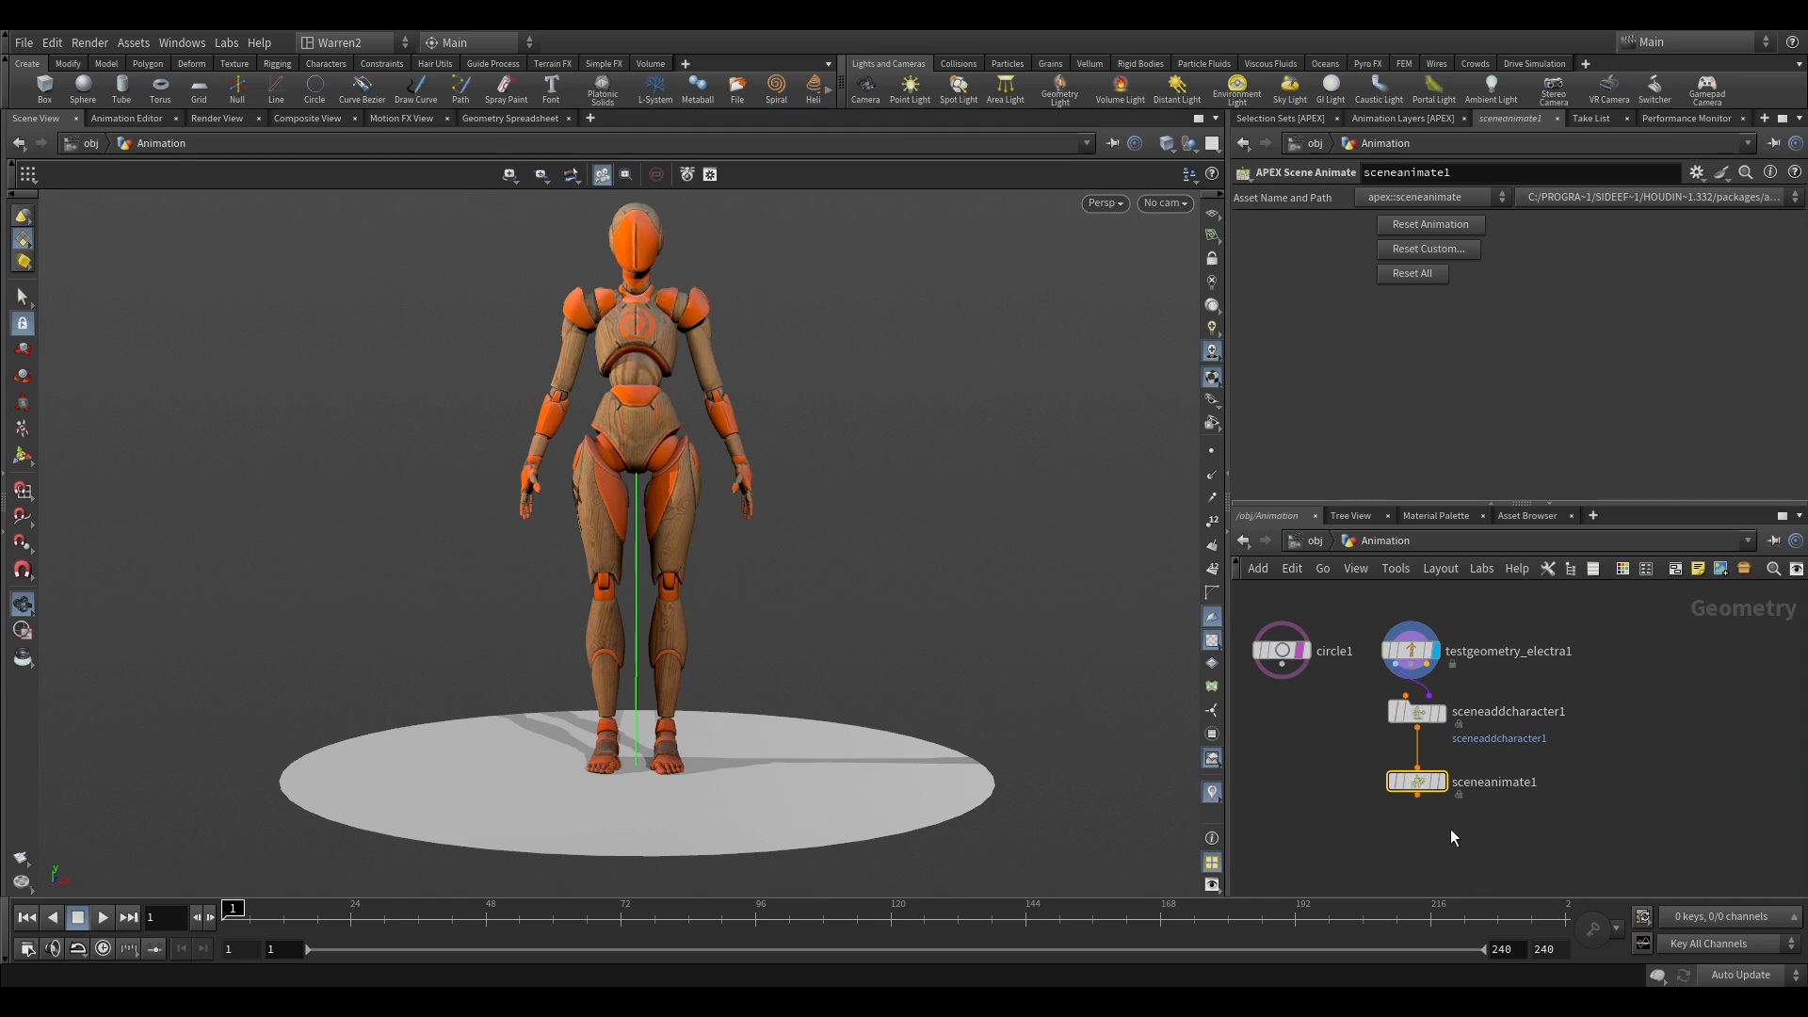
mouse_move(1577, 775)
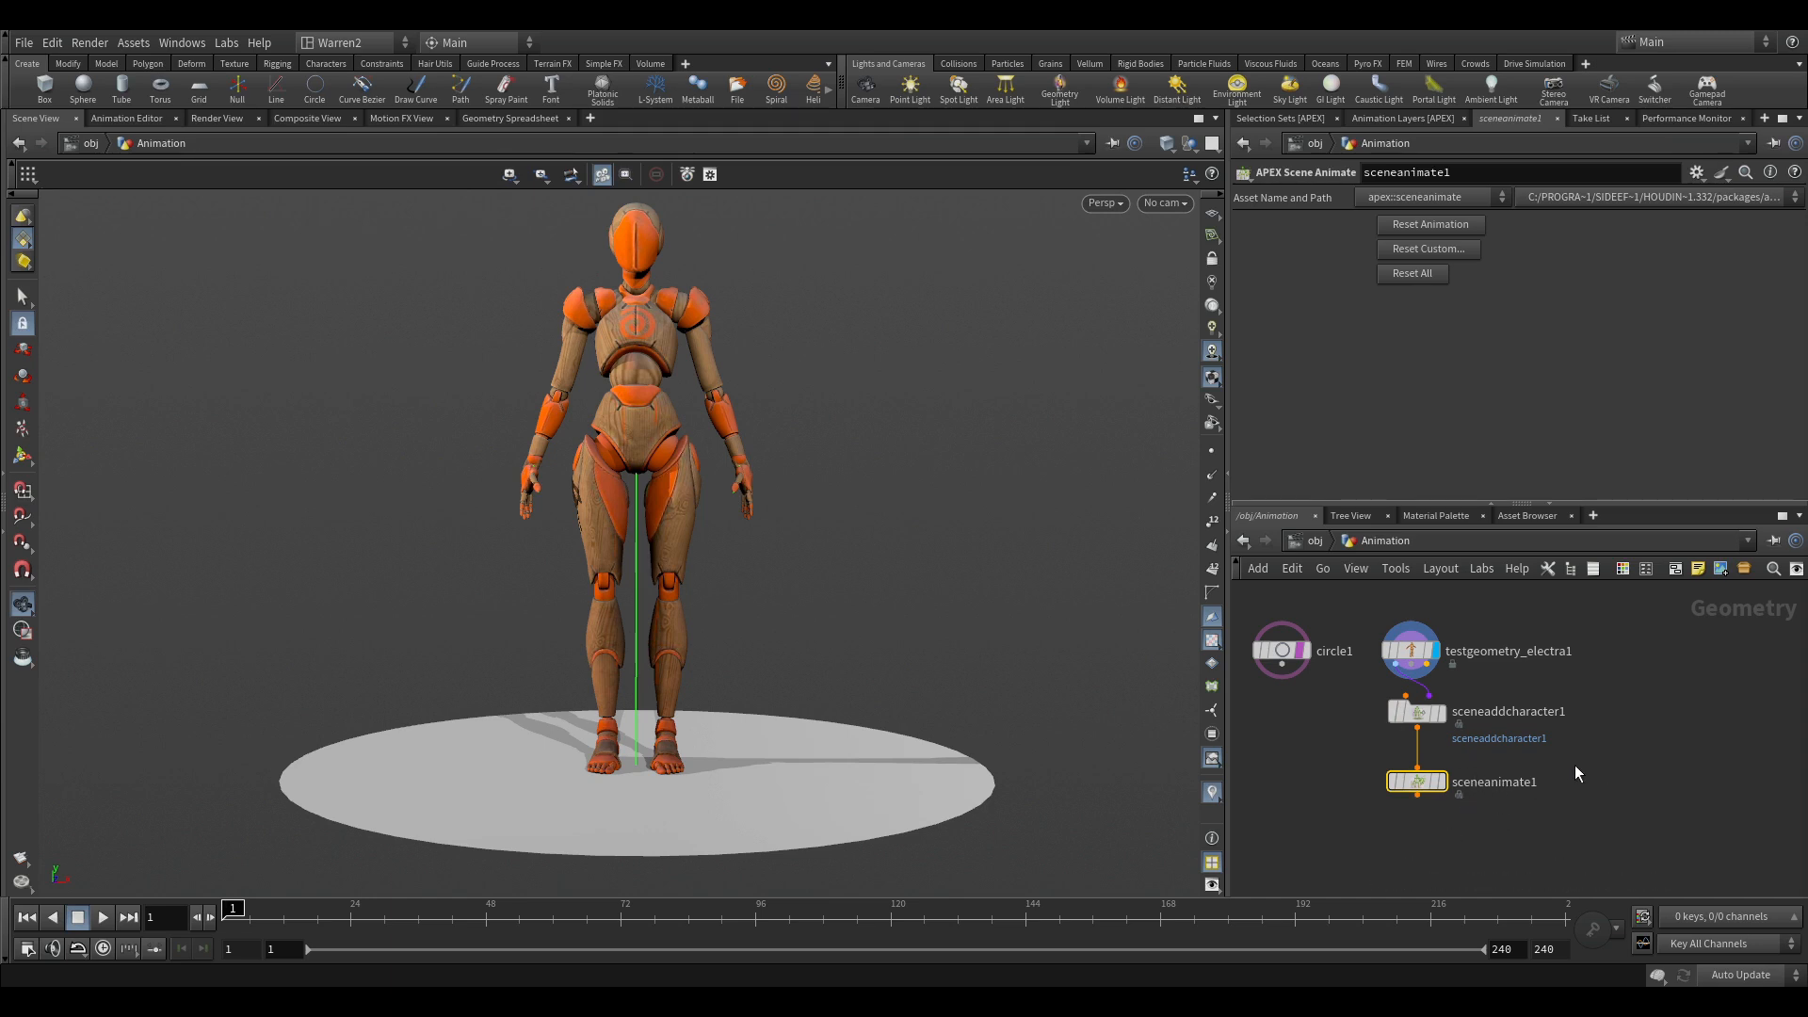
mouse_move(1534, 721)
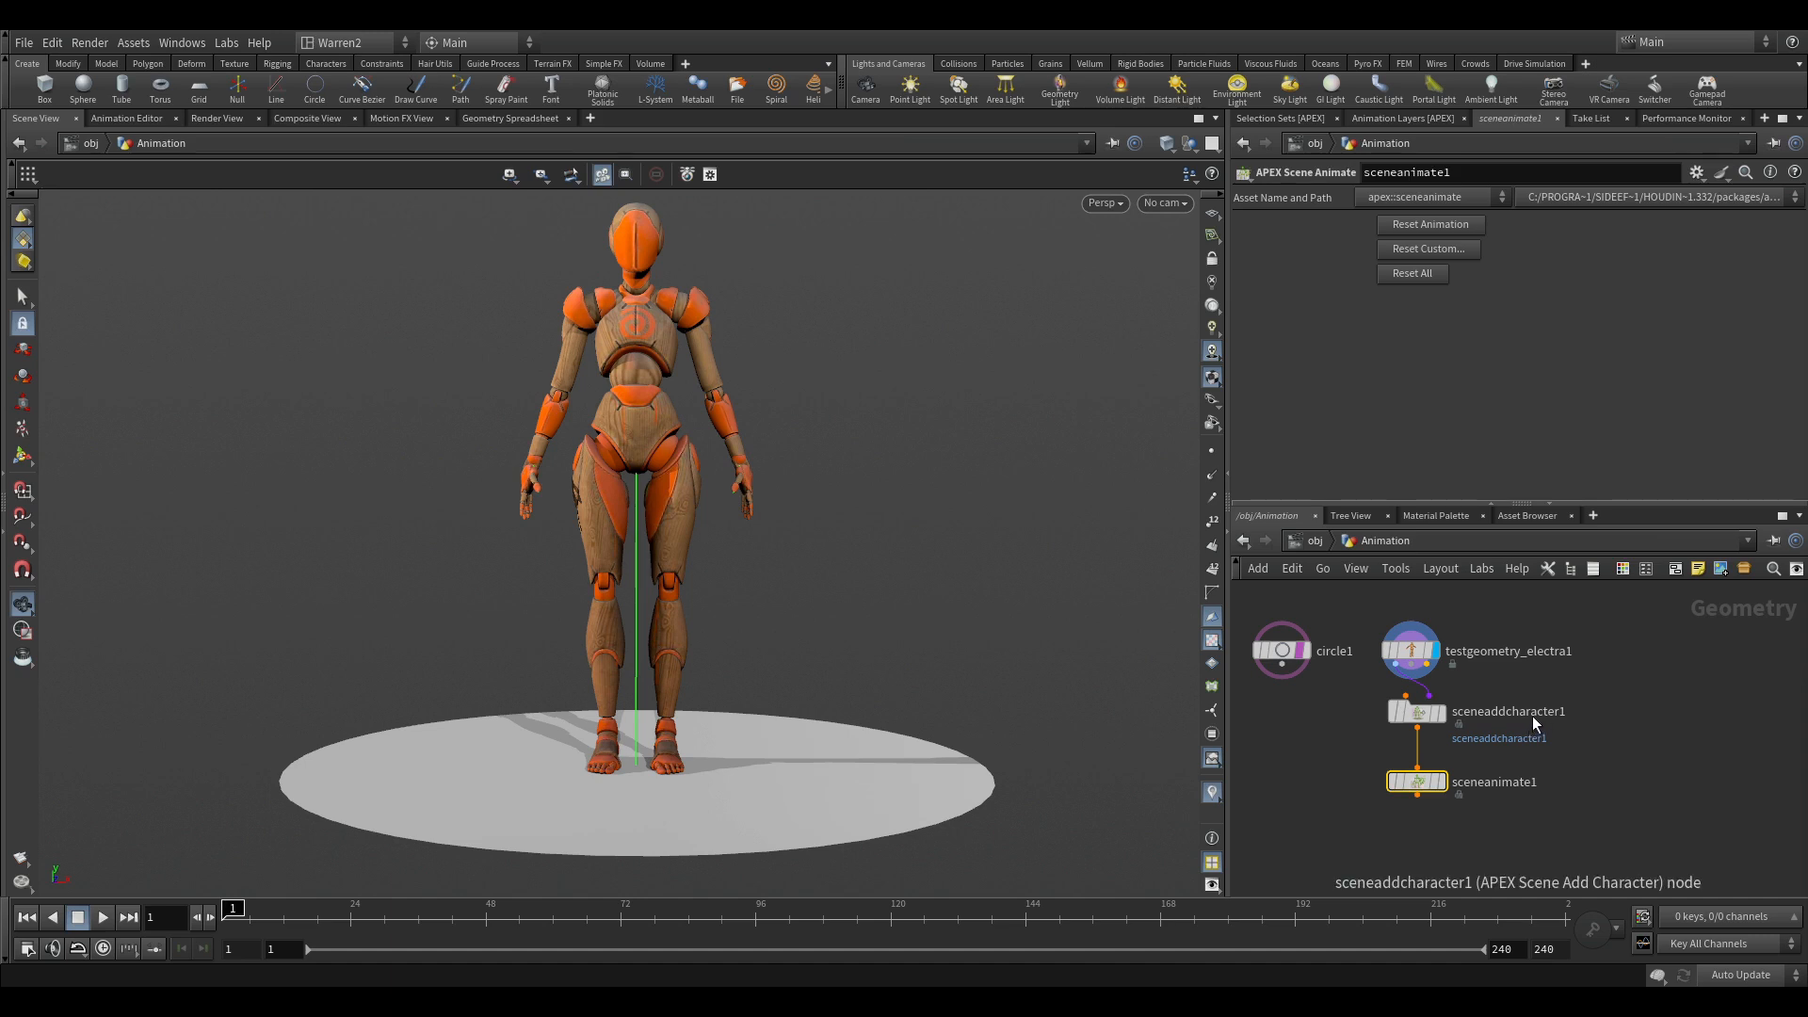
Rename the Scene Add Character node to 'Electra' and select it to view its settings.
double_click(1506, 712)
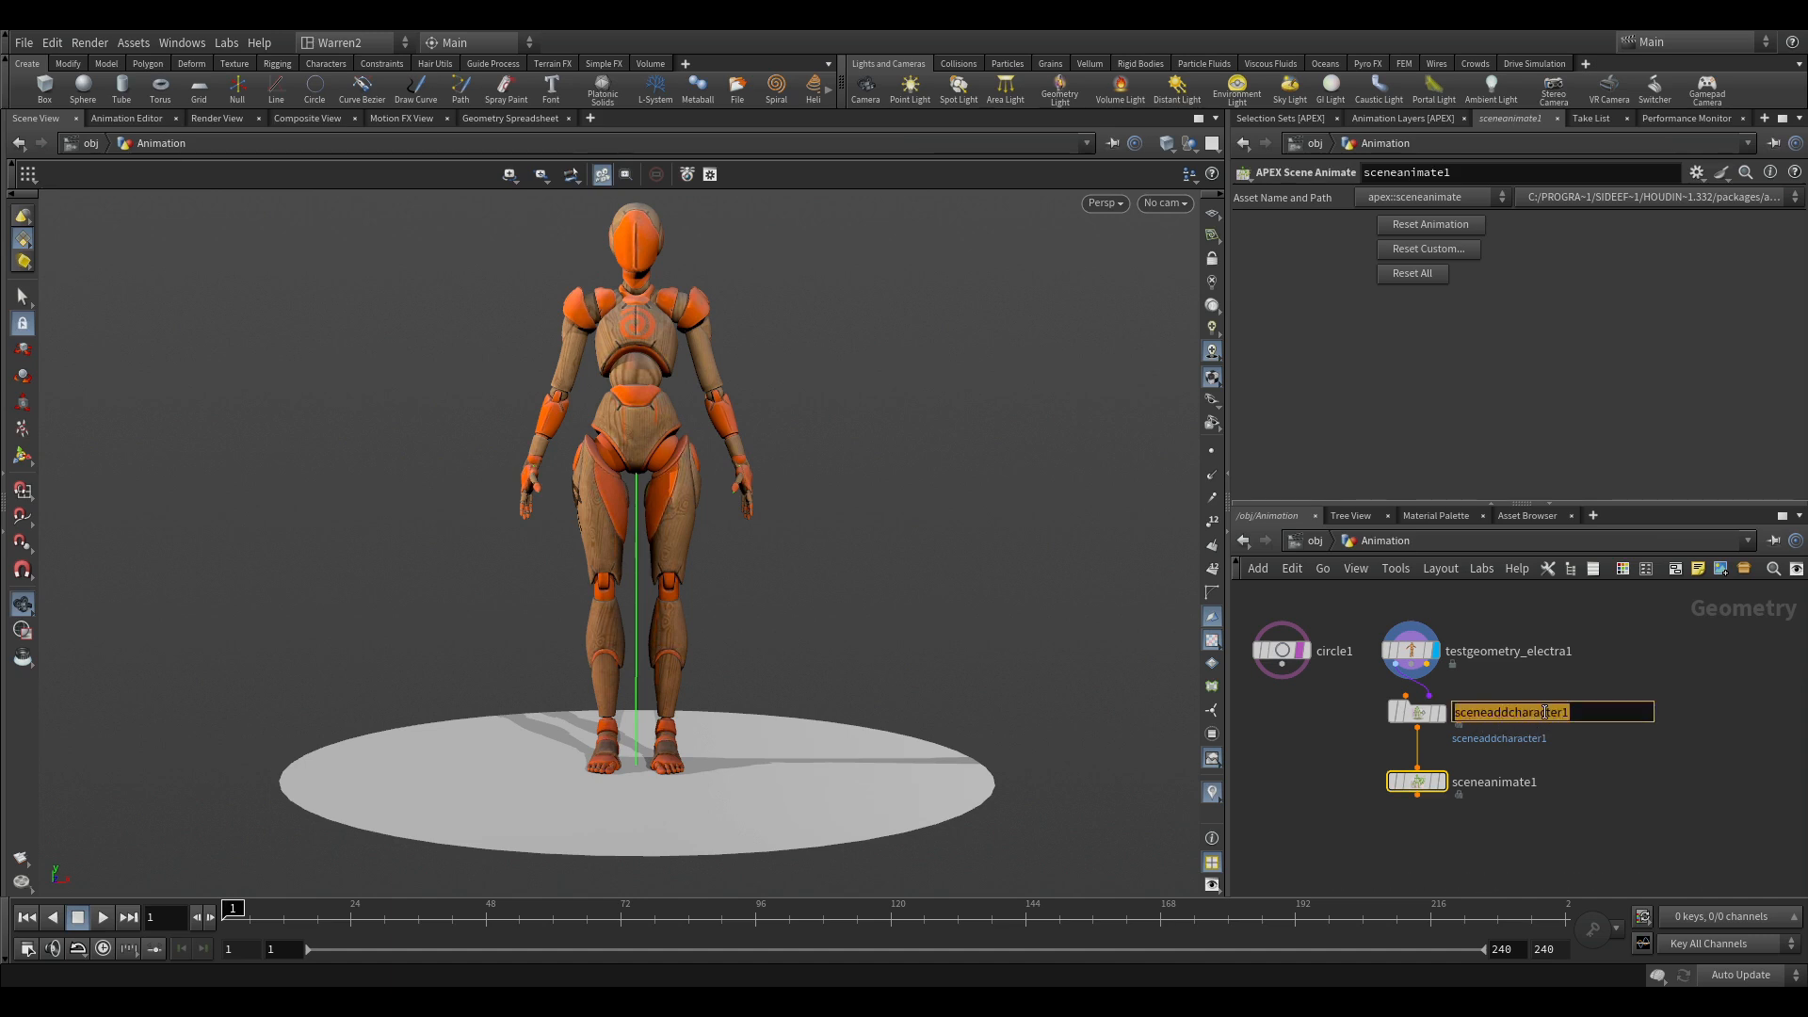
type("Elect")
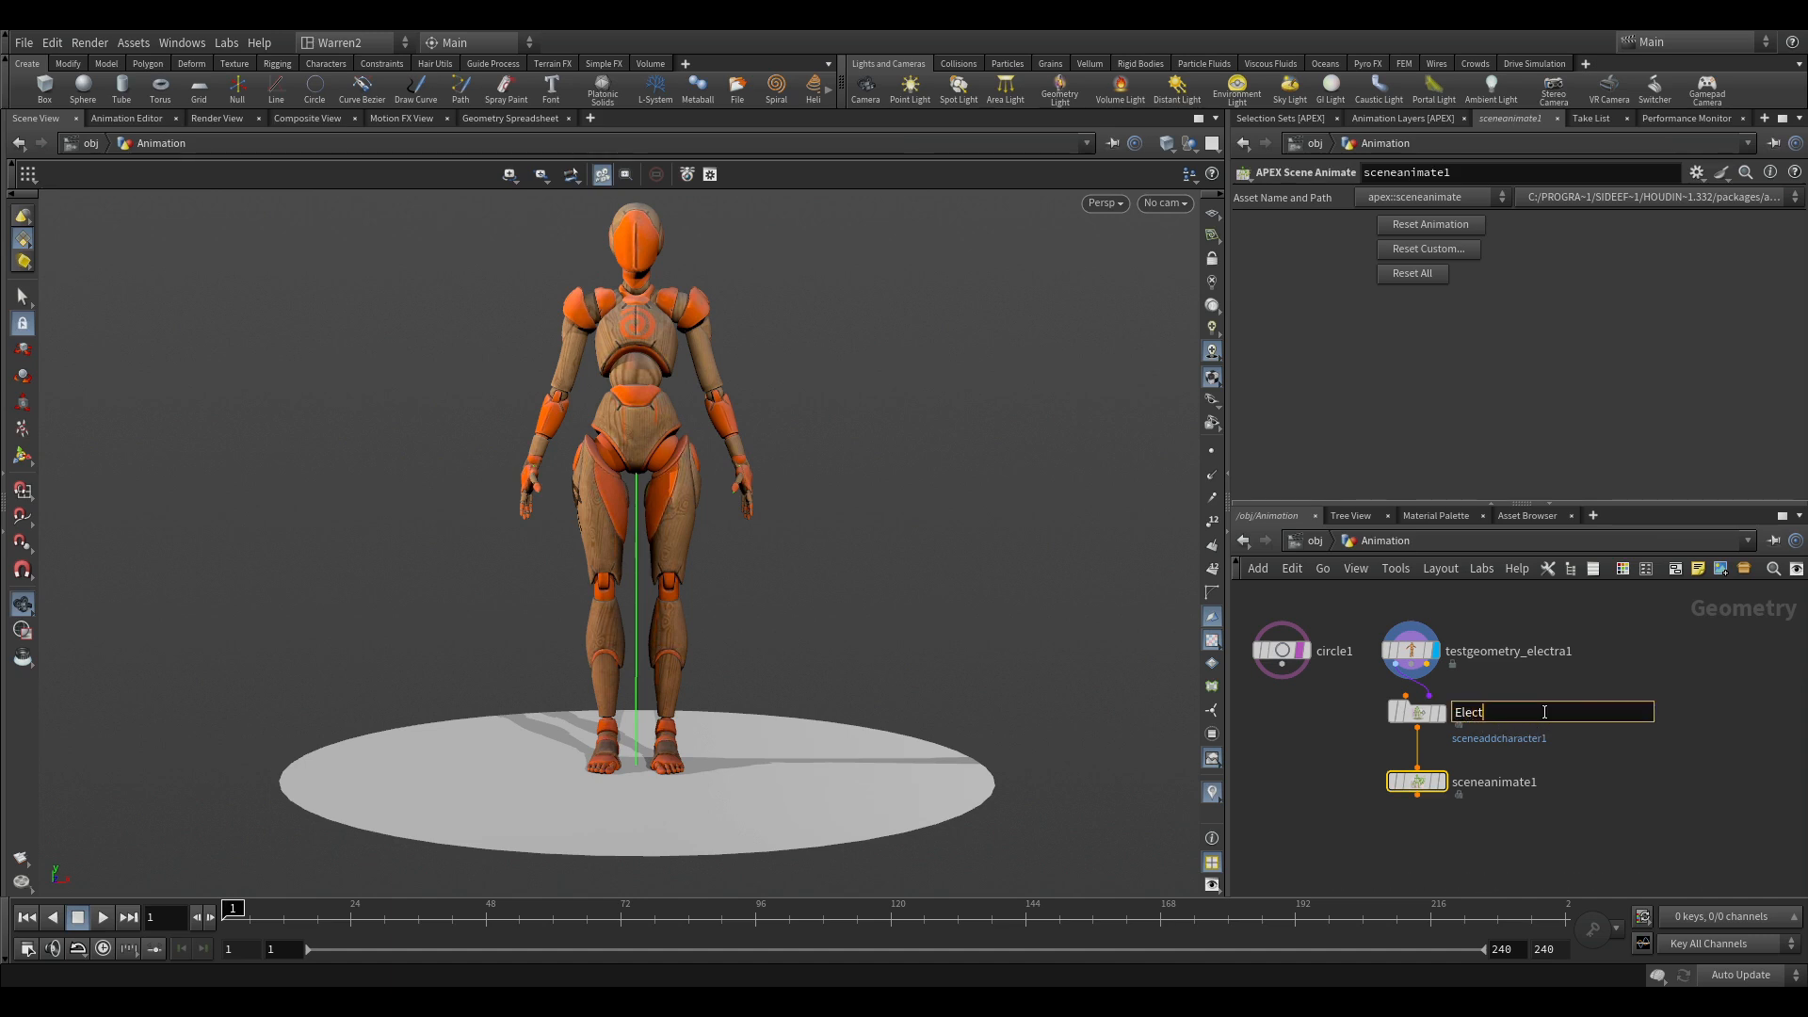
type("ra")
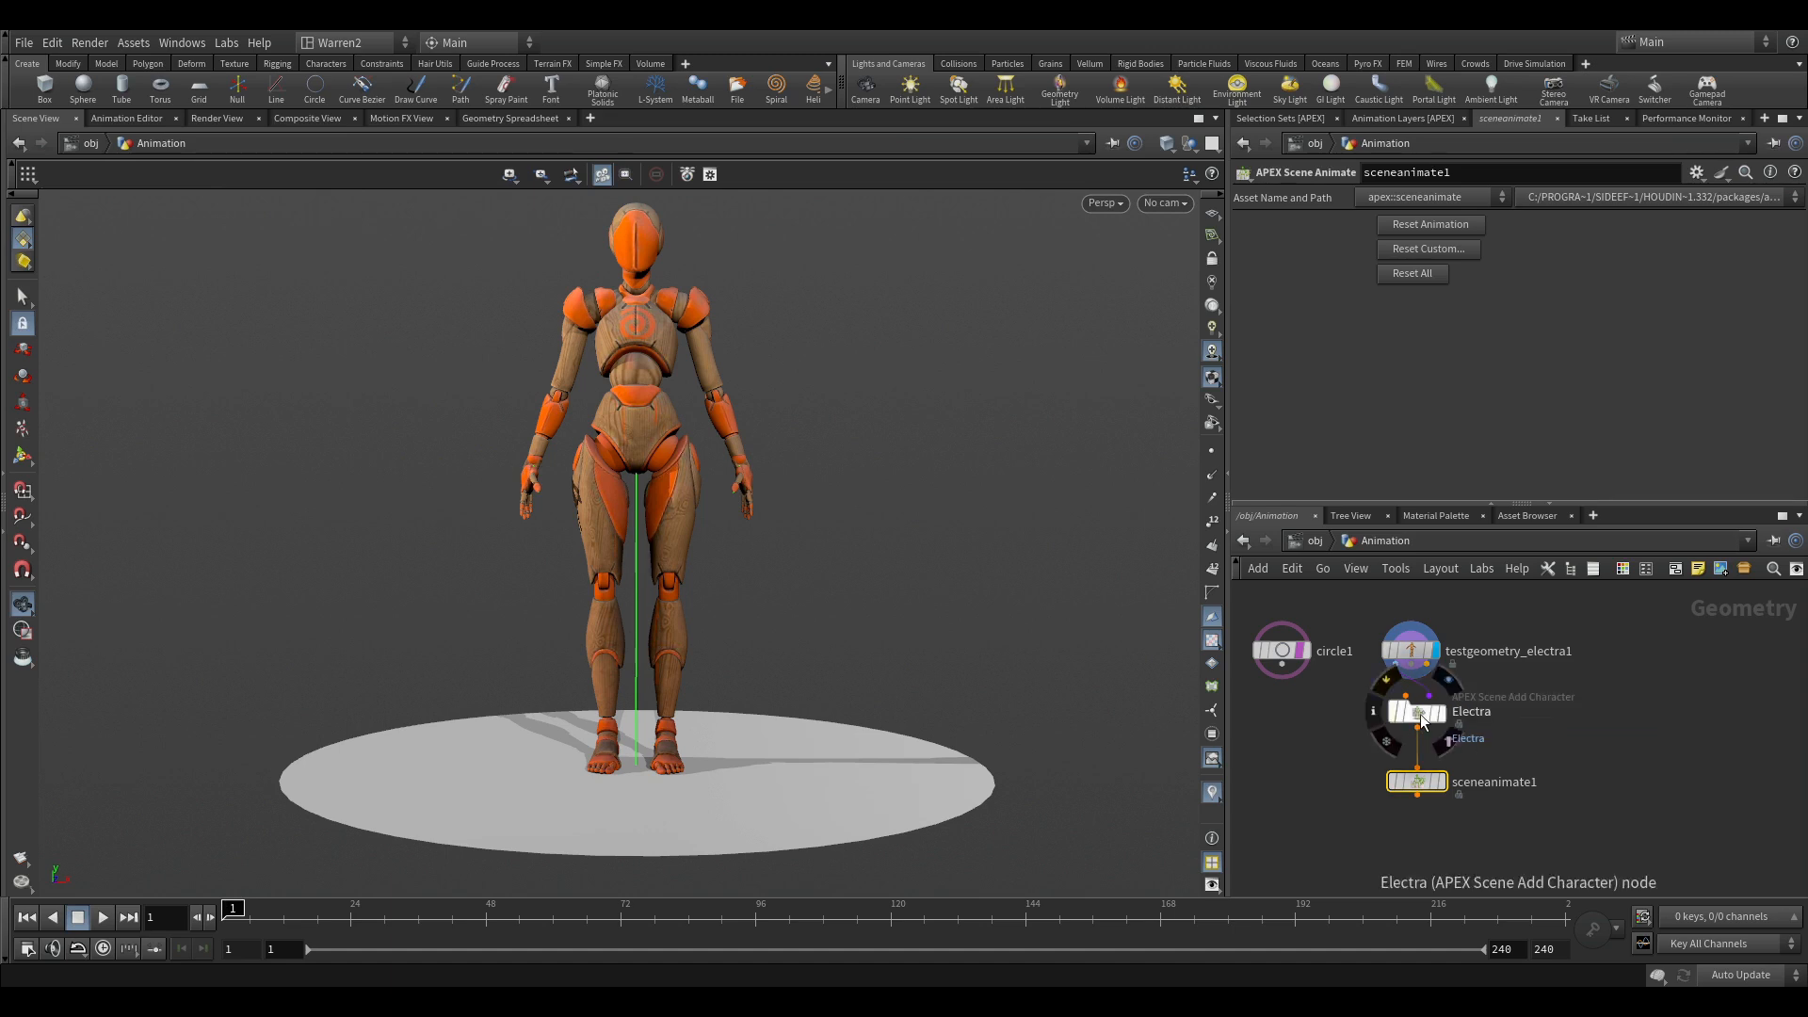
left_click(1417, 711)
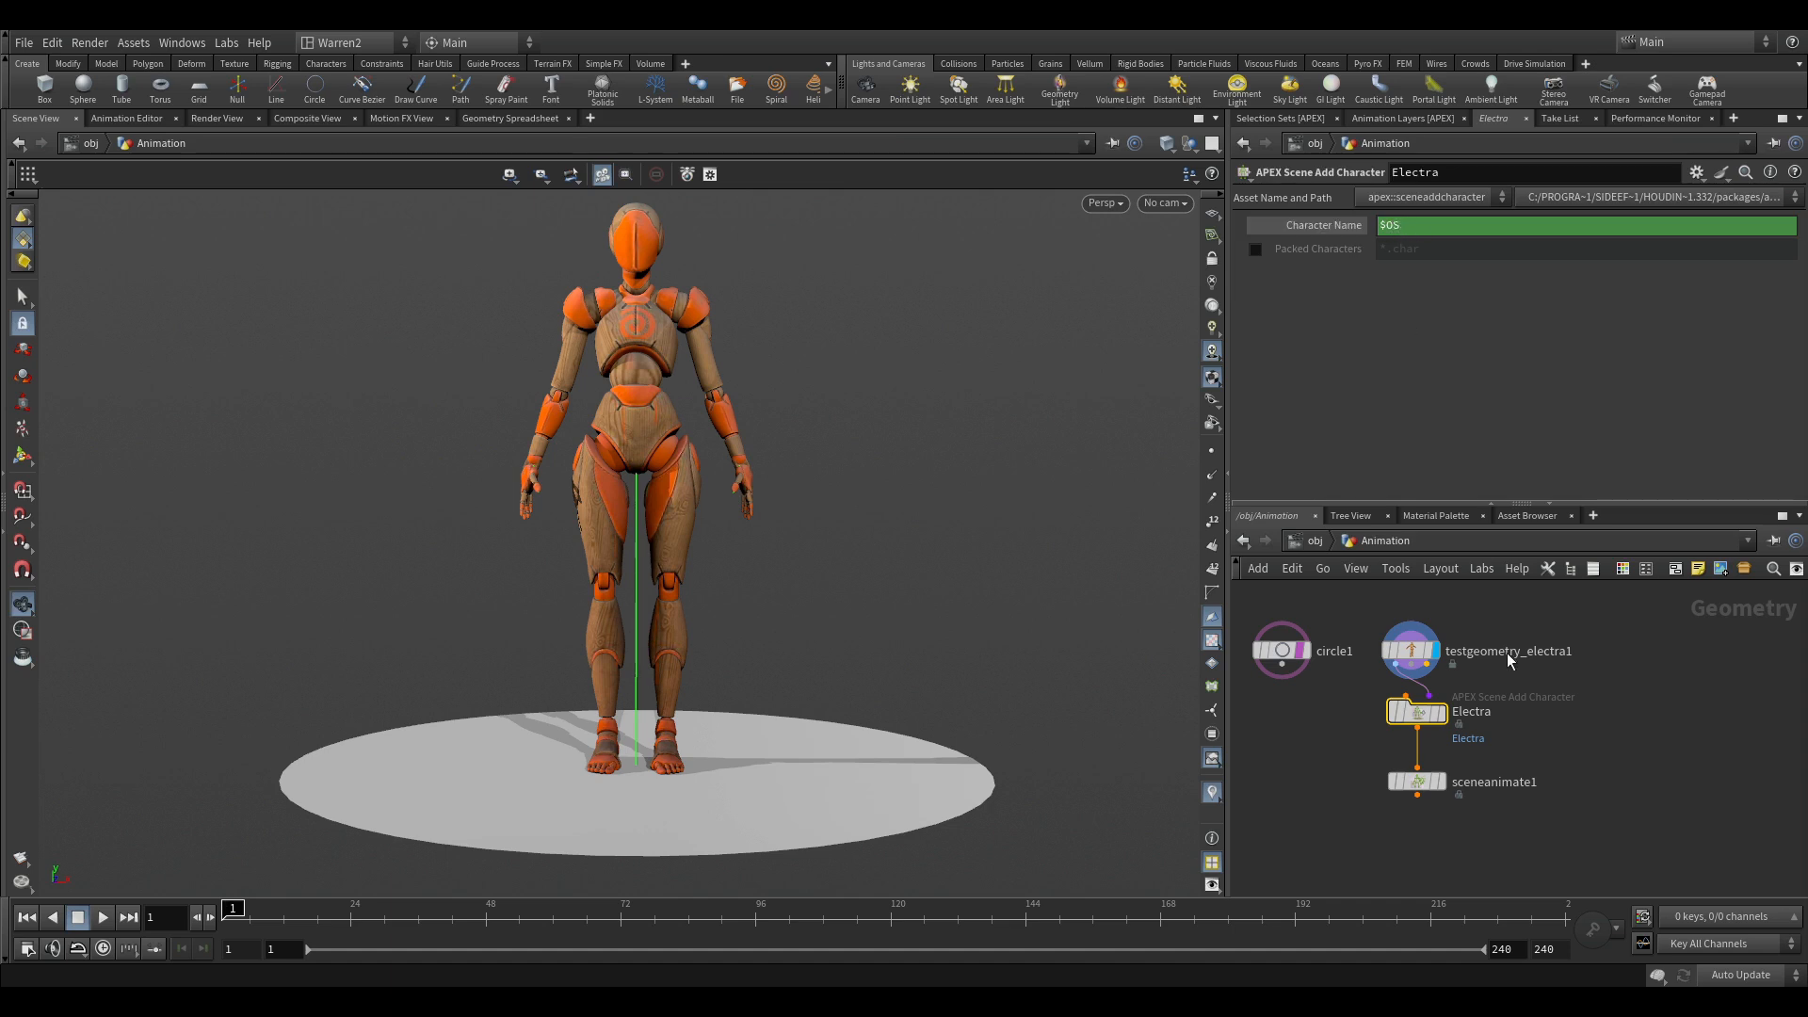
mouse_move(1306, 225)
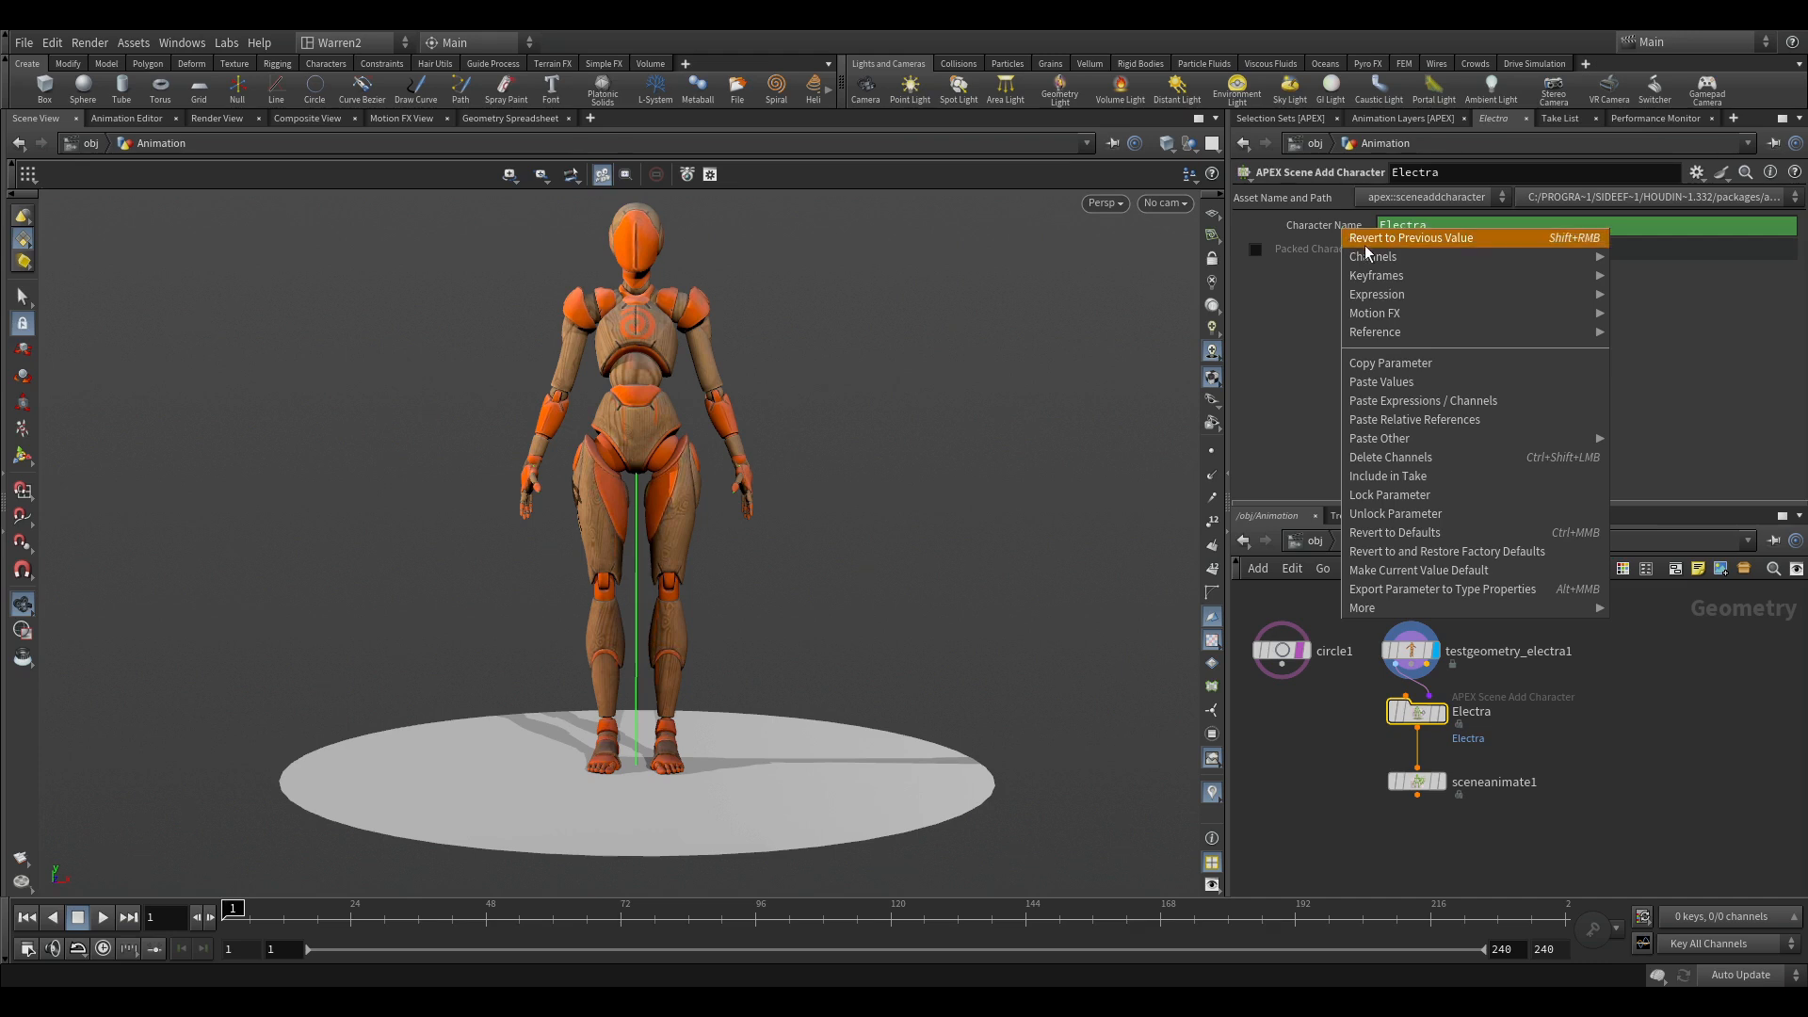
mouse_move(1408, 462)
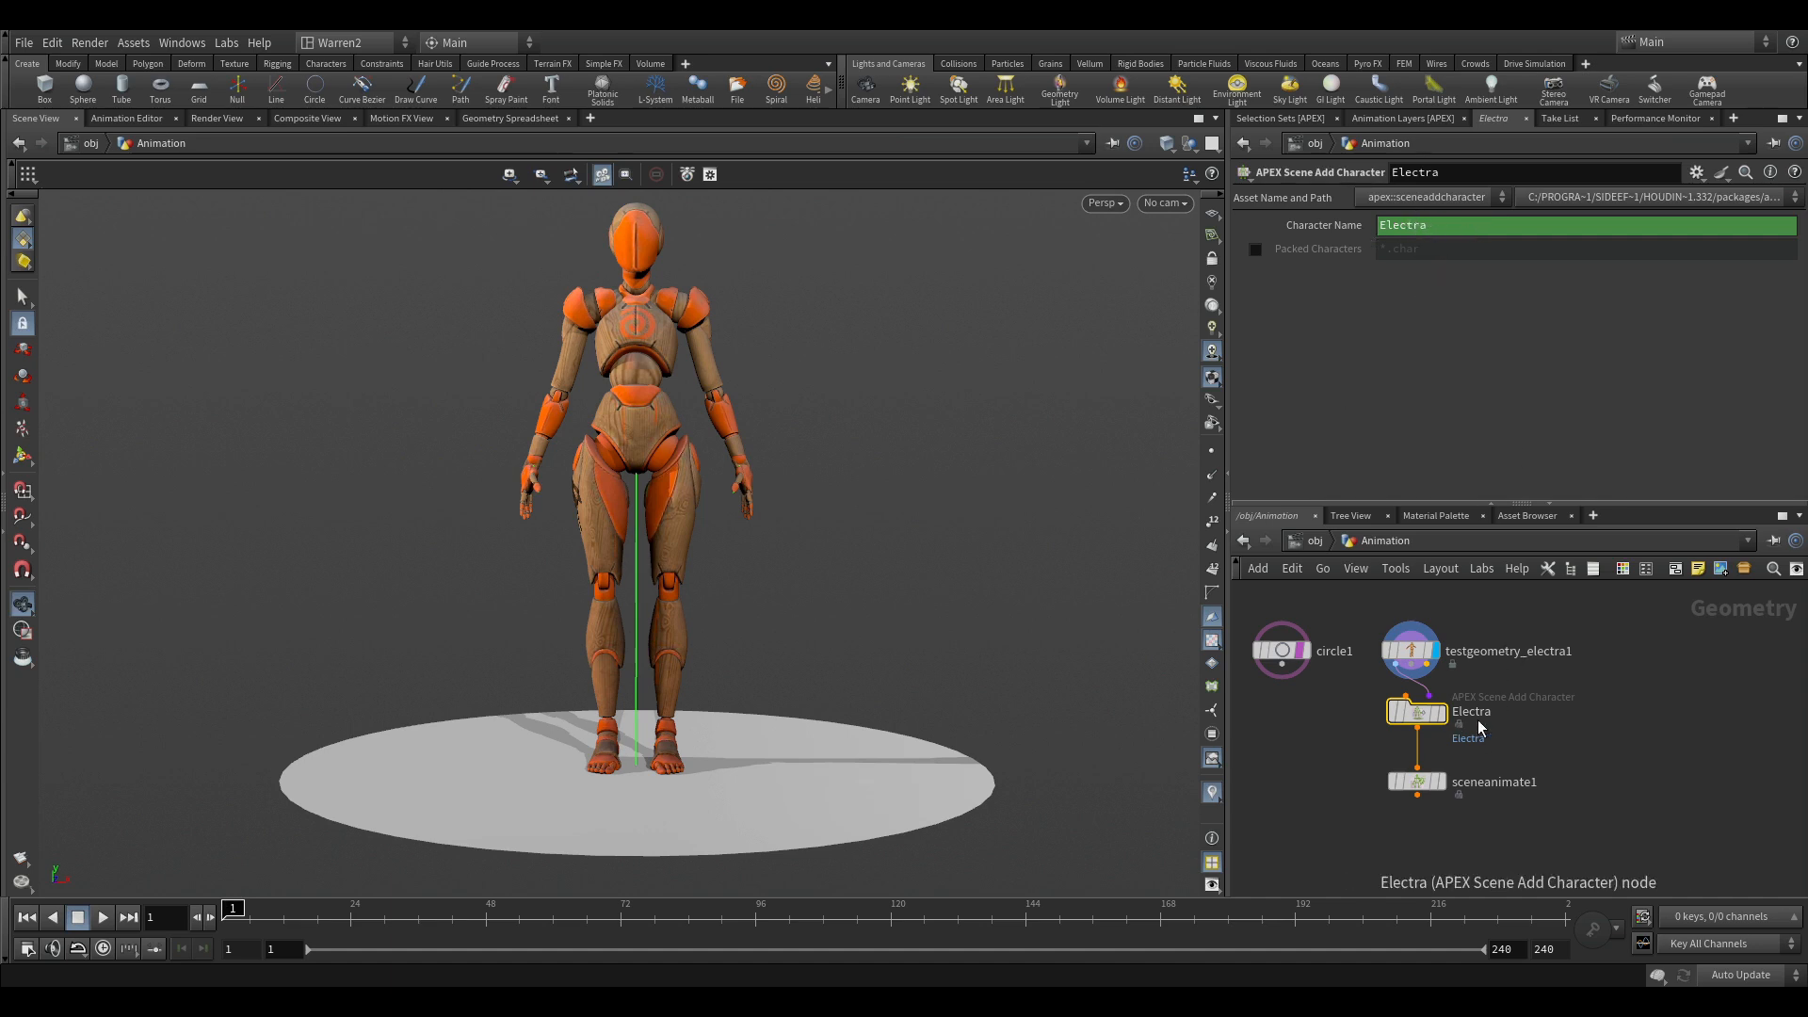
mouse_move(1506, 751)
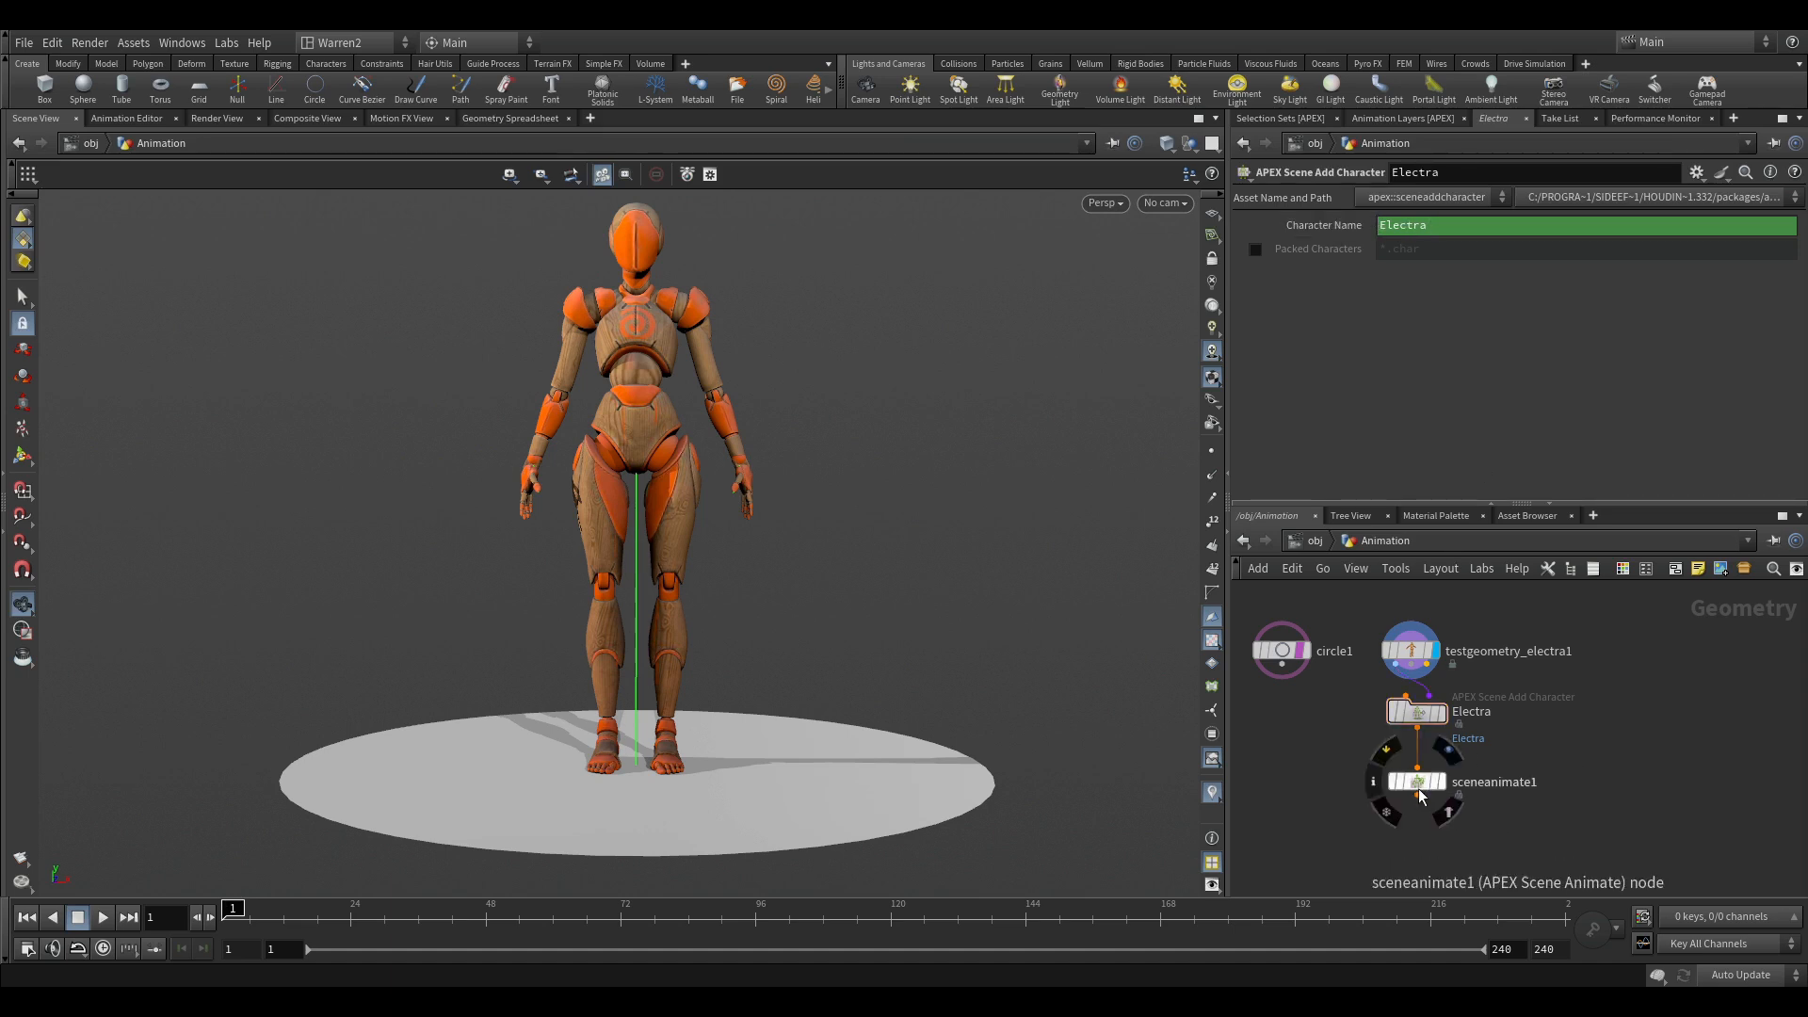
Check the Electra node's Character Name, then reselect the sceneanimate1 node.
left_click(1494, 781)
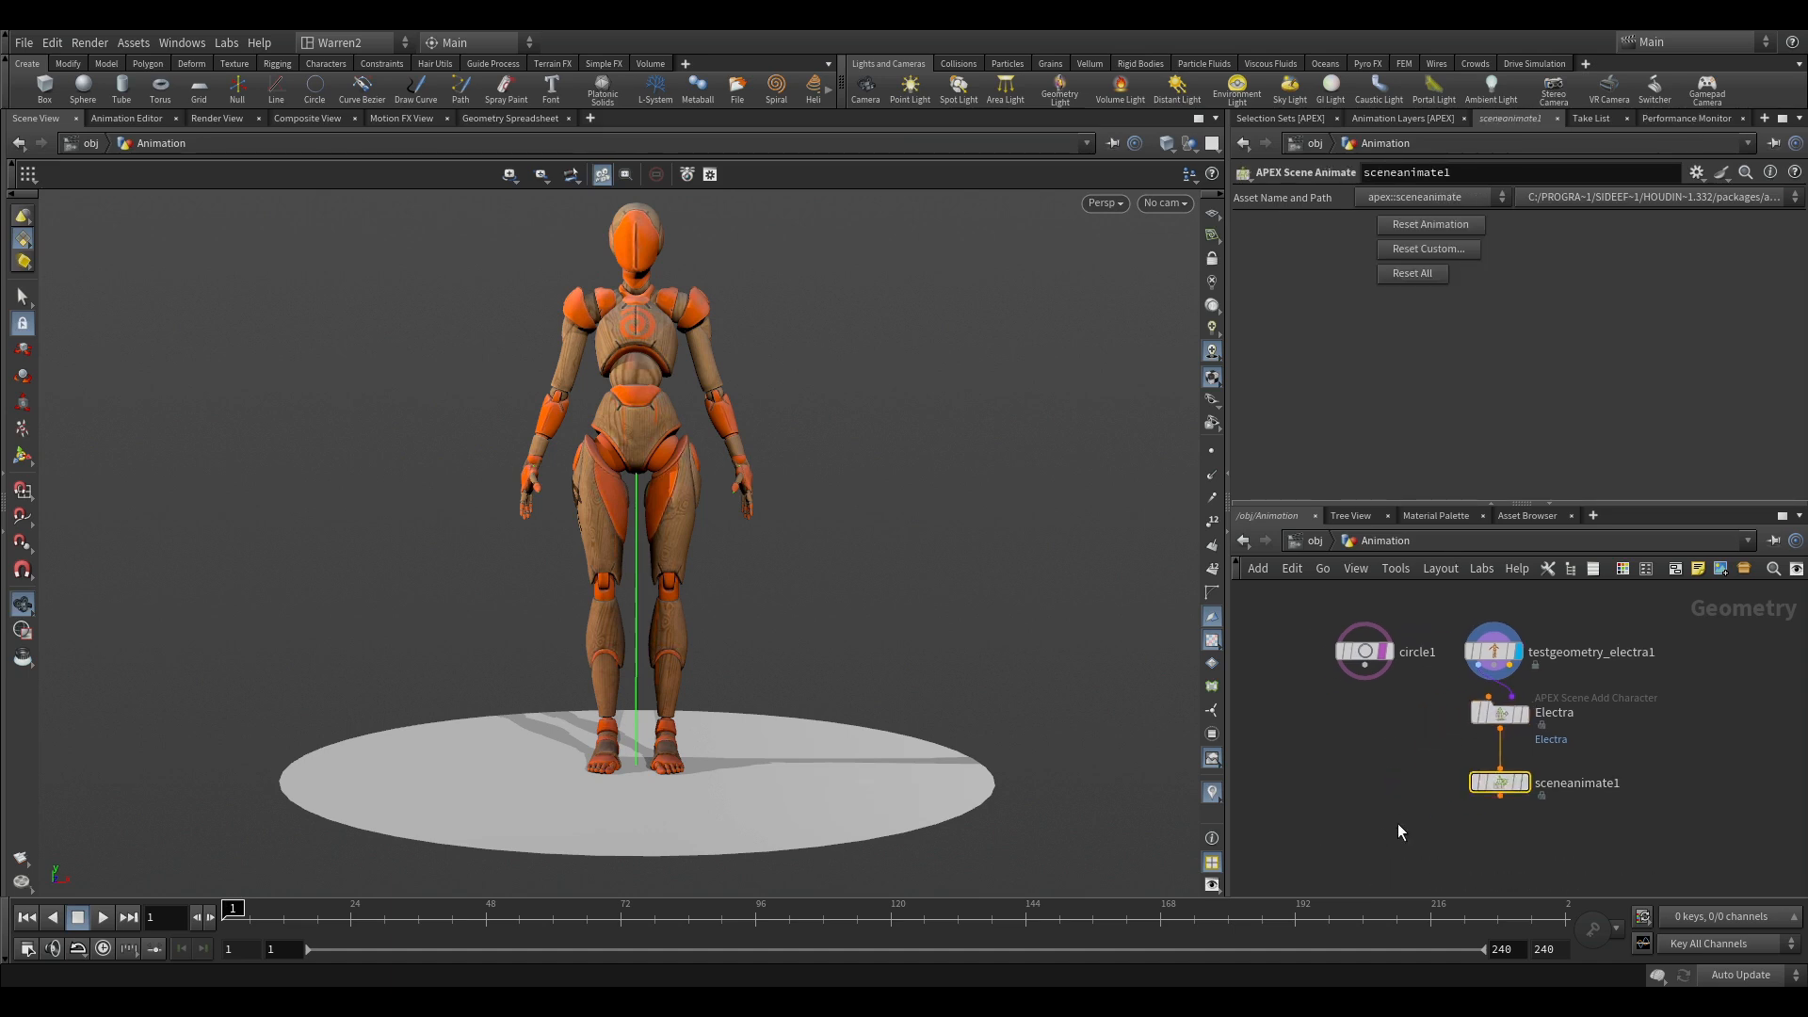
mouse_move(1600, 617)
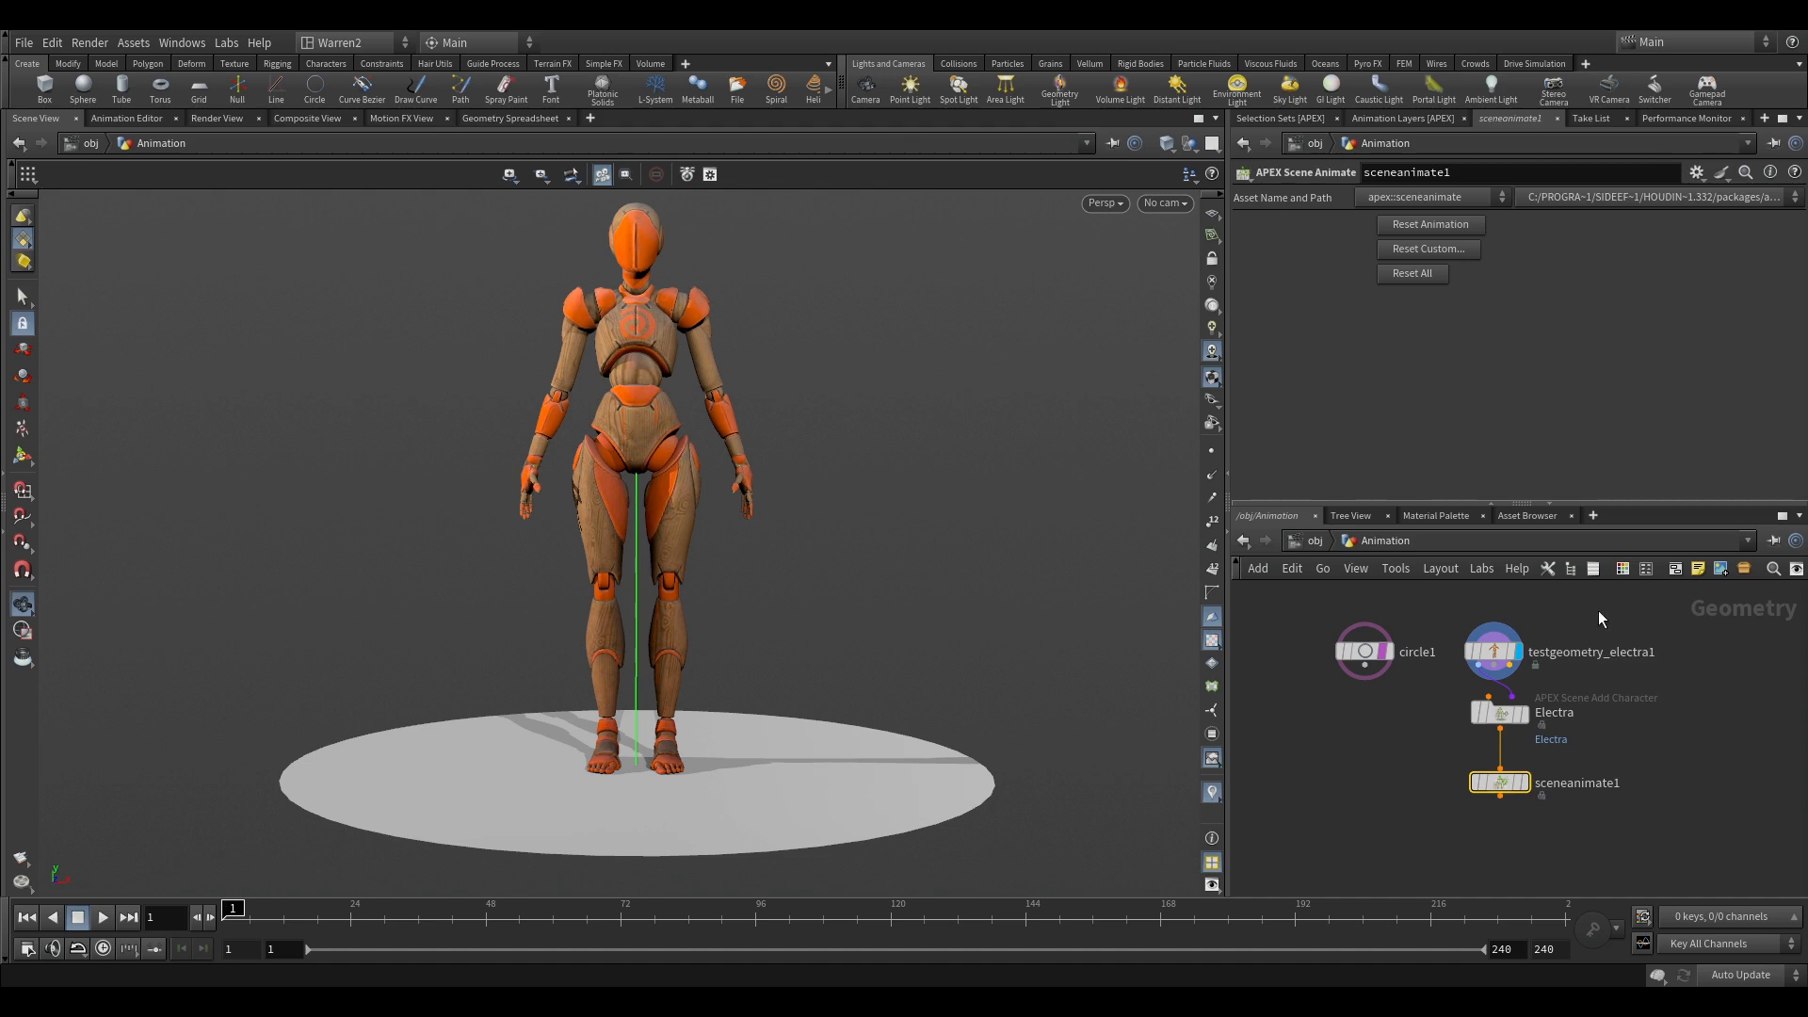
left_click(1500, 712)
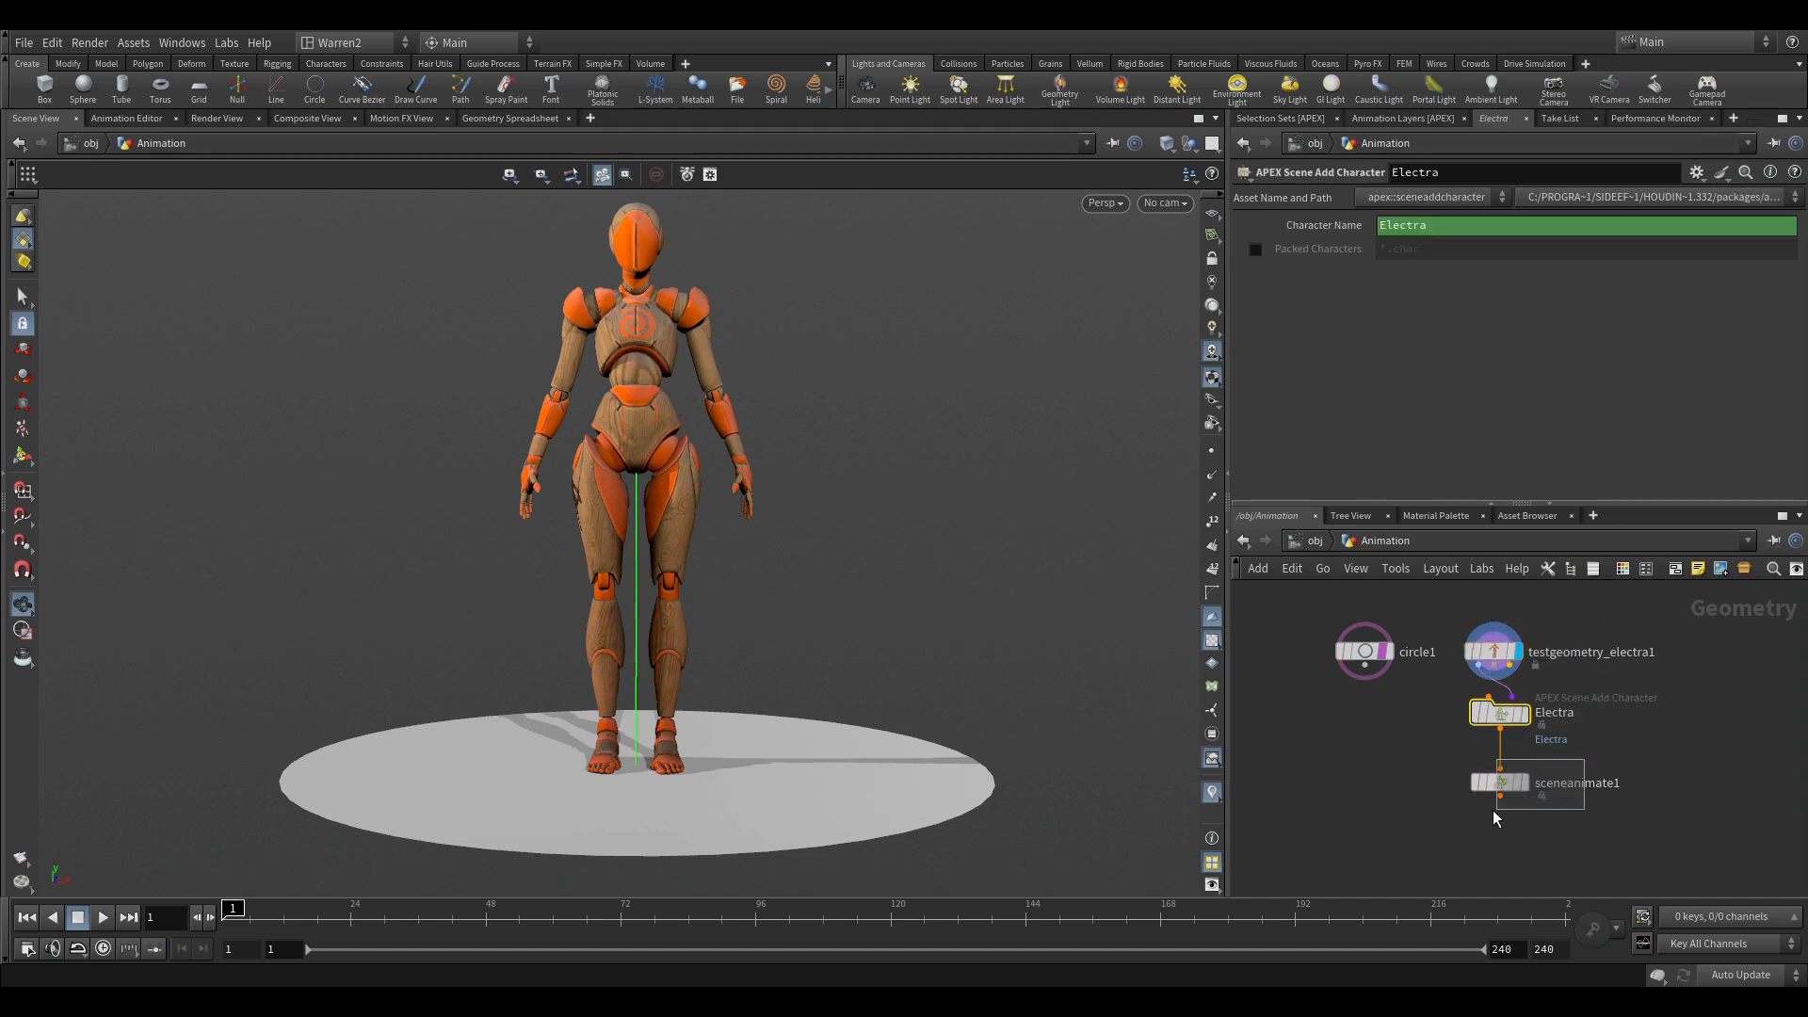
left_click(1502, 782)
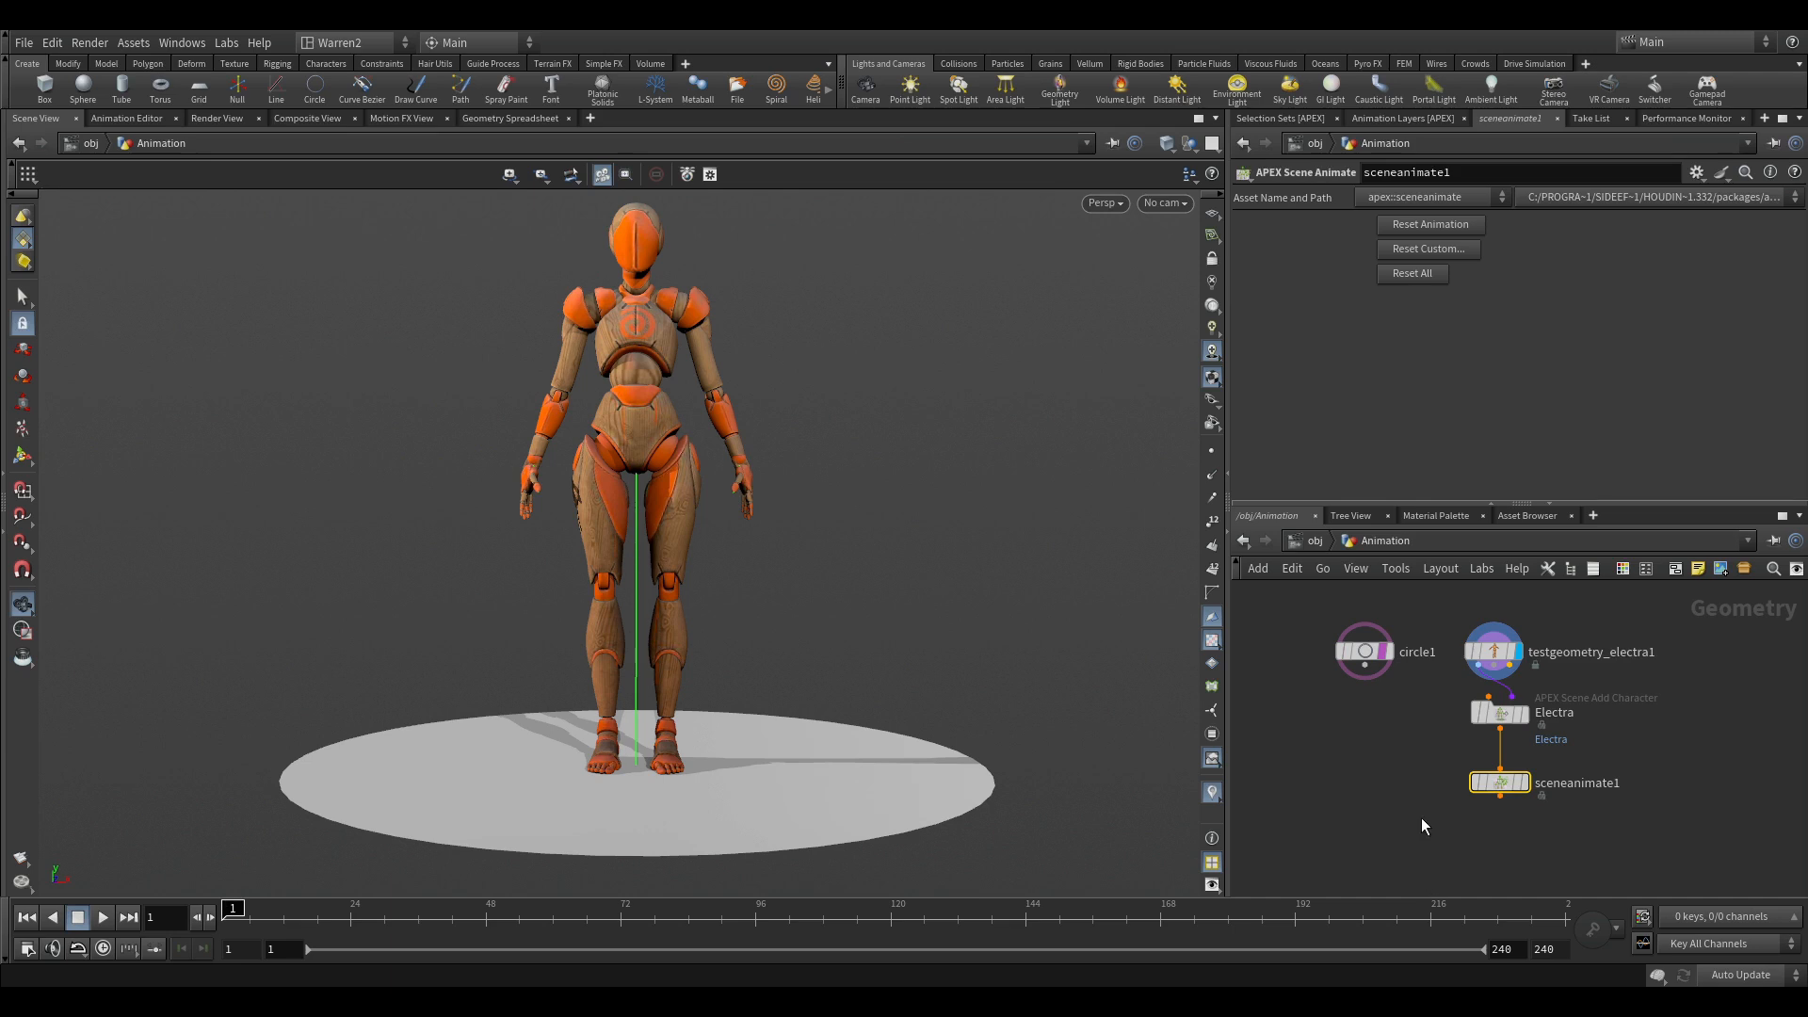
mouse_move(1428, 790)
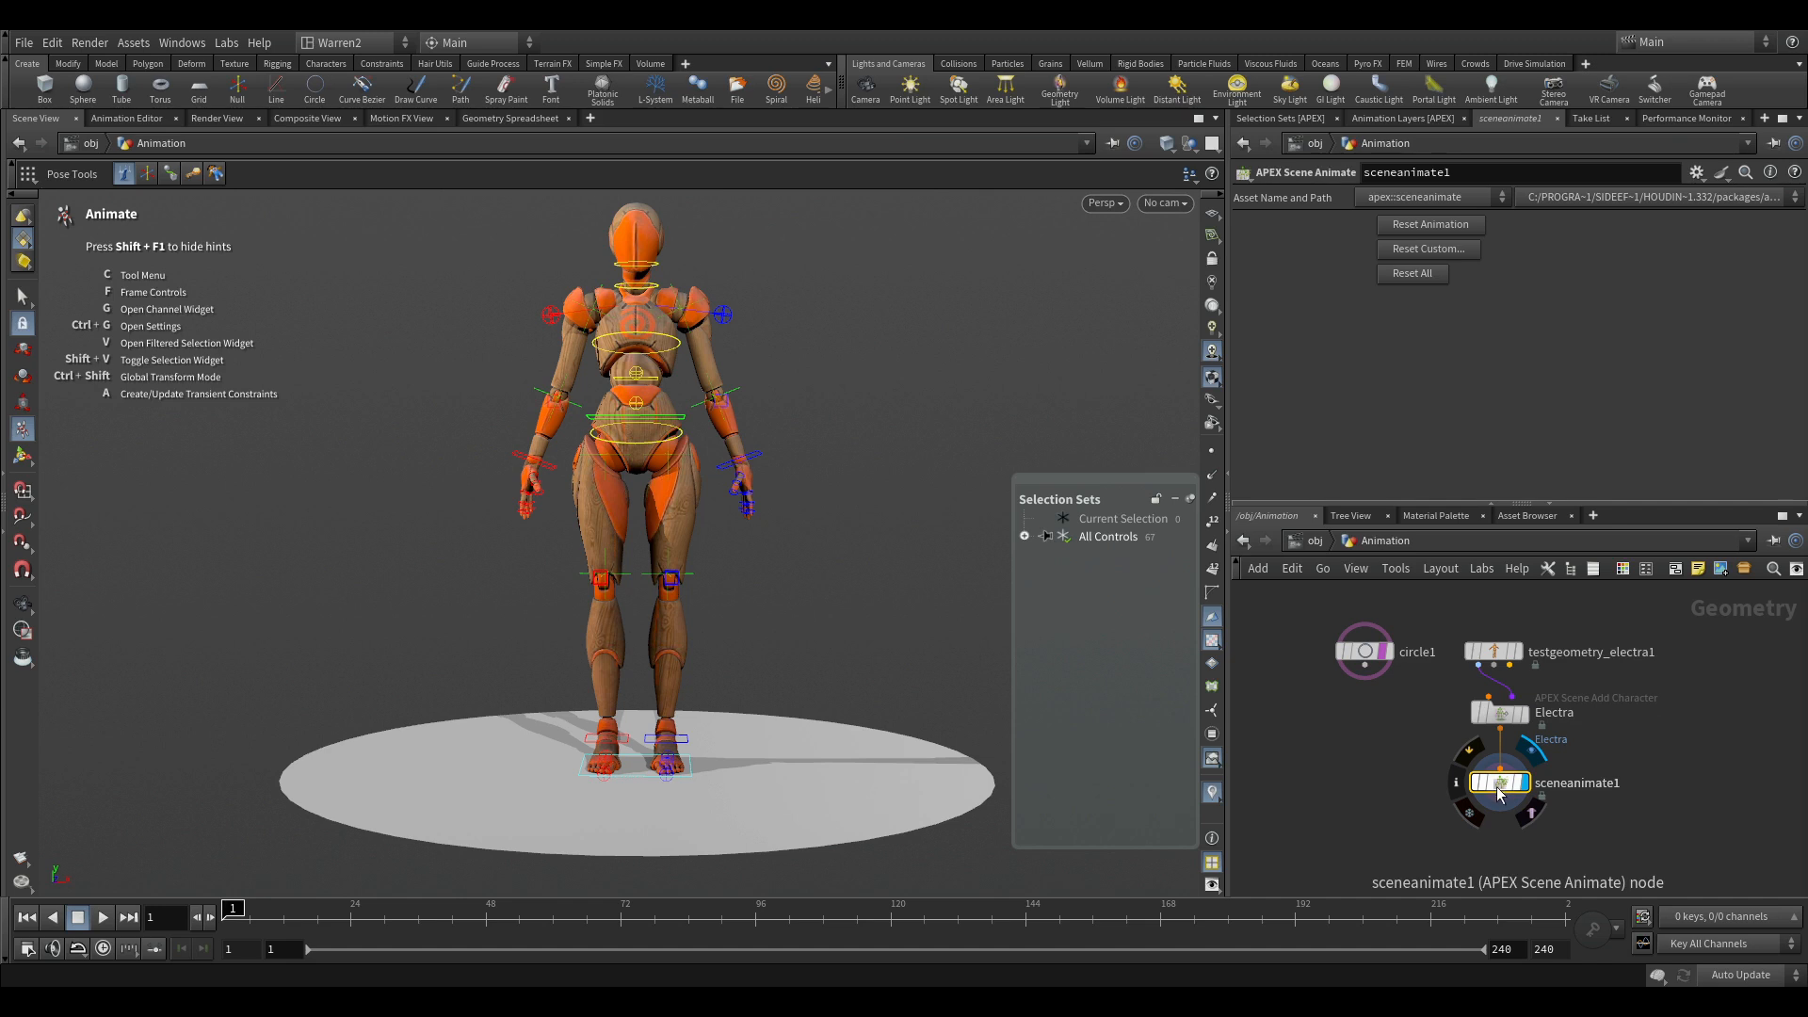
Drag circle1's Uniform Scale to 1.26, then reselect sceneanimate1.
left_click(1365, 652)
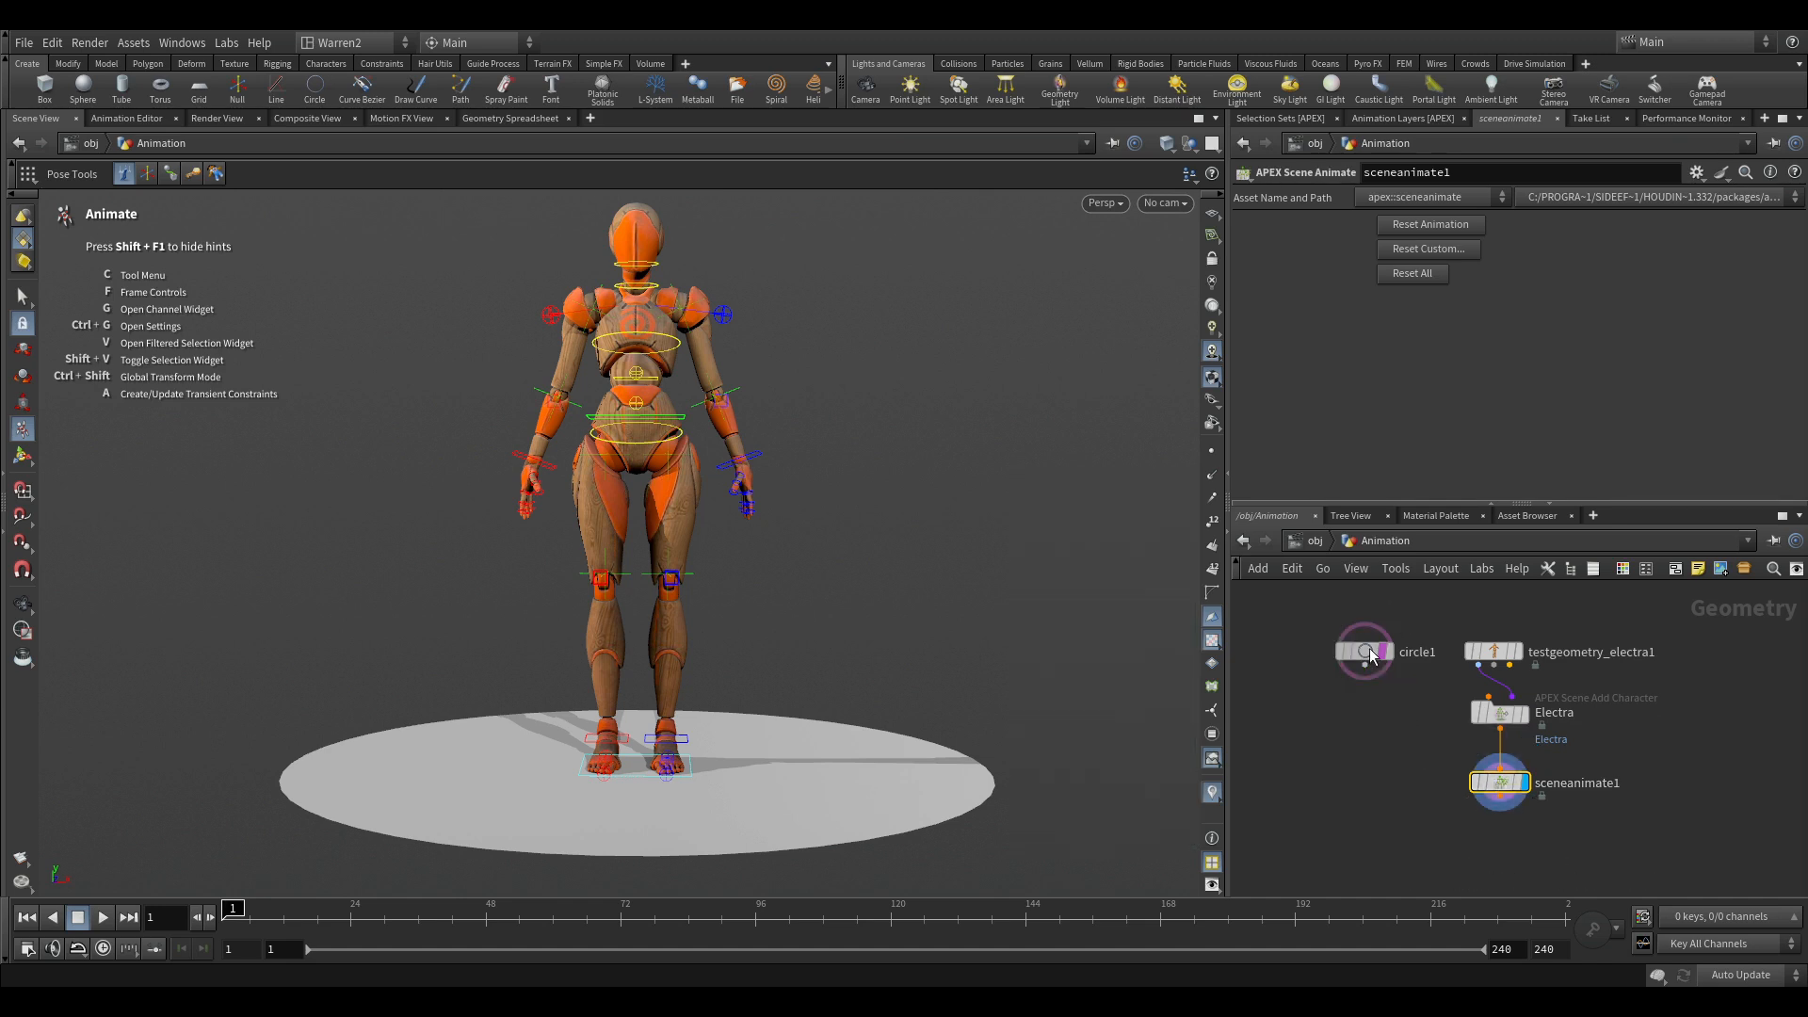
left_click(1361, 651)
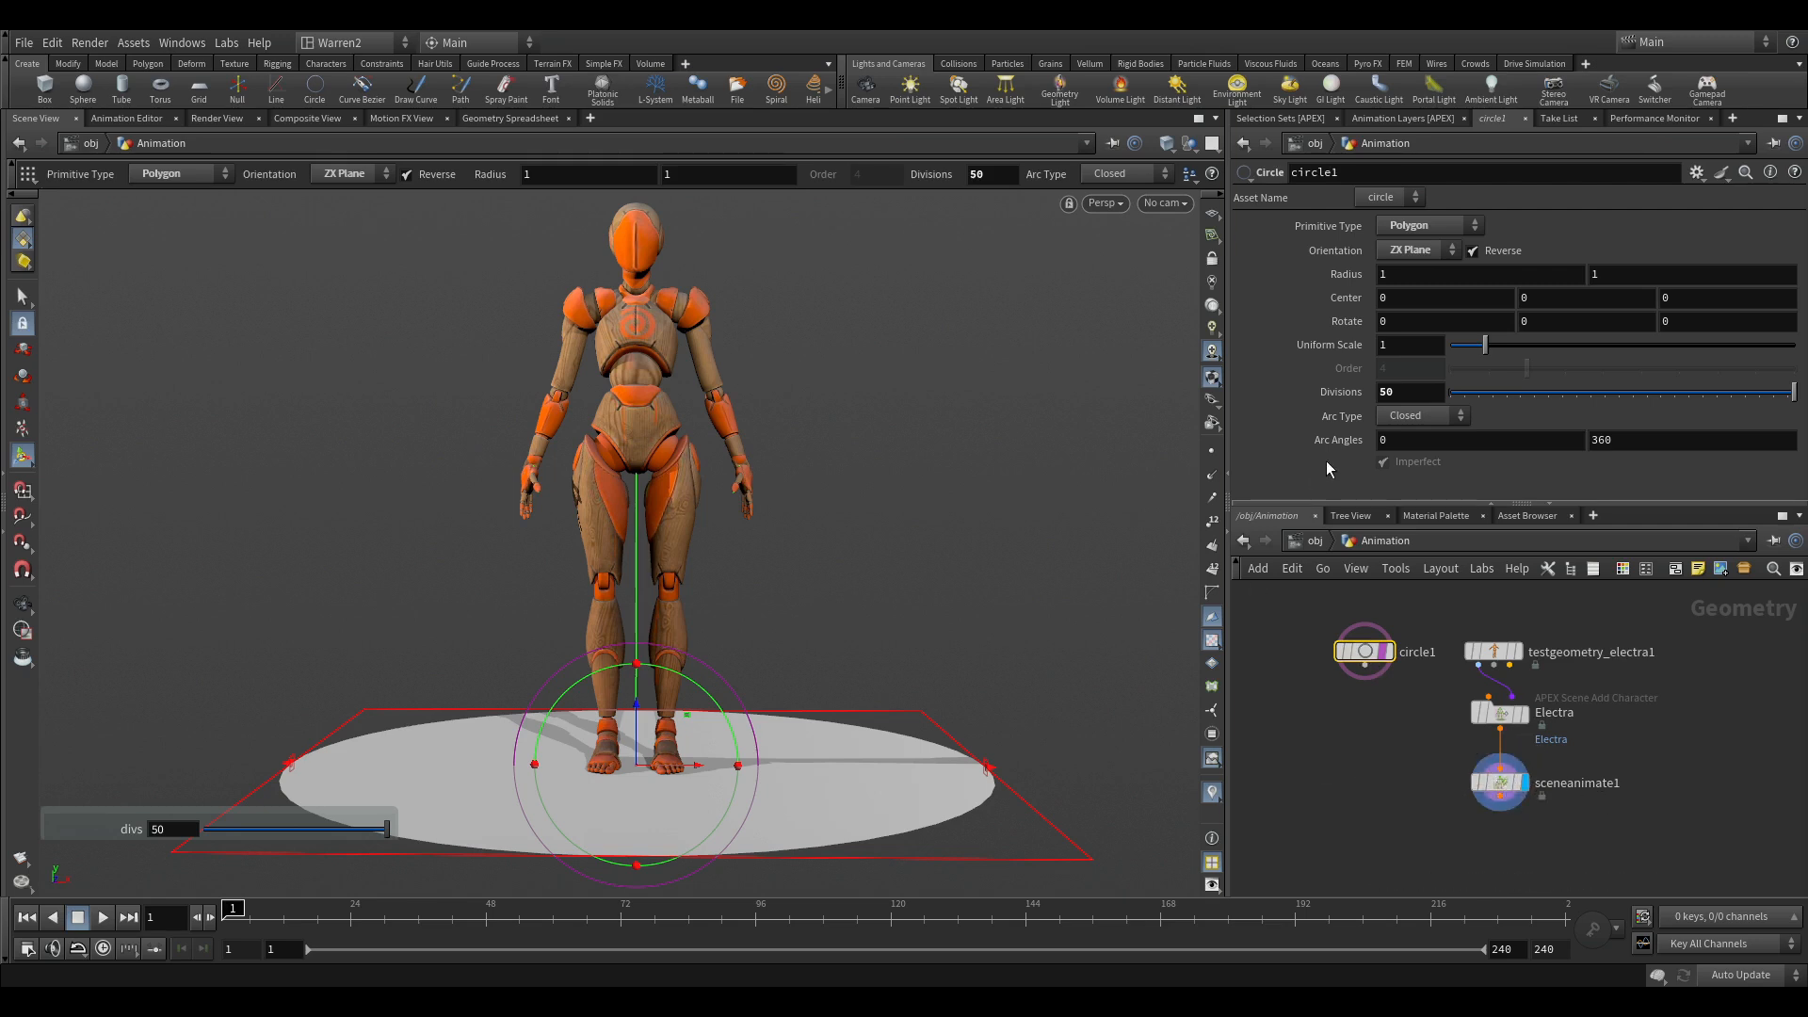
left_click_drag(1481, 343, 1501, 344)
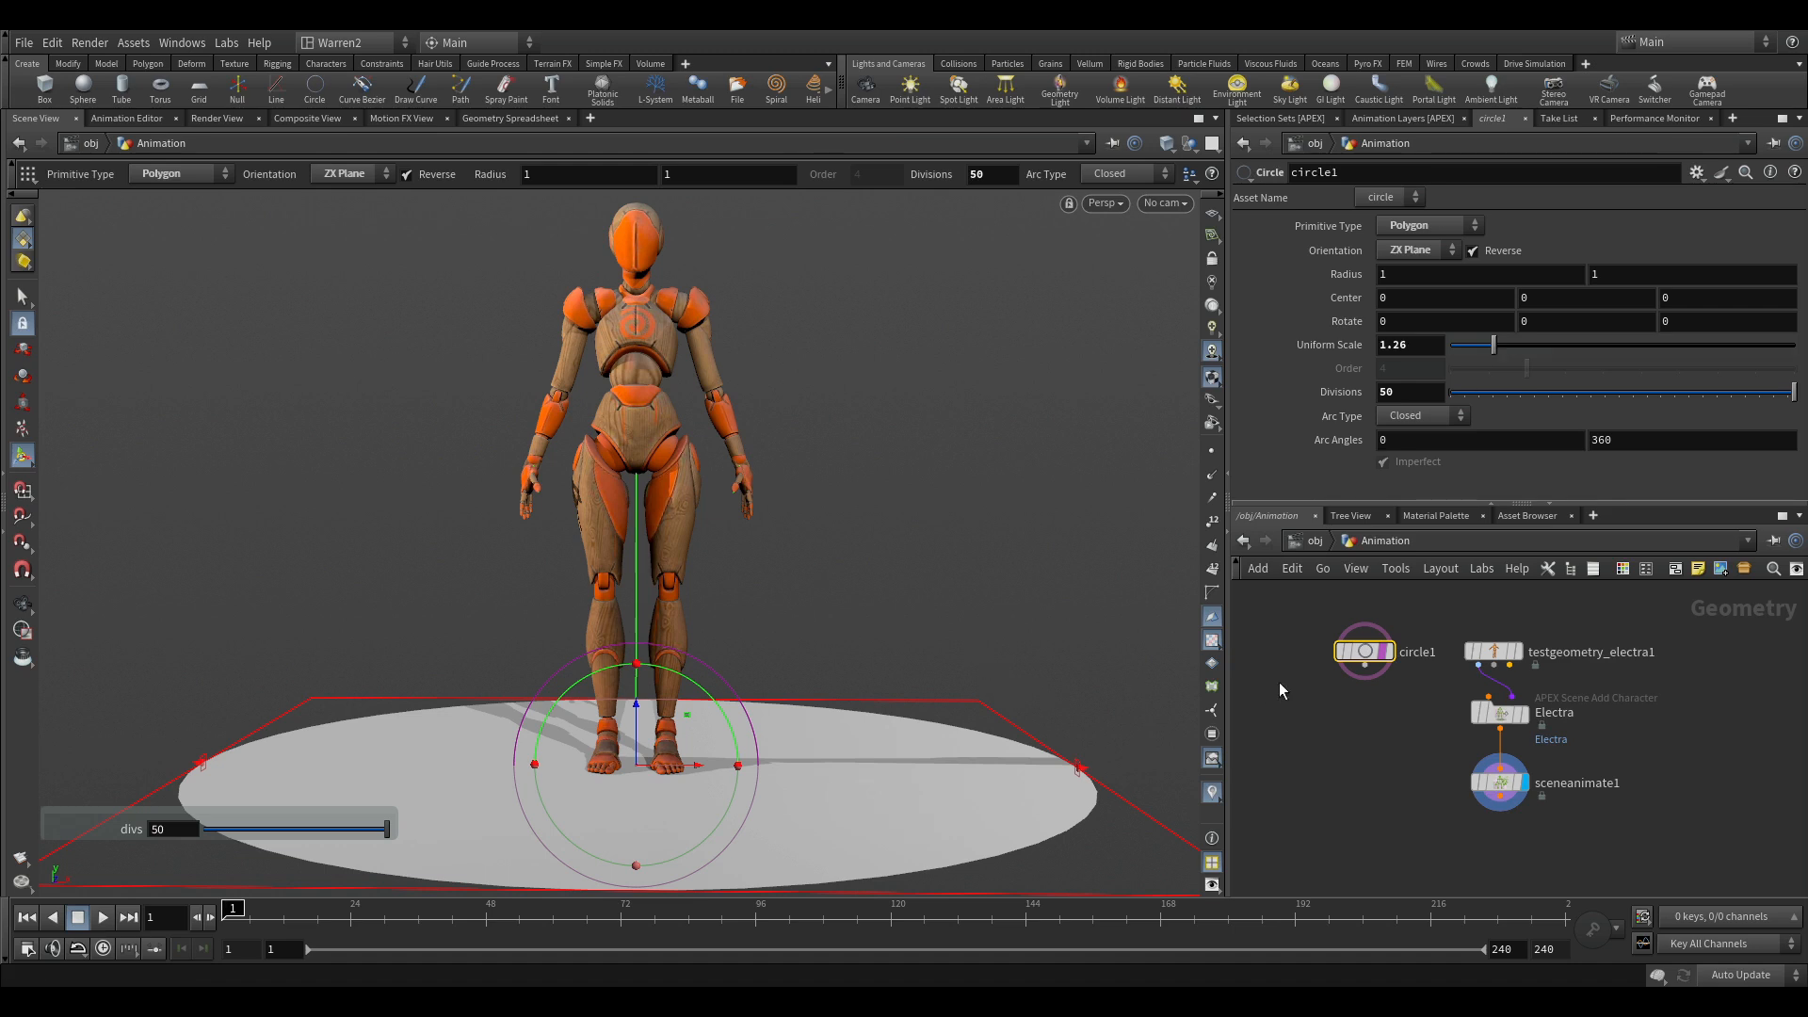
left_click(1499, 782)
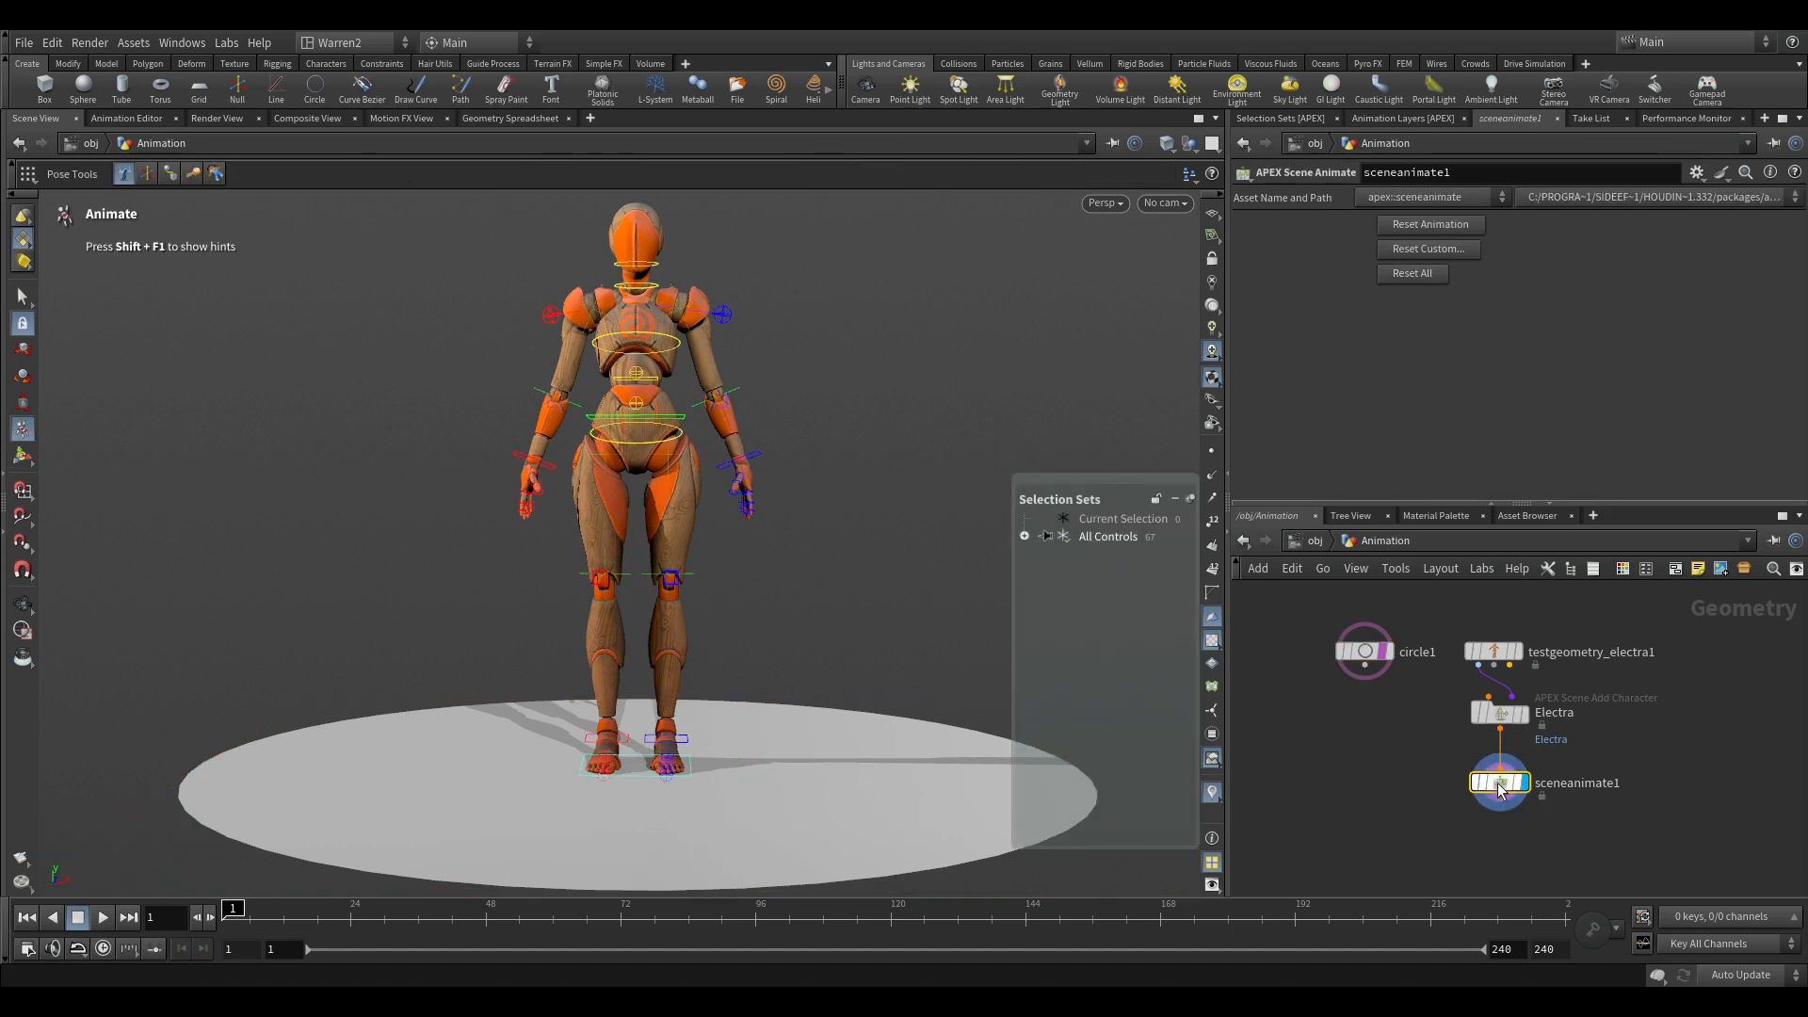
mouse_move(1503, 783)
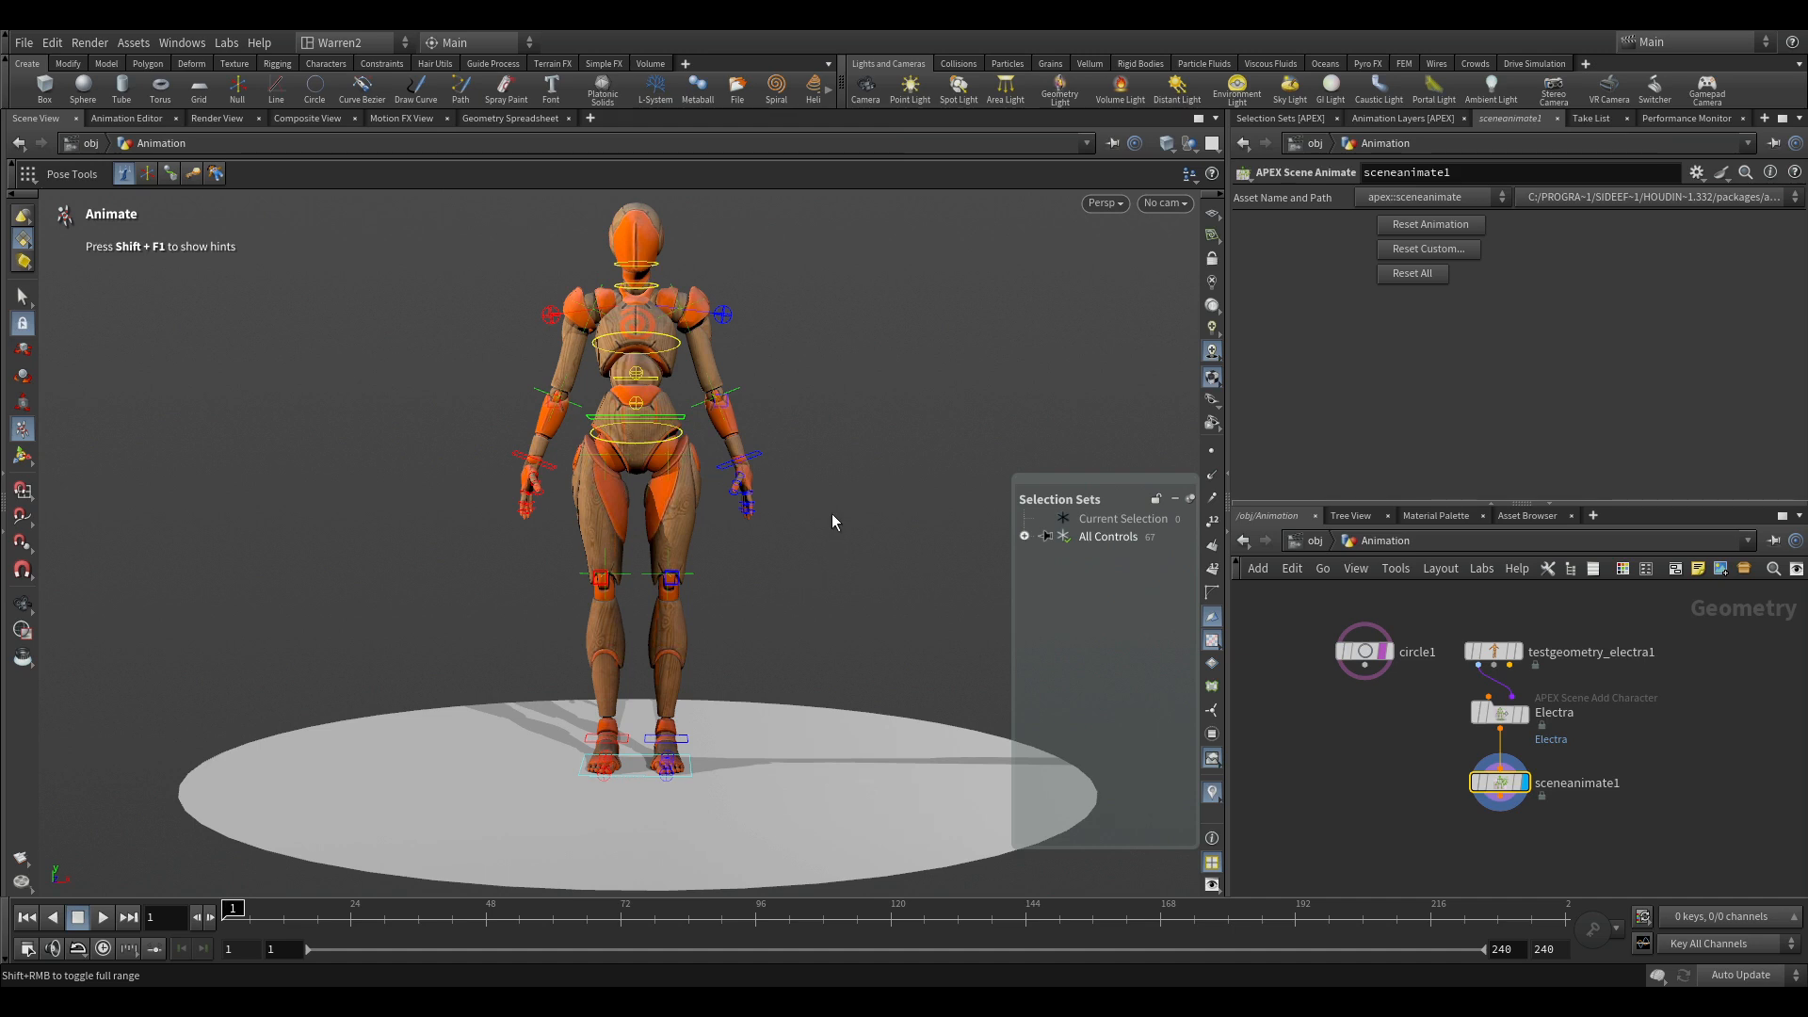
mouse_move(1363, 773)
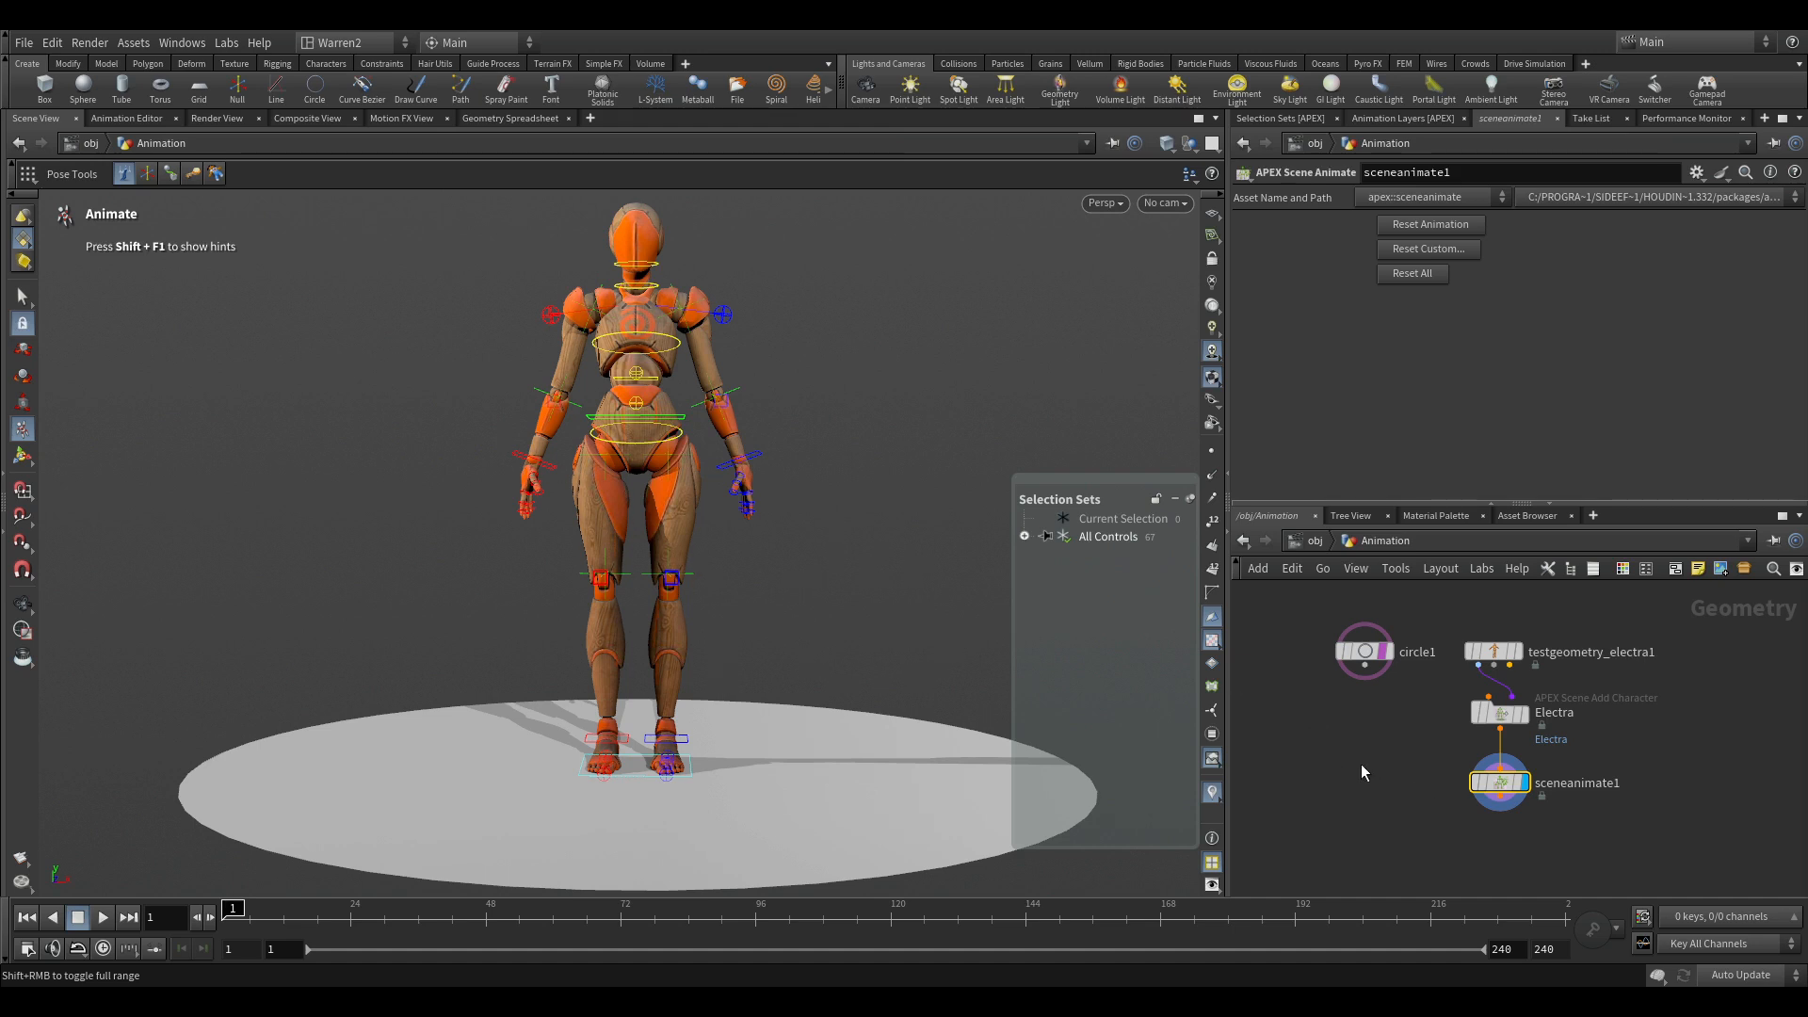
mouse_move(755, 555)
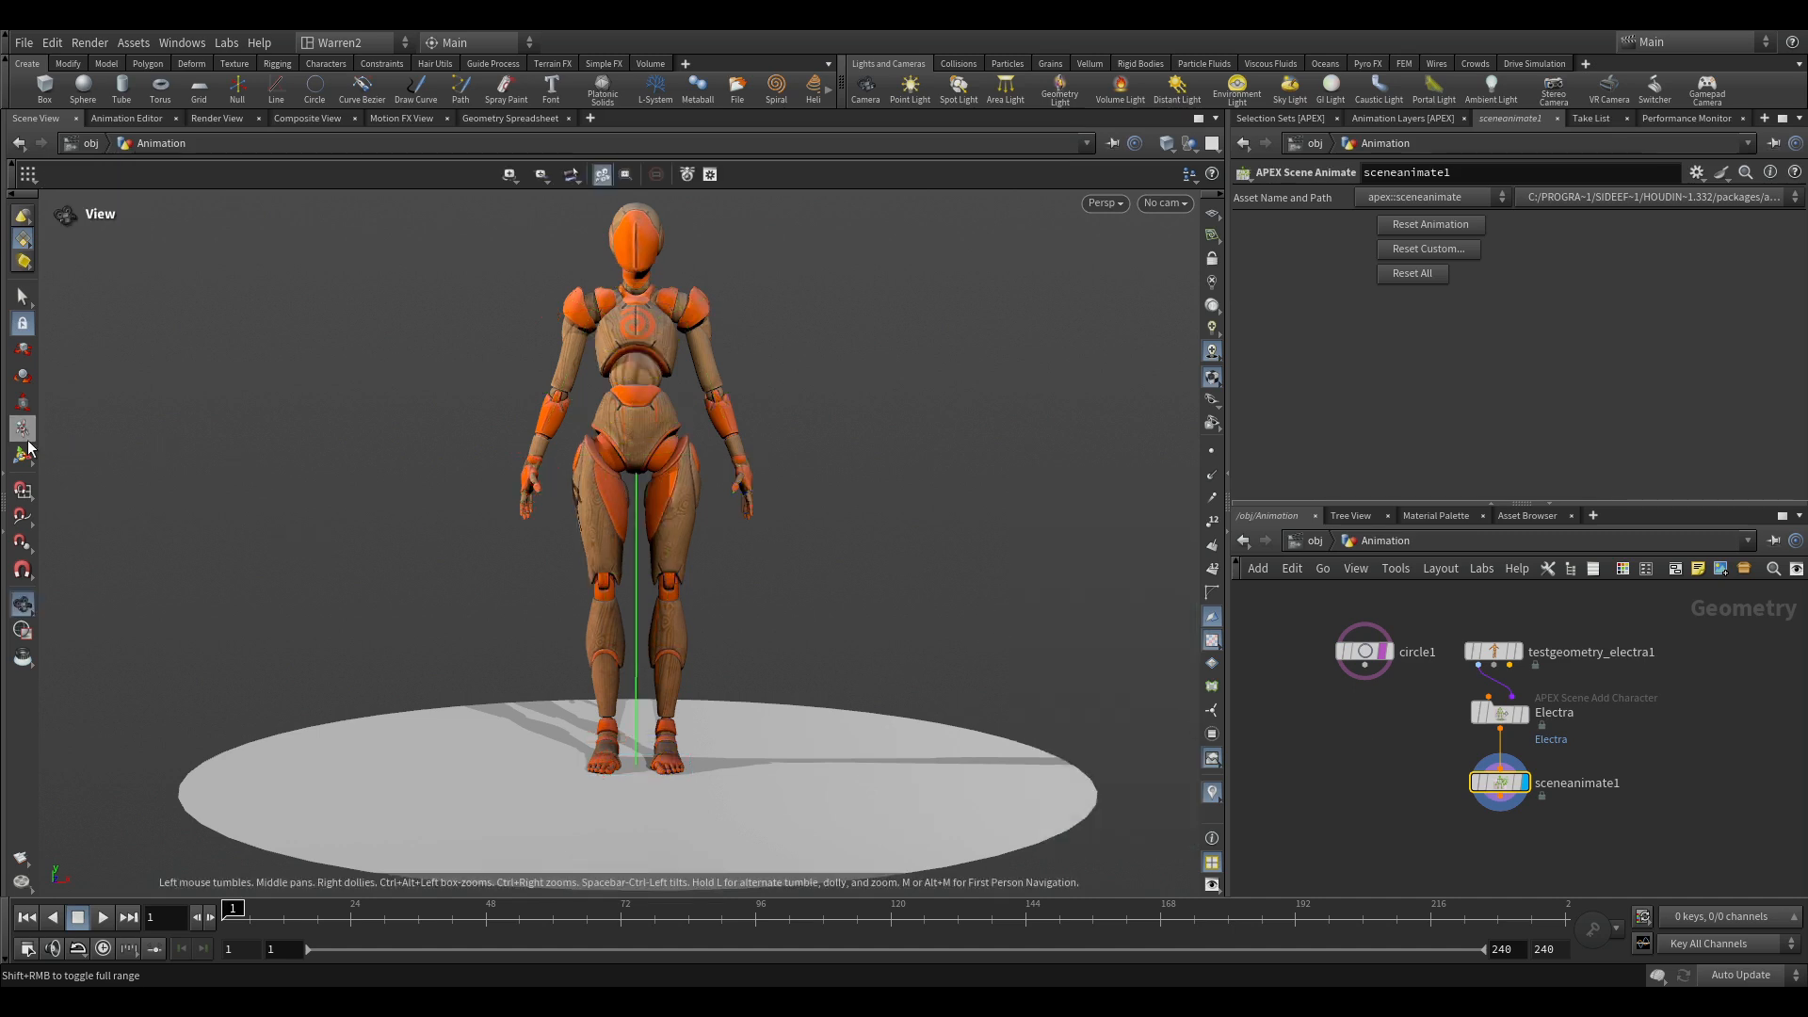
mouse_move(22, 432)
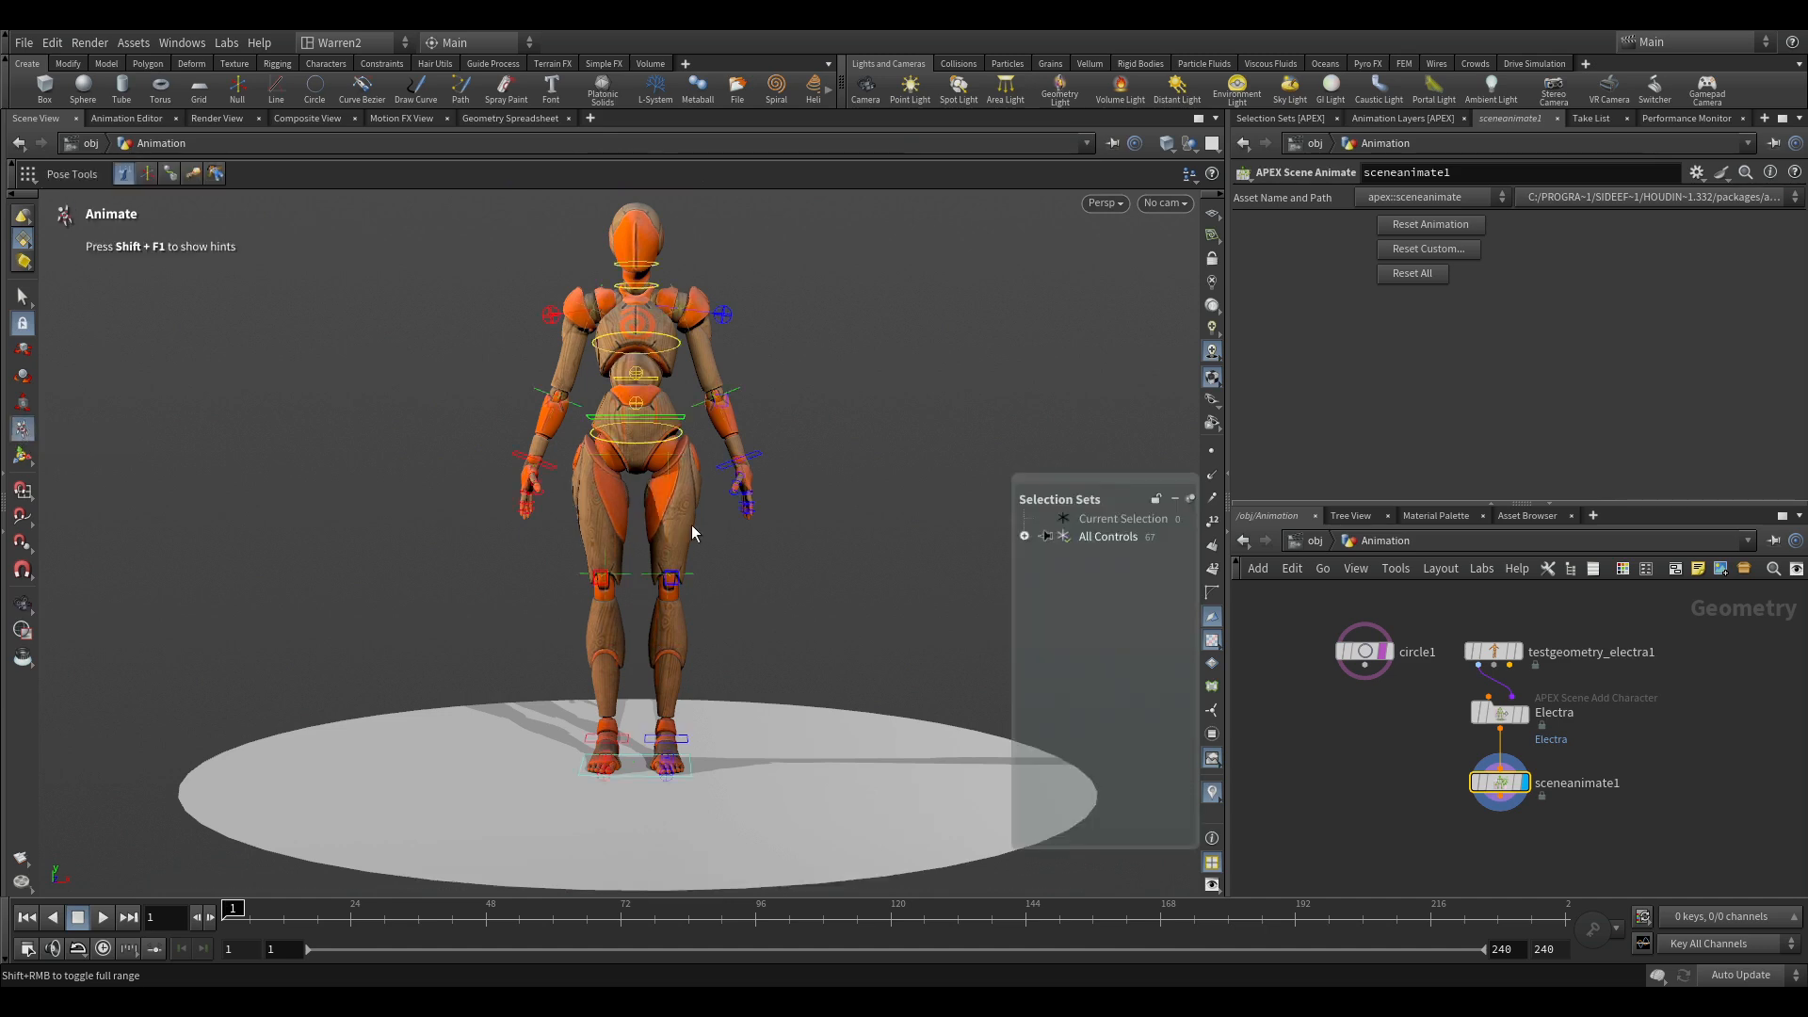
Reselect the ground circle1 and lower its Uniform Scale to 1.23.
left_click(1361, 652)
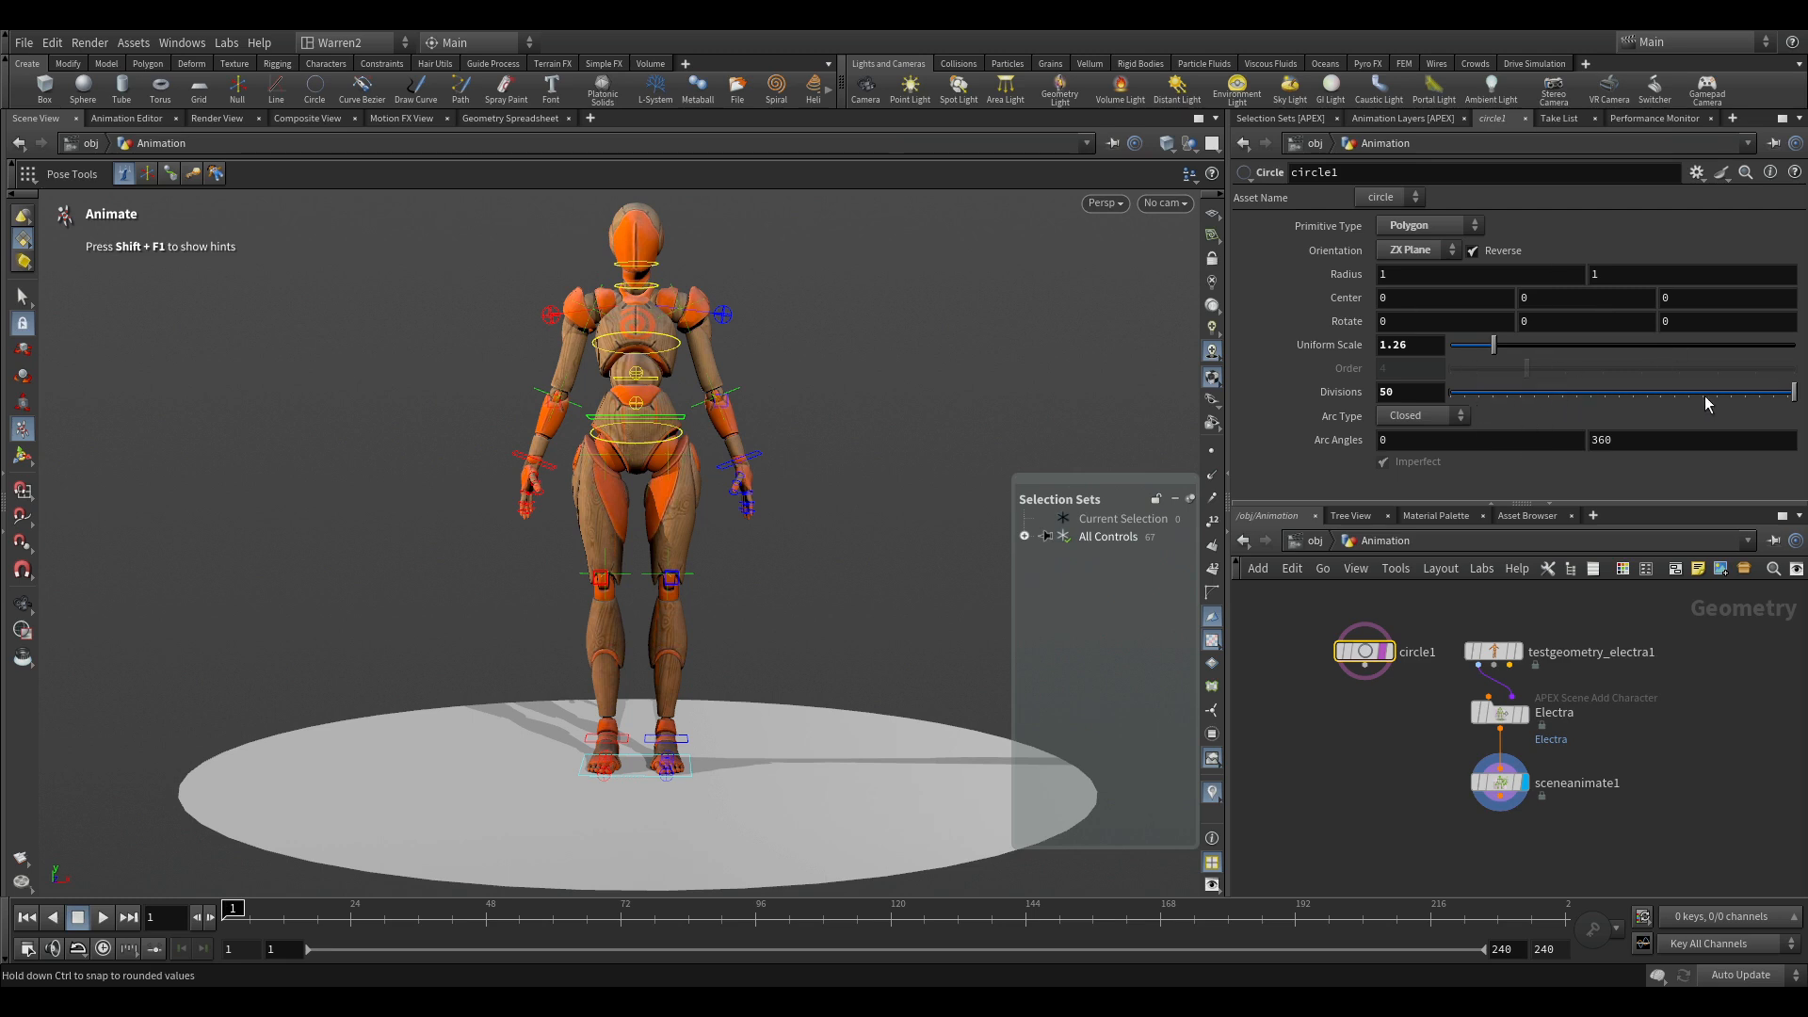
left_click_drag(1488, 344, 1496, 344)
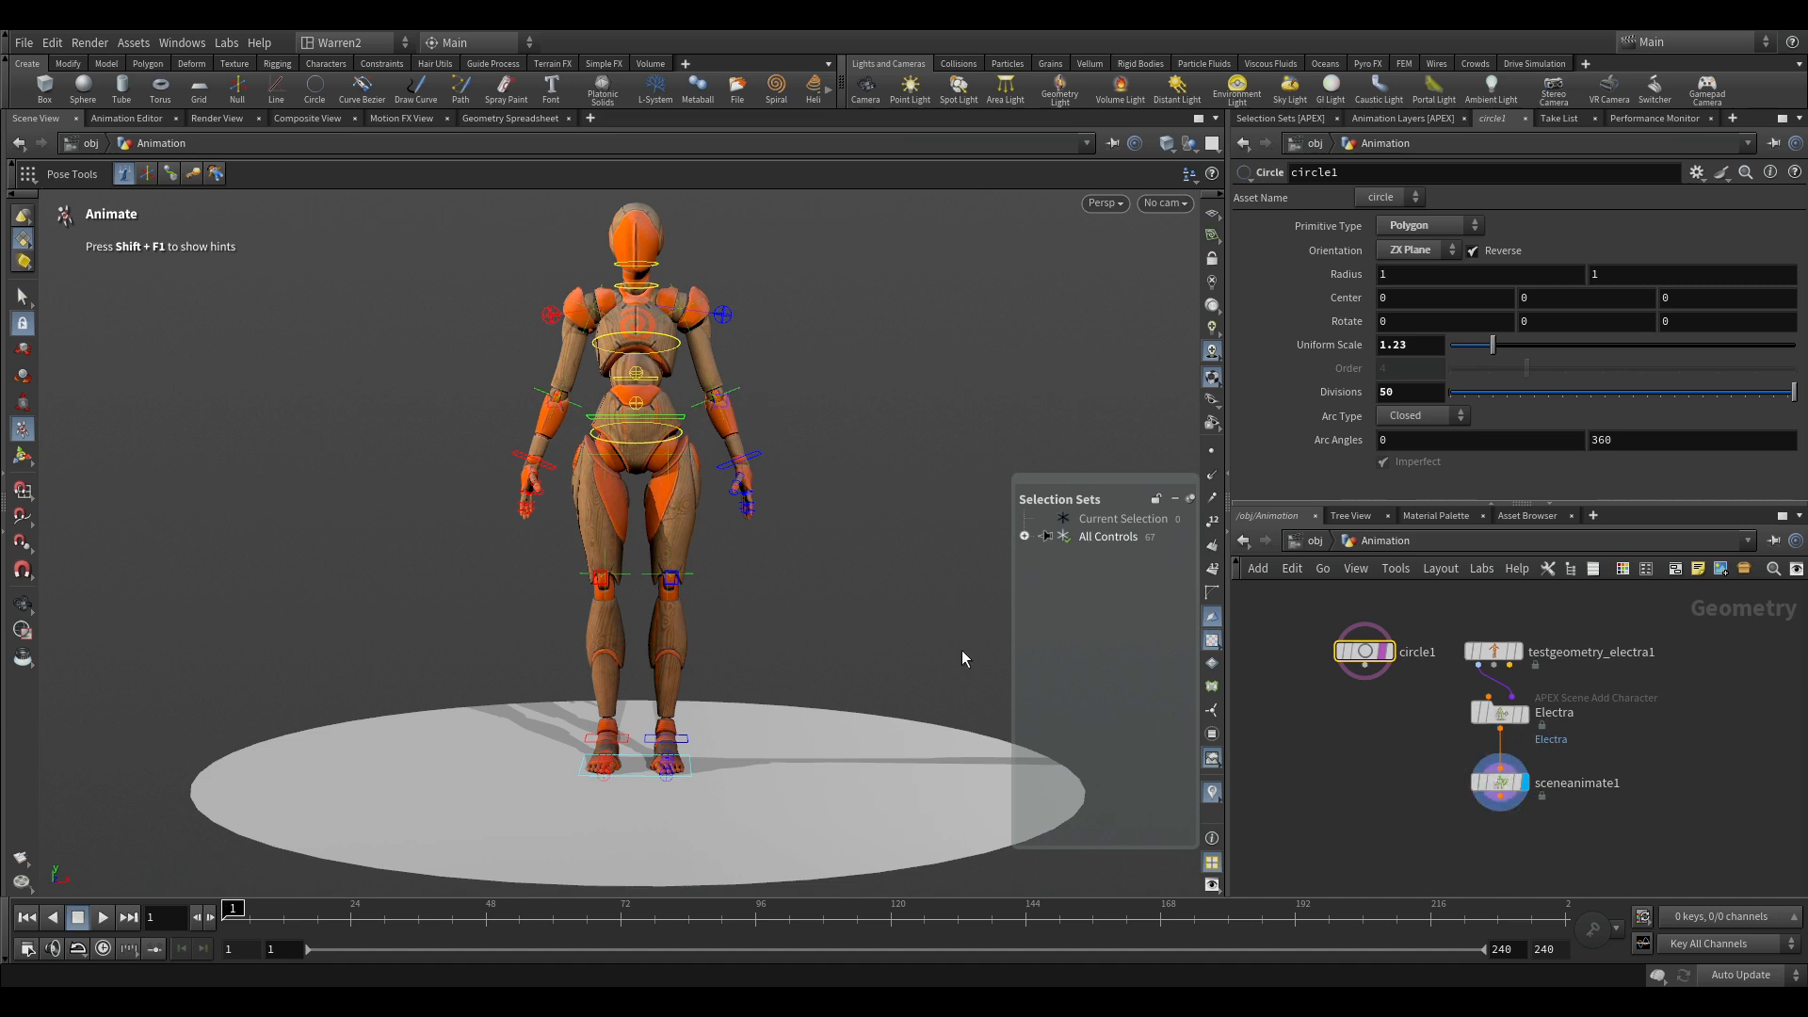
mouse_move(1505, 779)
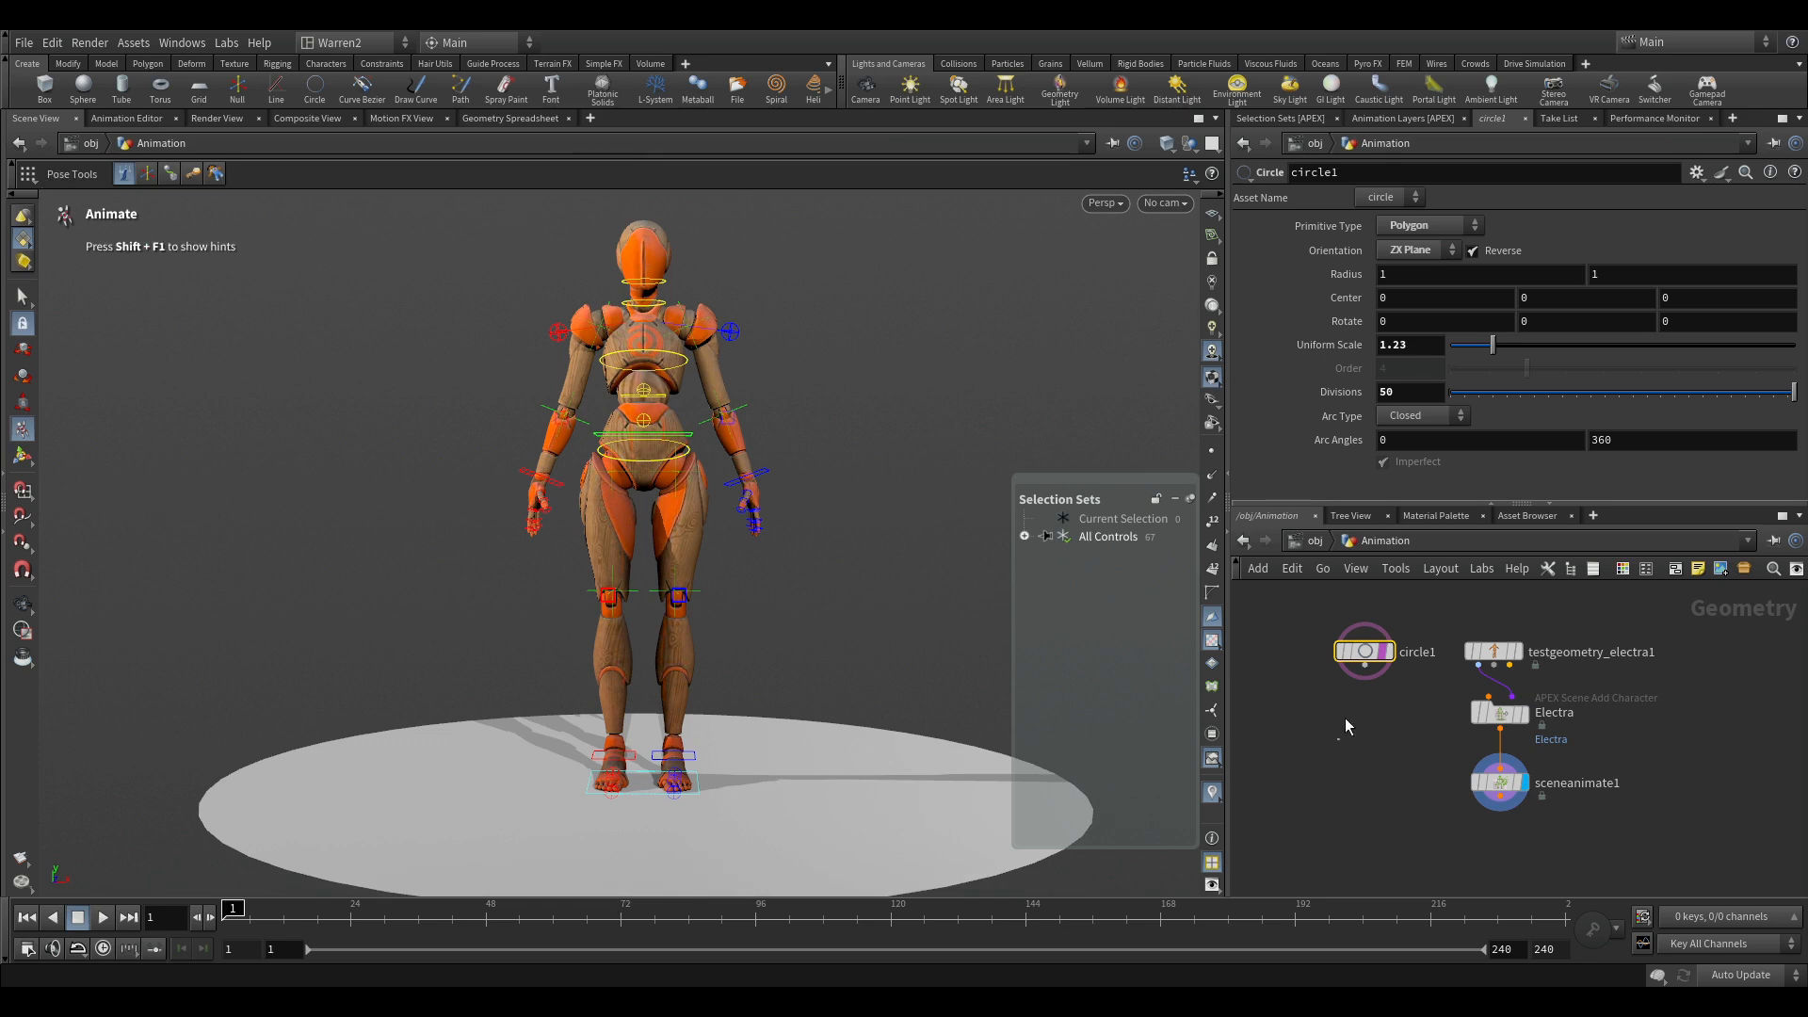
mouse_move(1262, 666)
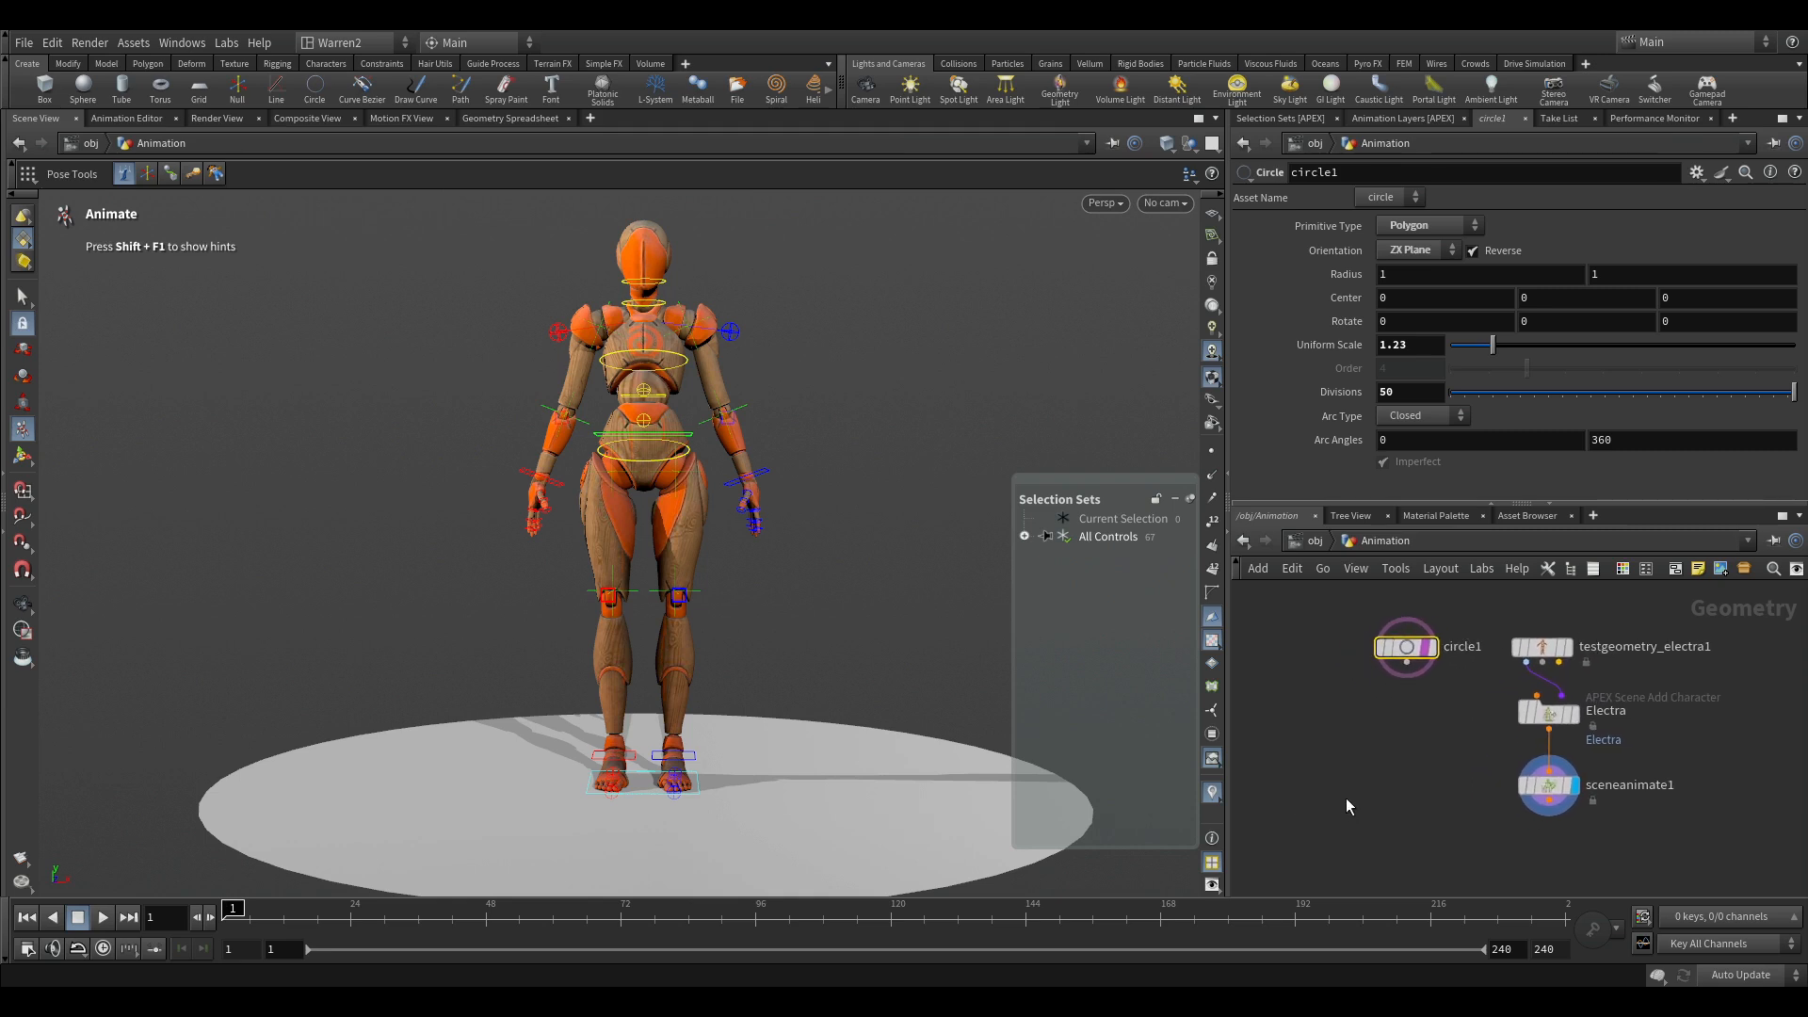
left_click(1547, 784)
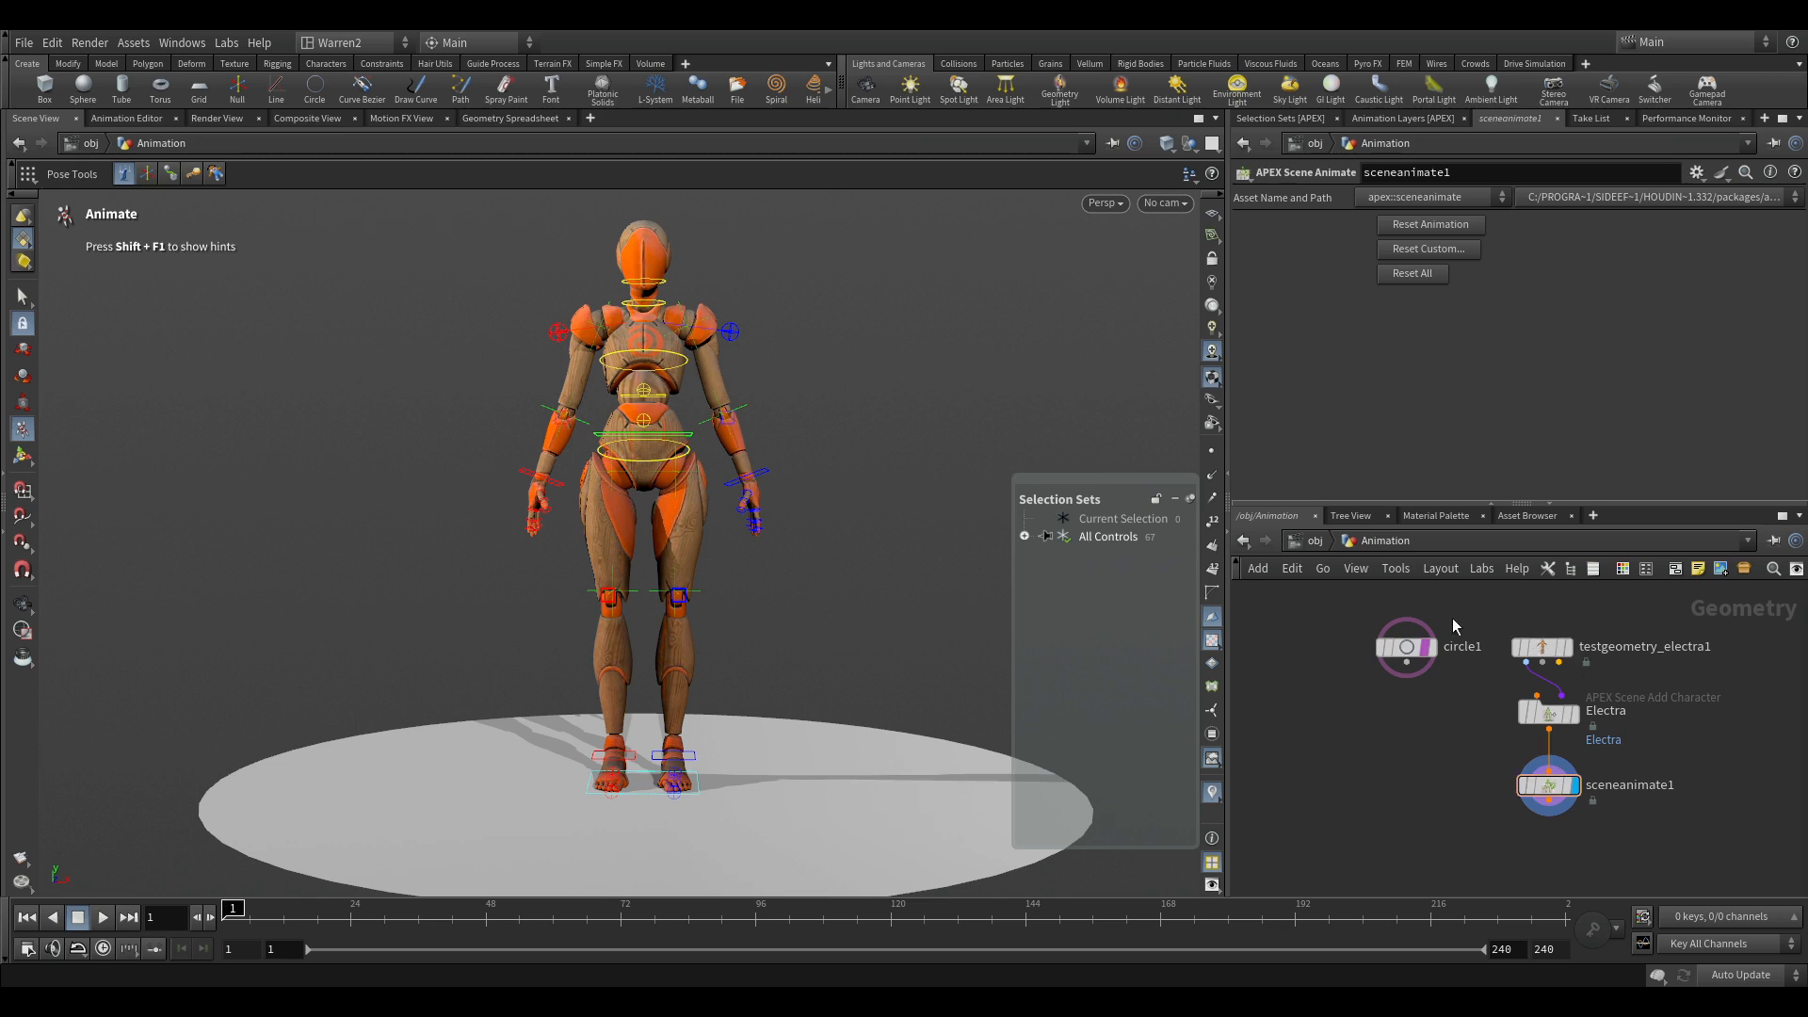
left_click(1538, 646)
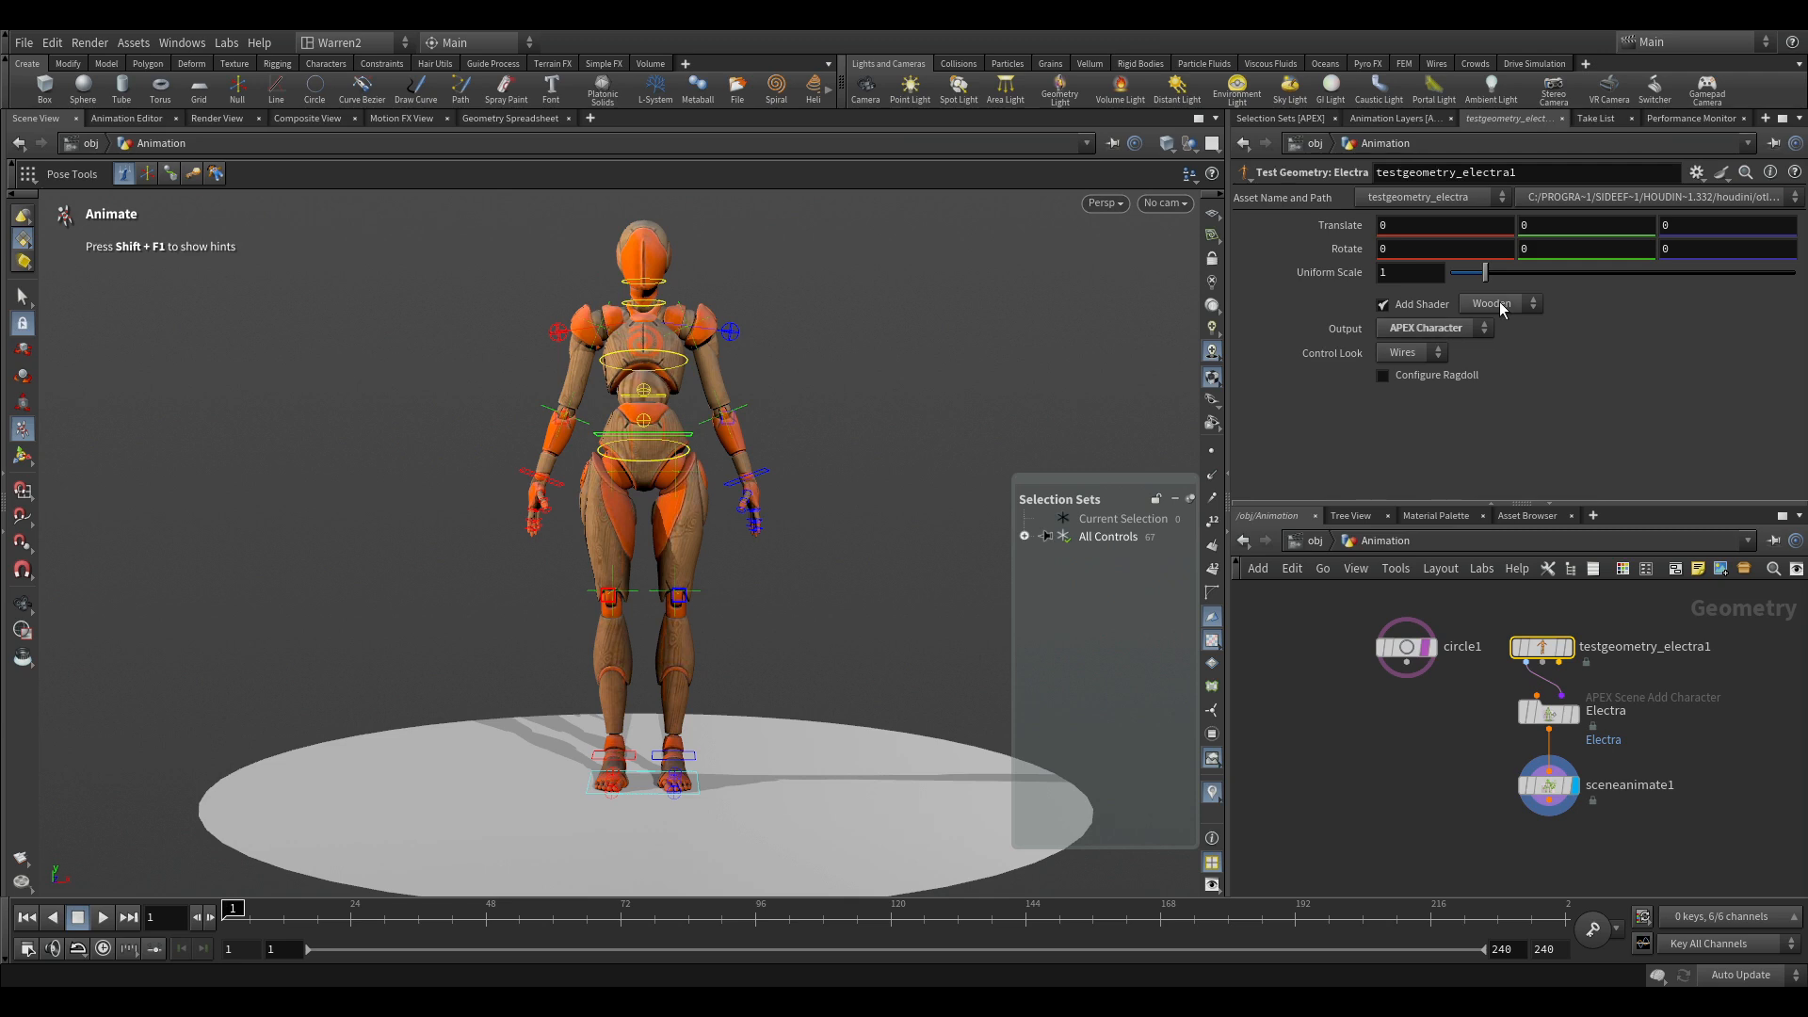
left_click(1493, 303)
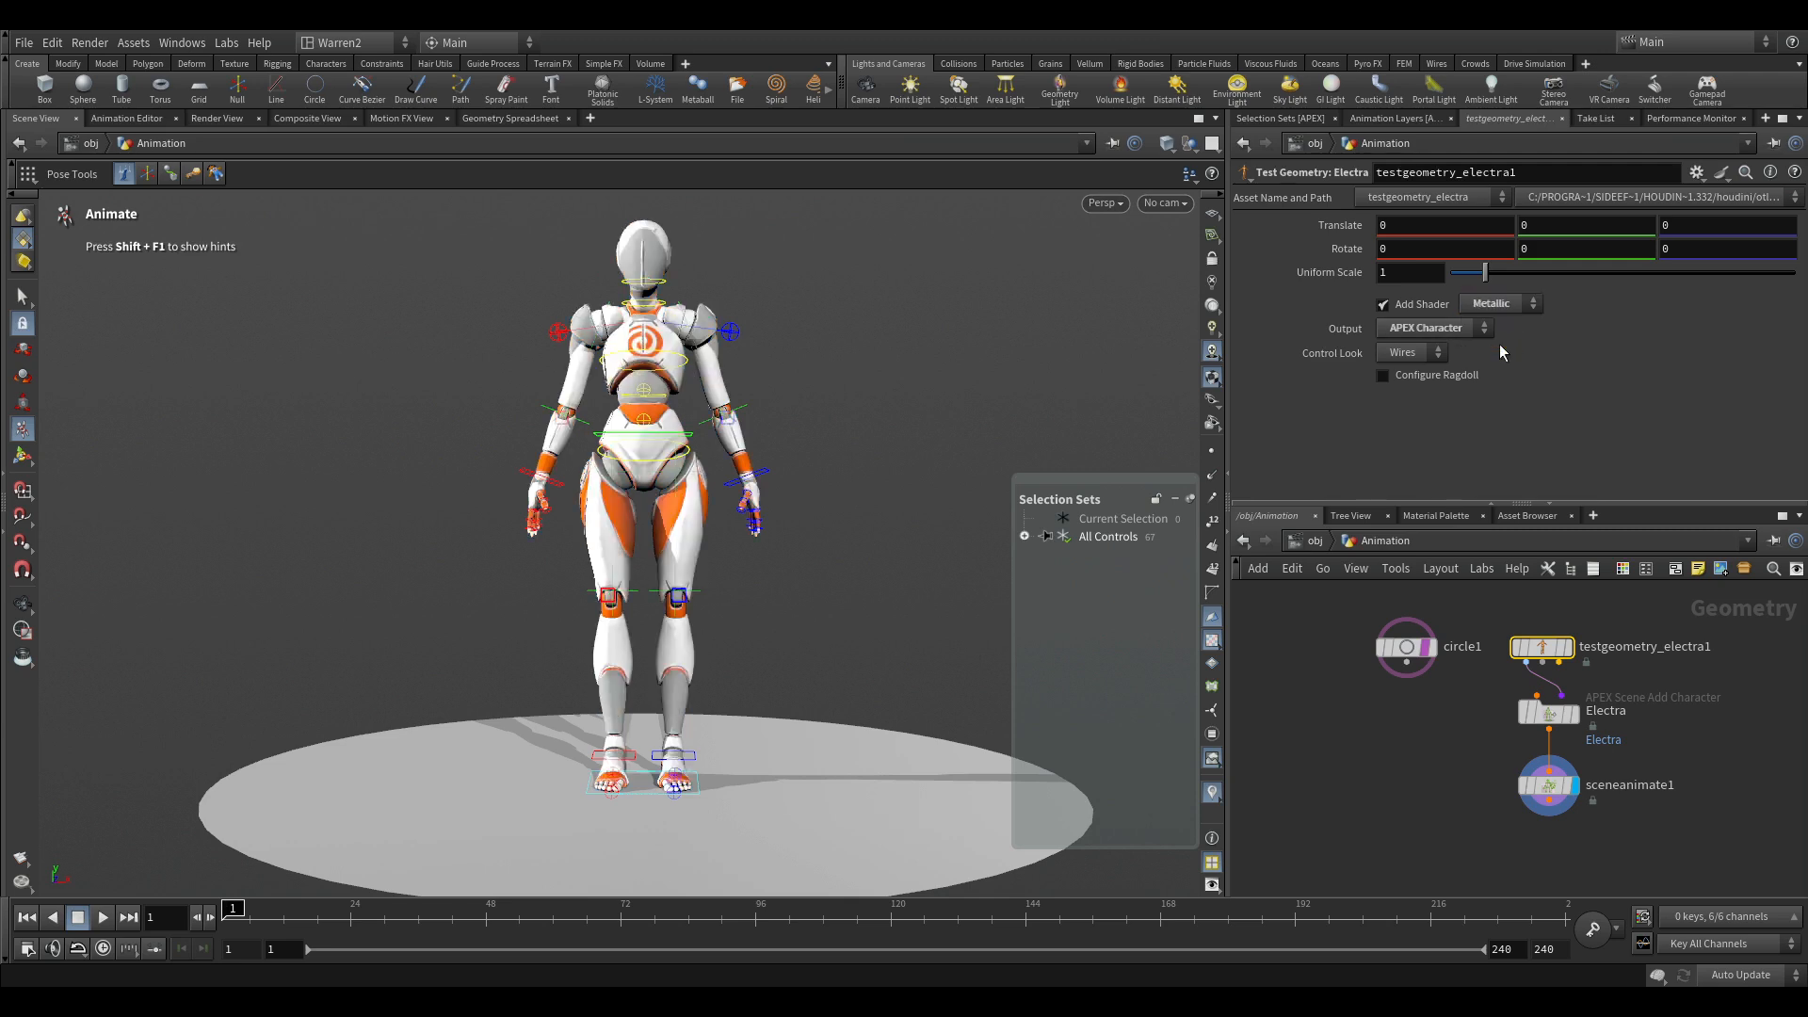
left_click(1499, 303)
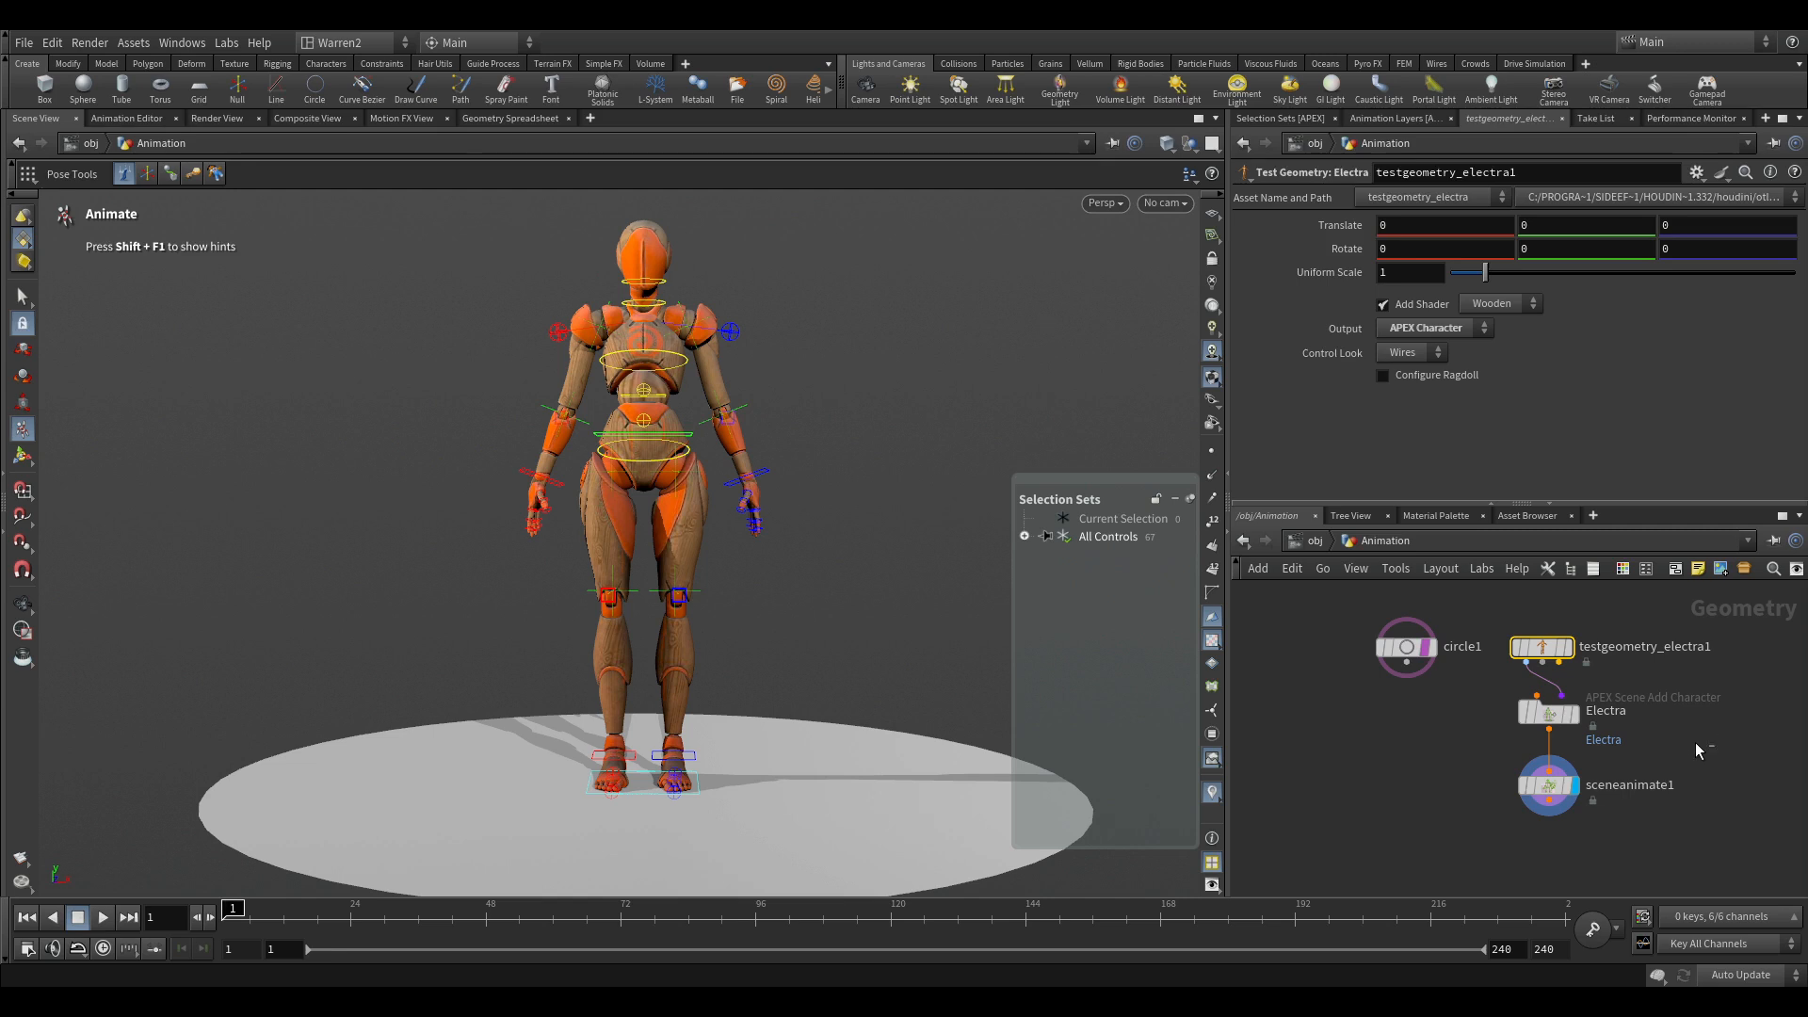
left_click(1548, 711)
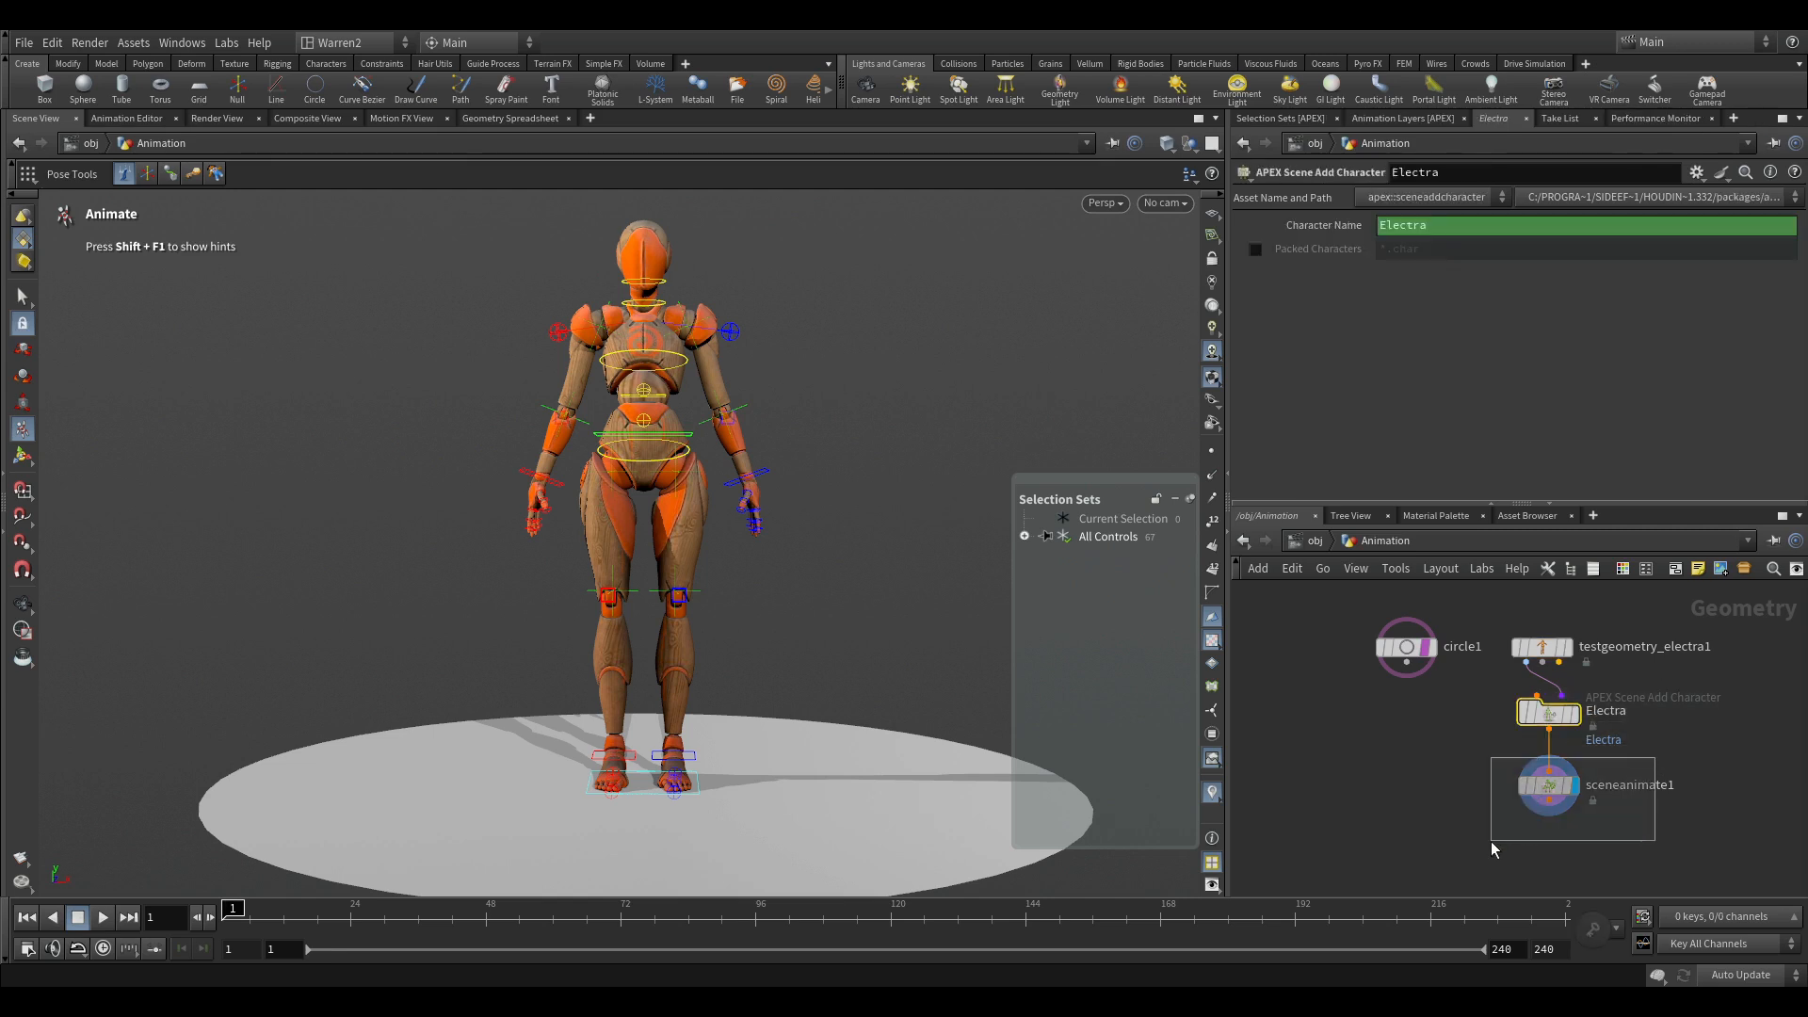
left_click(1547, 784)
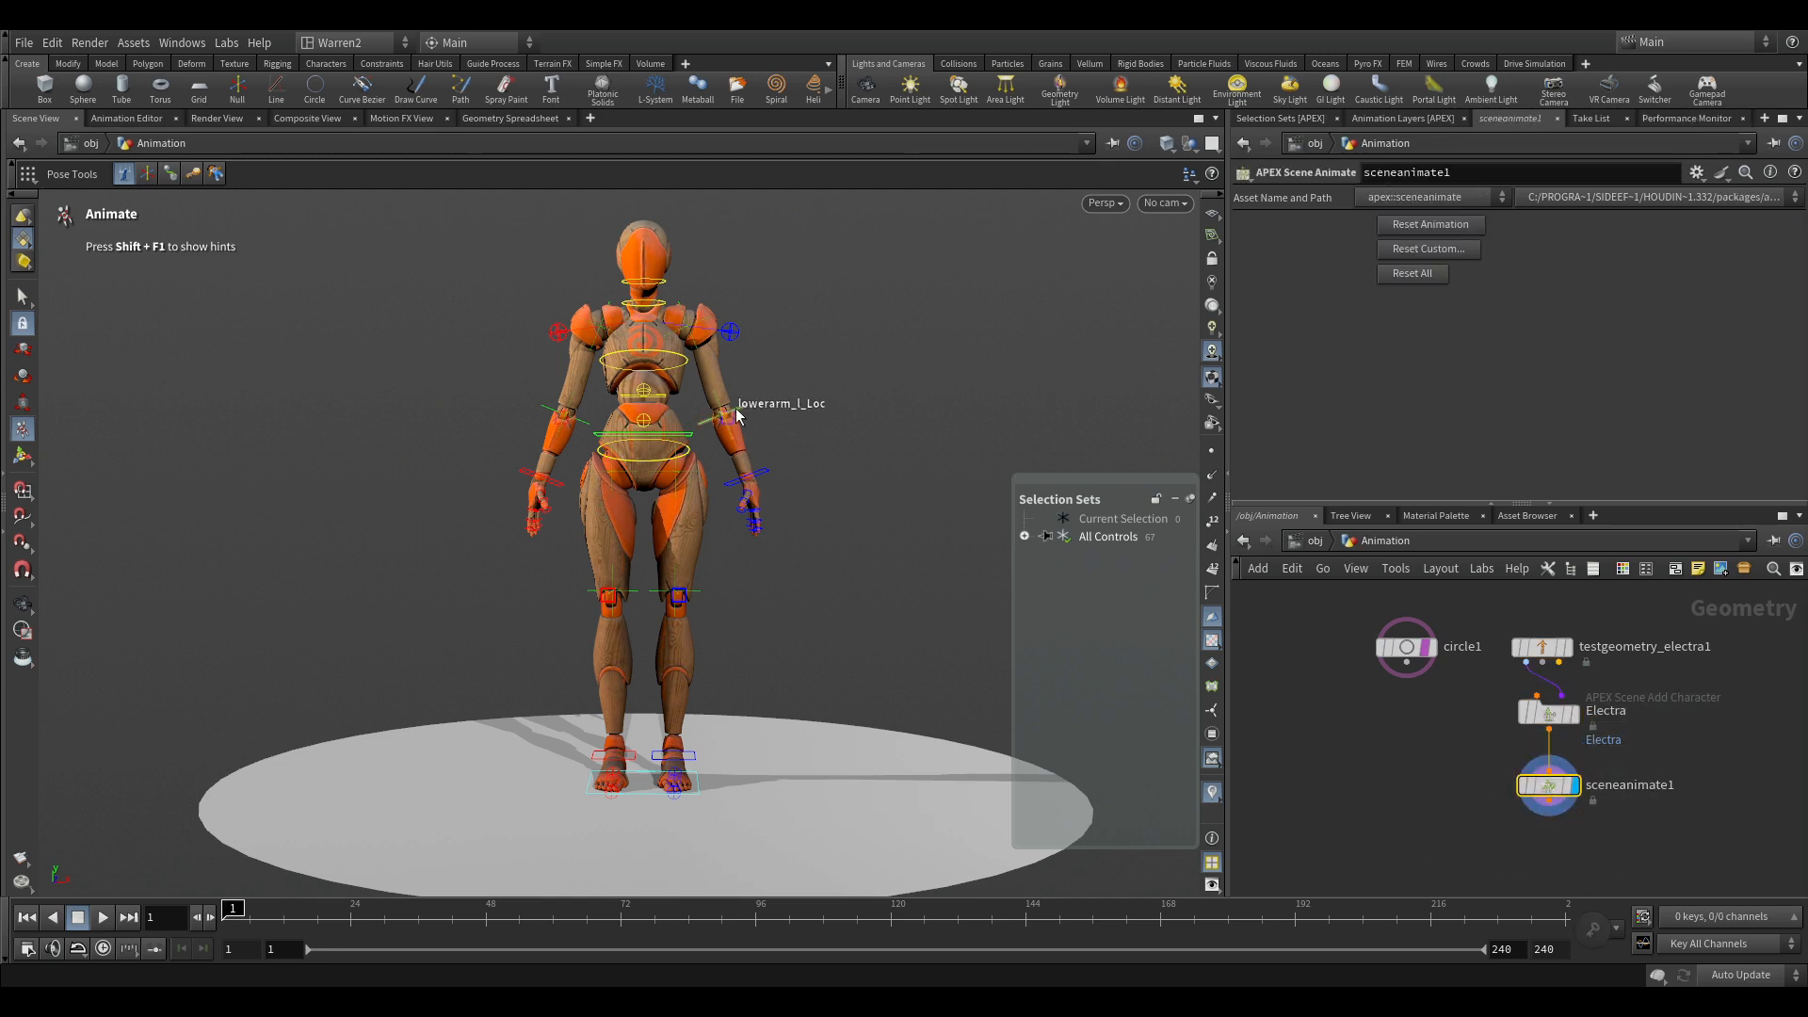
left_click(747, 476)
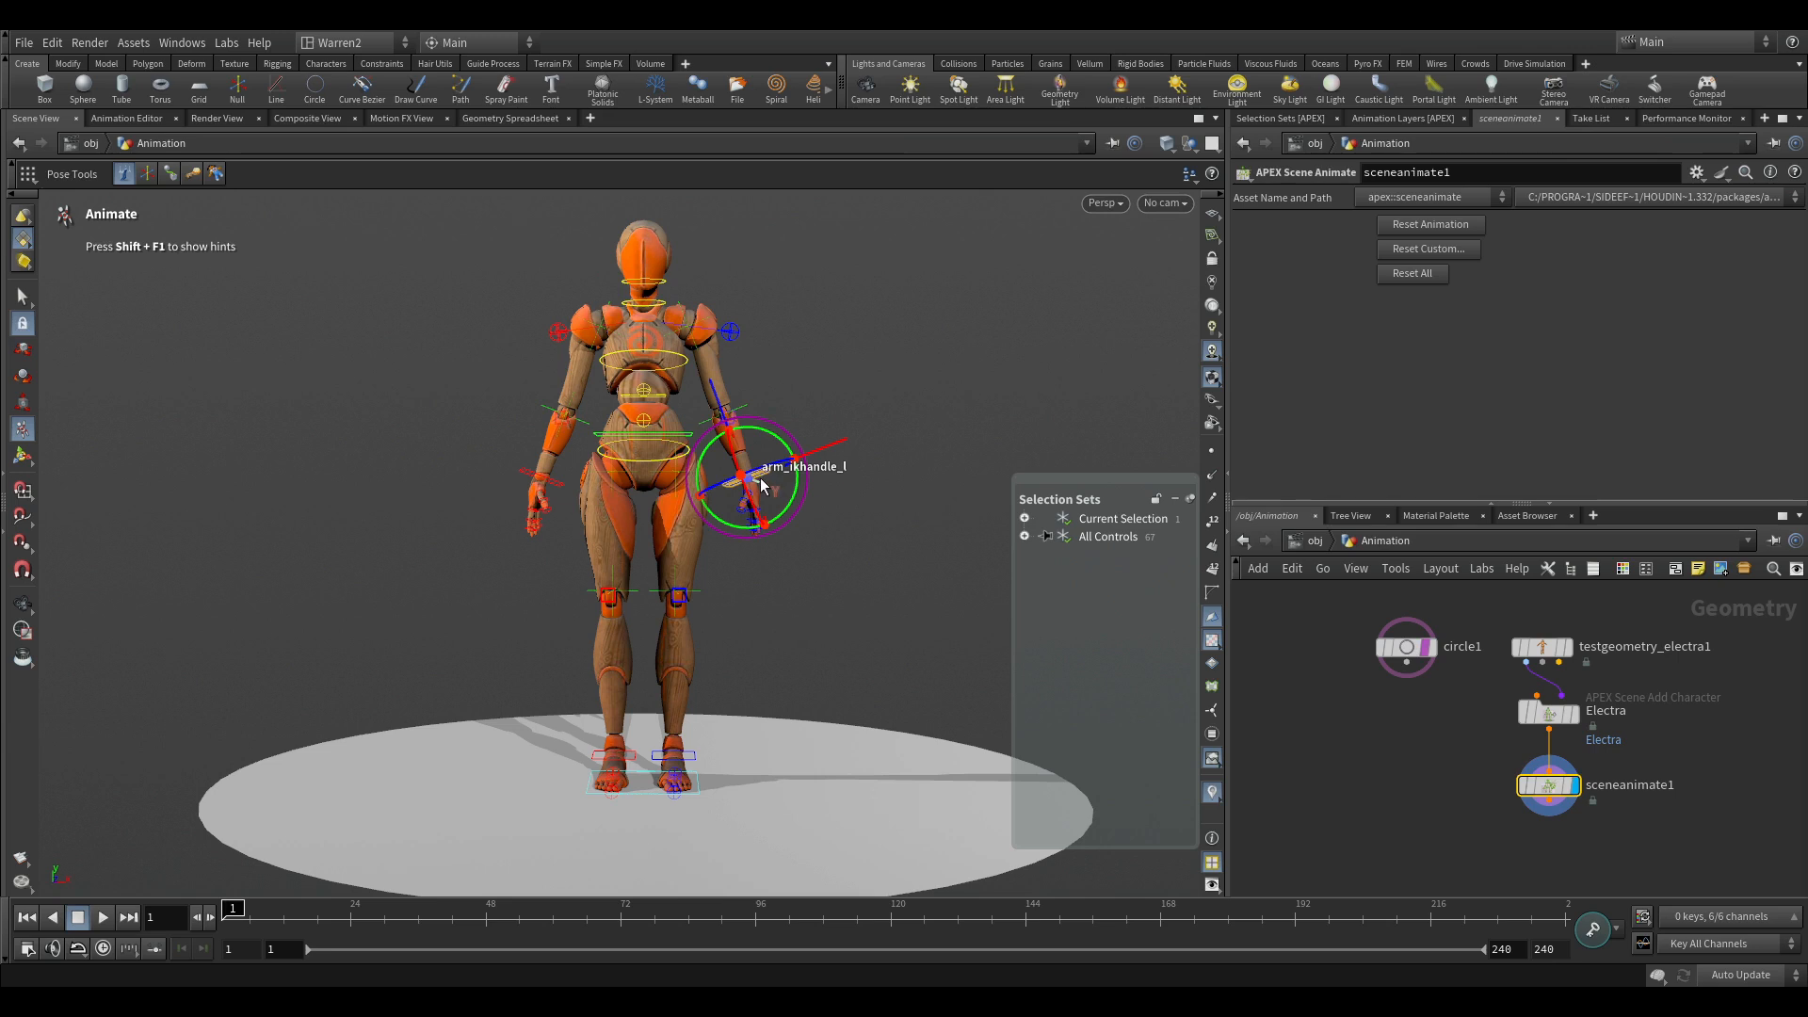
left_click_drag(755, 472, 790, 417)
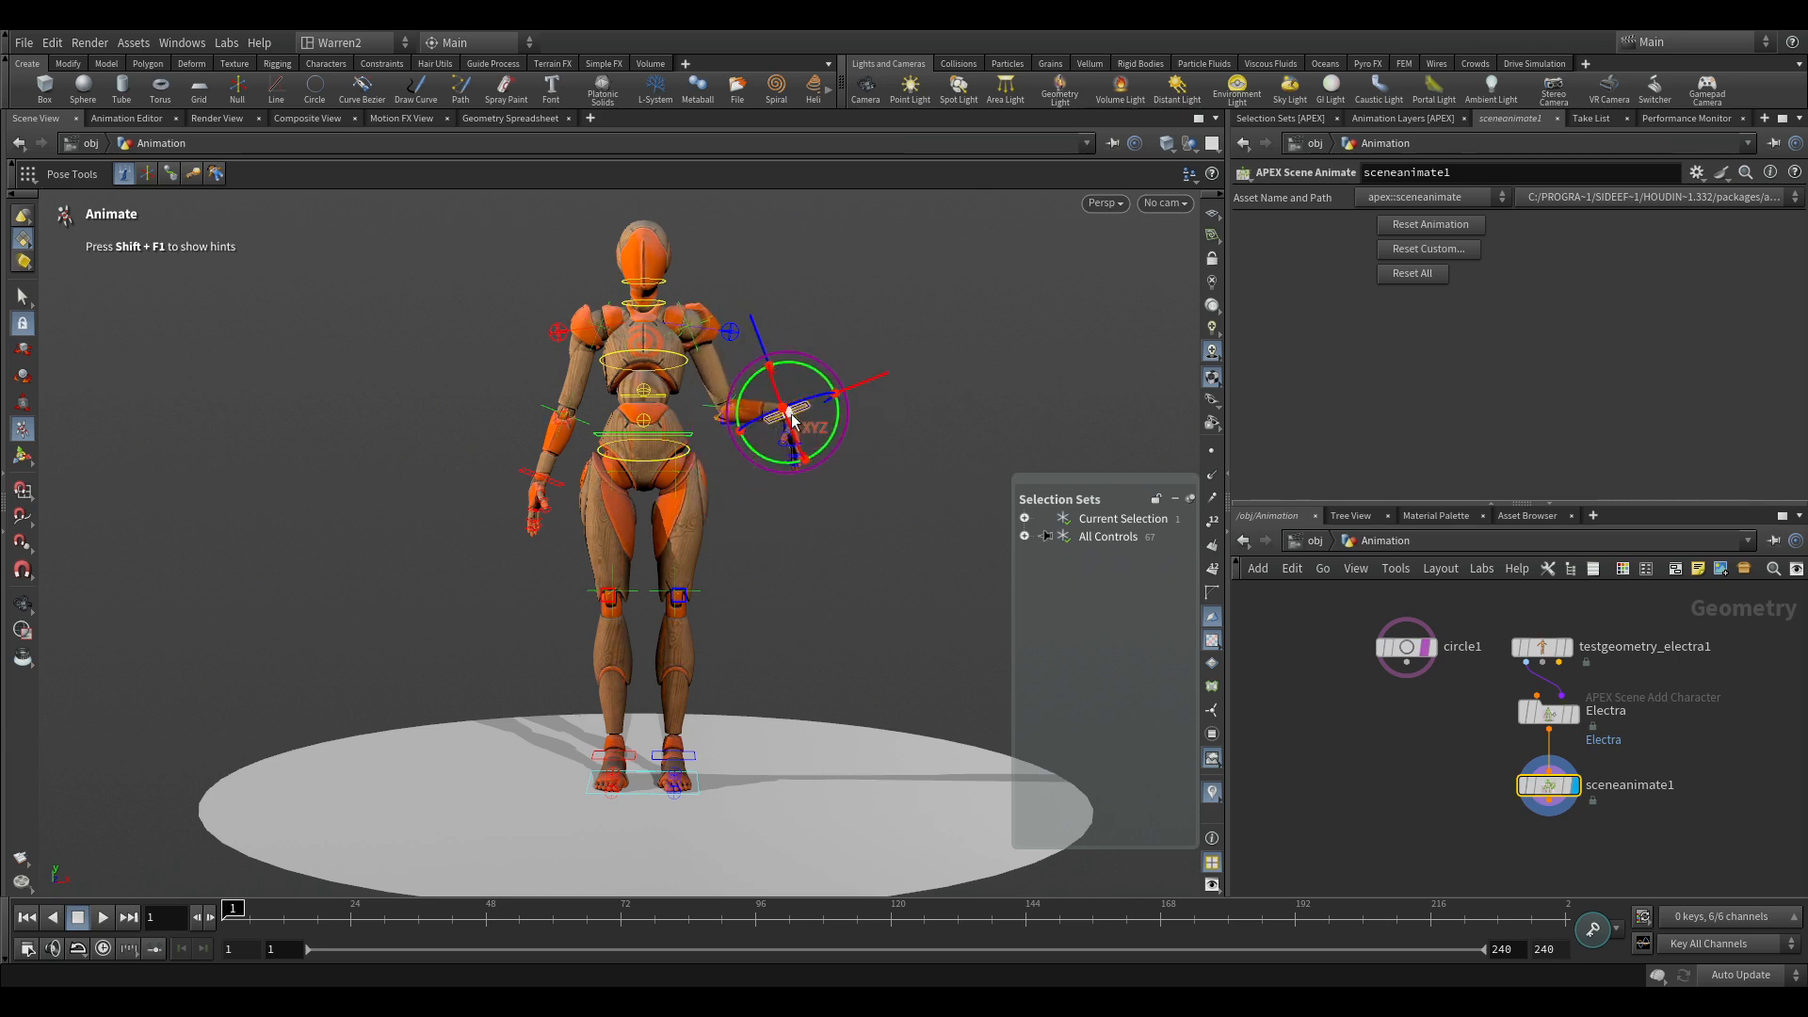
left_click_drag(790, 415, 744, 473)
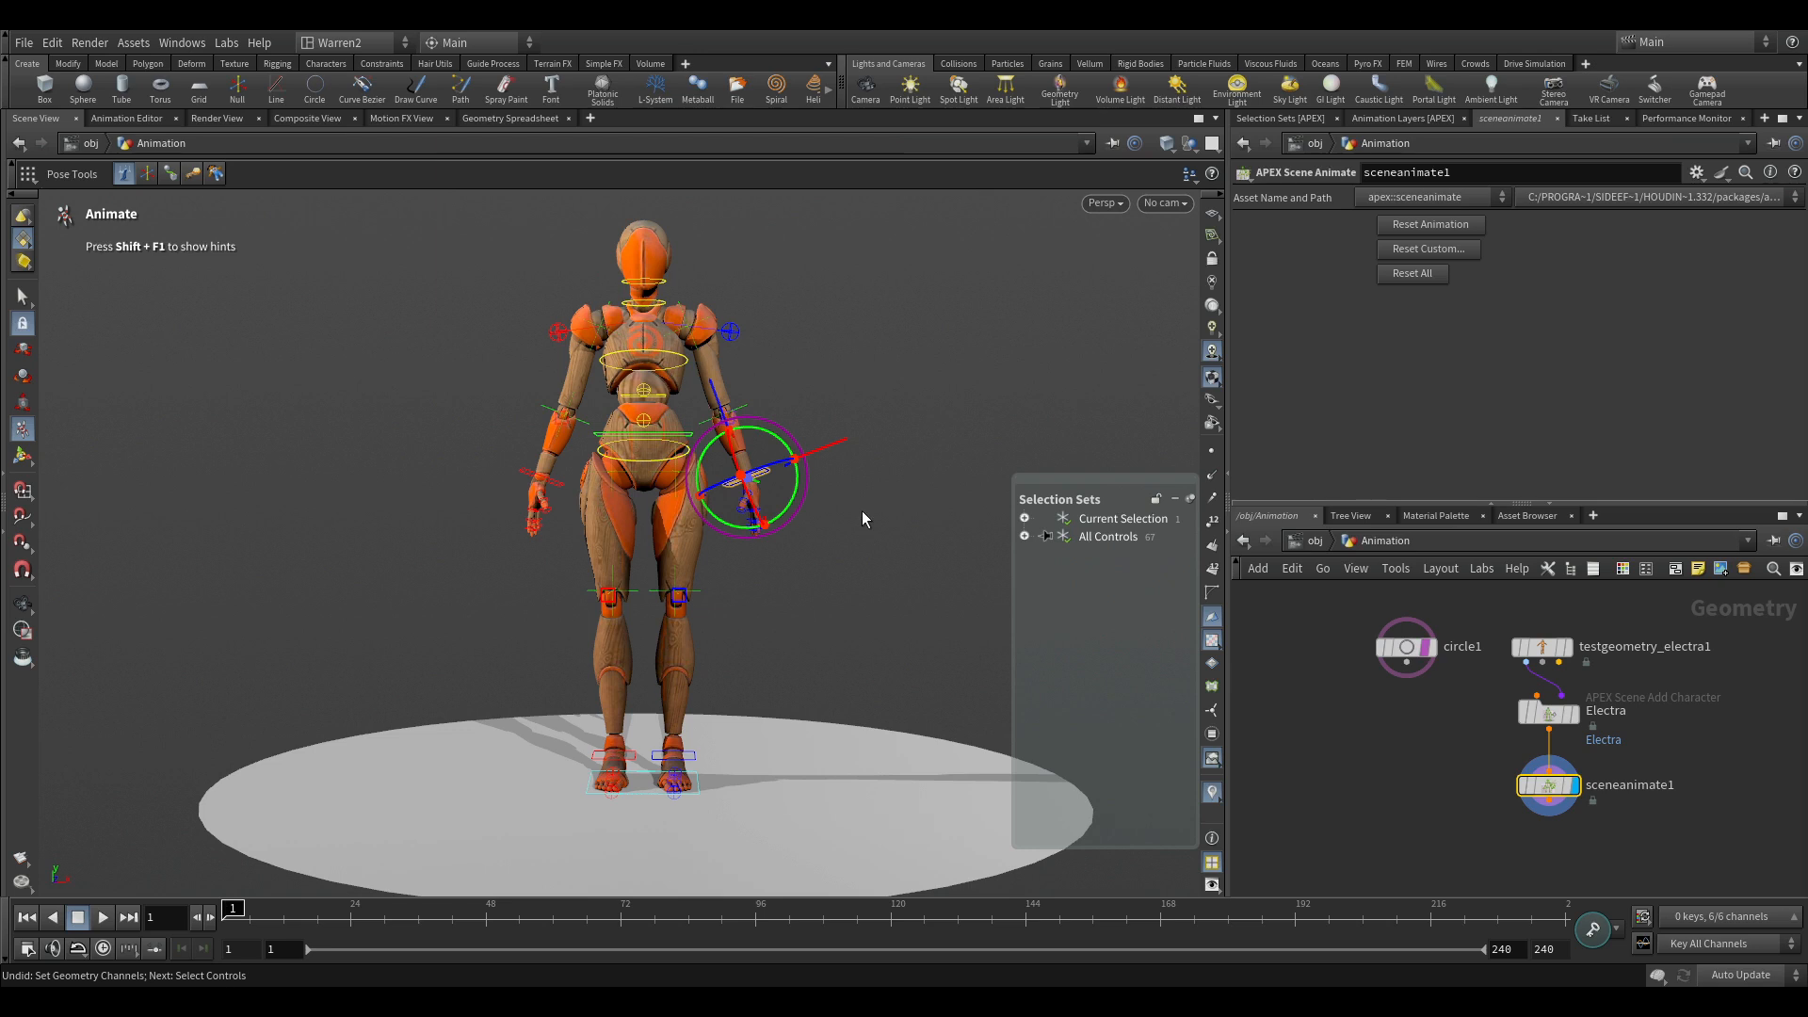
mouse_move(853, 567)
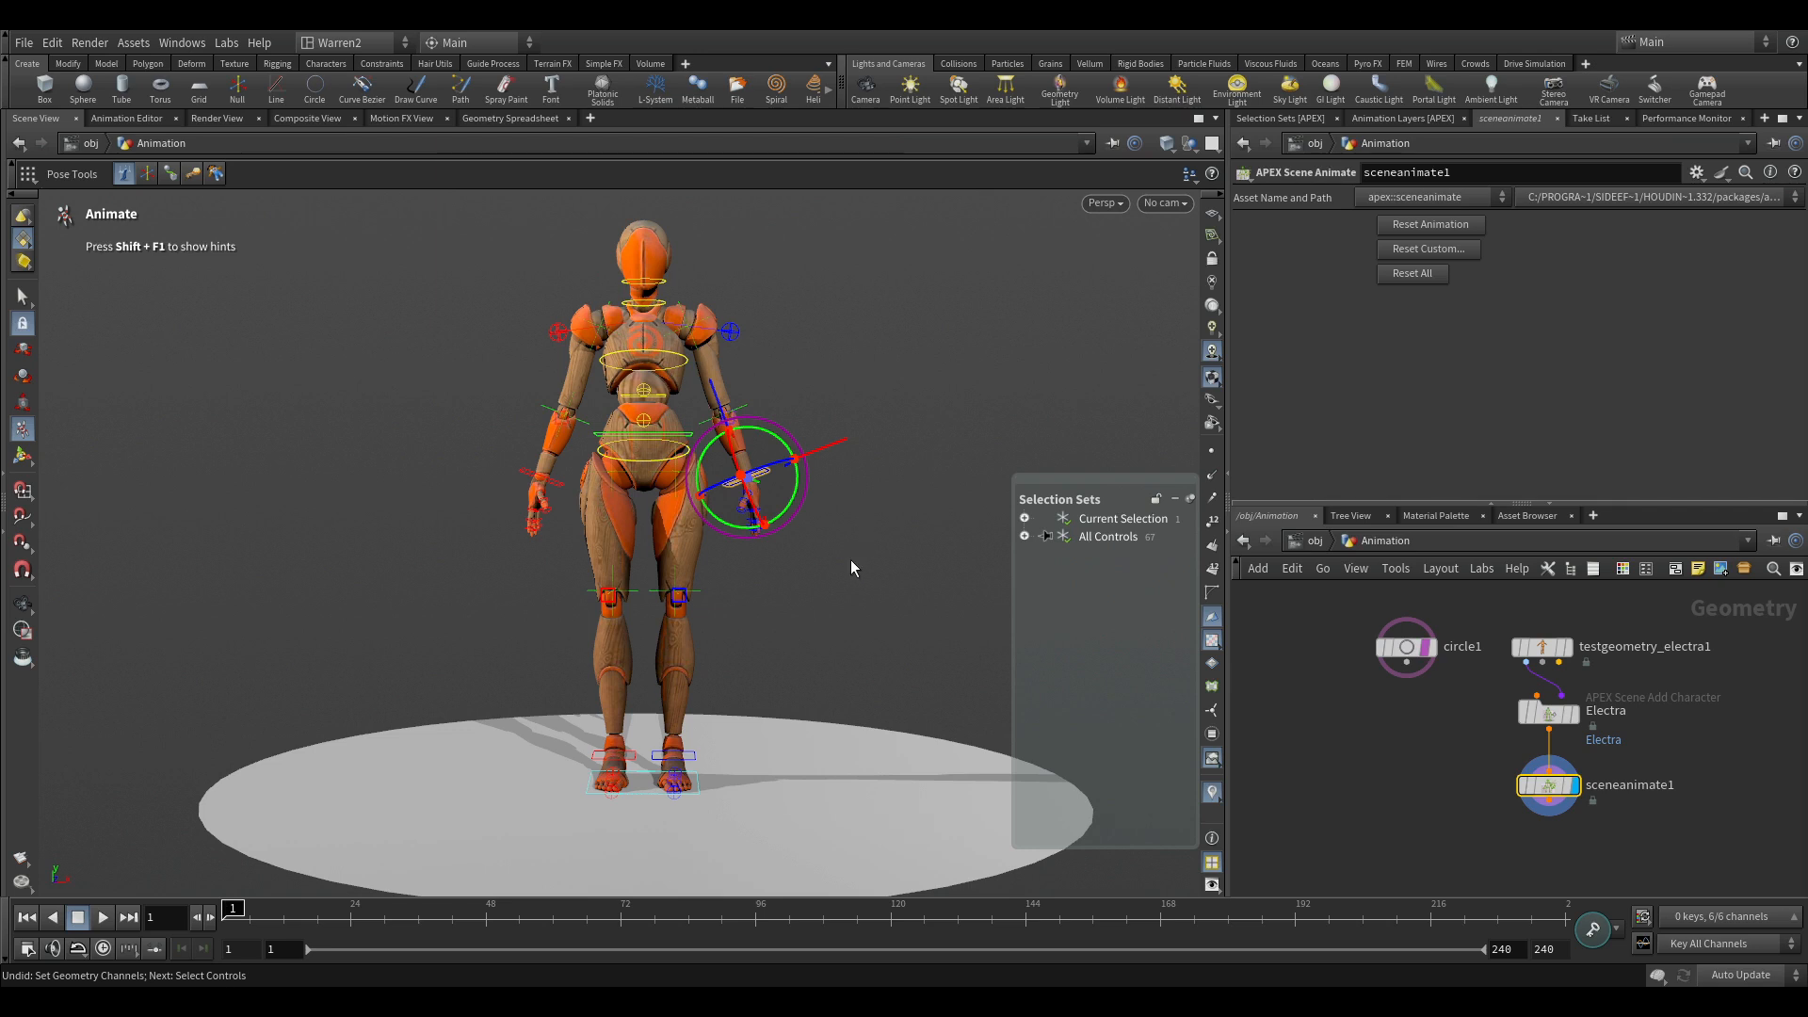